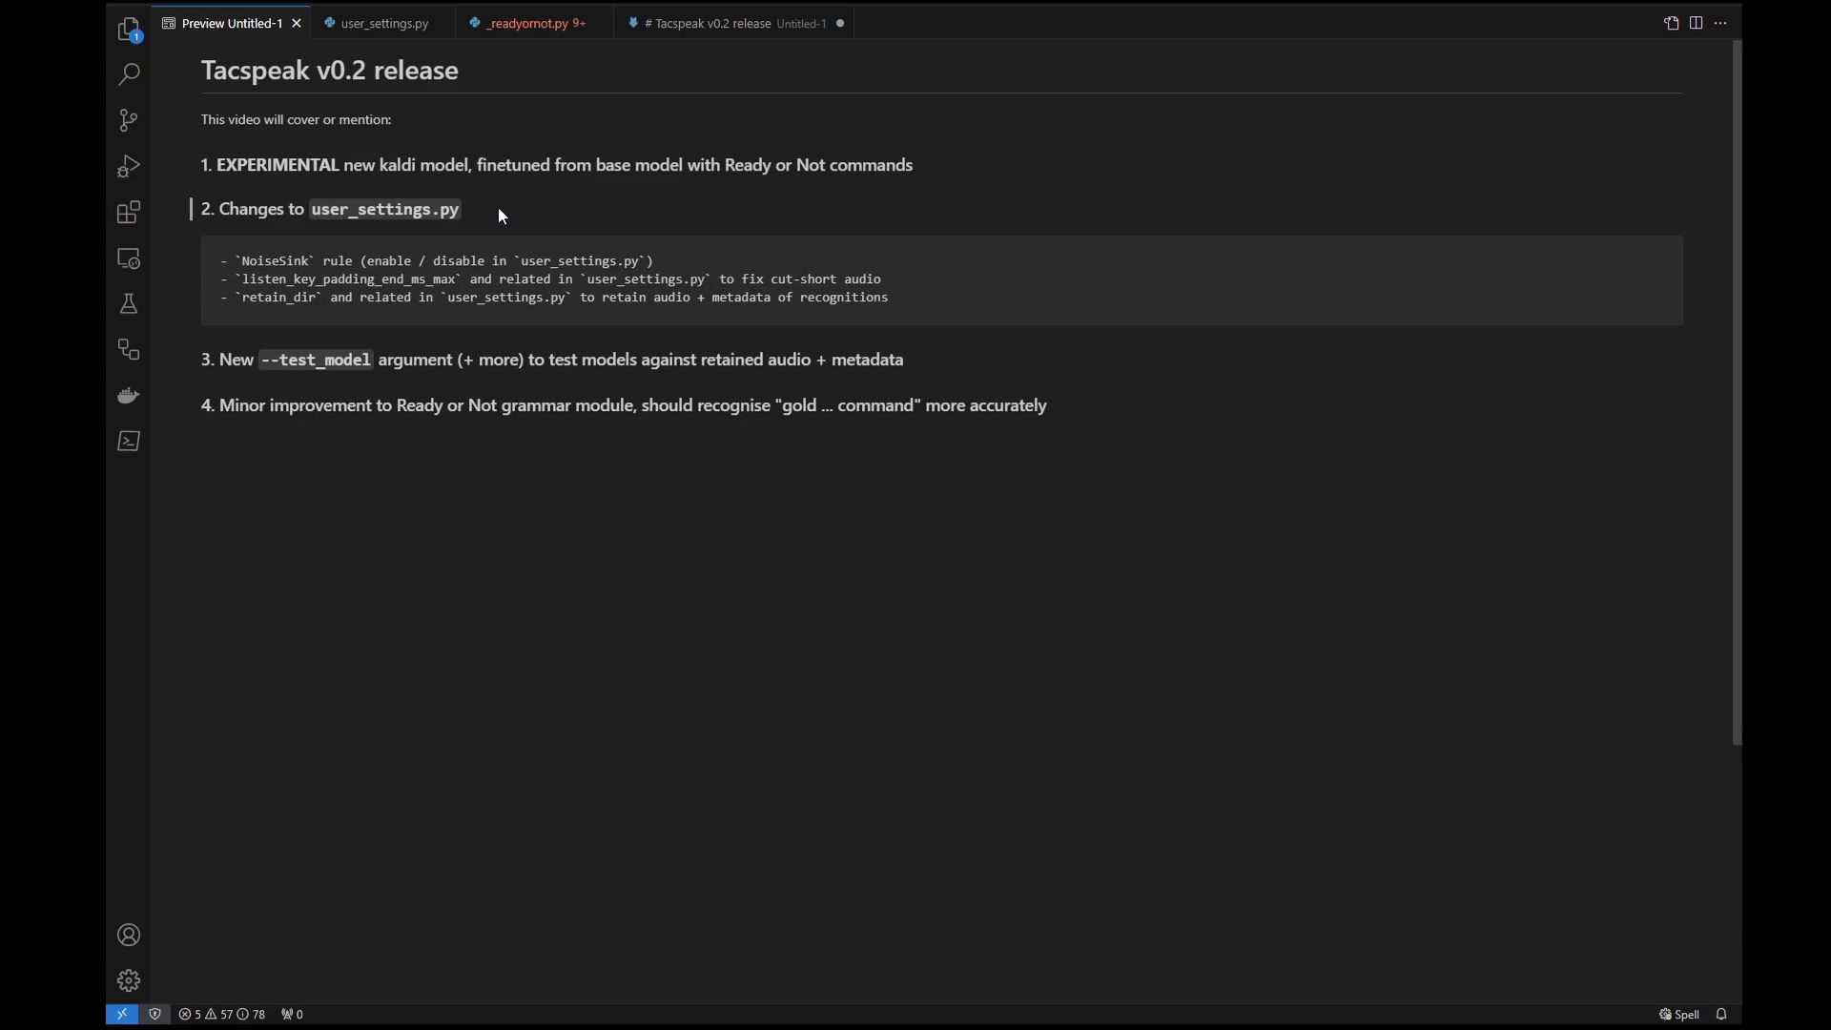
mouse_move(372, 210)
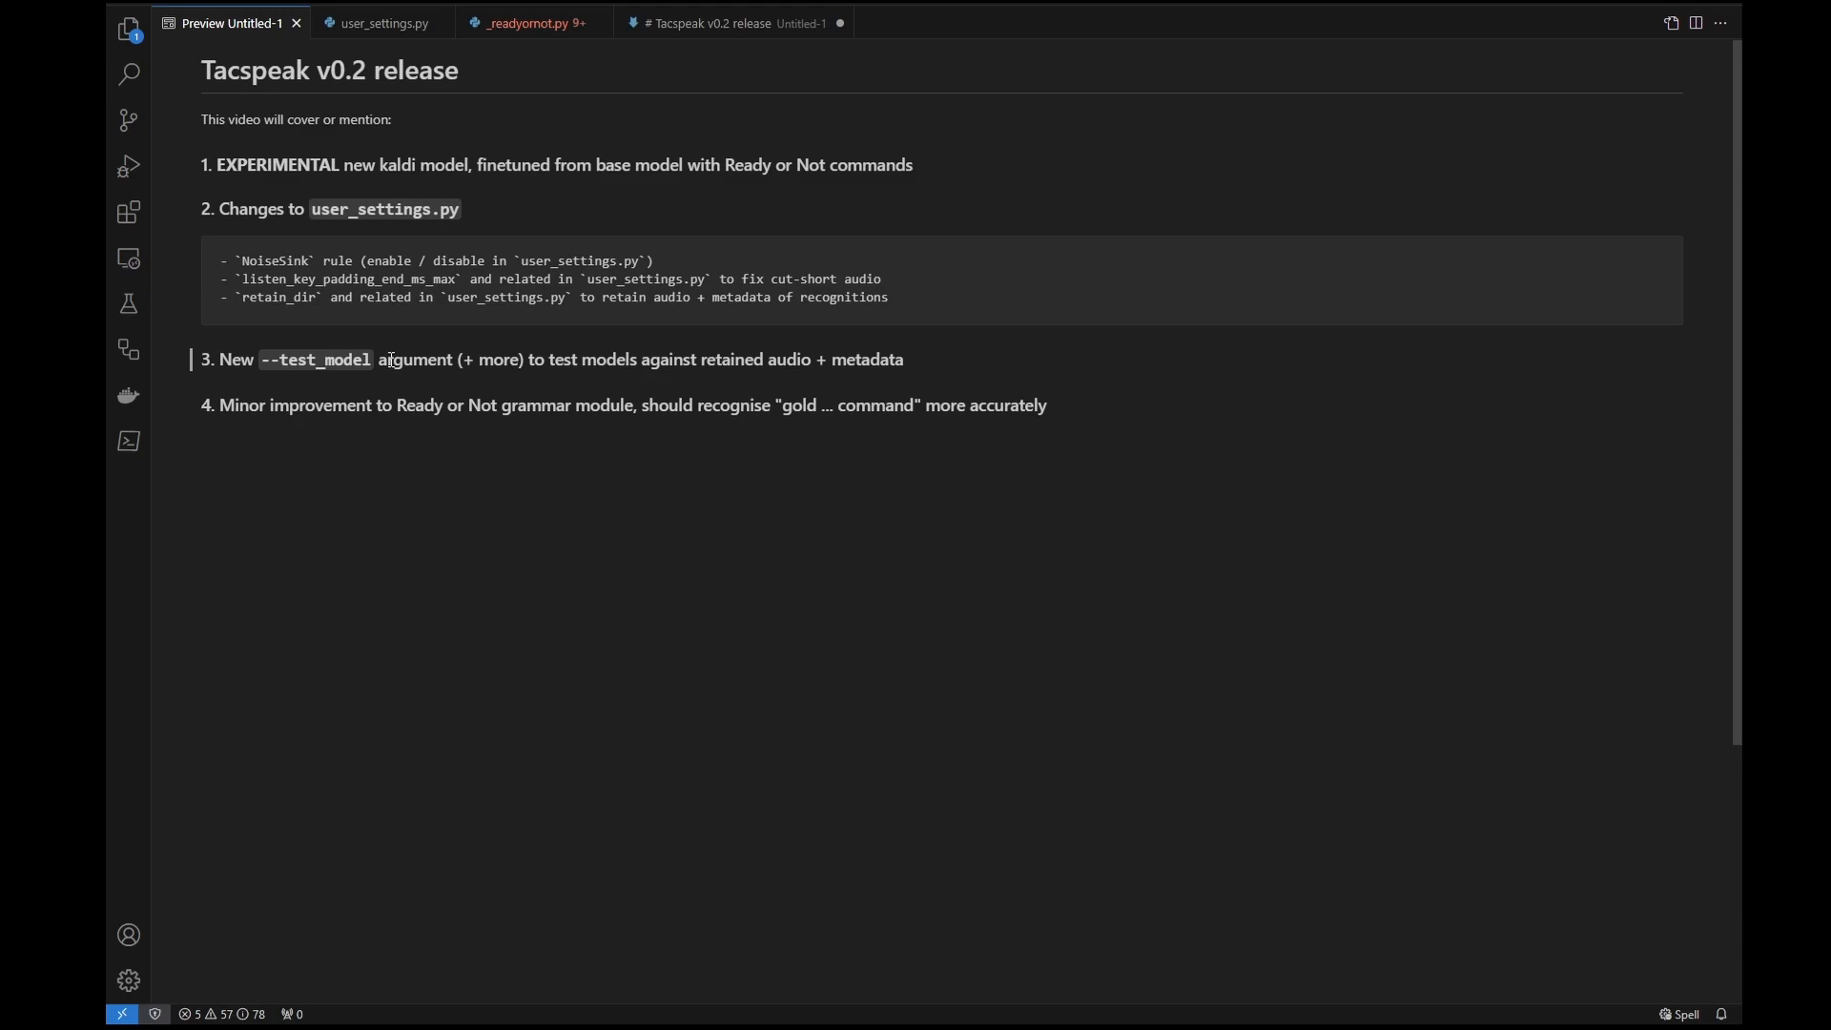
Switch from the v0.2 release notes preview to the user_settings.py file.
left_click(381, 22)
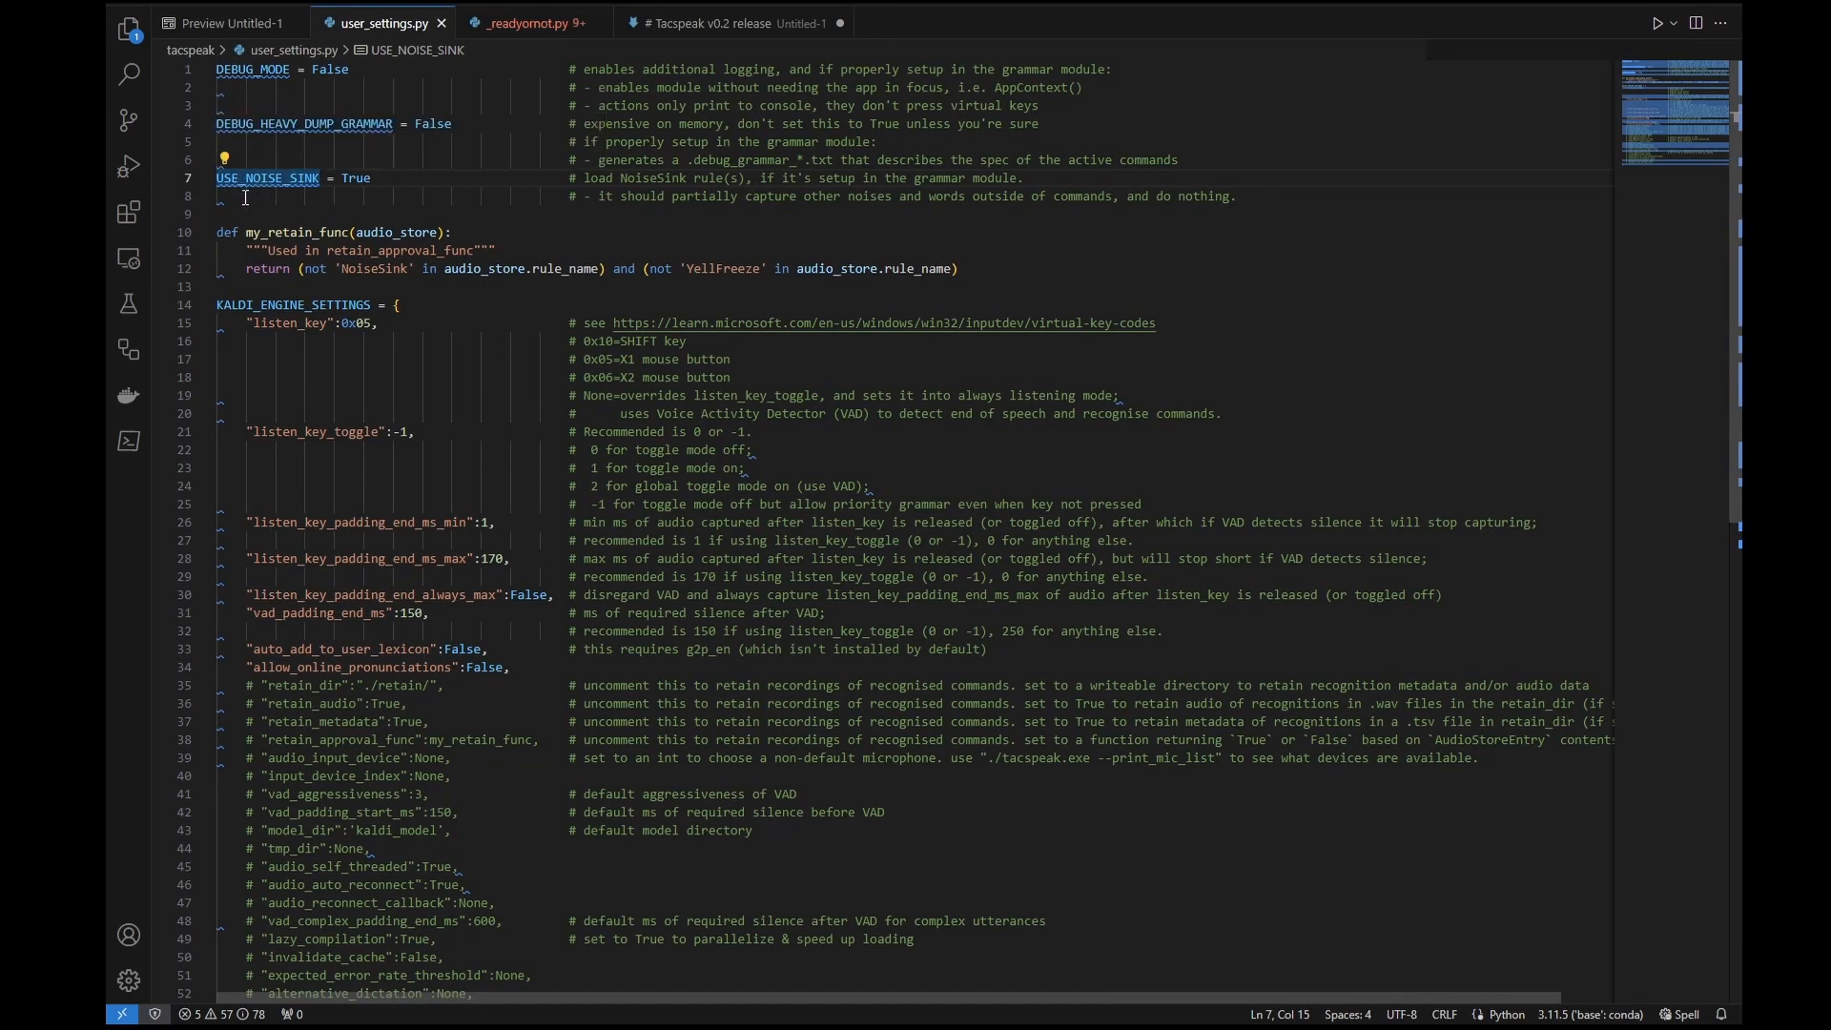
left_click(803, 197)
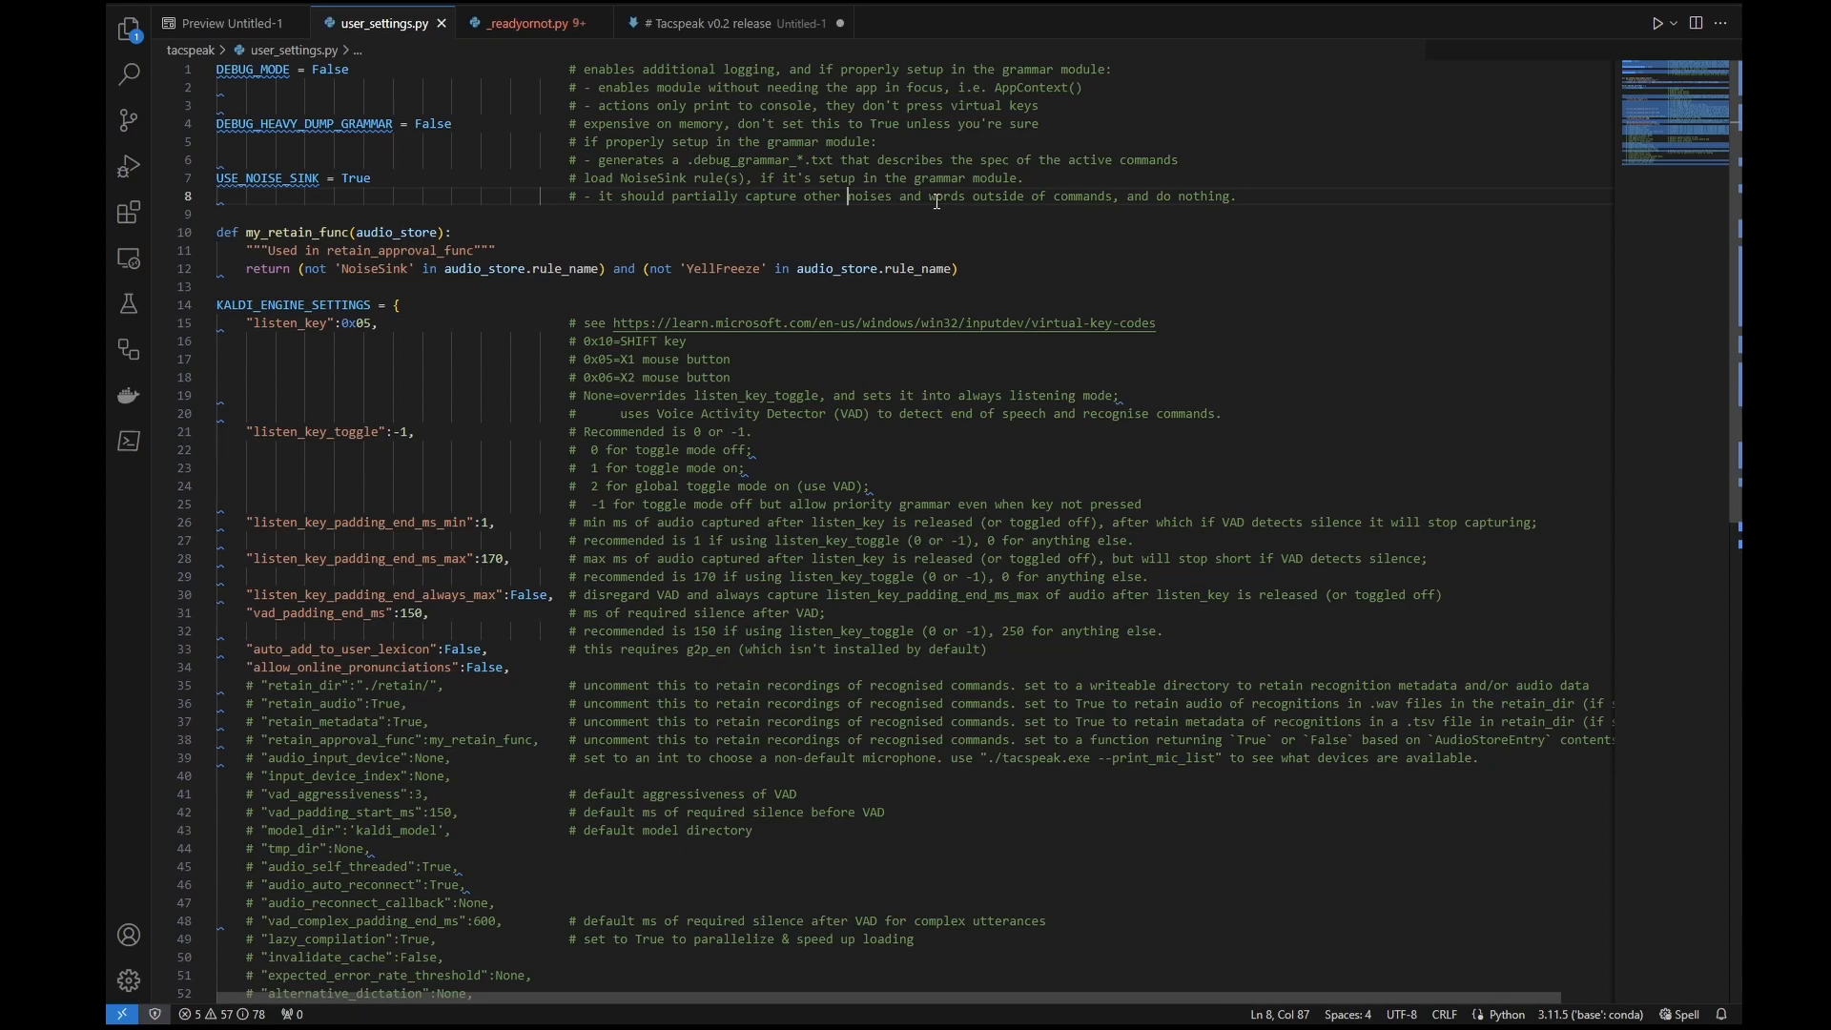
mouse_move(1024, 194)
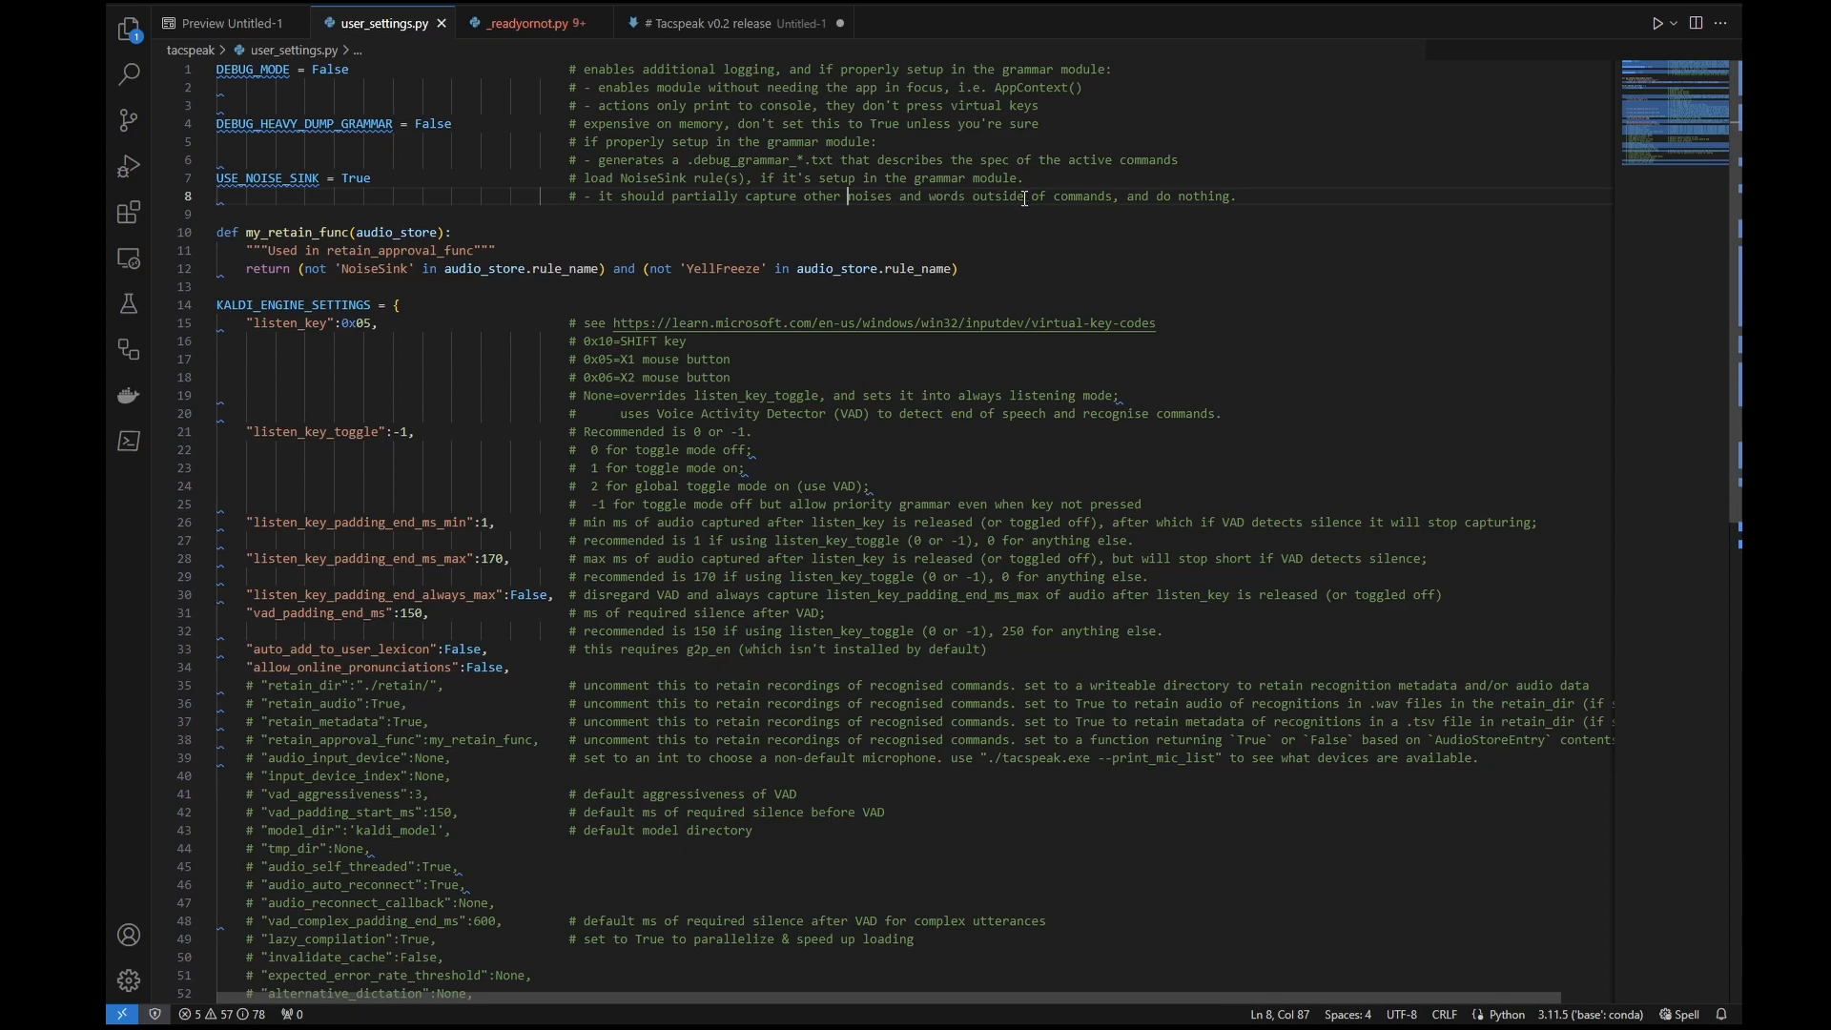
mouse_move(851, 177)
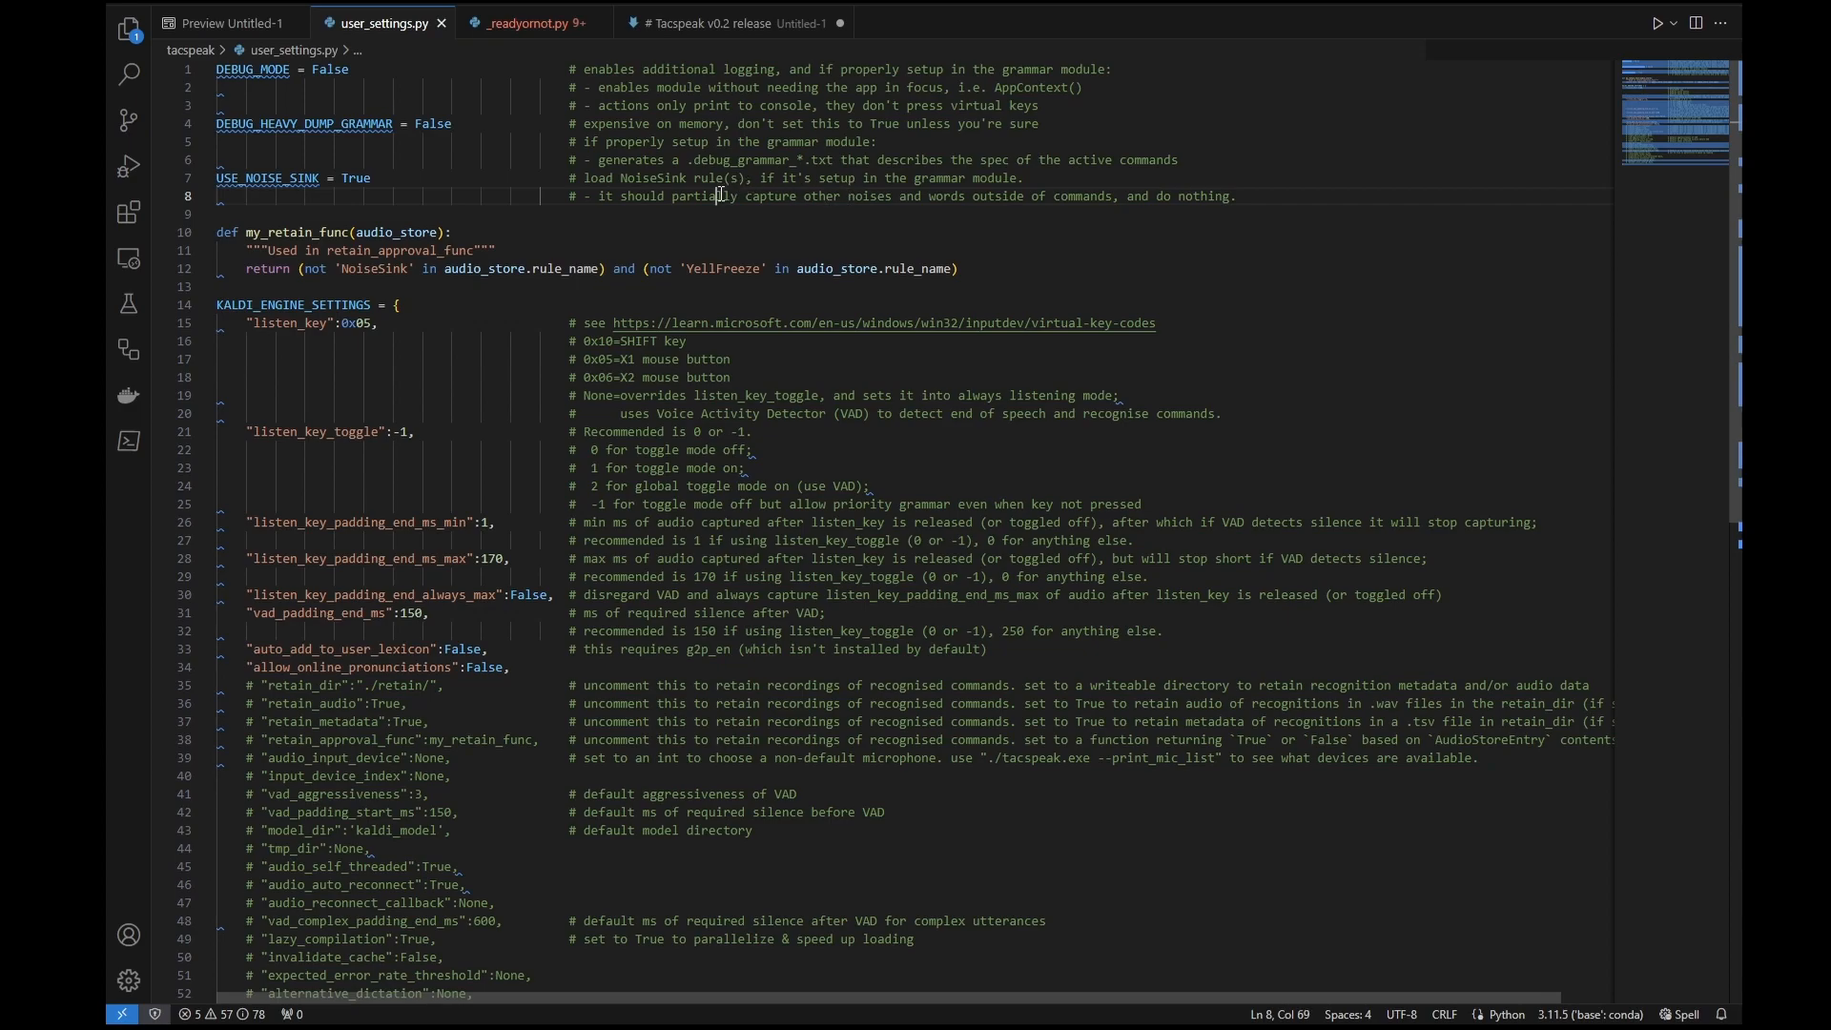
left_click(741, 195)
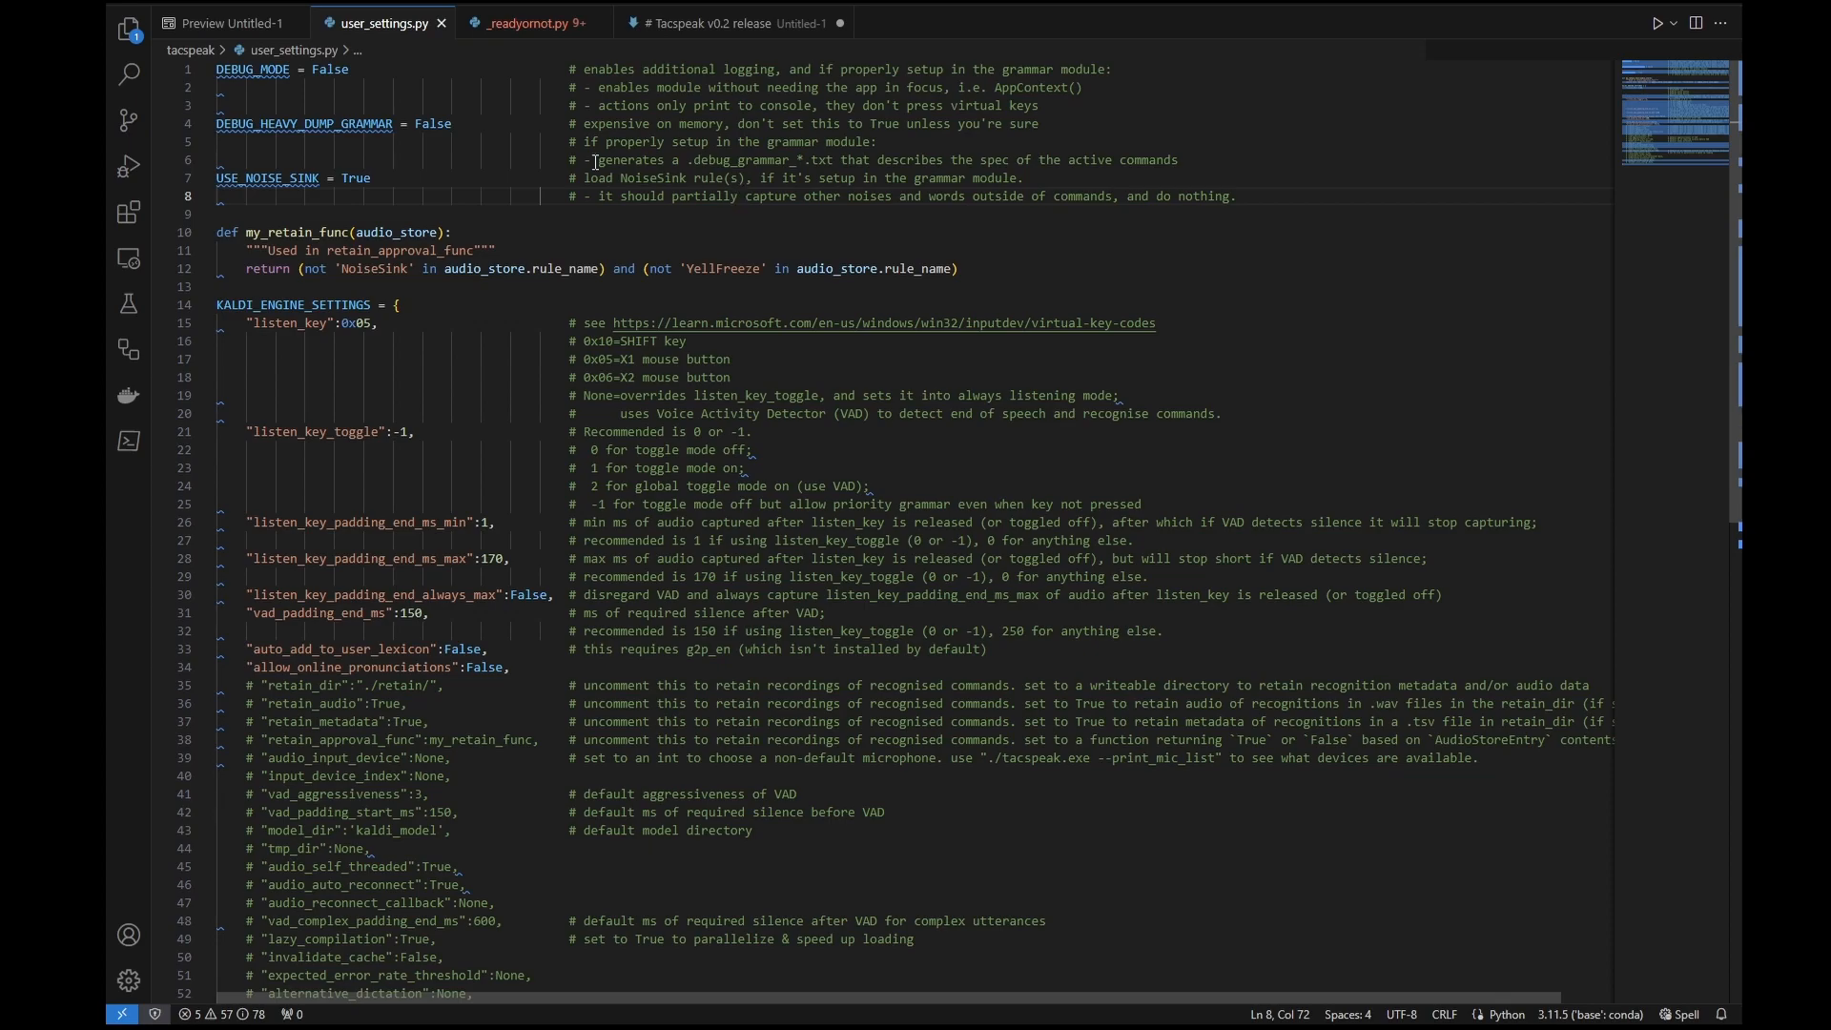
View the NoiseSink class in _readyornot.py and the grammar_priority.add_rule lines that add it.
left_click(541, 21)
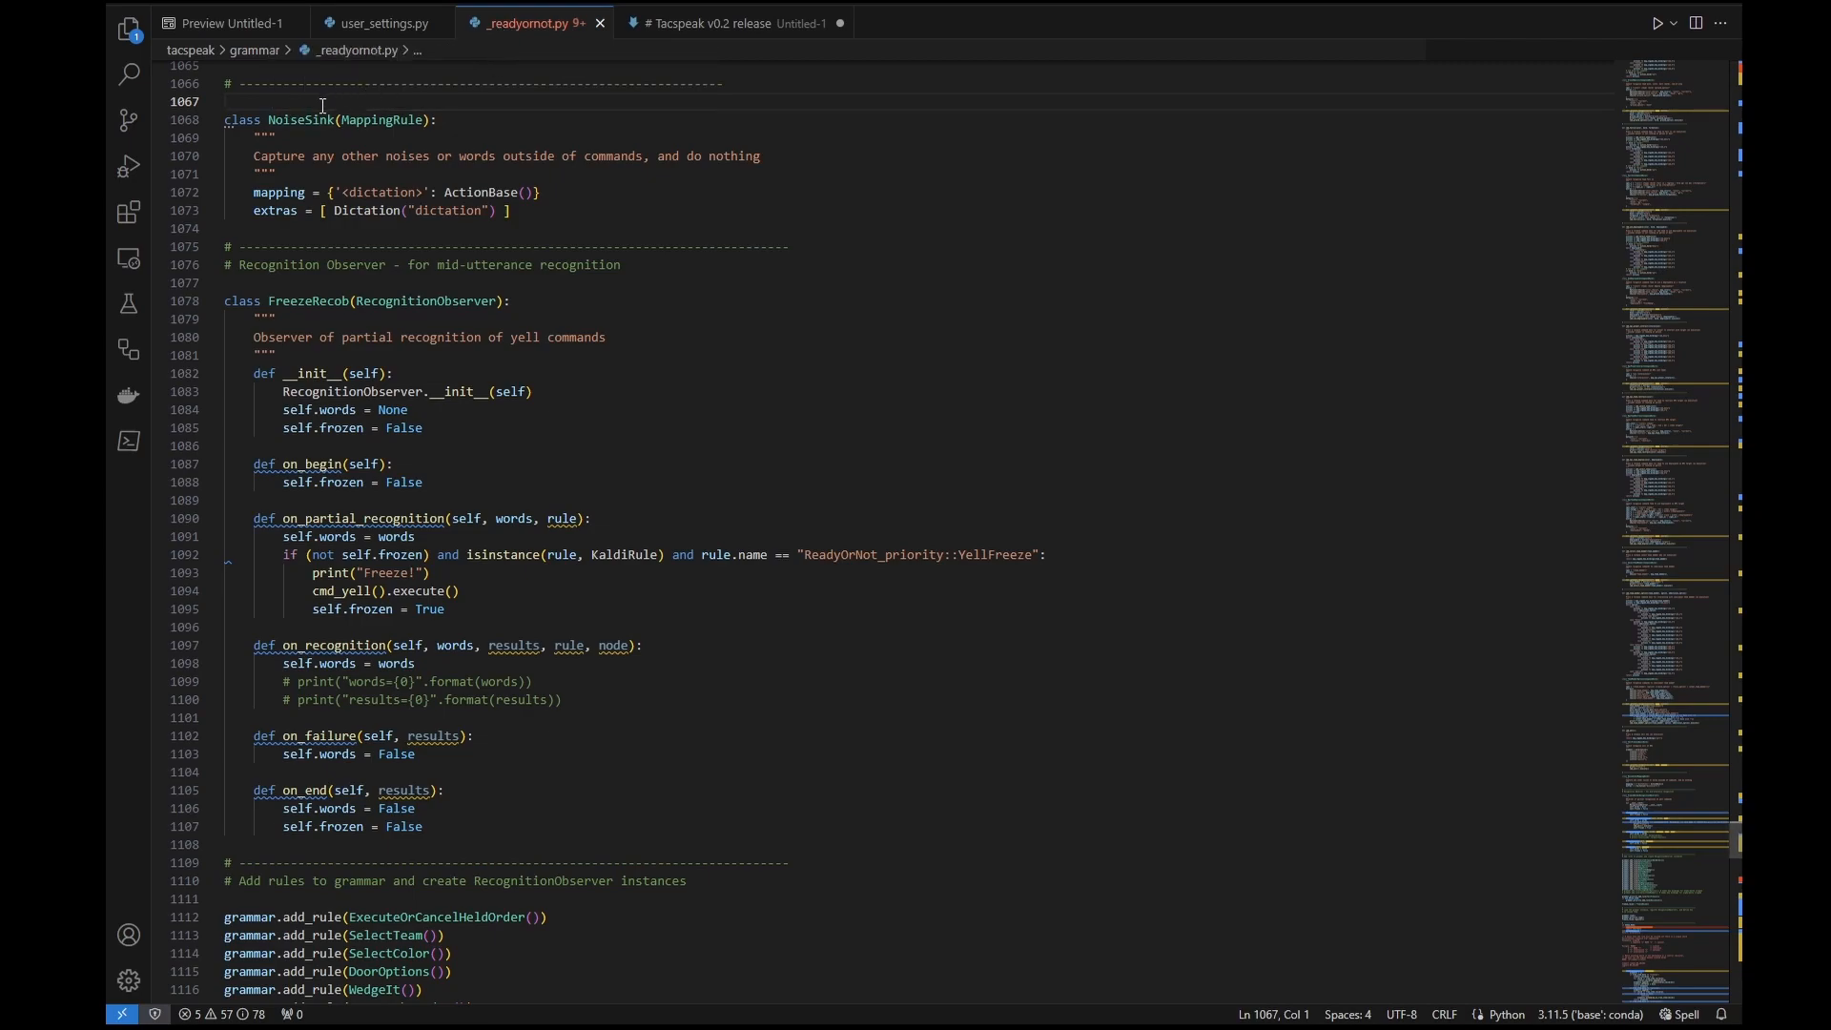
mouse_move(313, 118)
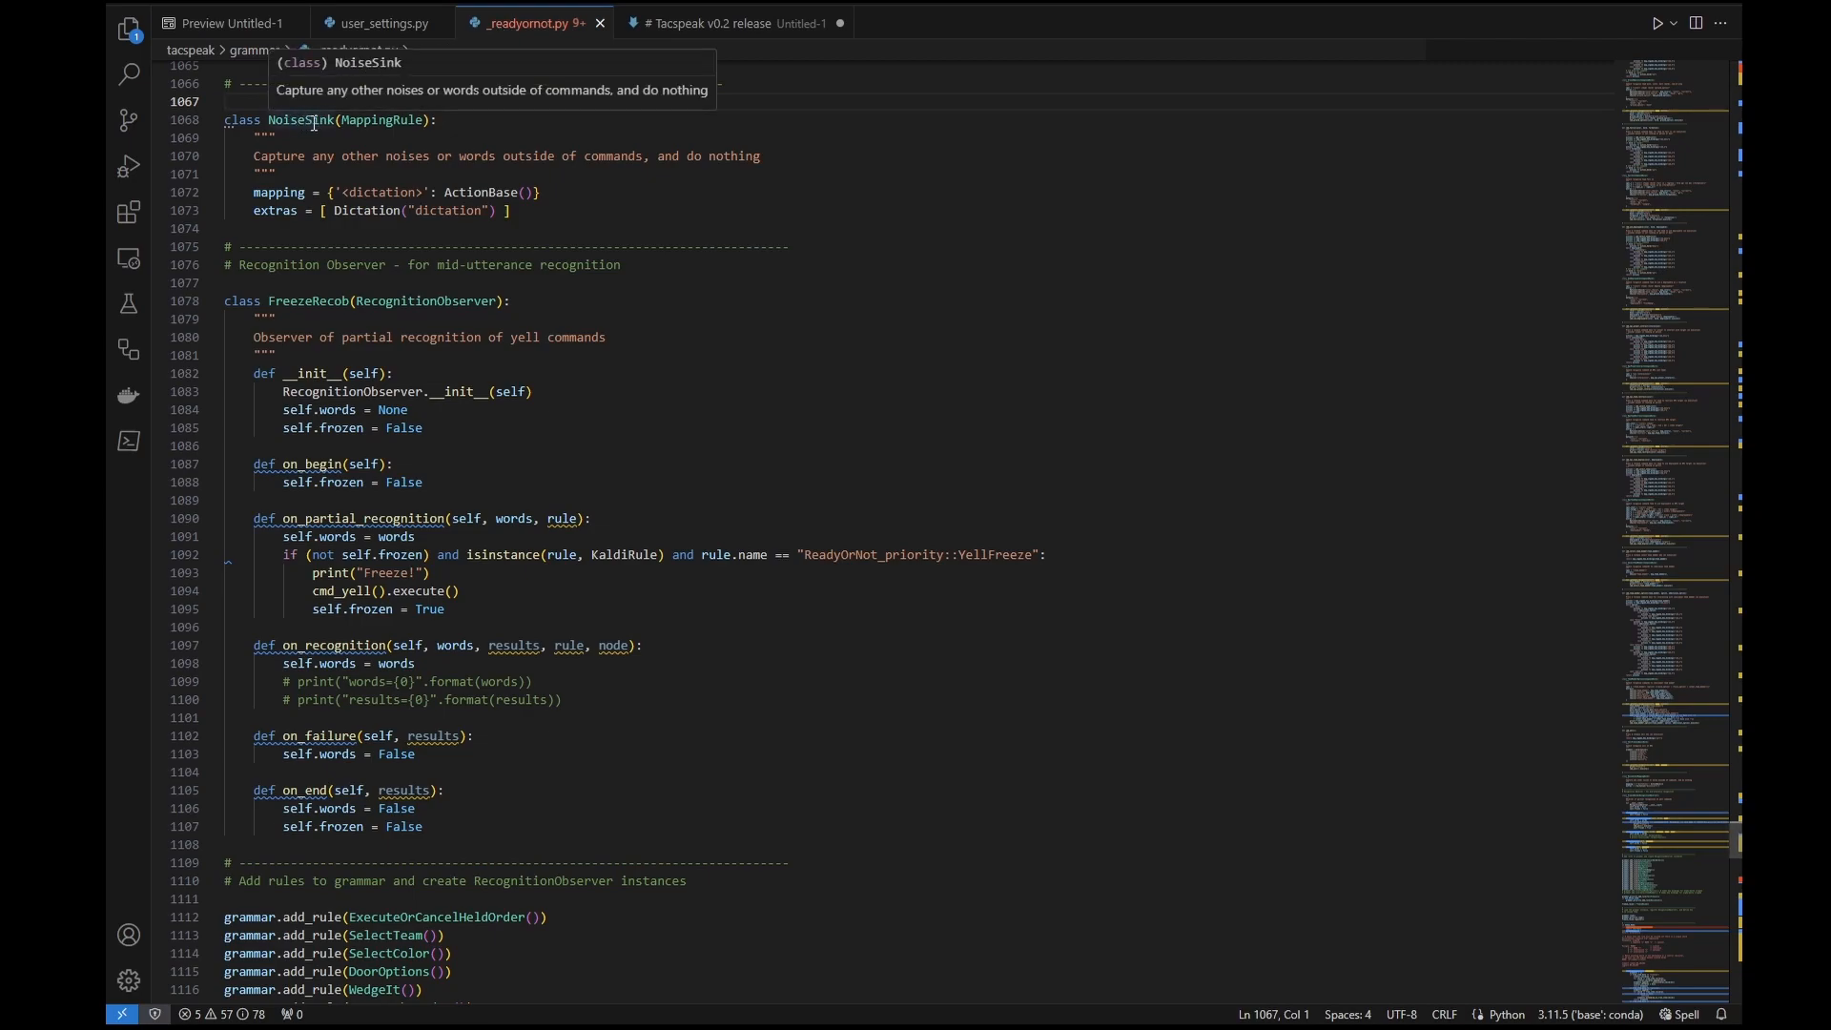
mouse_move(393, 130)
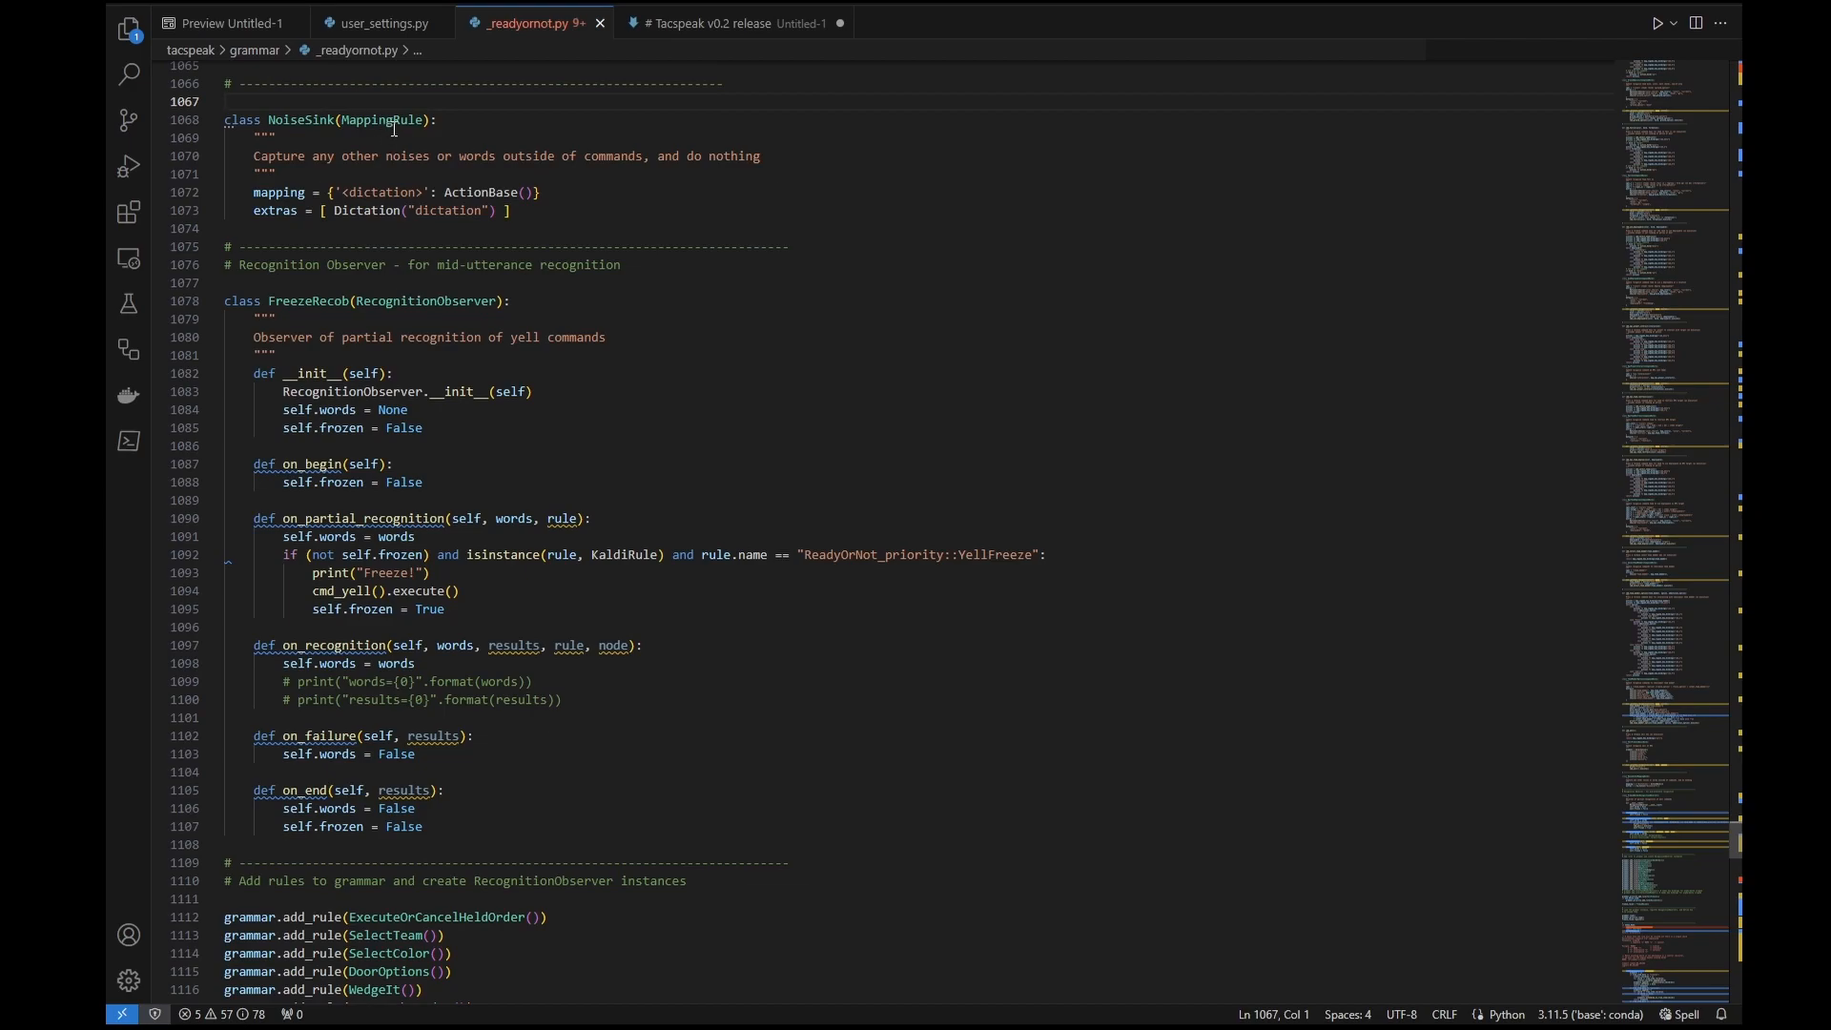
mouse_move(404, 192)
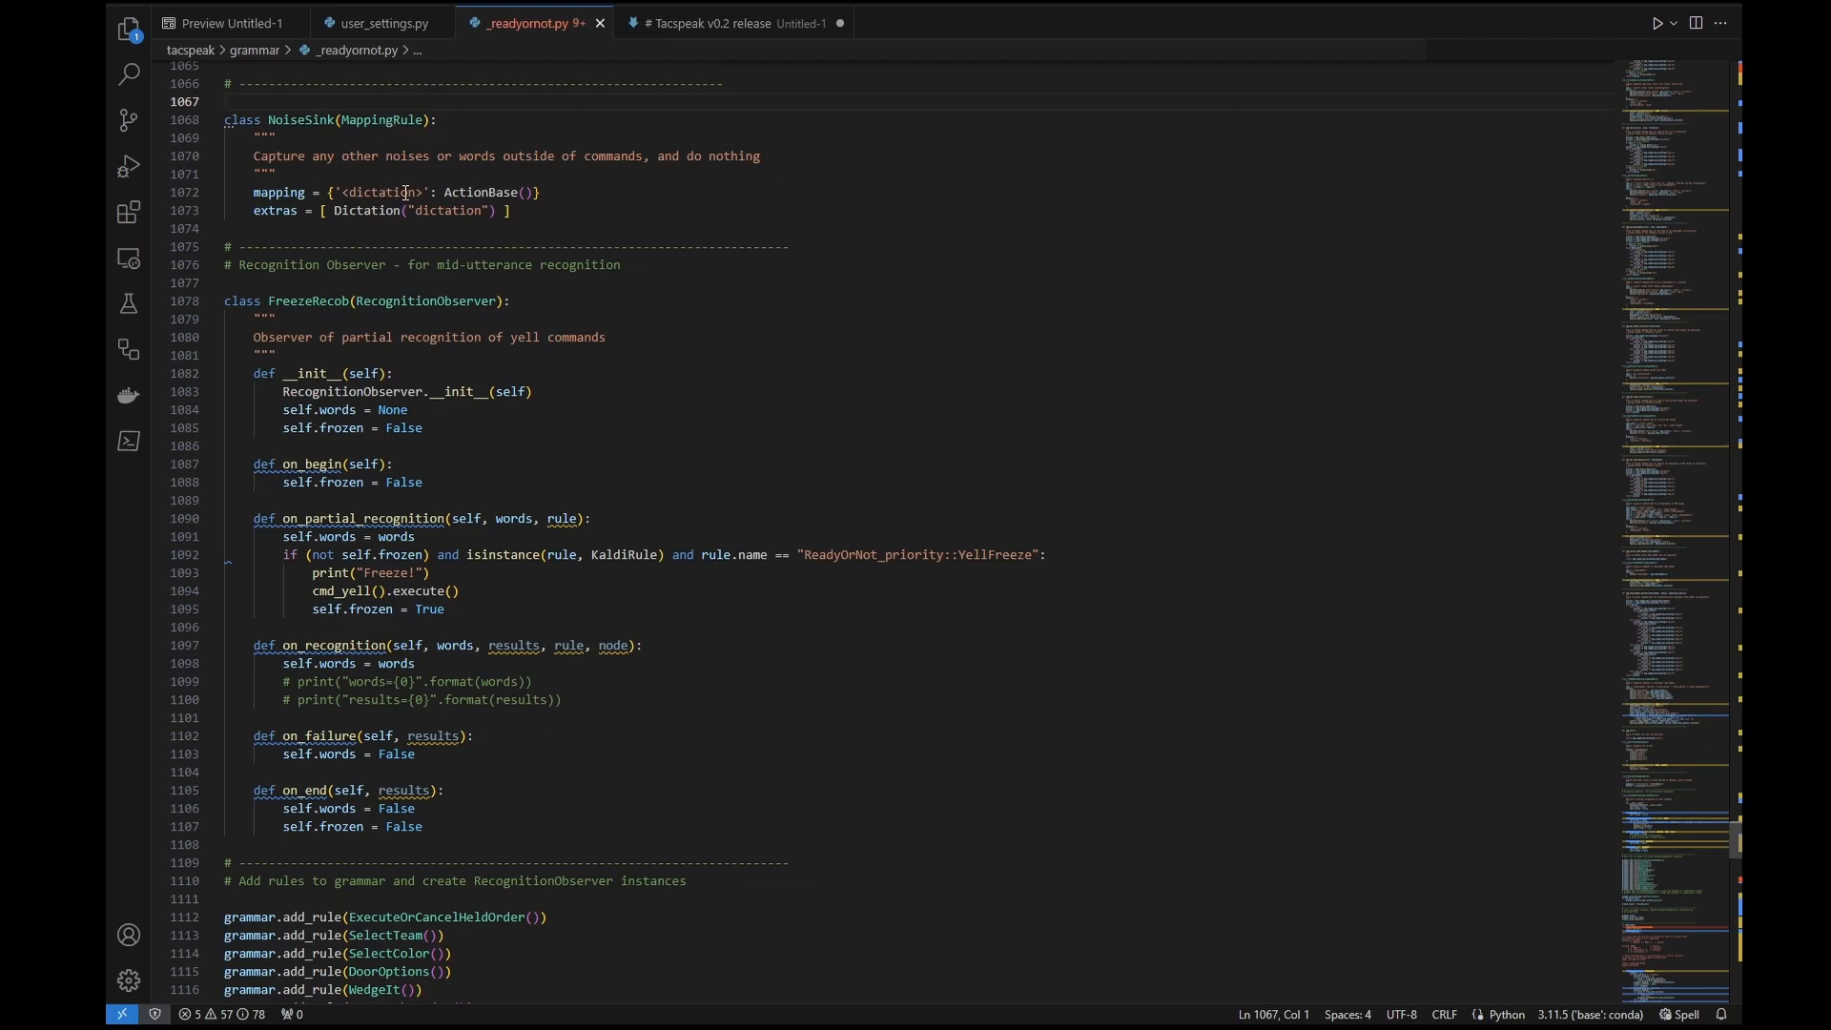
left_click(507, 209)
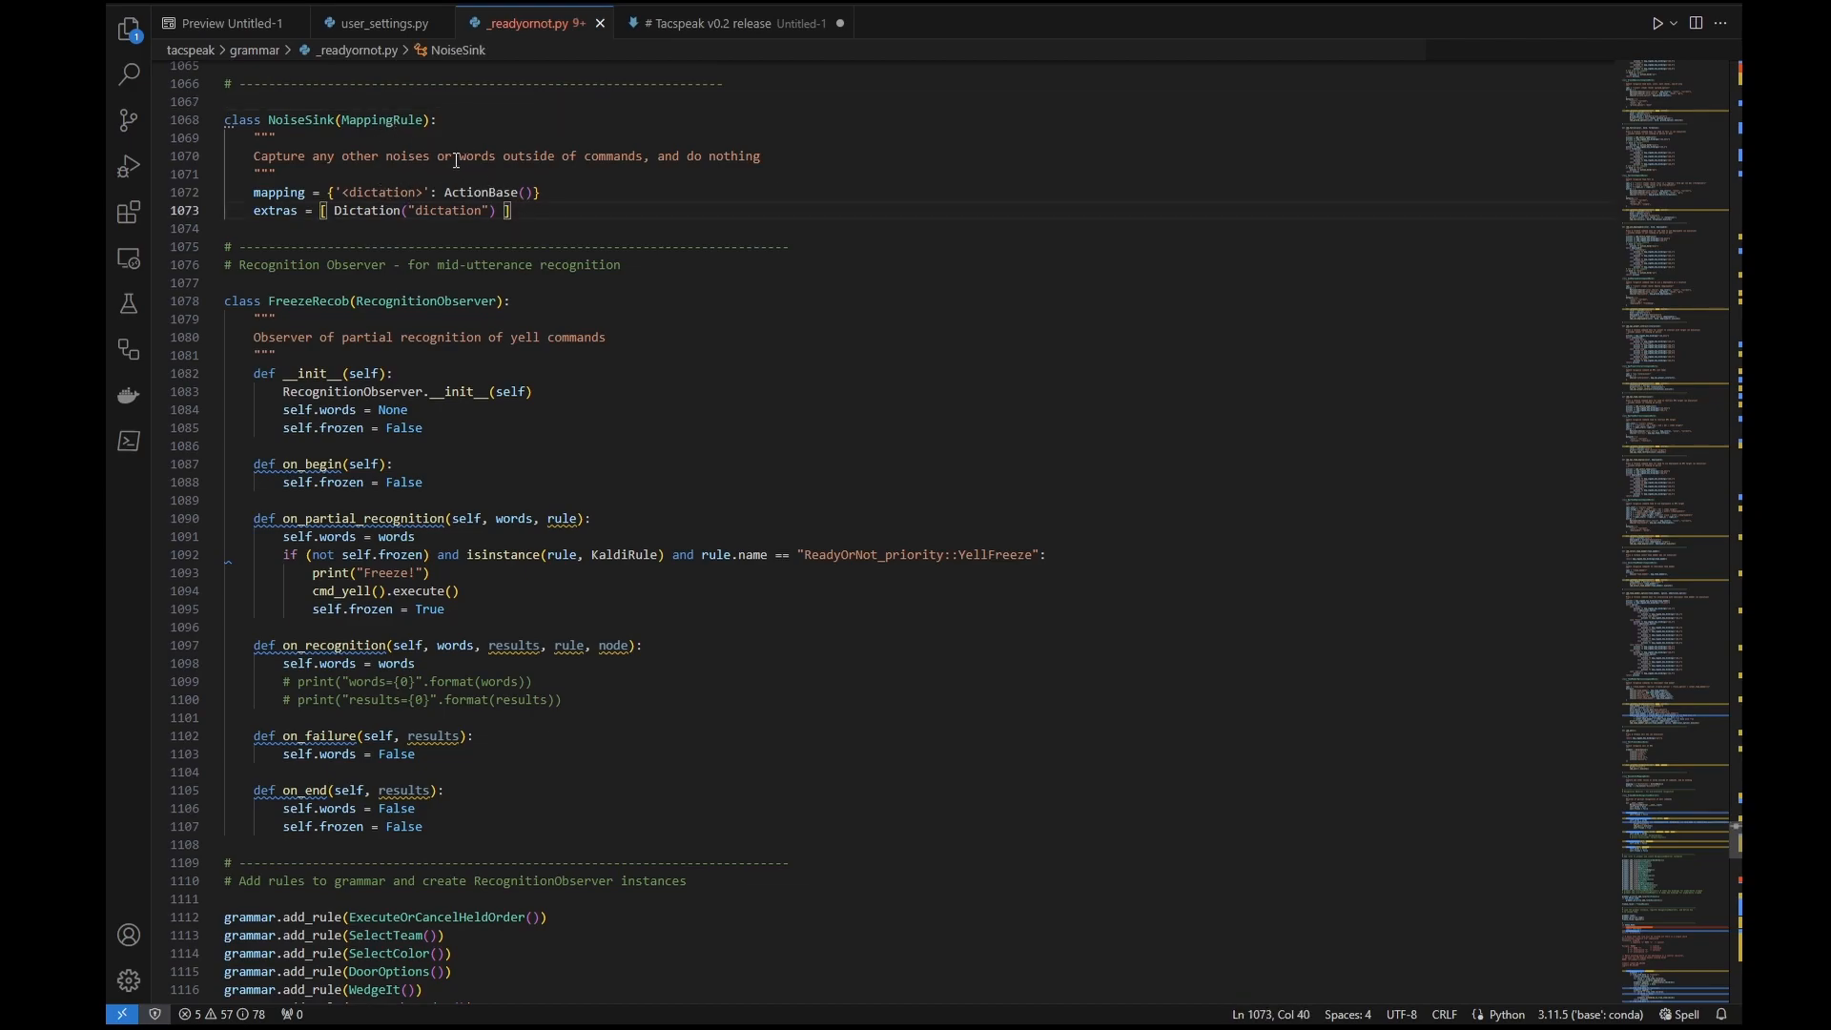
left_click(473, 156)
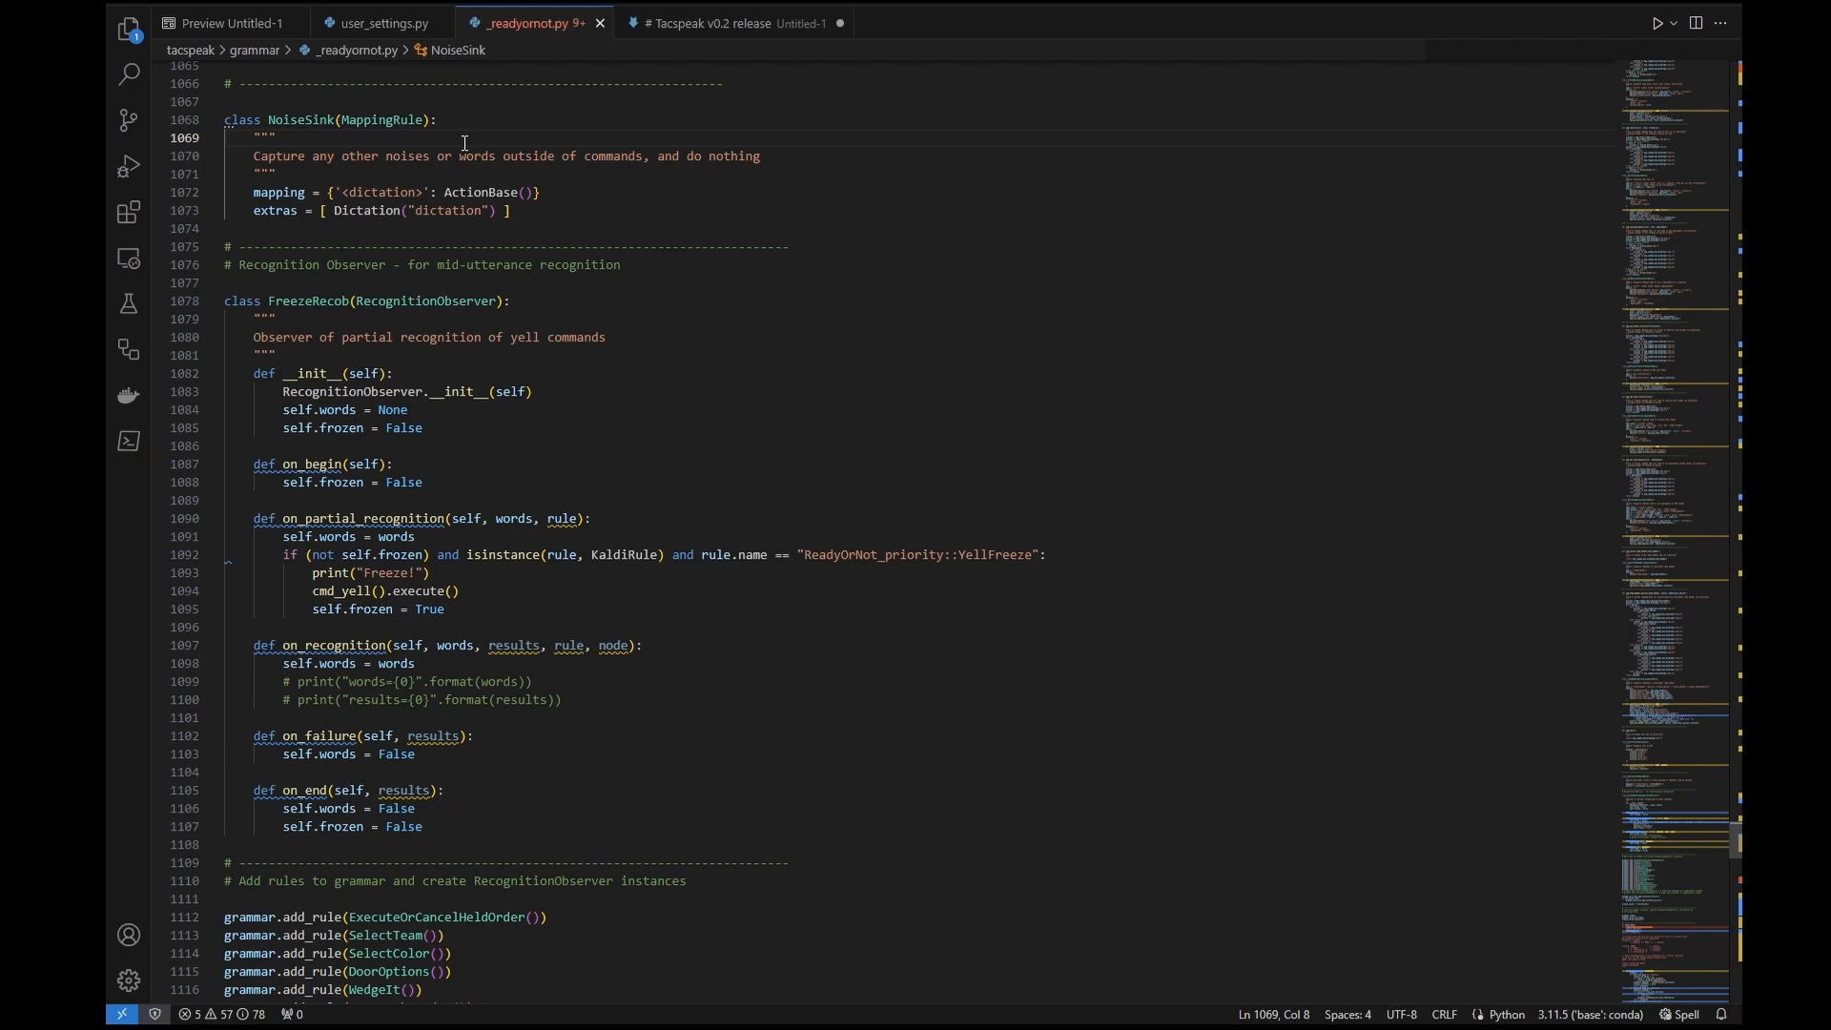
scroll("down", 3)
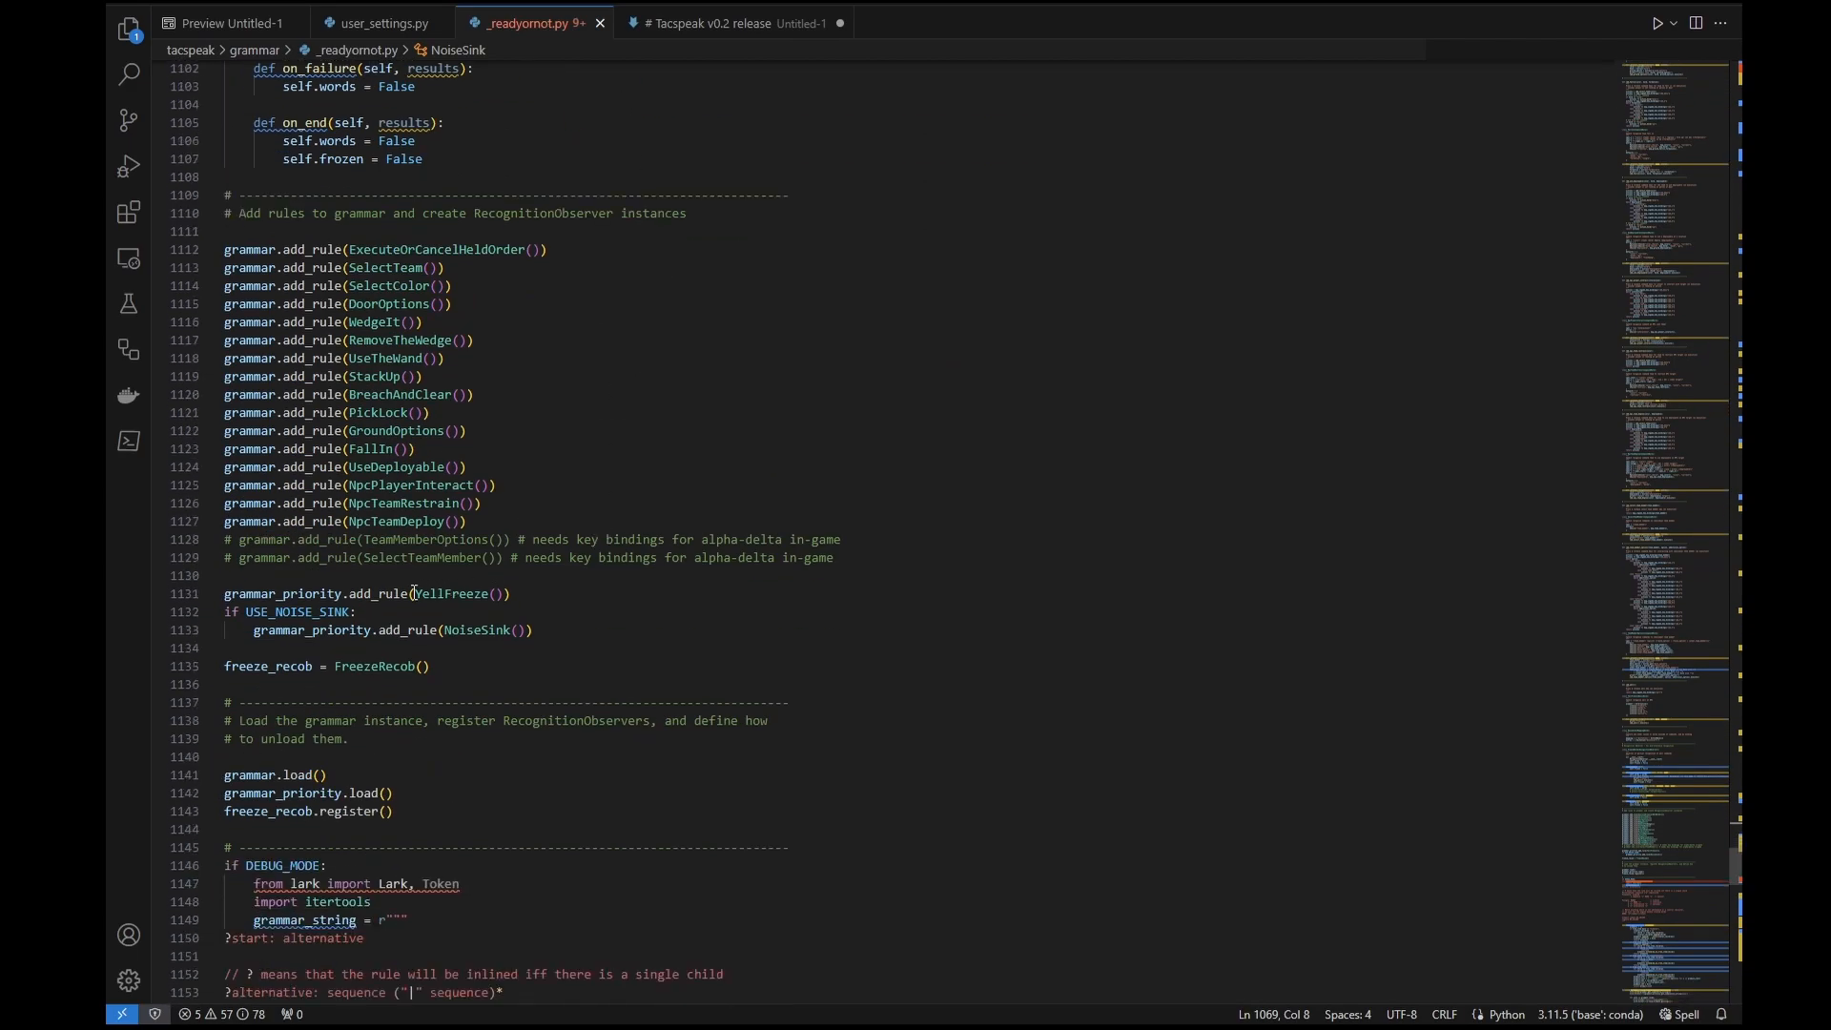
mouse_move(351, 611)
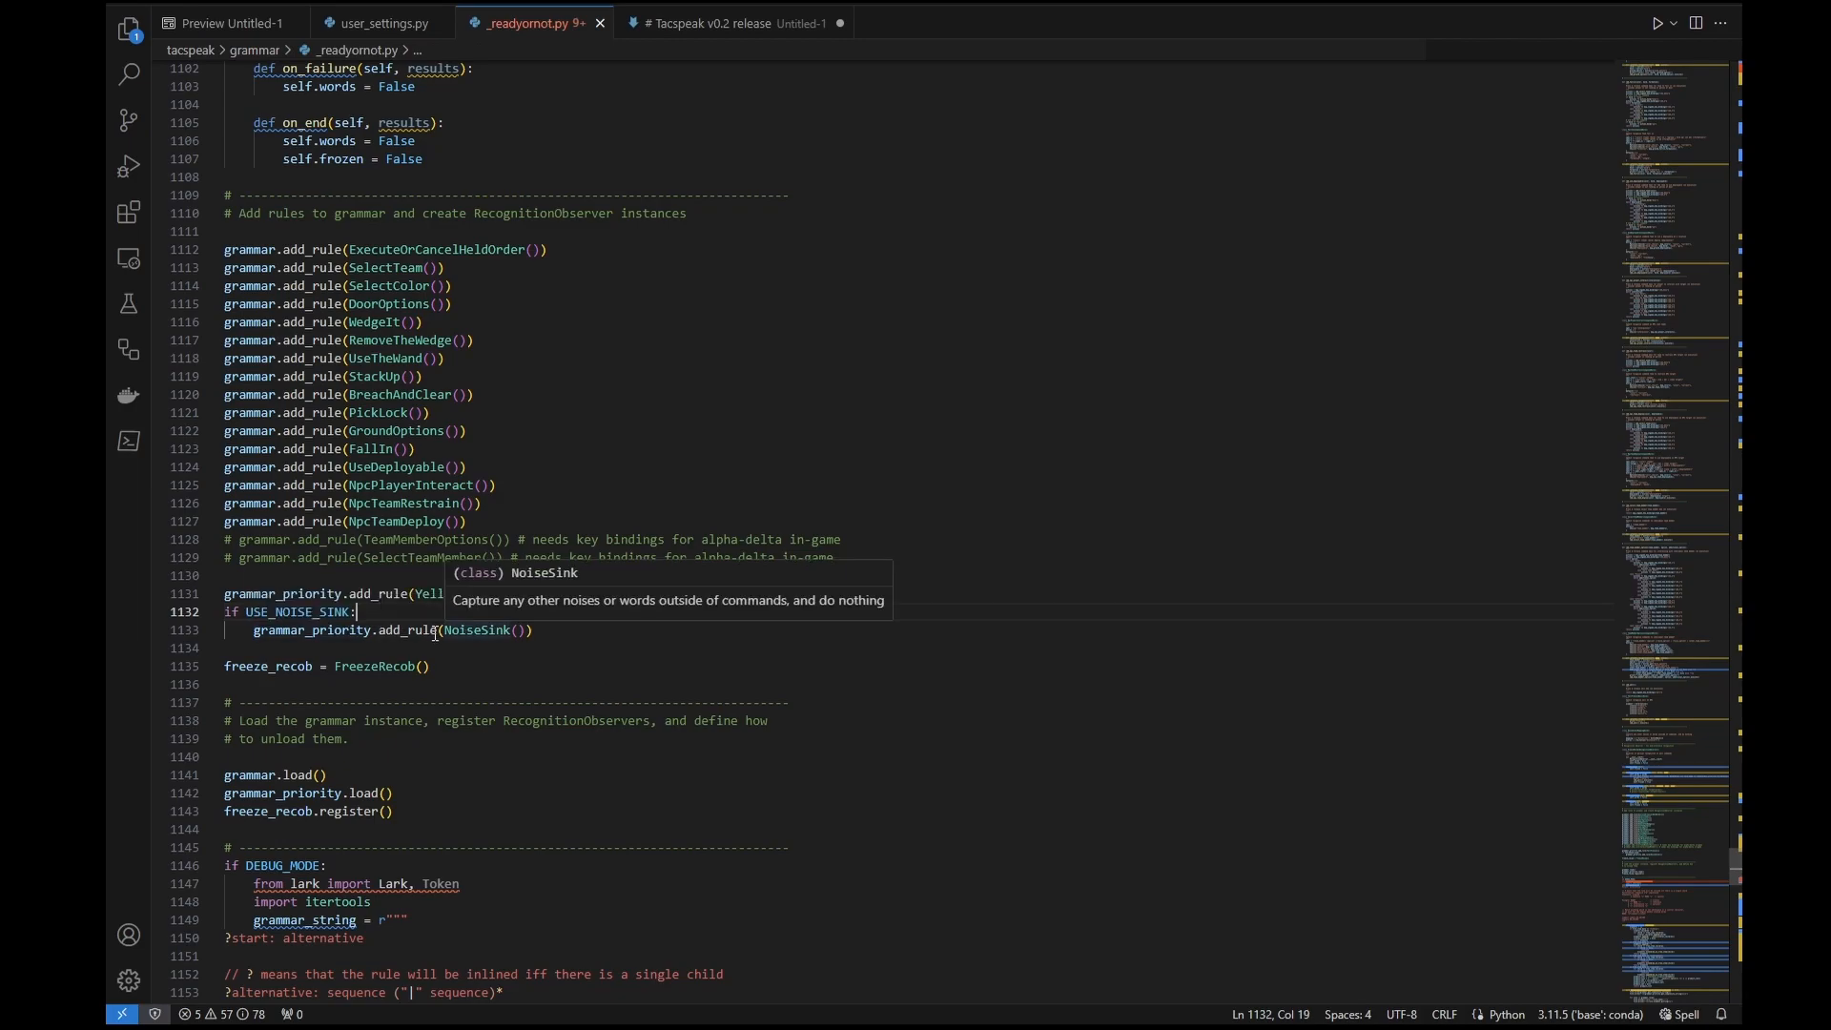
mouse_move(374, 608)
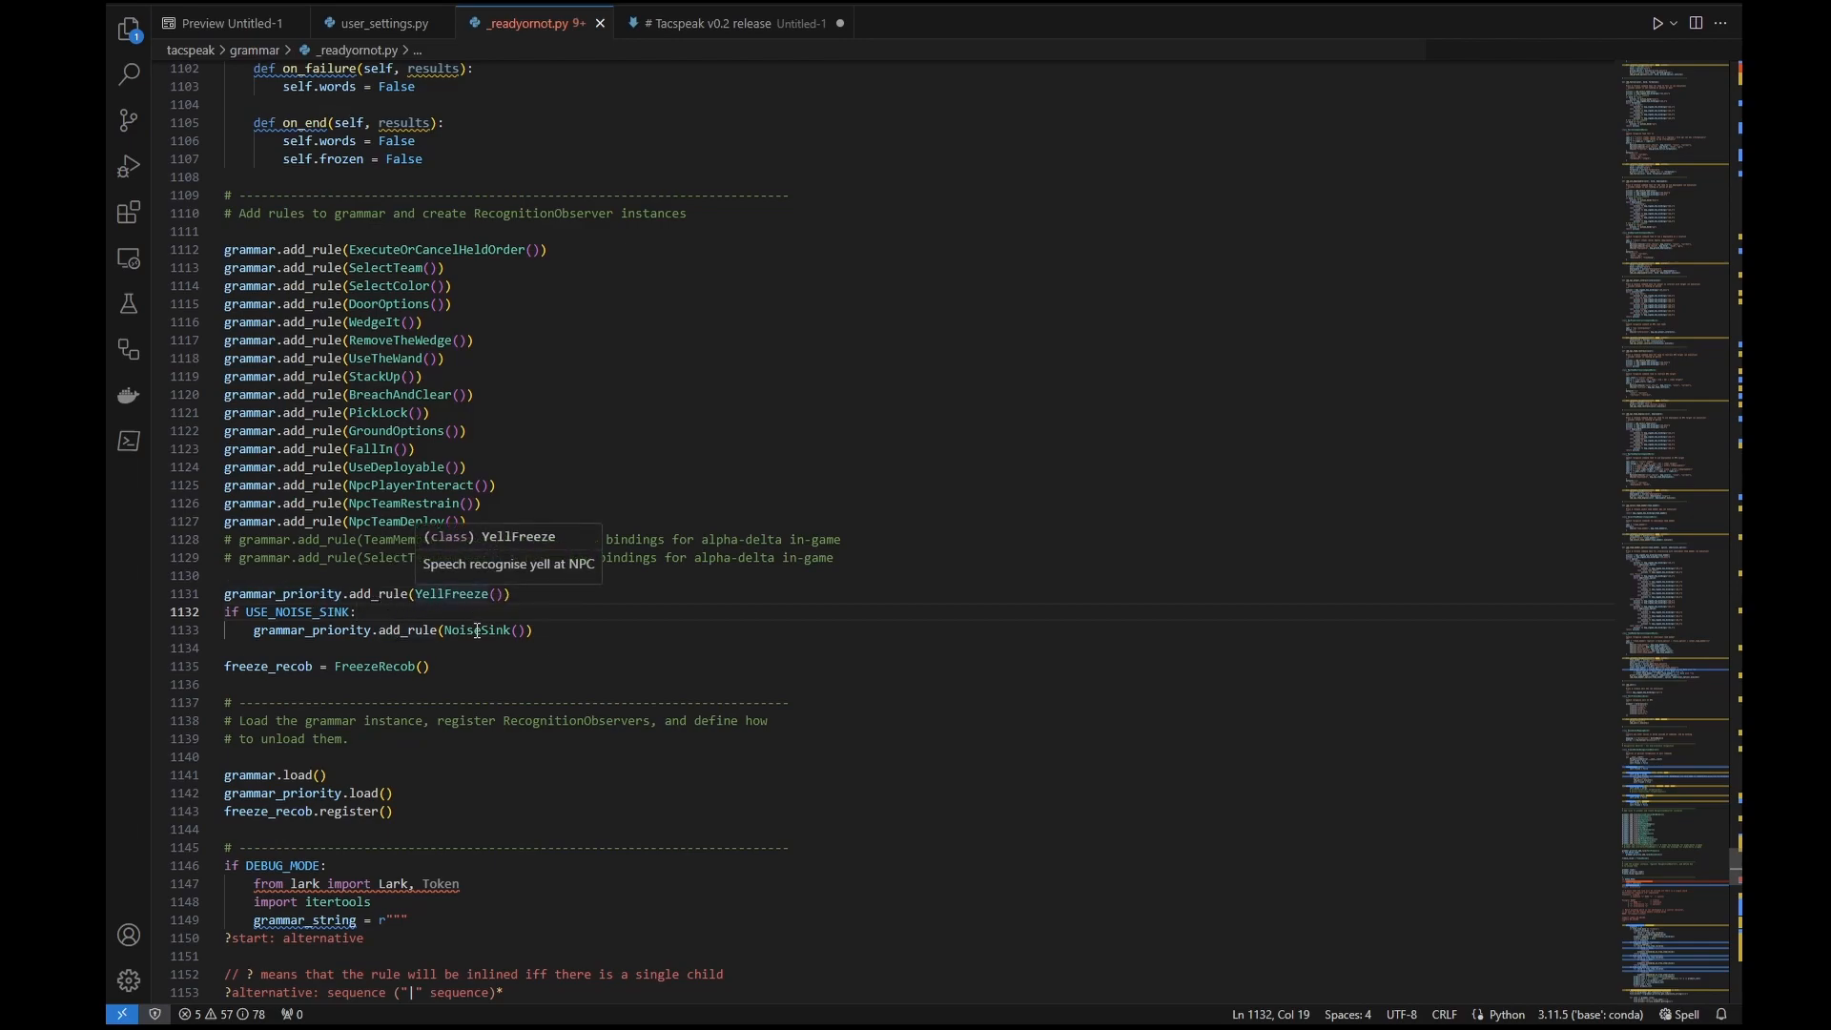
left_click(530, 629)
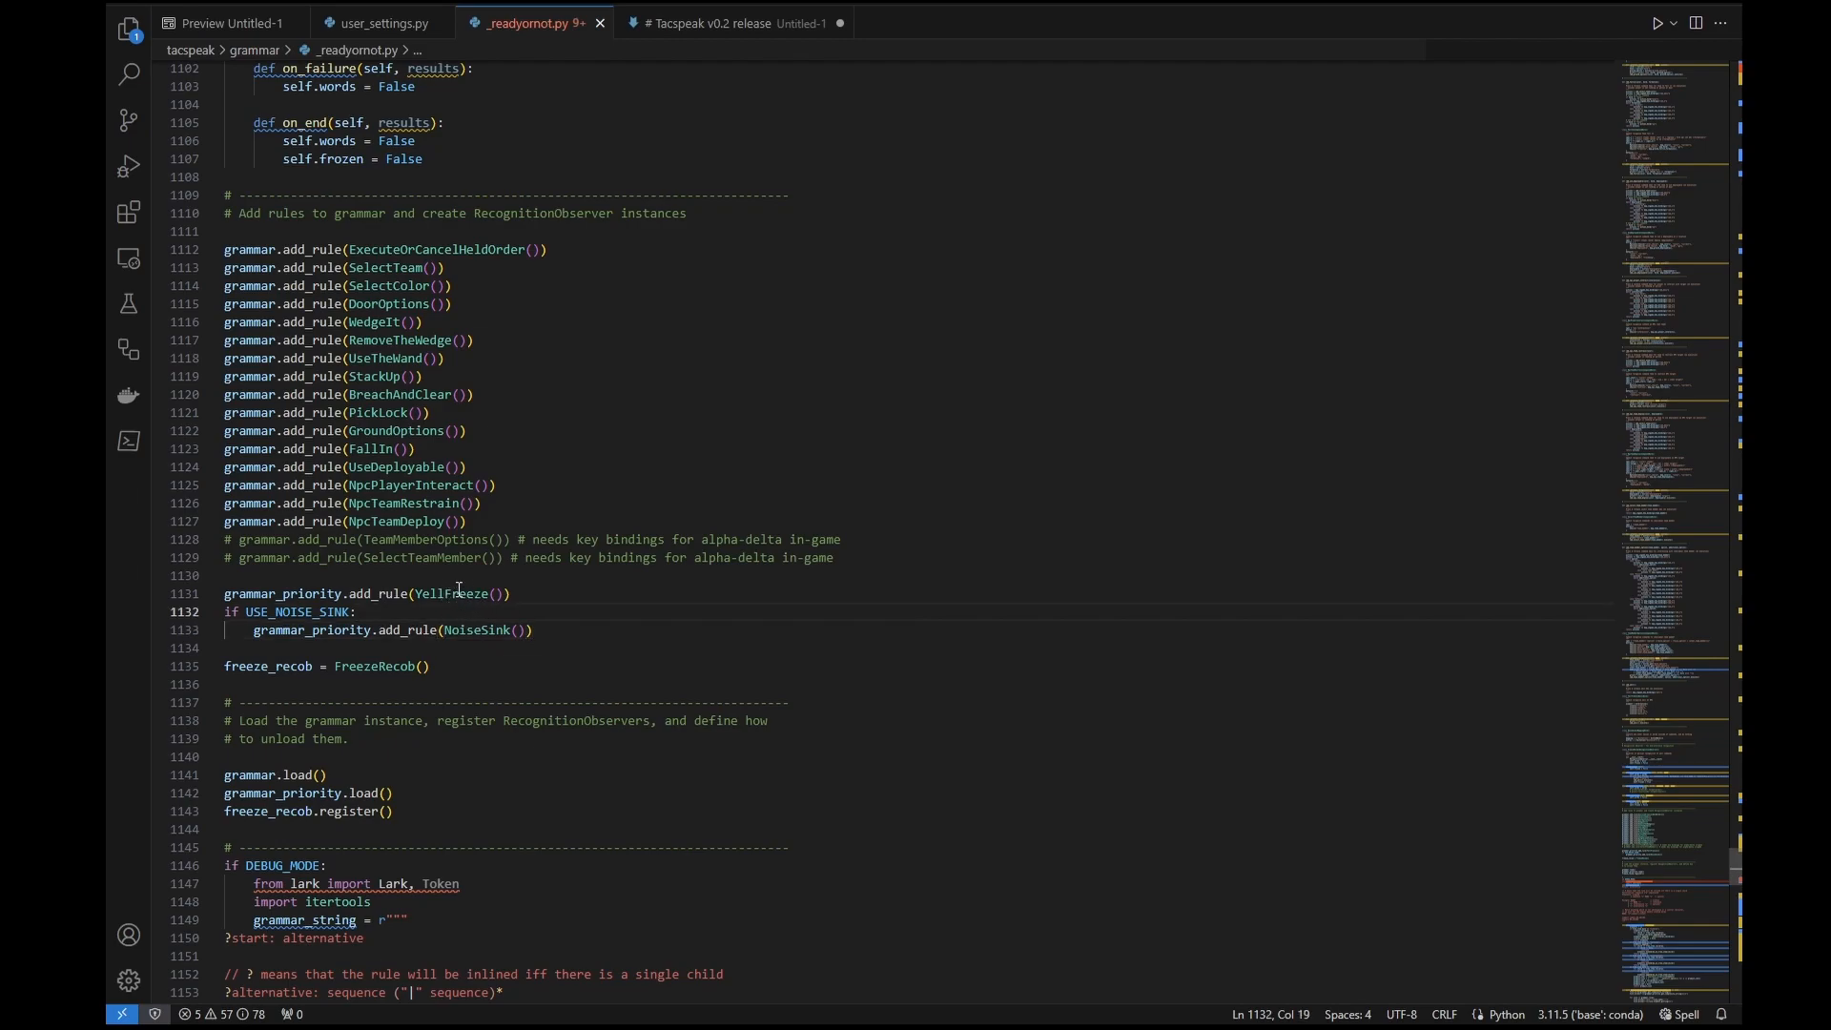
mouse_move(459, 593)
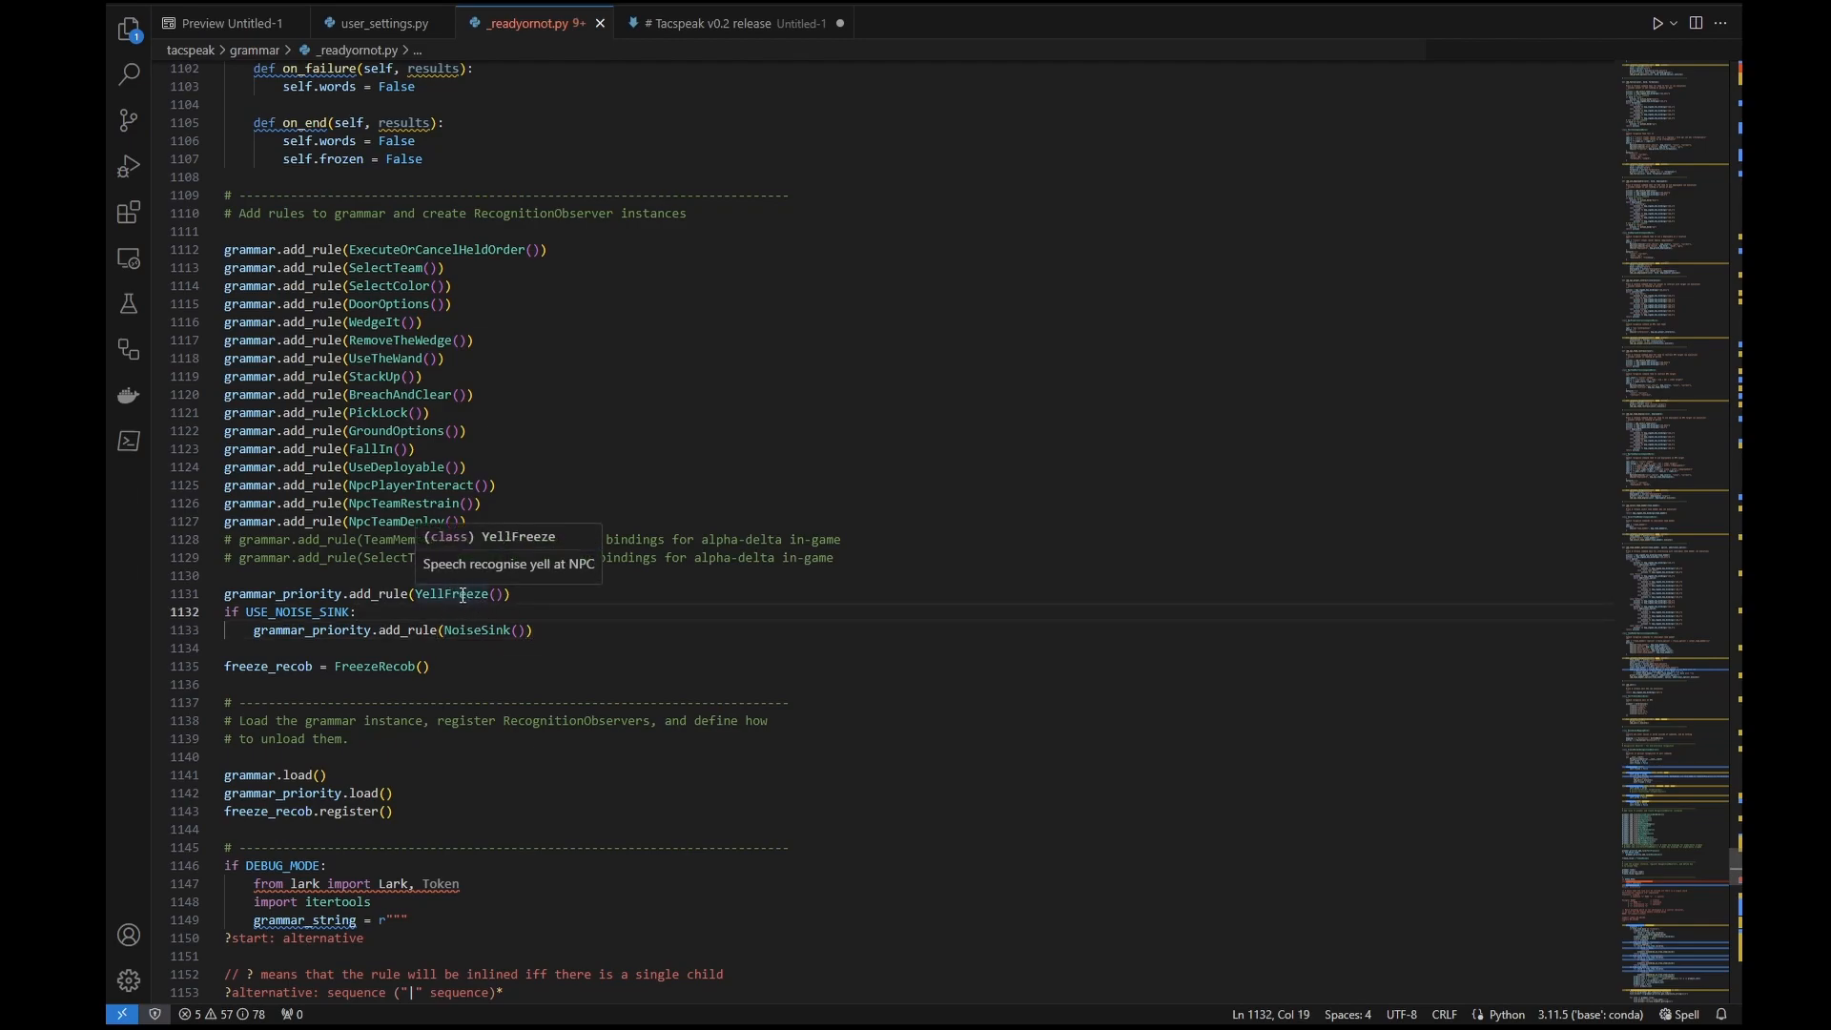
mouse_move(522, 641)
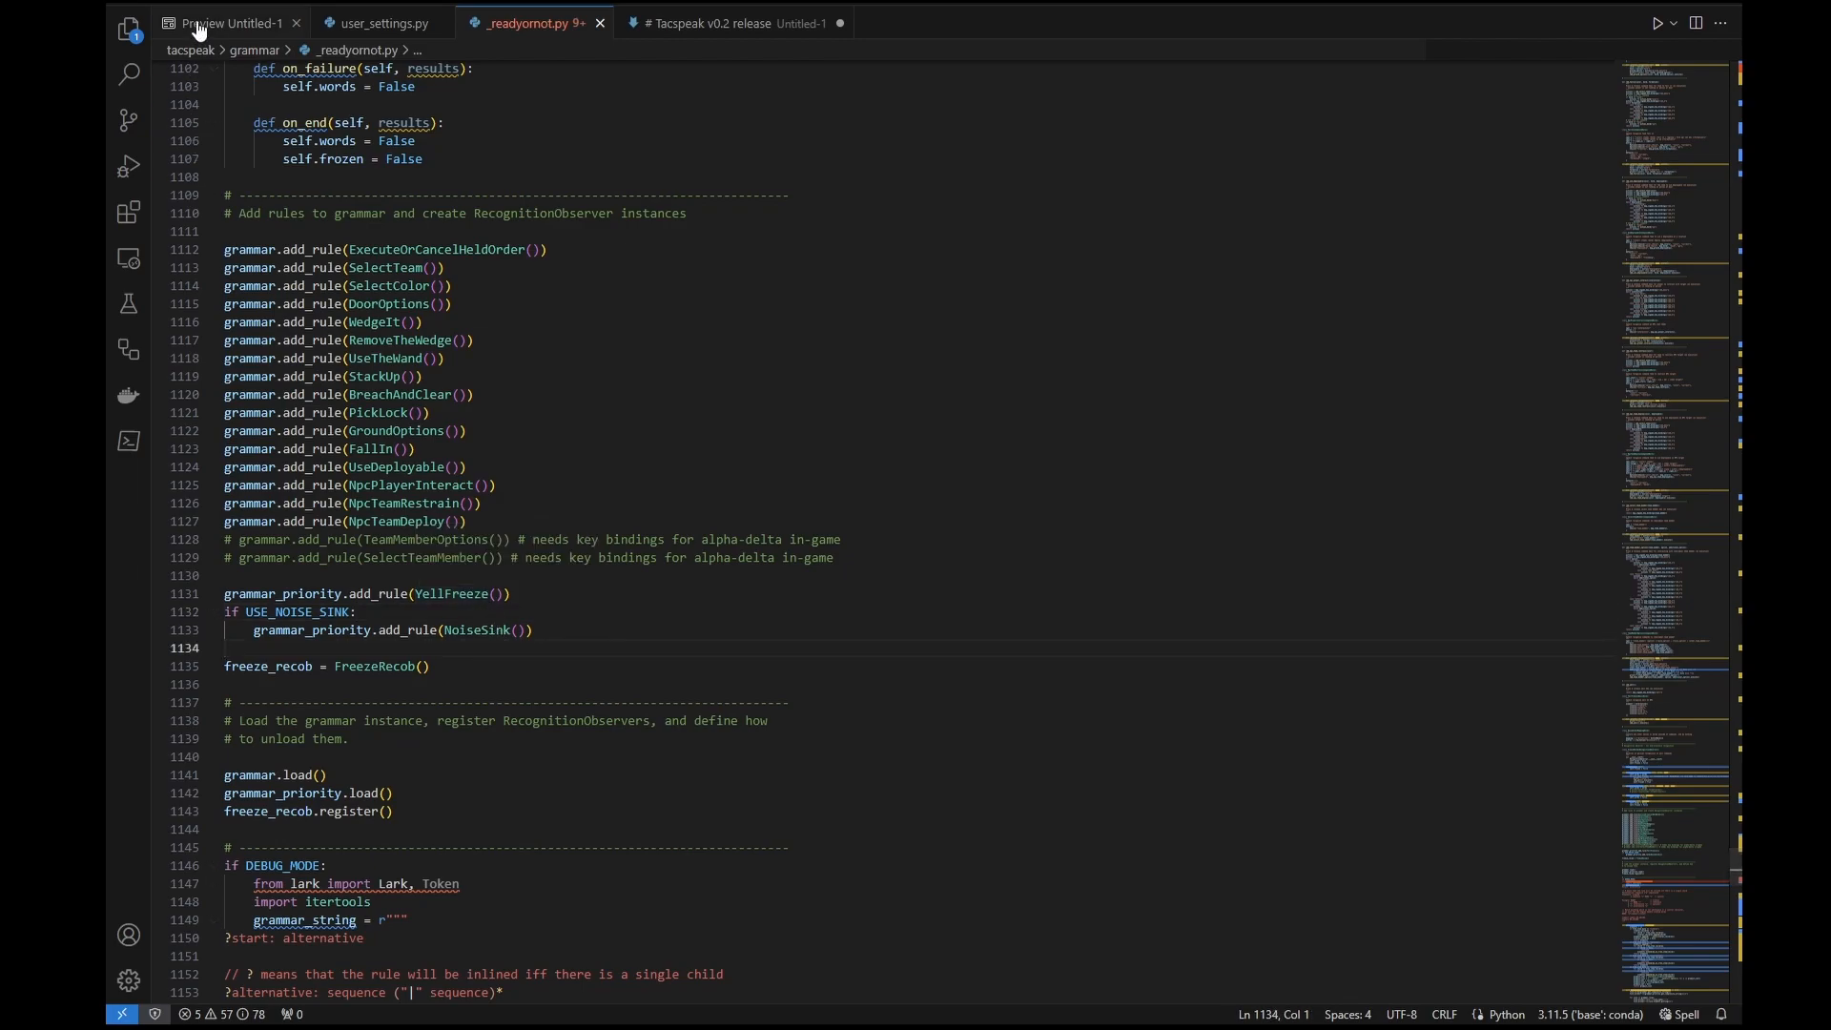
Back in user_settings.py, try listen_key_toggle 2 and padding 250 before restoring -1, 1, 170, 150.
left_click(377, 23)
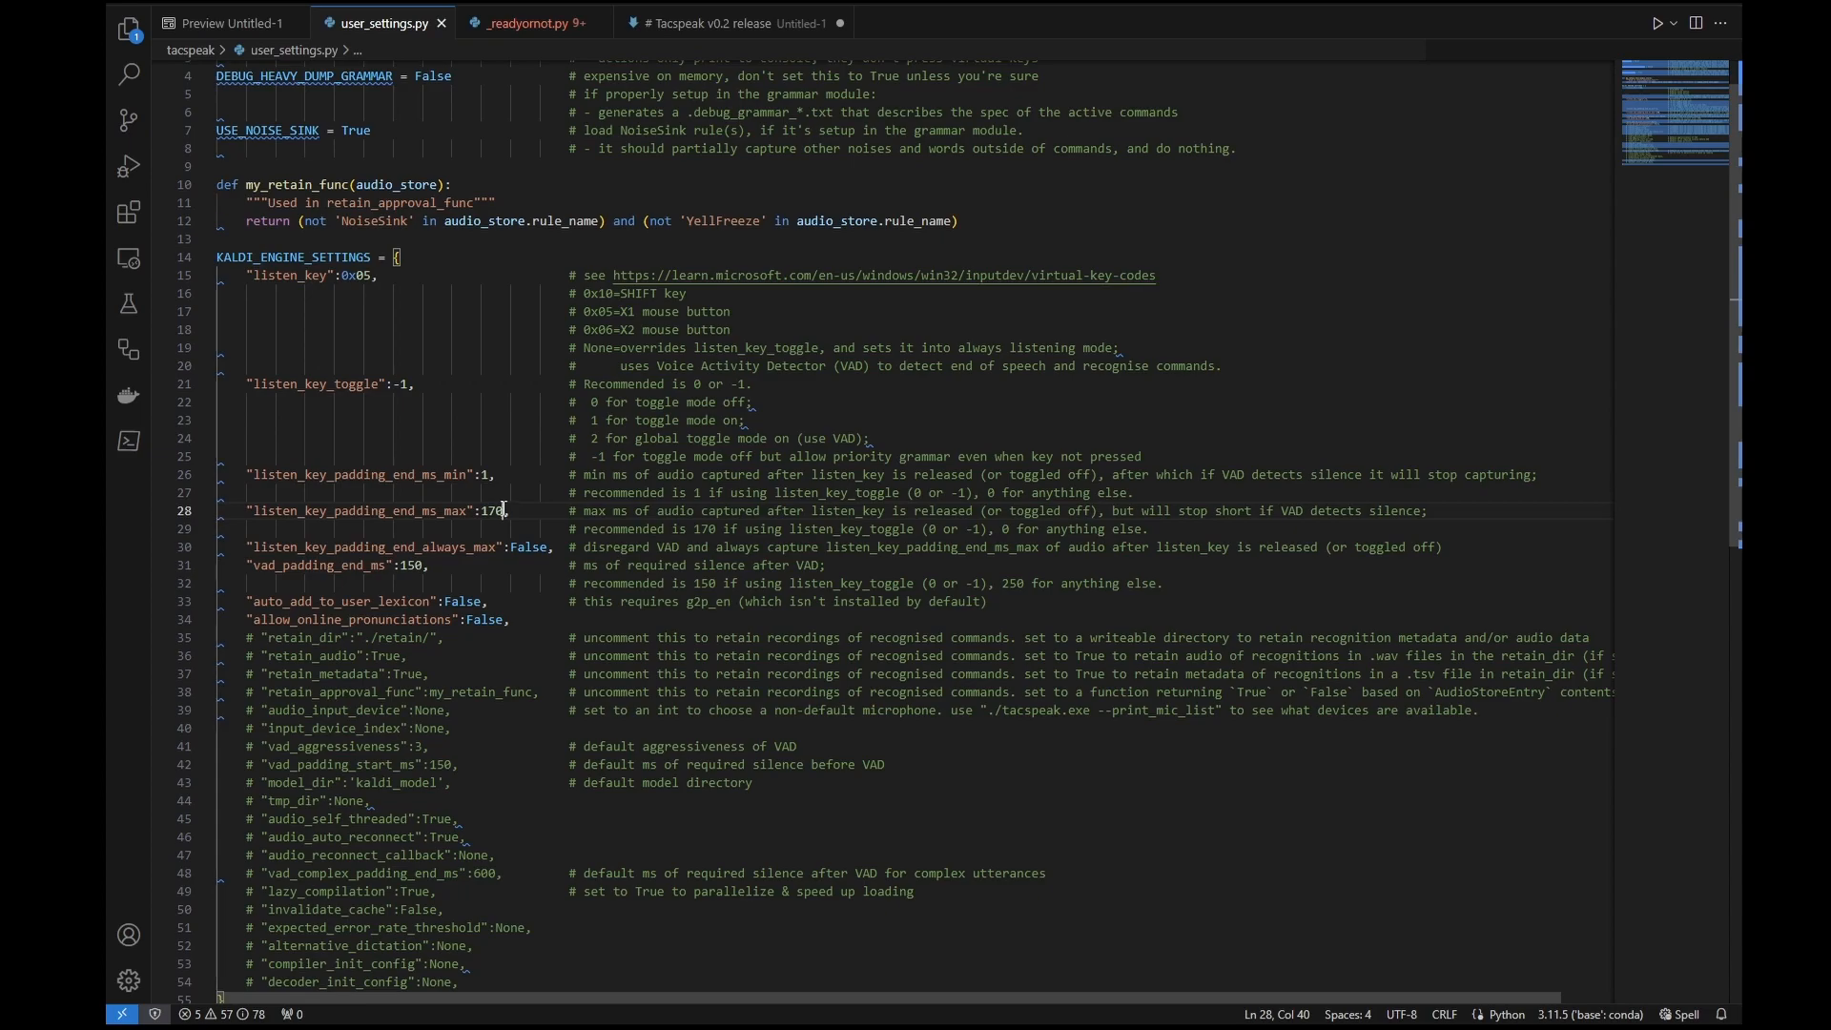
double_click(492, 511)
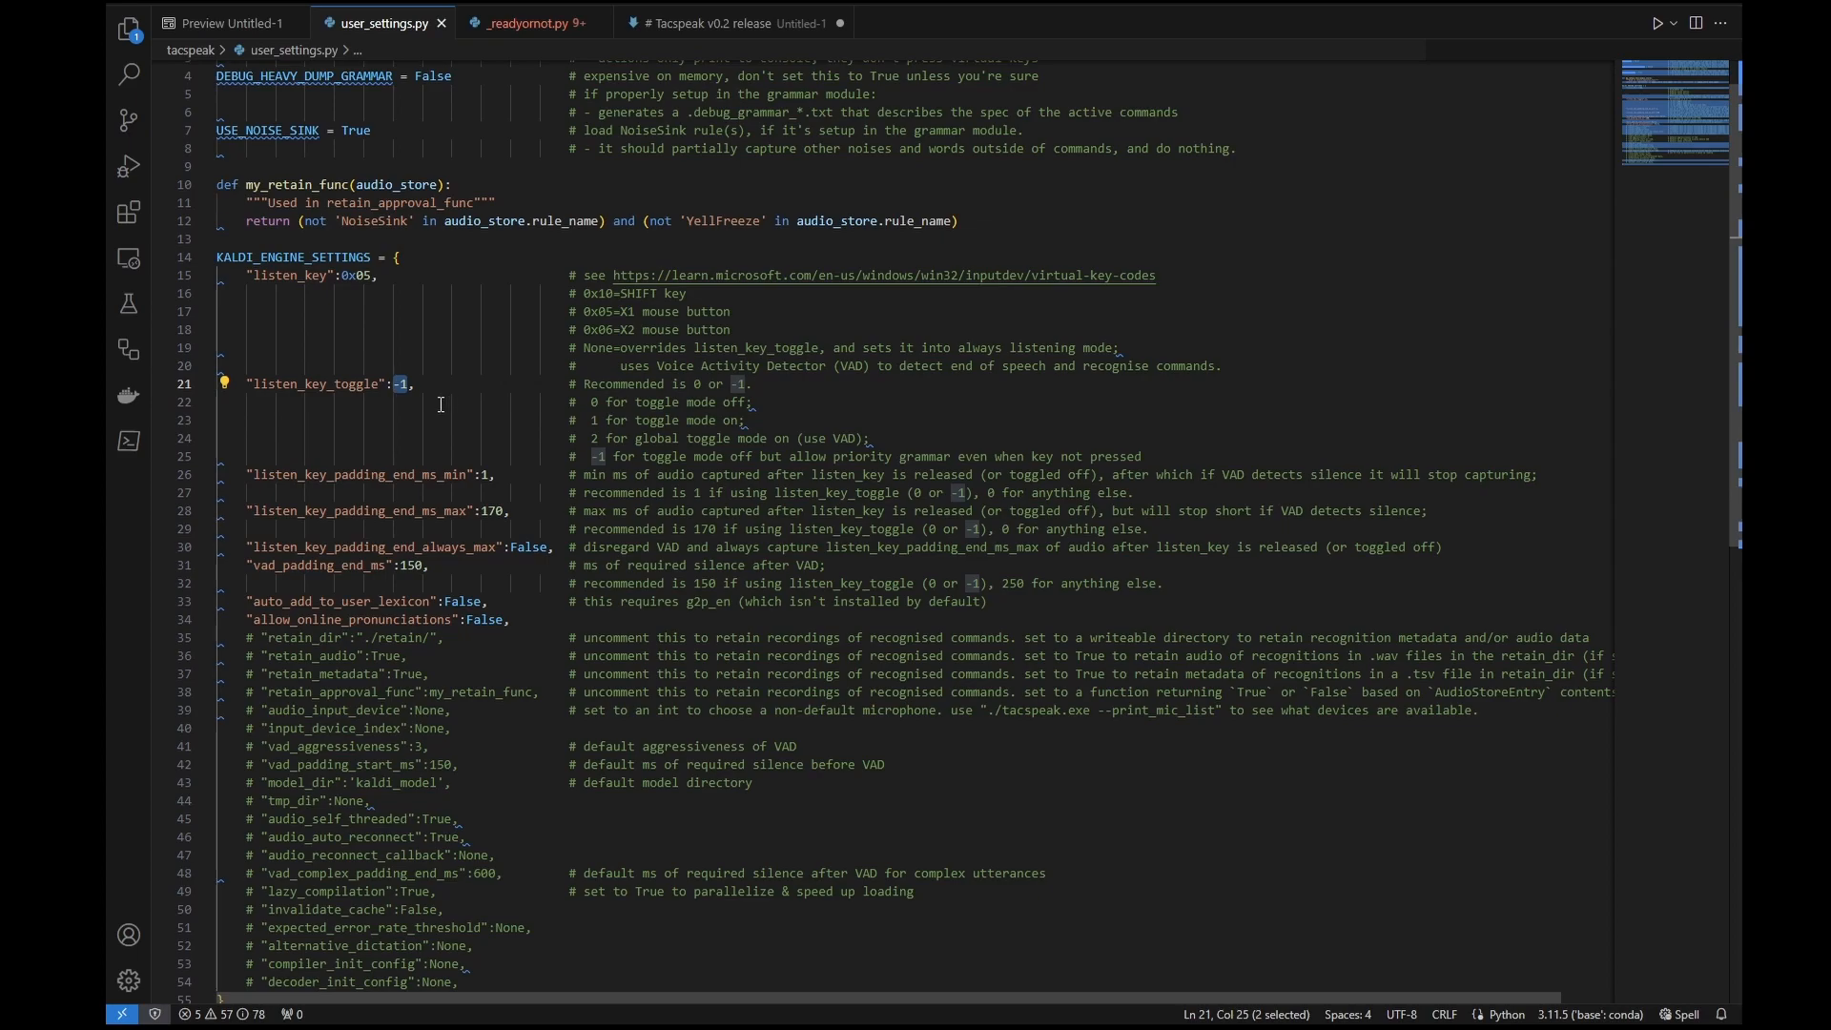
type("2")
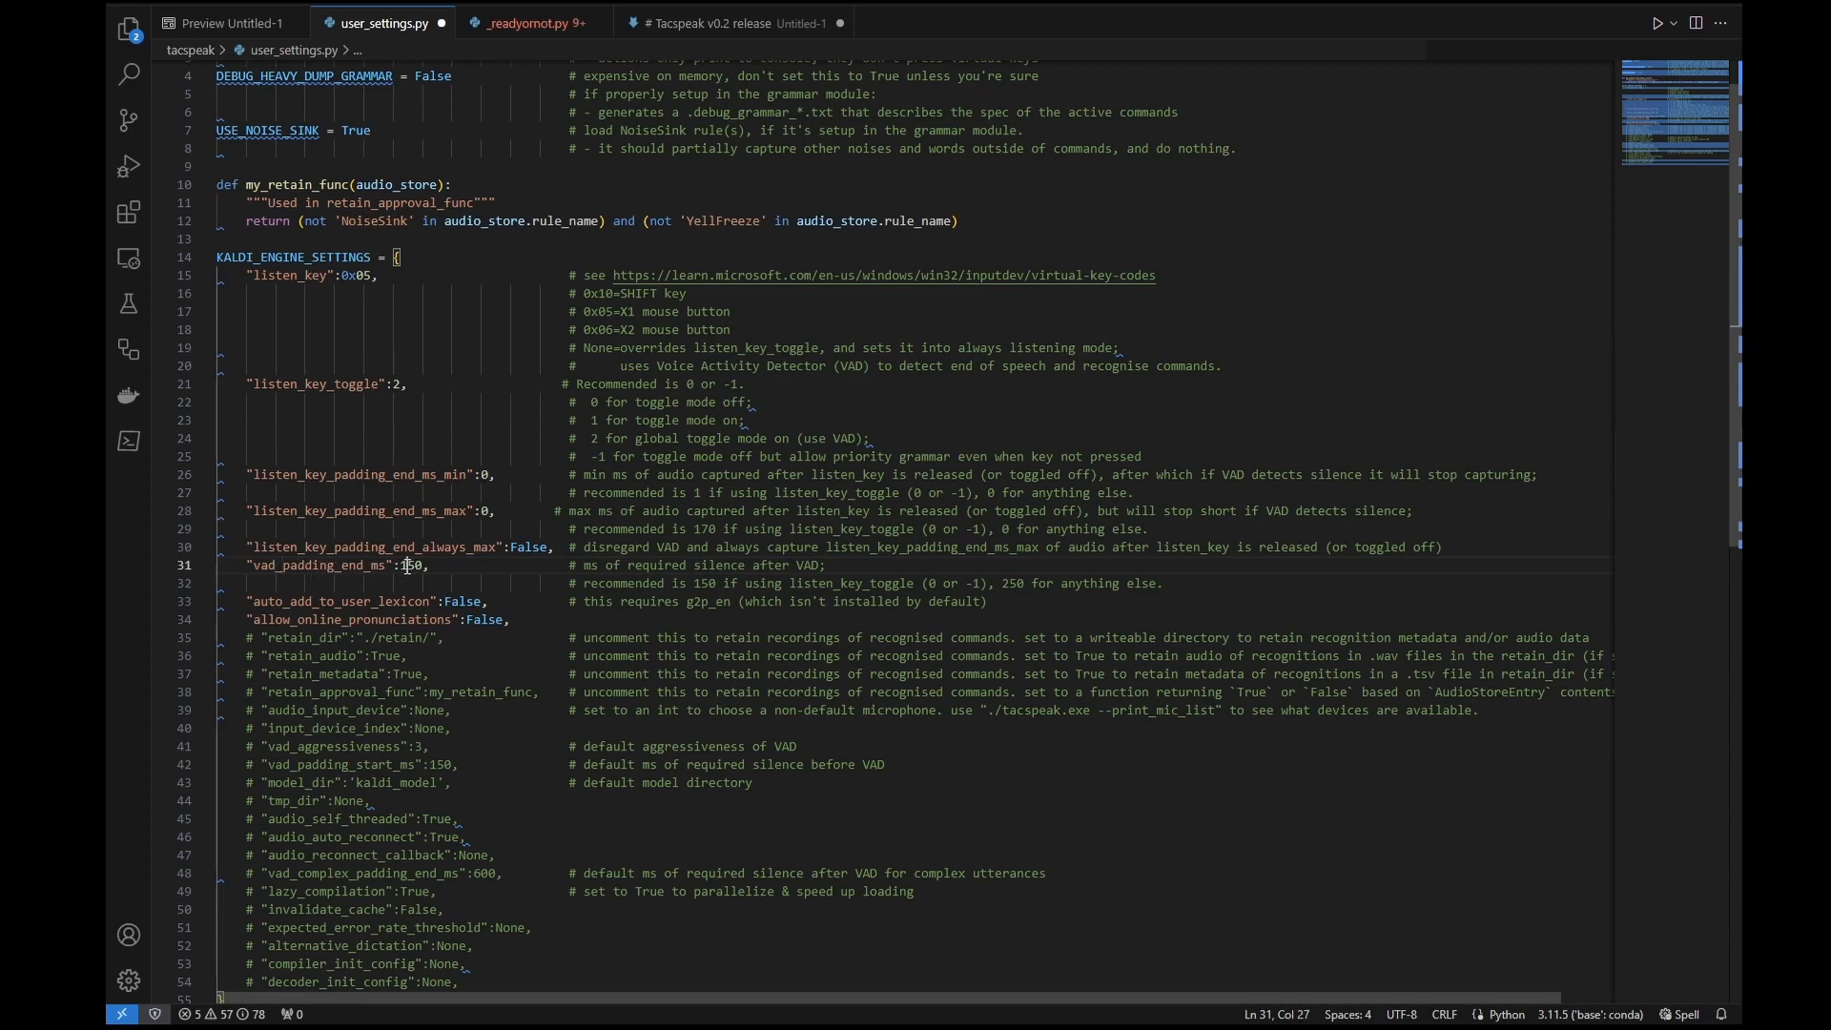
type("250")
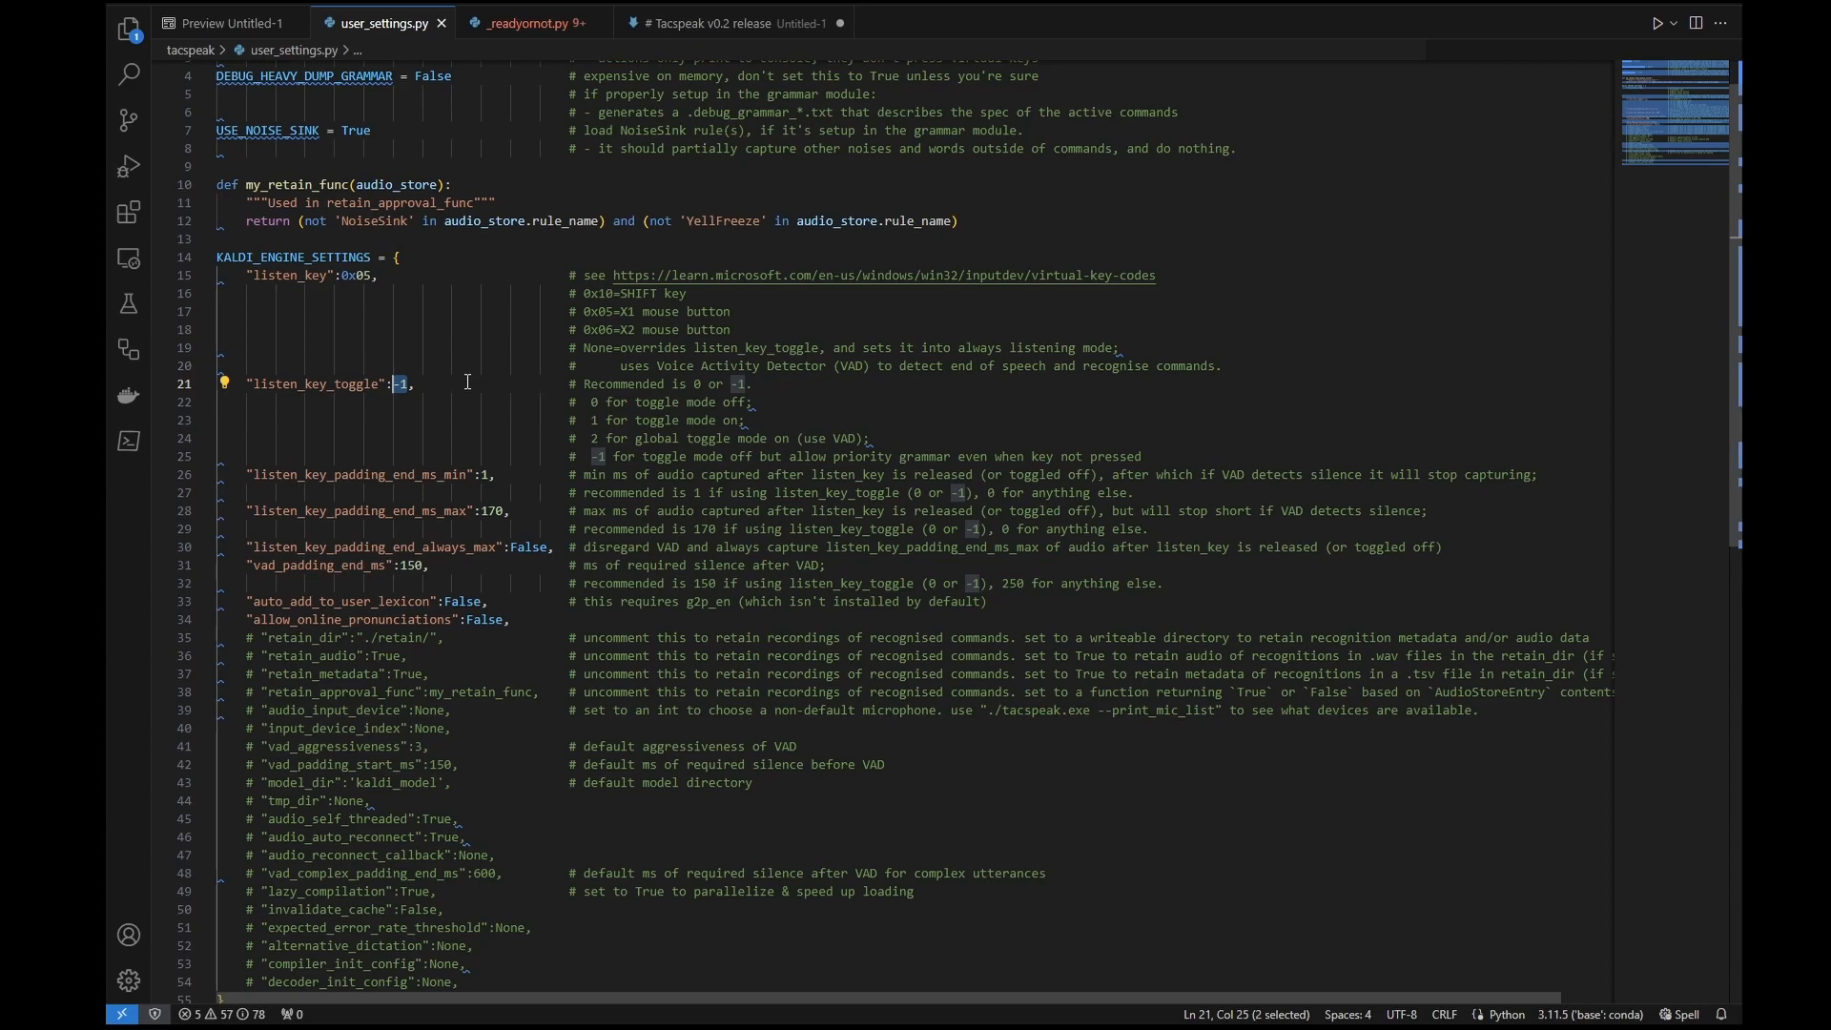
Uncomment the retain_dir, retain_audio, retain_metadata and retain_approval_func settings with retain_dir './retain/'.
left_click(411, 384)
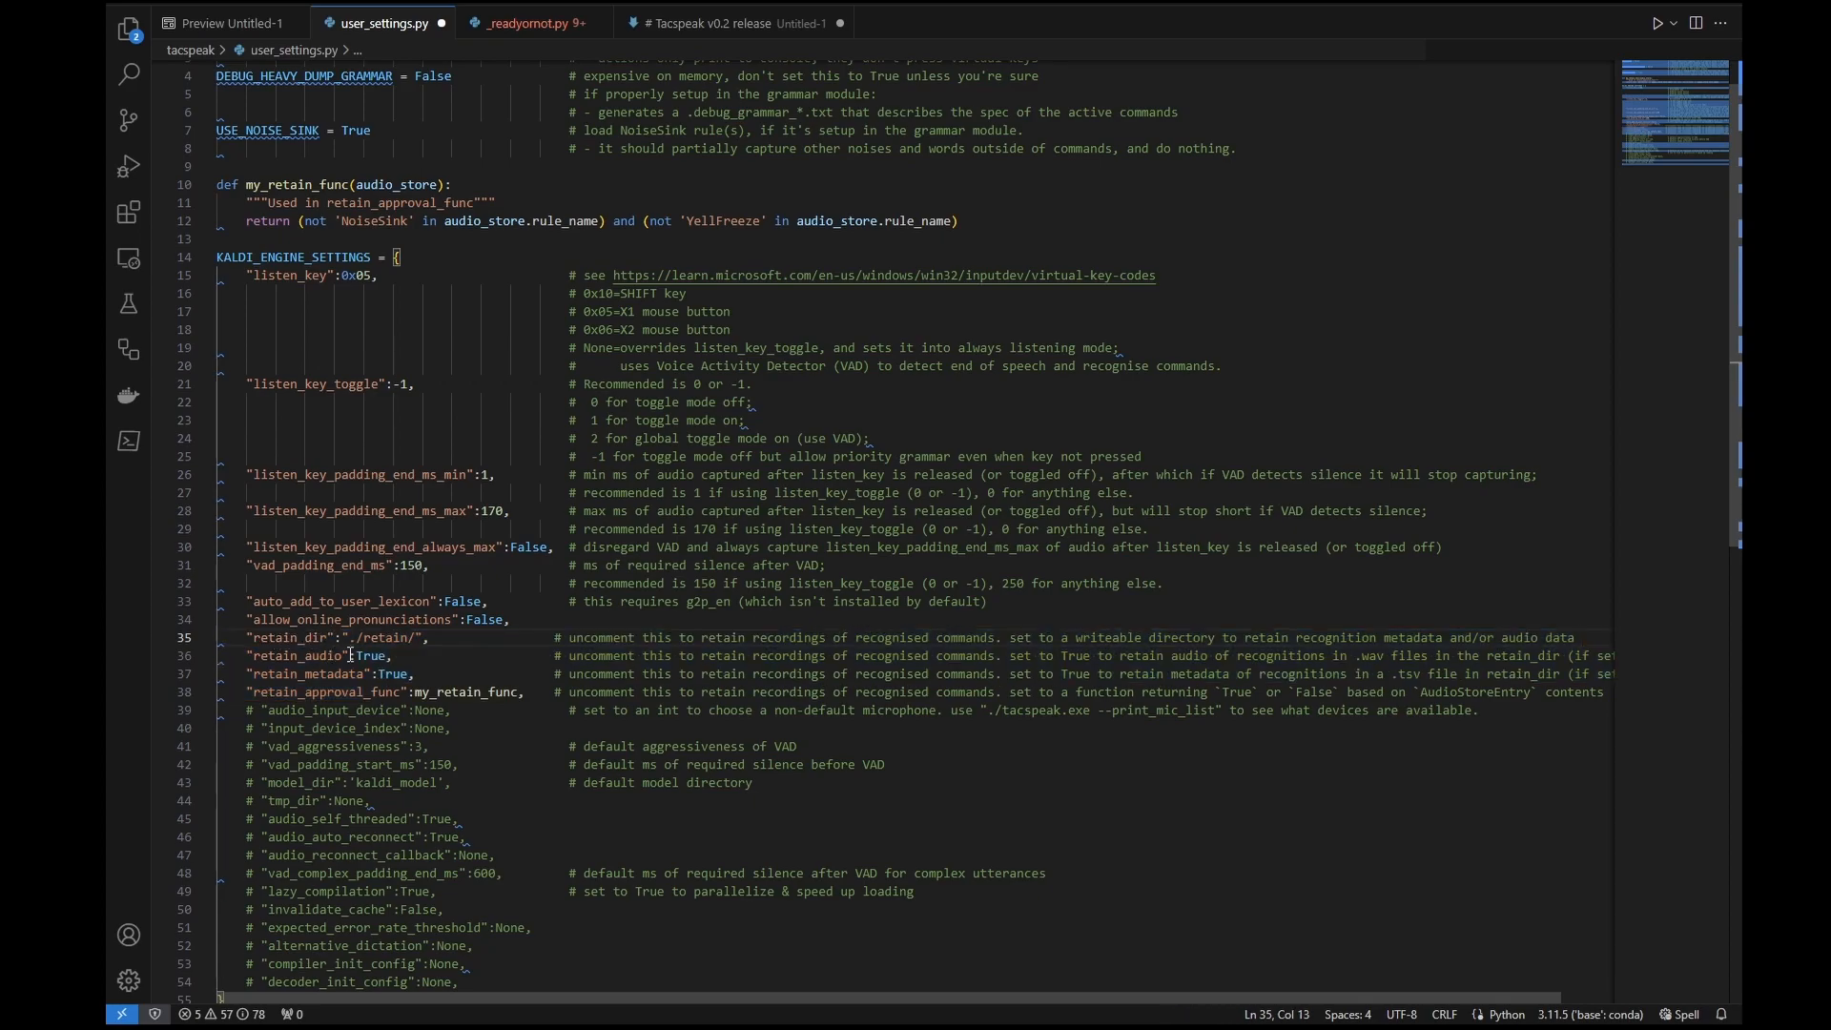
mouse_move(385, 692)
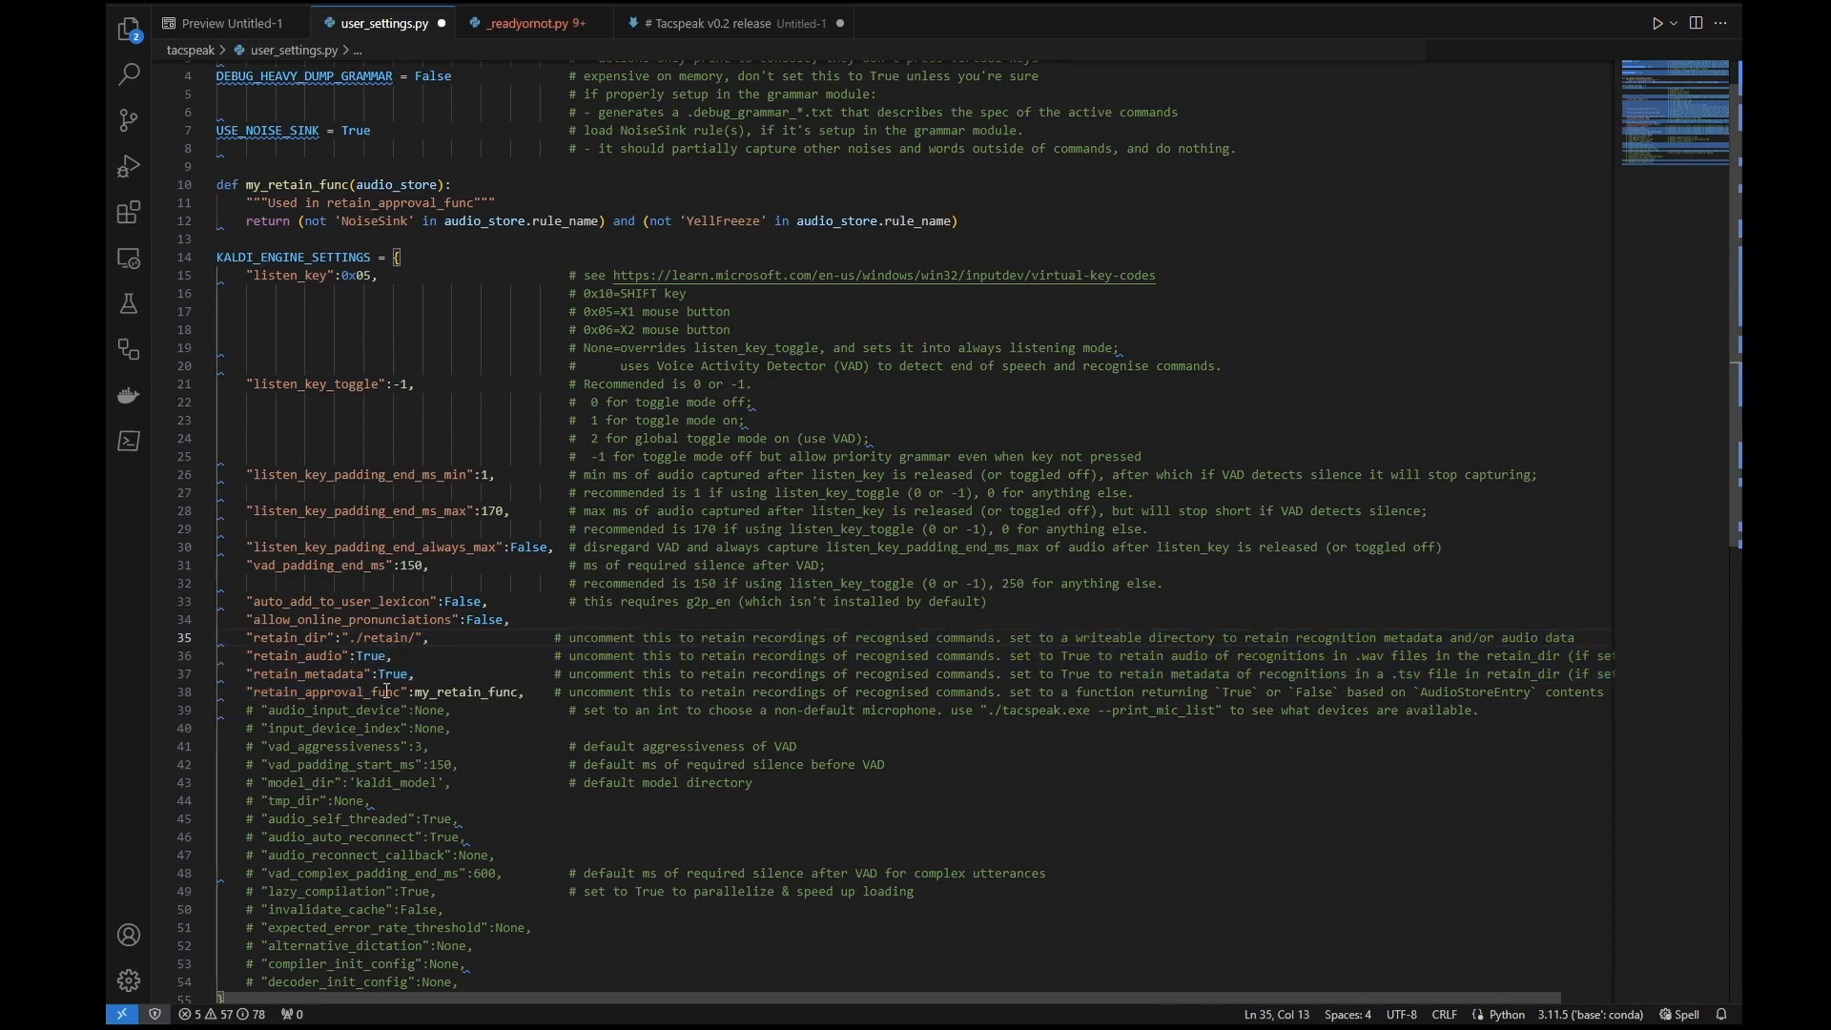
scroll("down", 3)
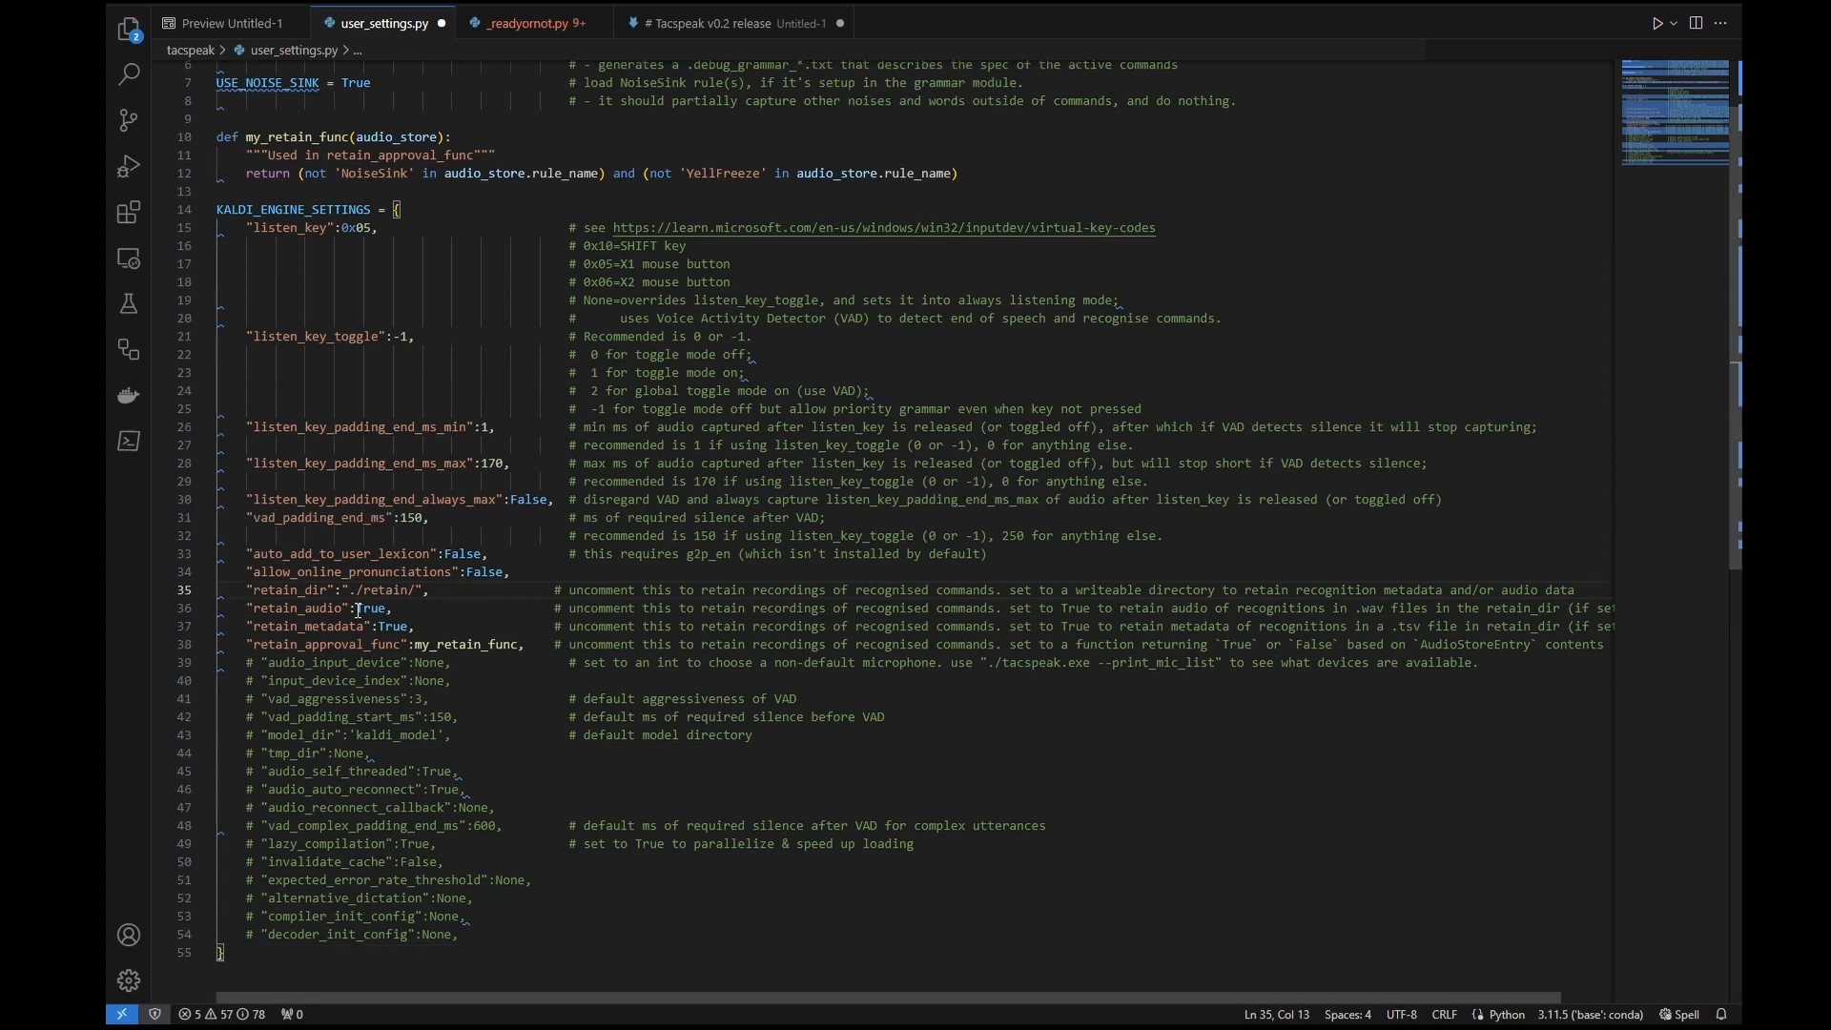
mouse_move(370, 608)
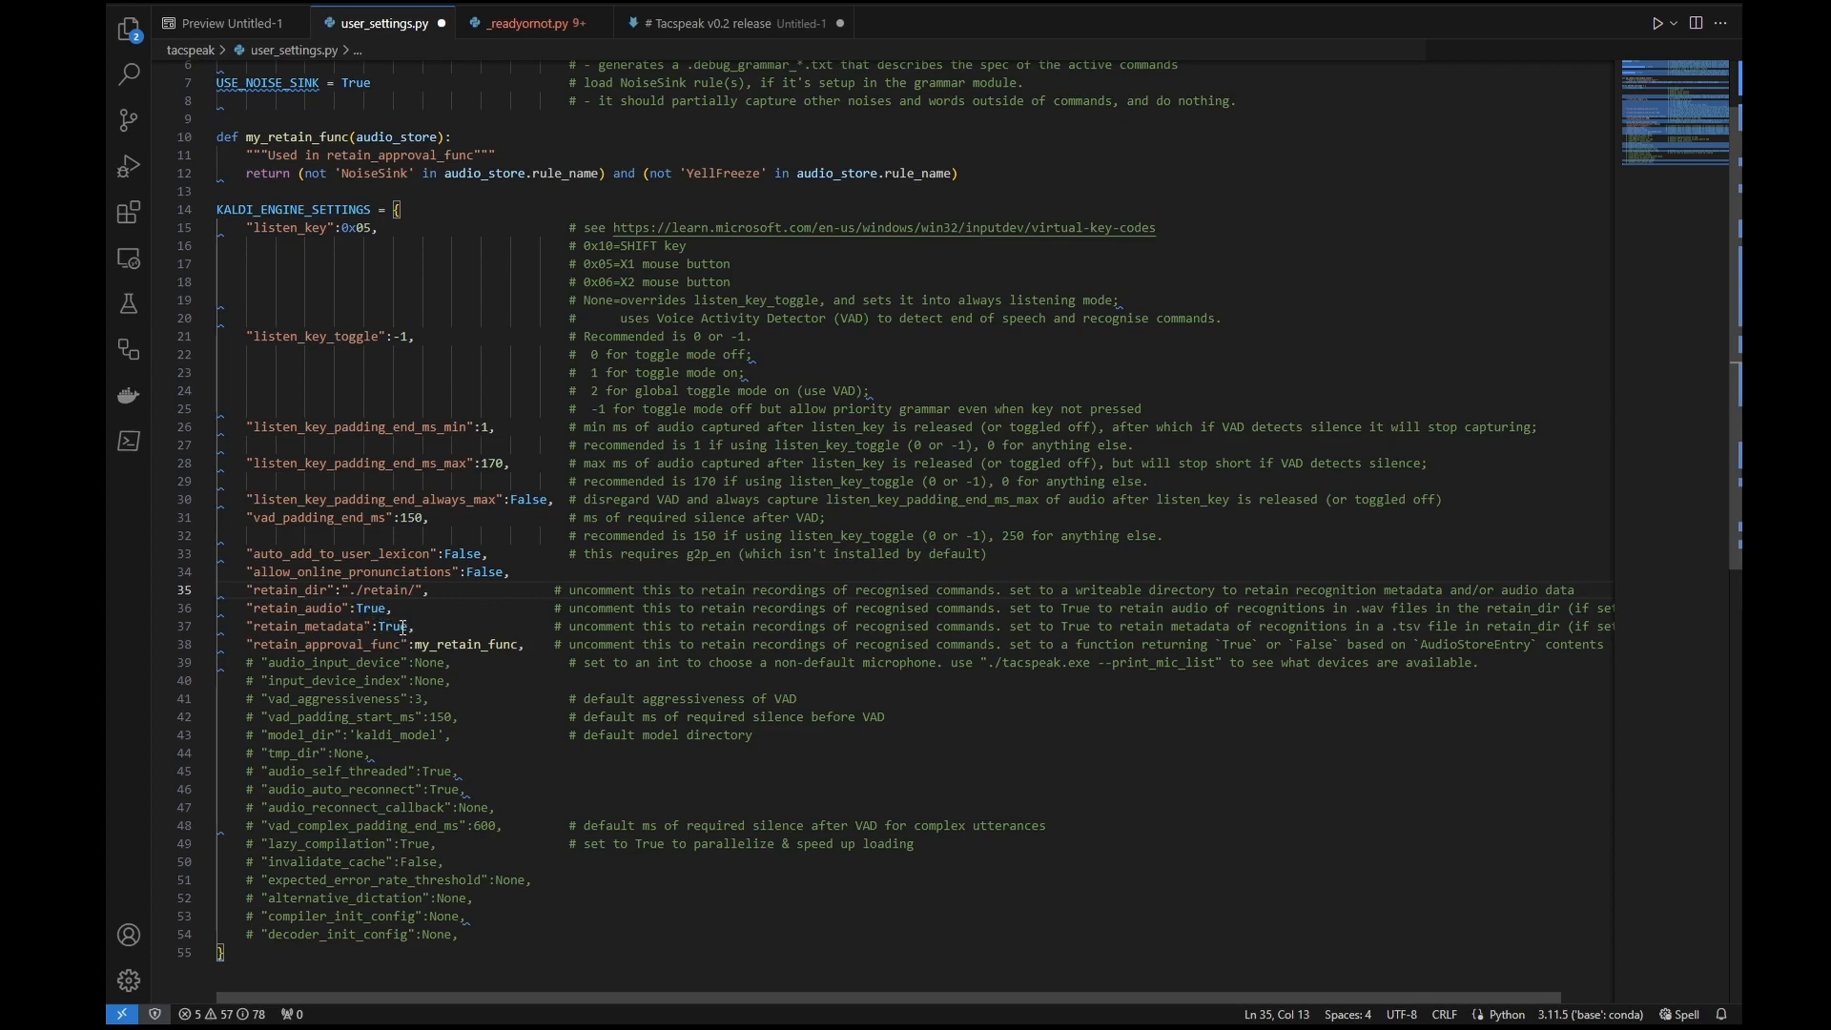
double_click(387, 589)
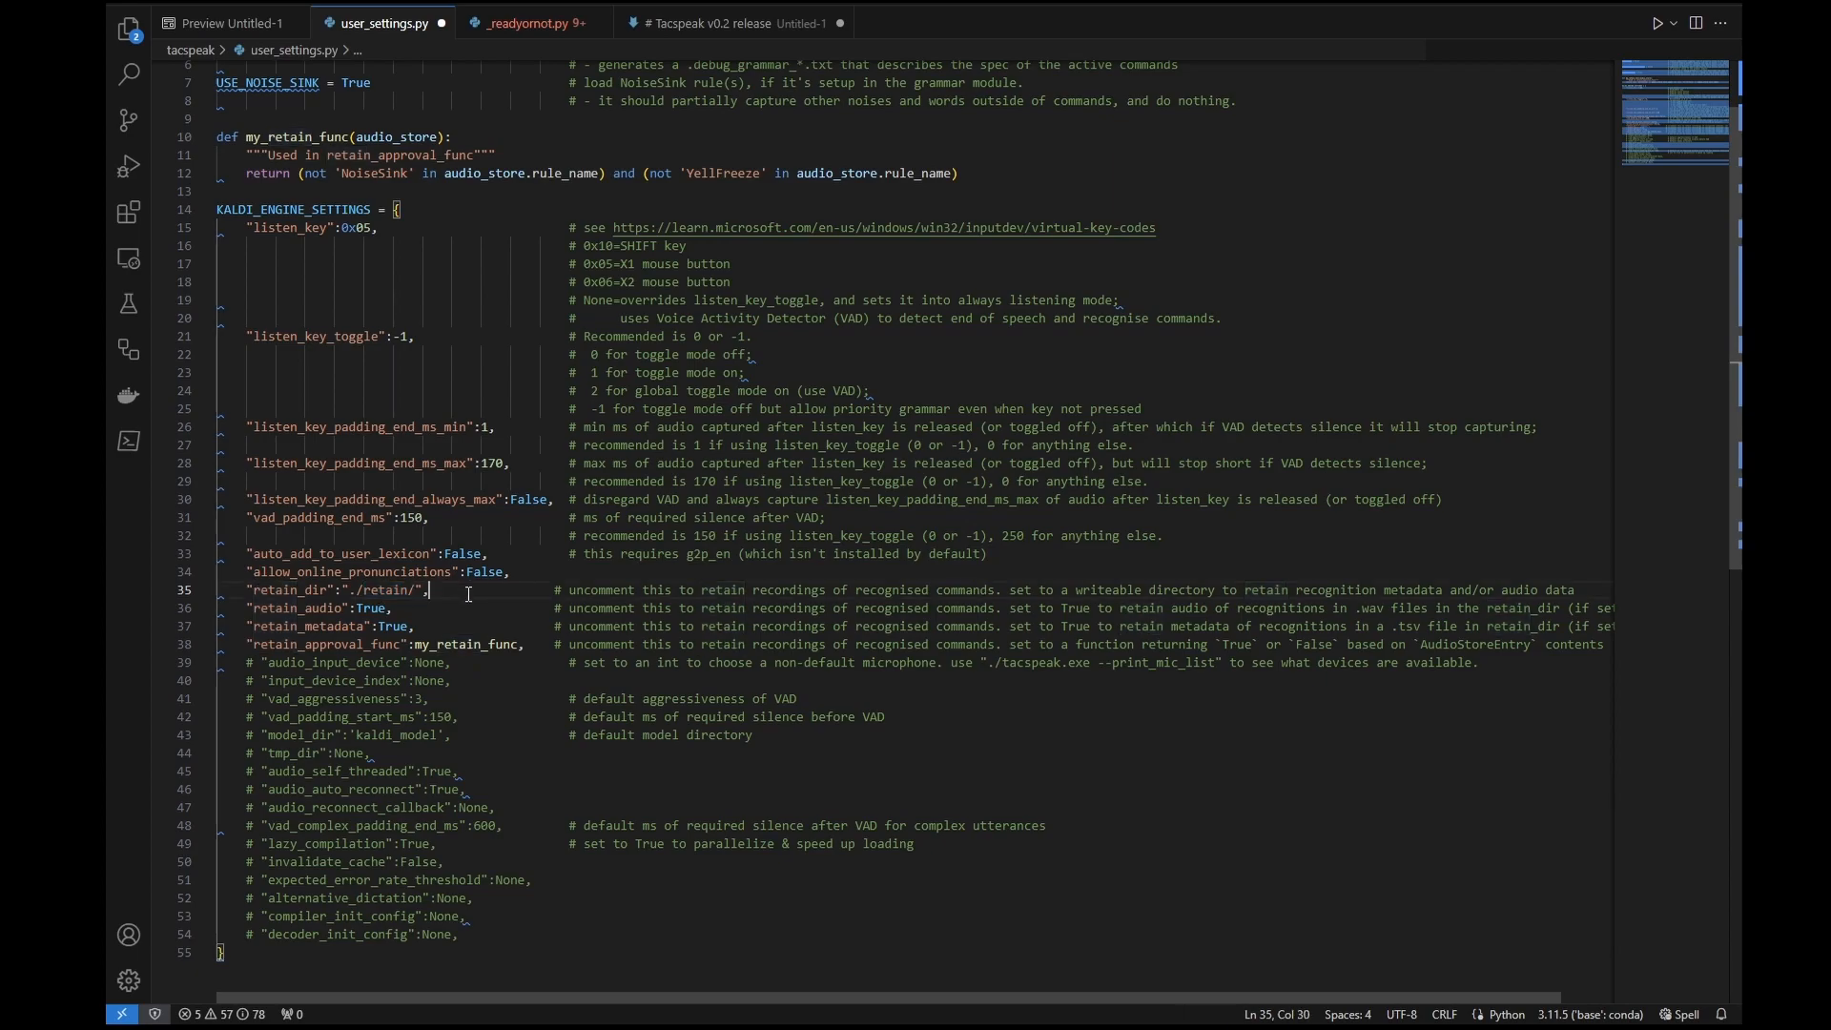
mouse_move(482, 620)
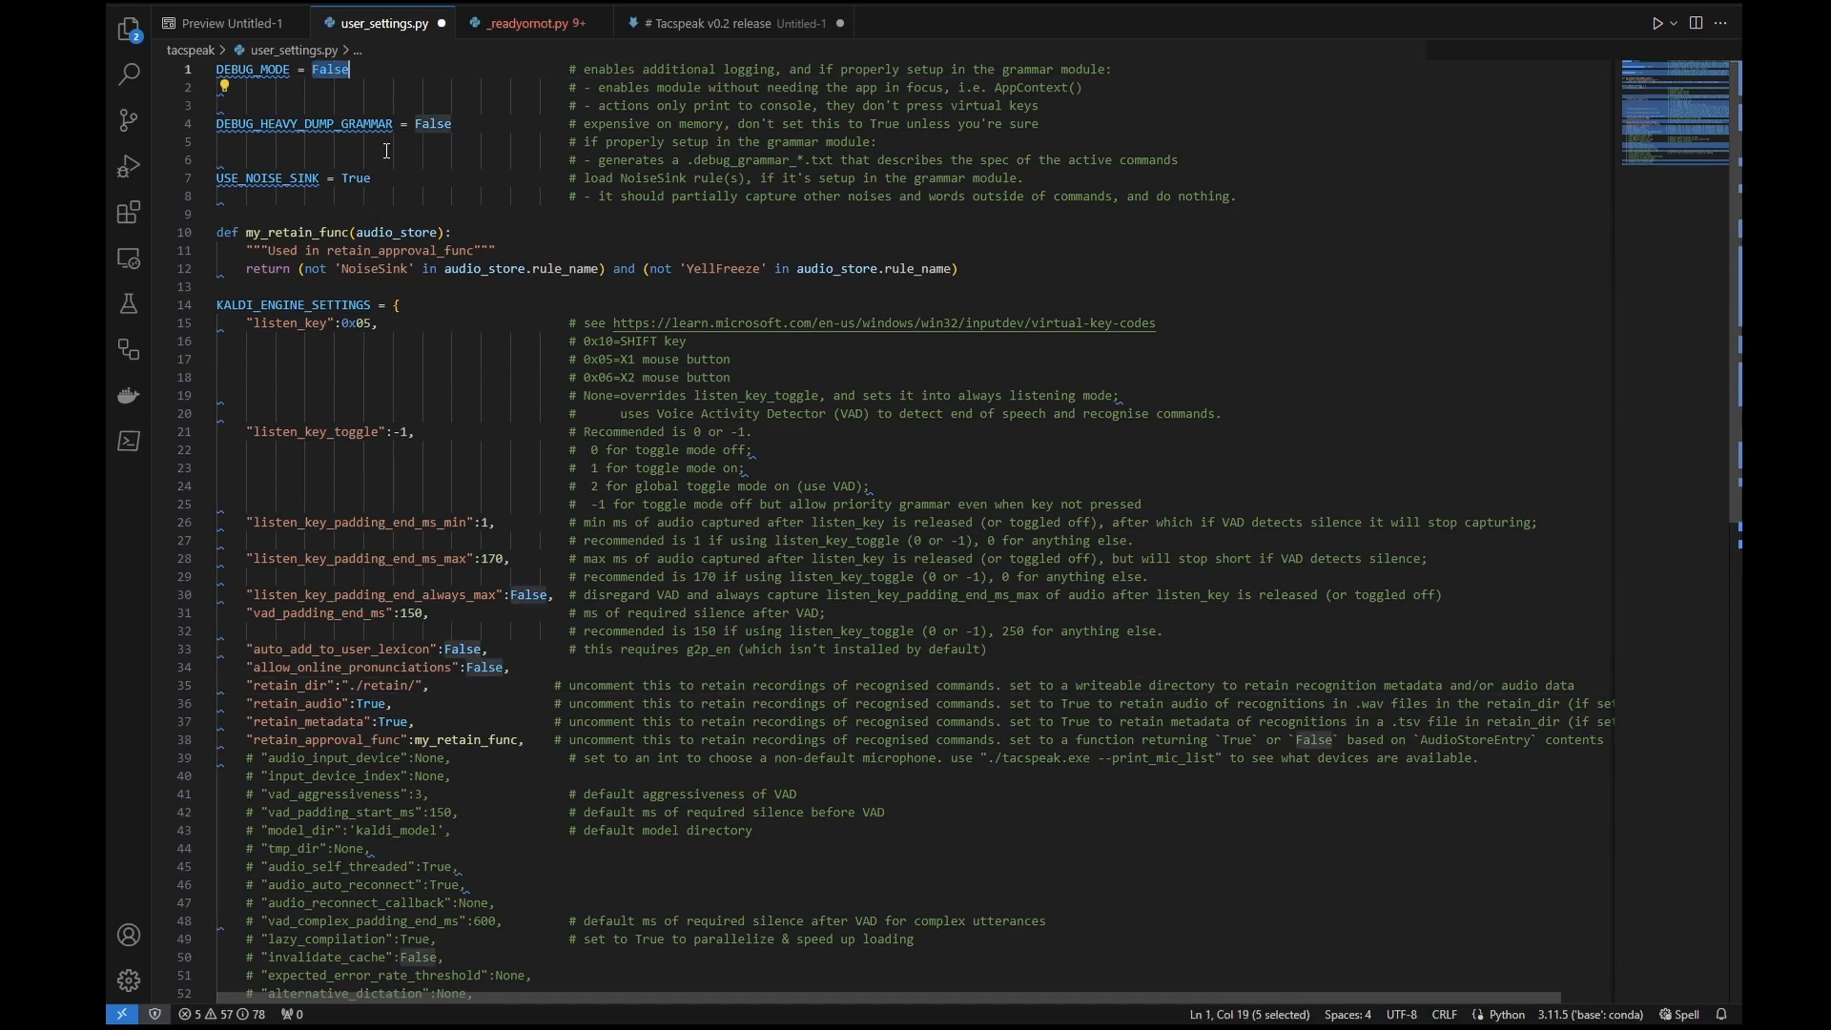
Set DEBUG_MODE to True so Tacspeak logs the phrase caught by NoiseSink.
type("True")
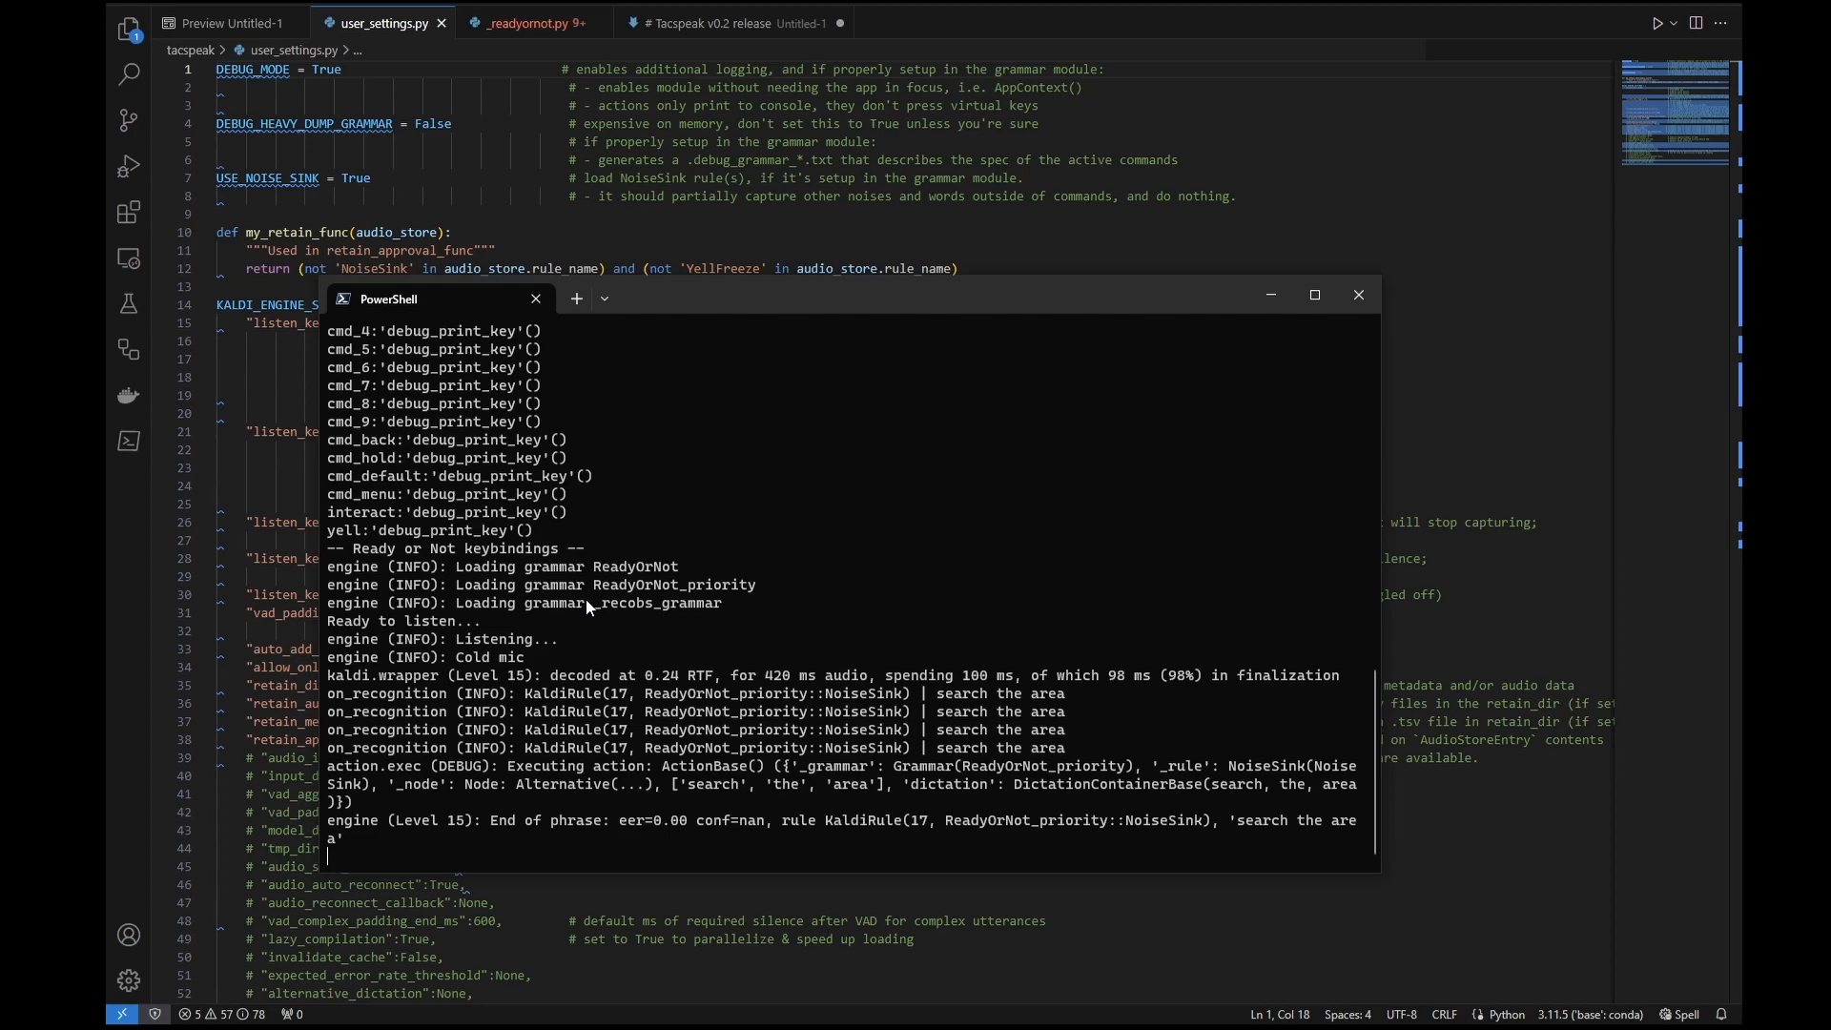
mouse_move(604, 566)
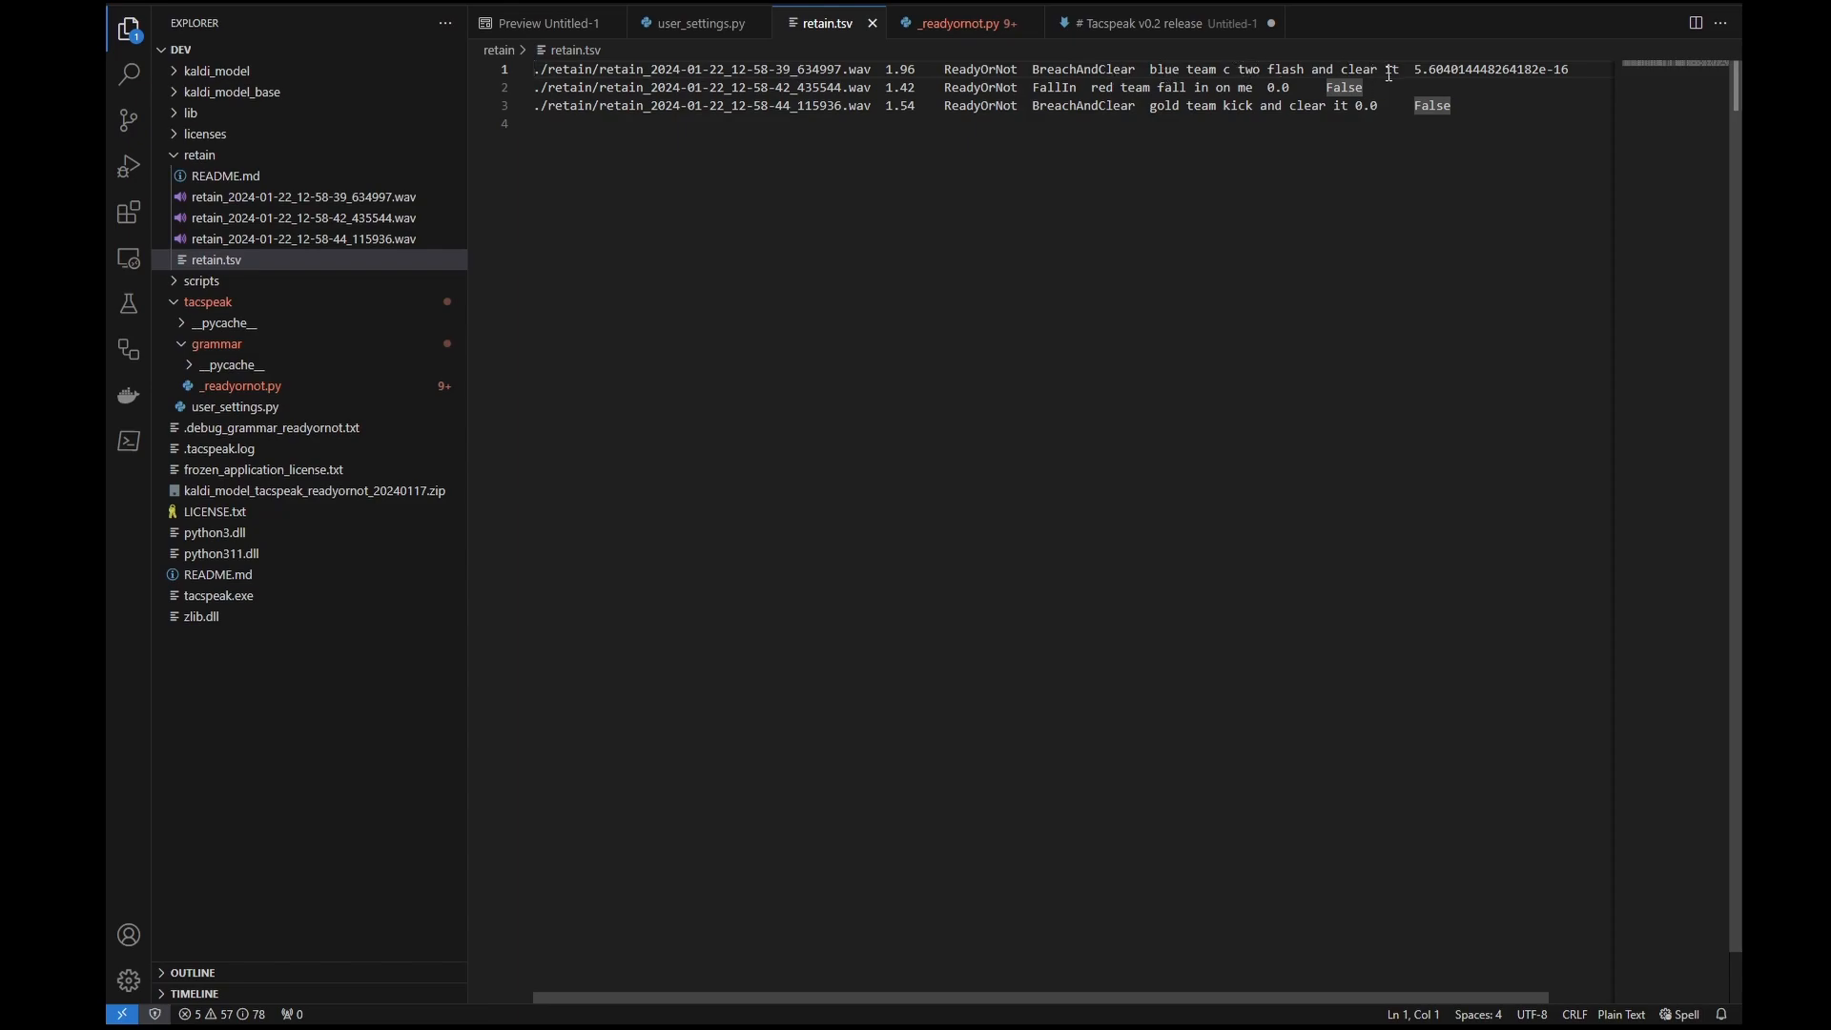
mouse_move(1108, 88)
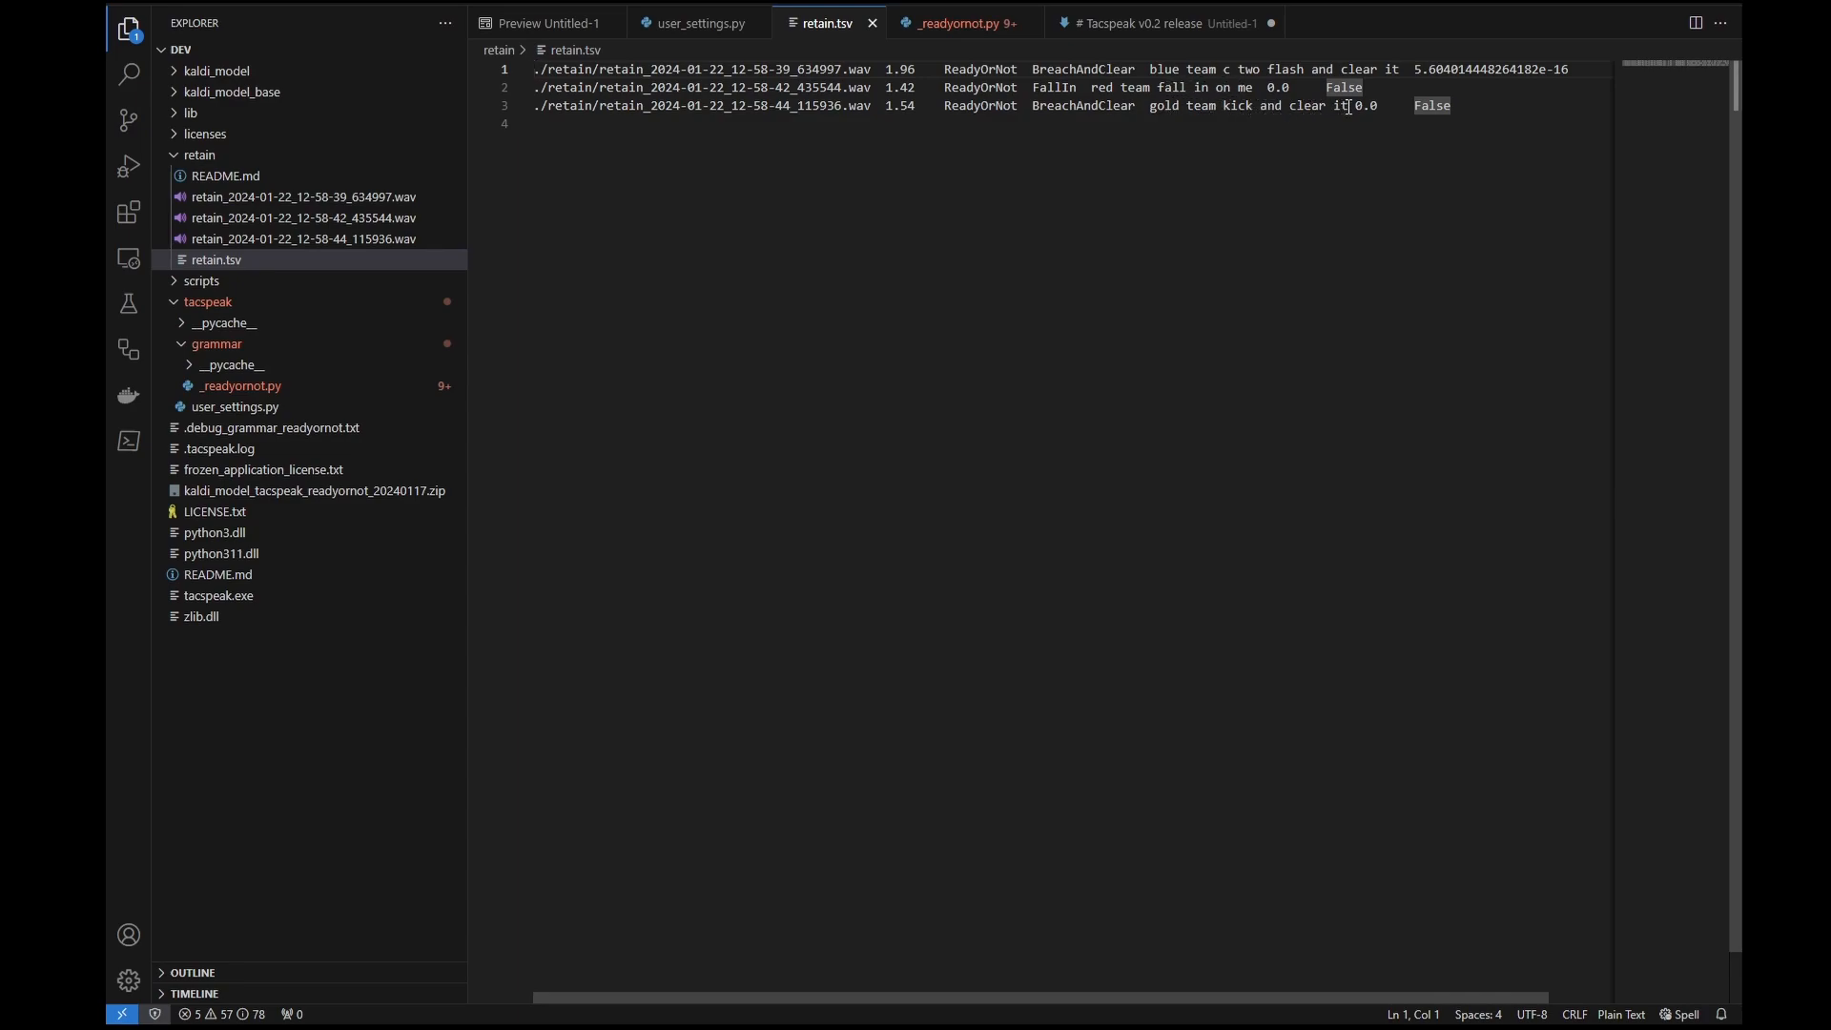
Review the three retained rows in retain.tsv and my_retain_func excluding NoiseSink and YellFreeze.
left_click(1449, 107)
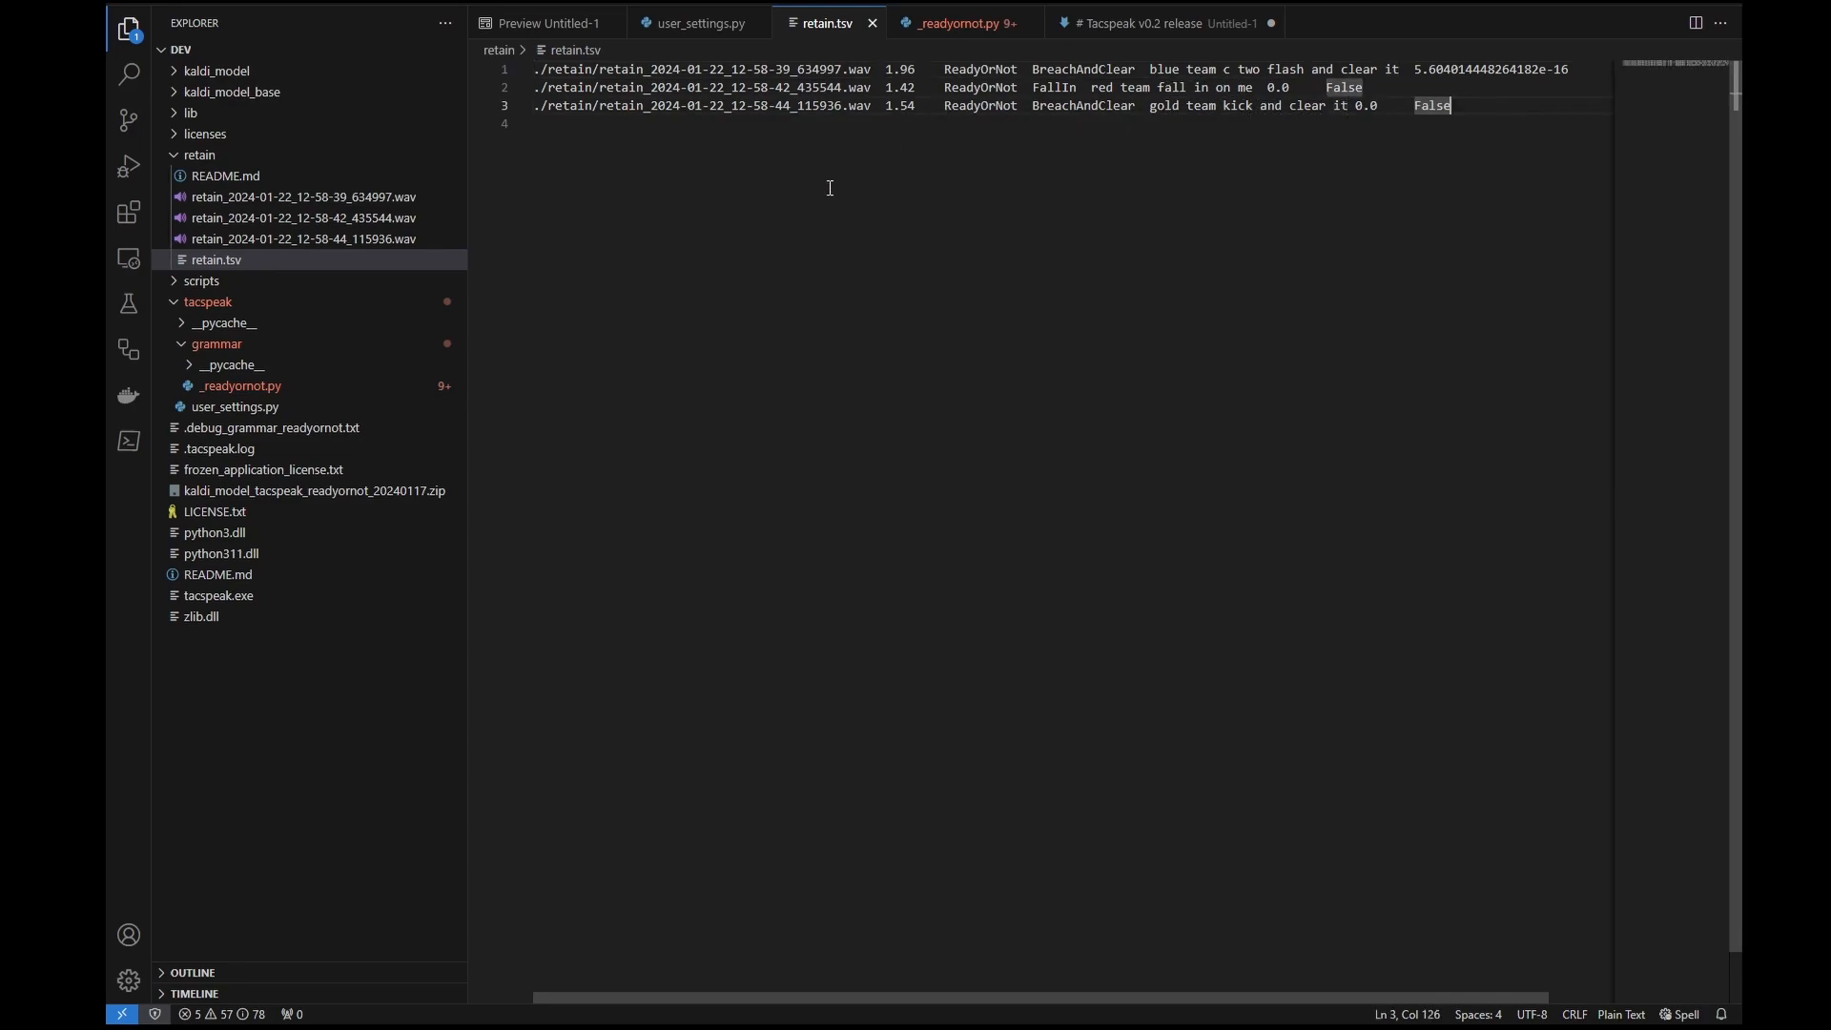
mouse_move(790, 174)
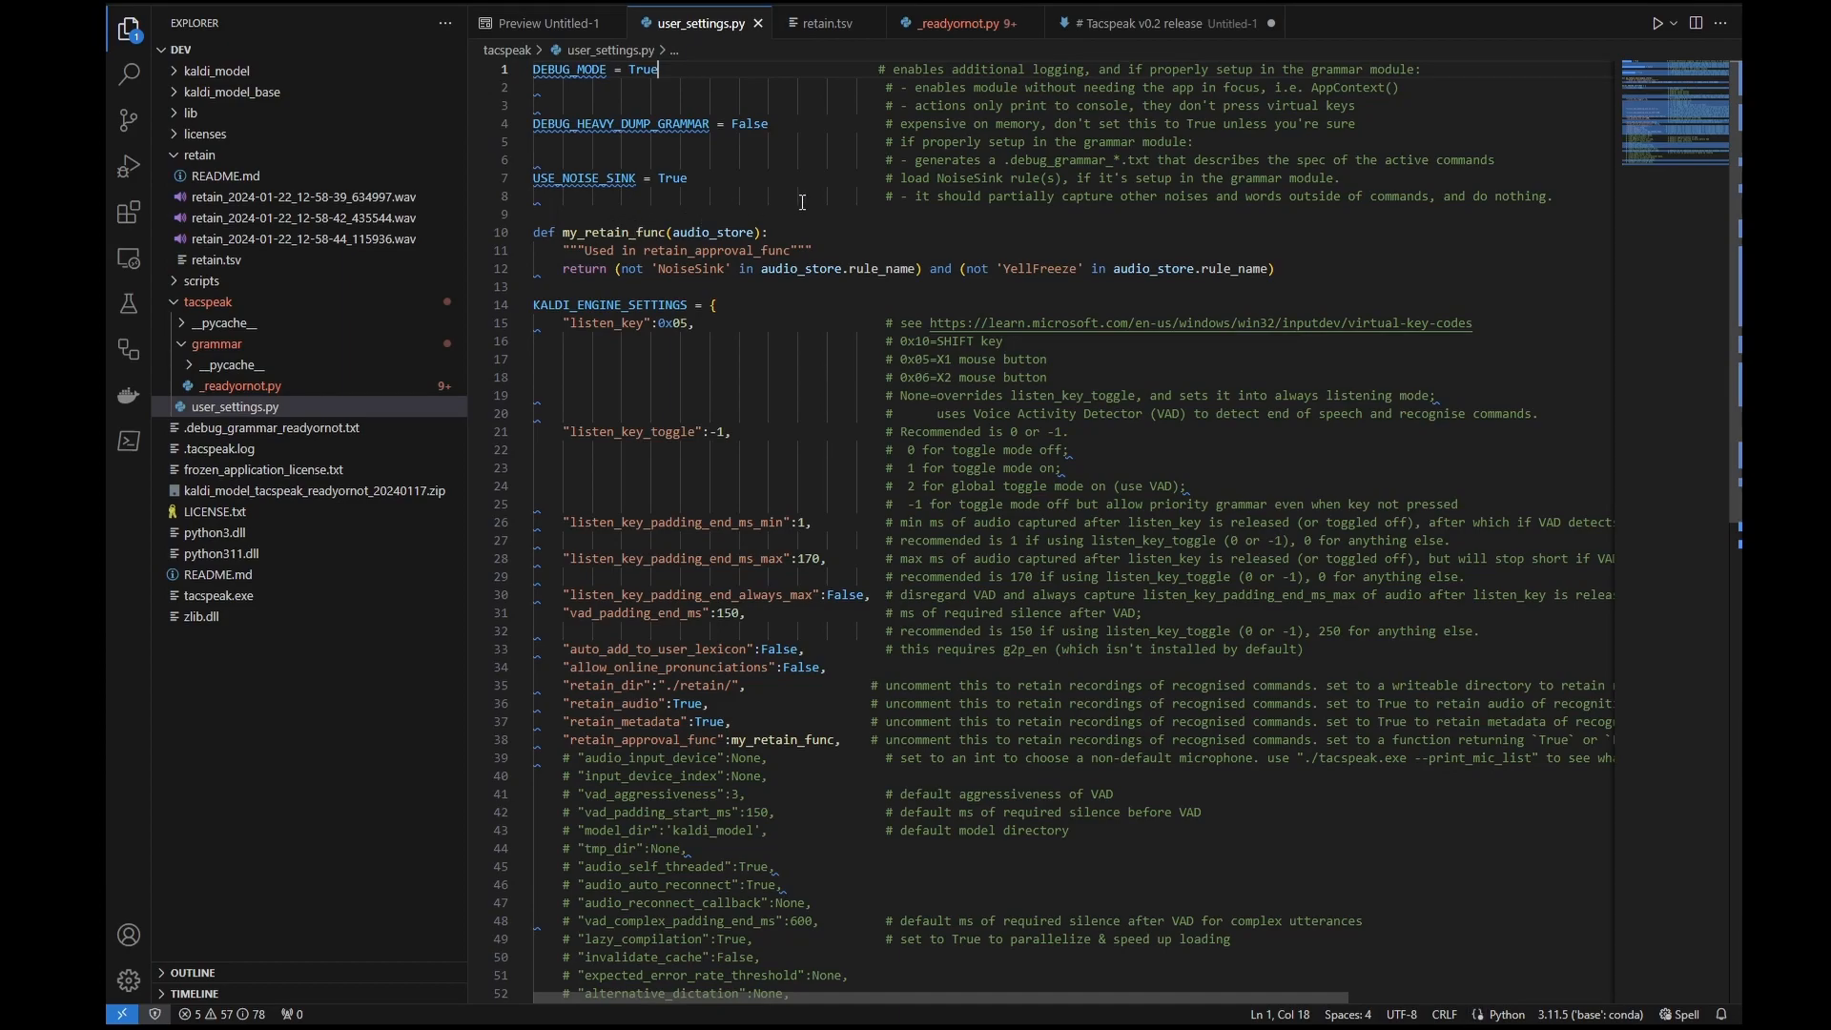
double_click(688, 267)
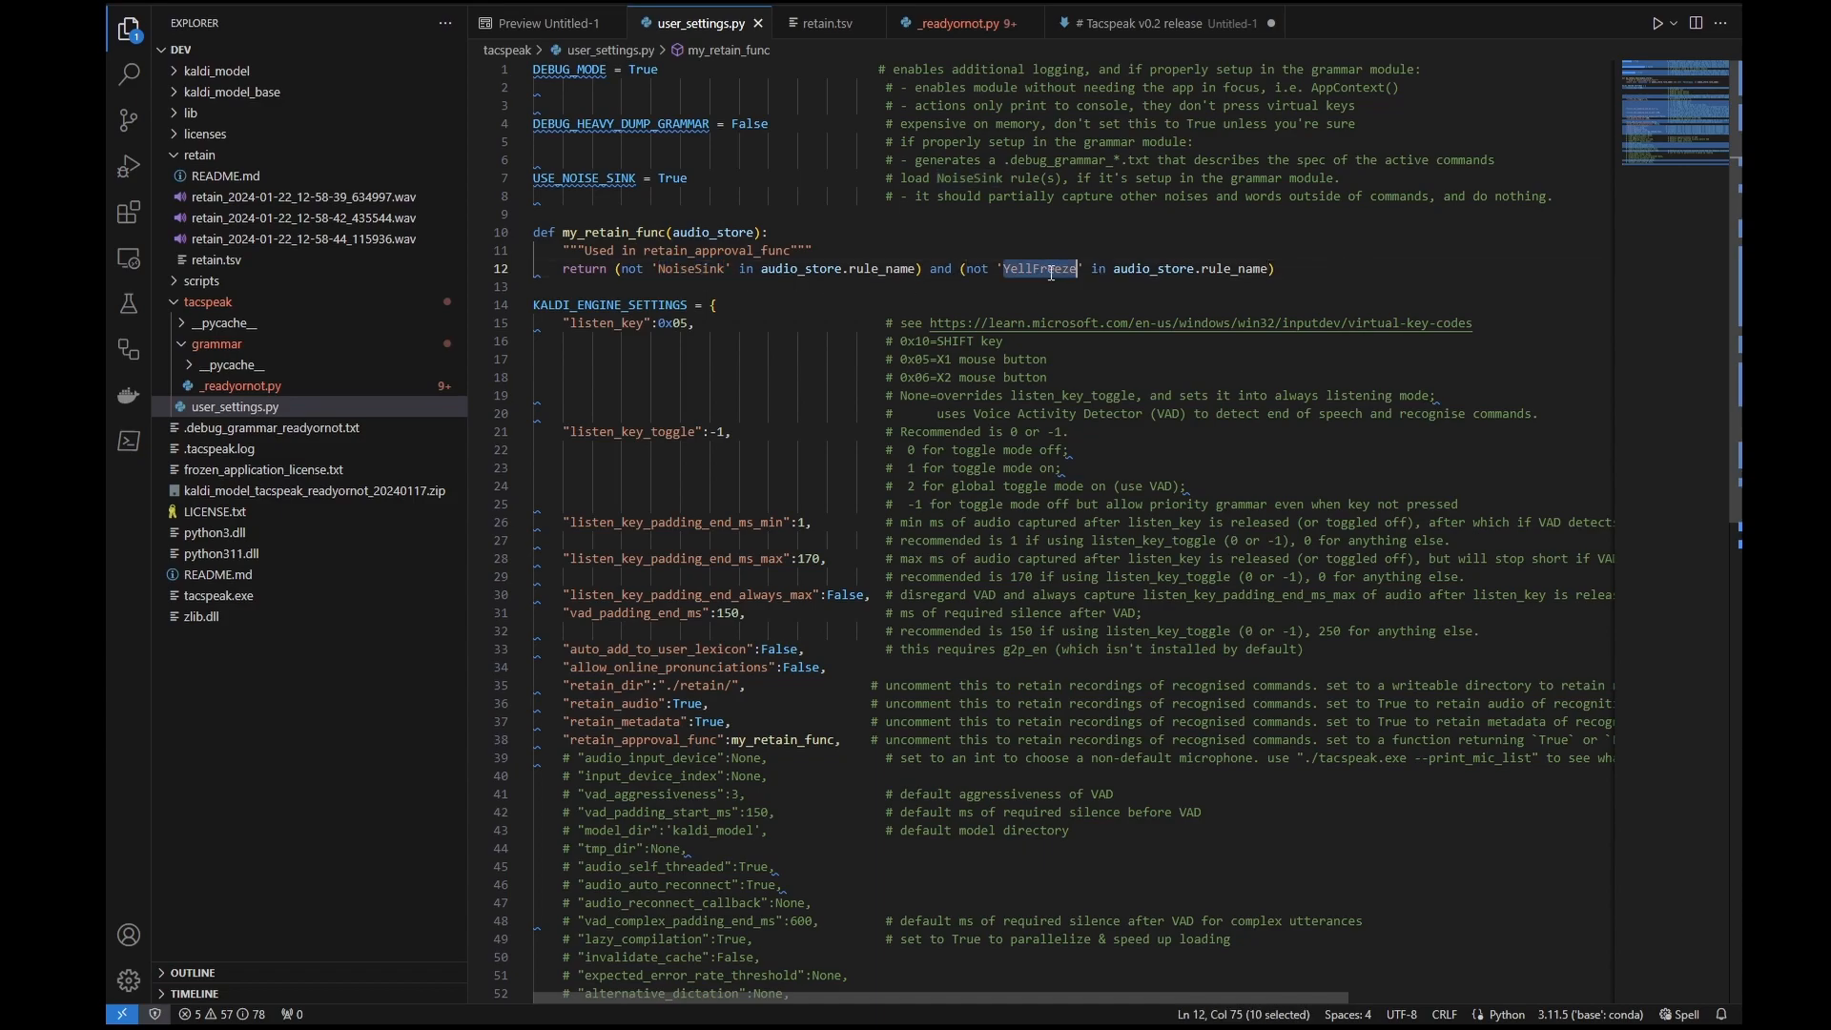
left_click(824, 23)
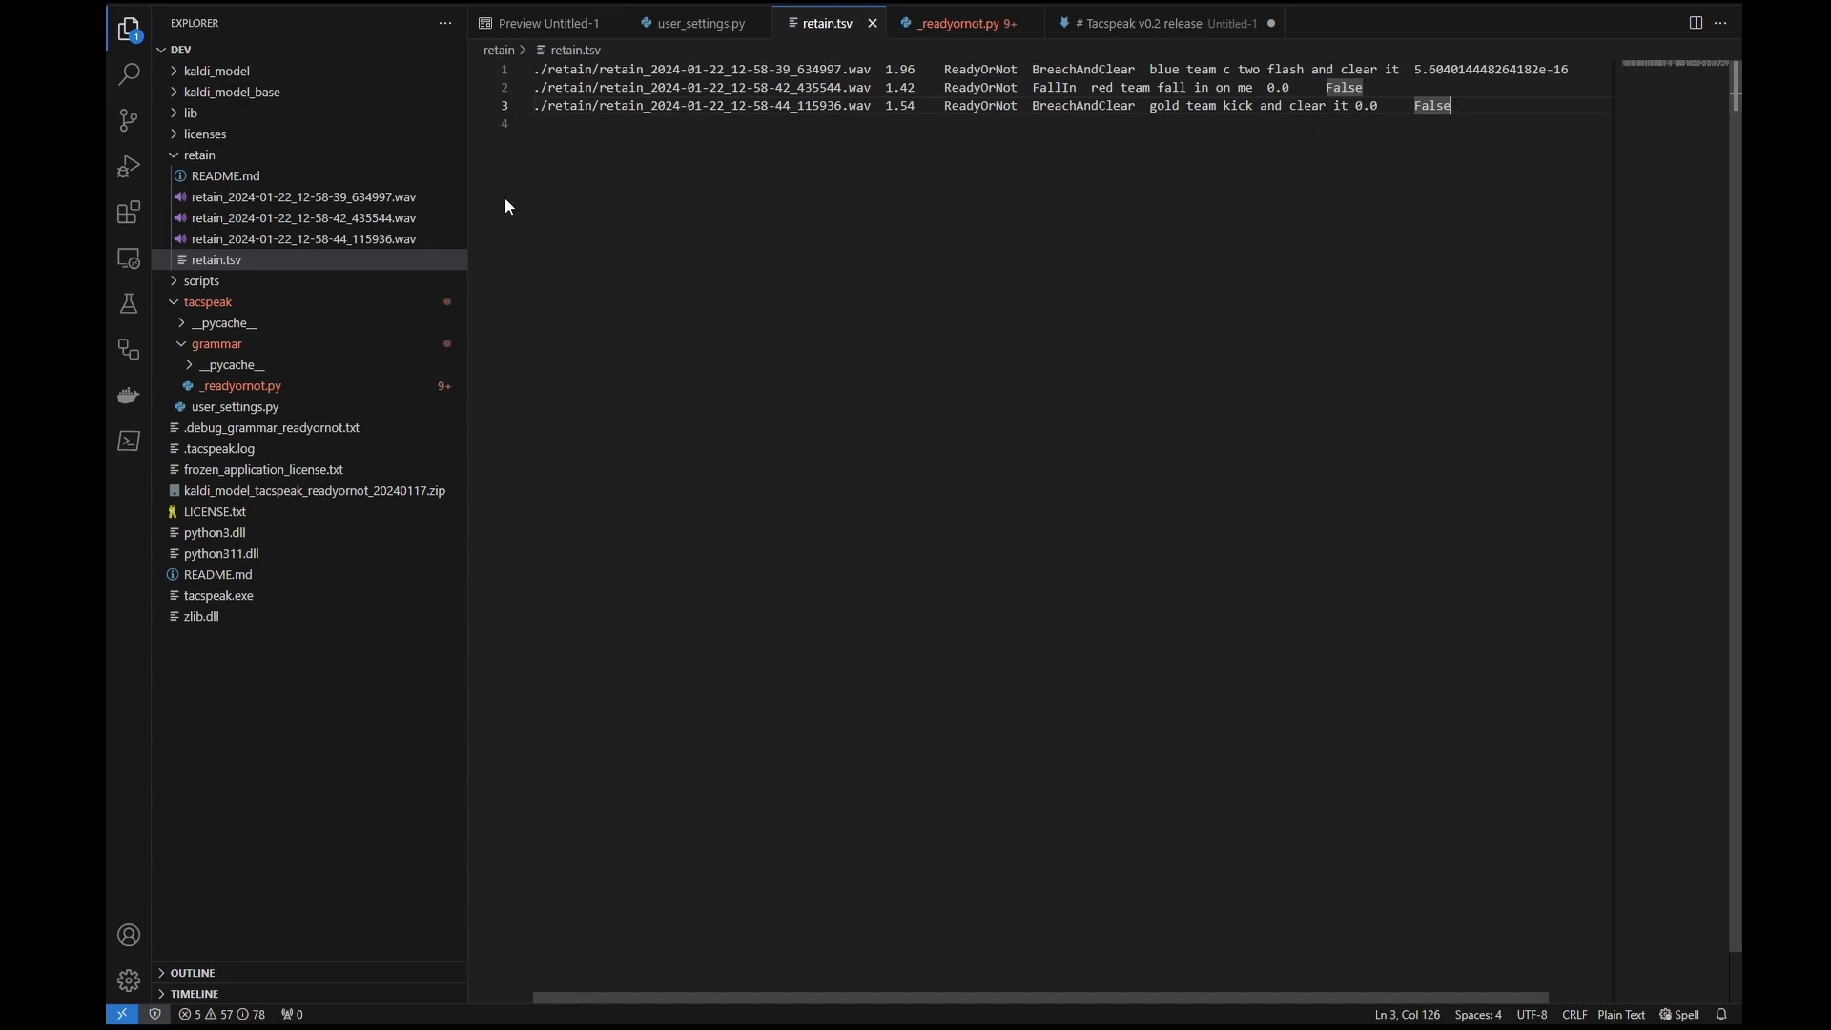
mouse_move(317, 273)
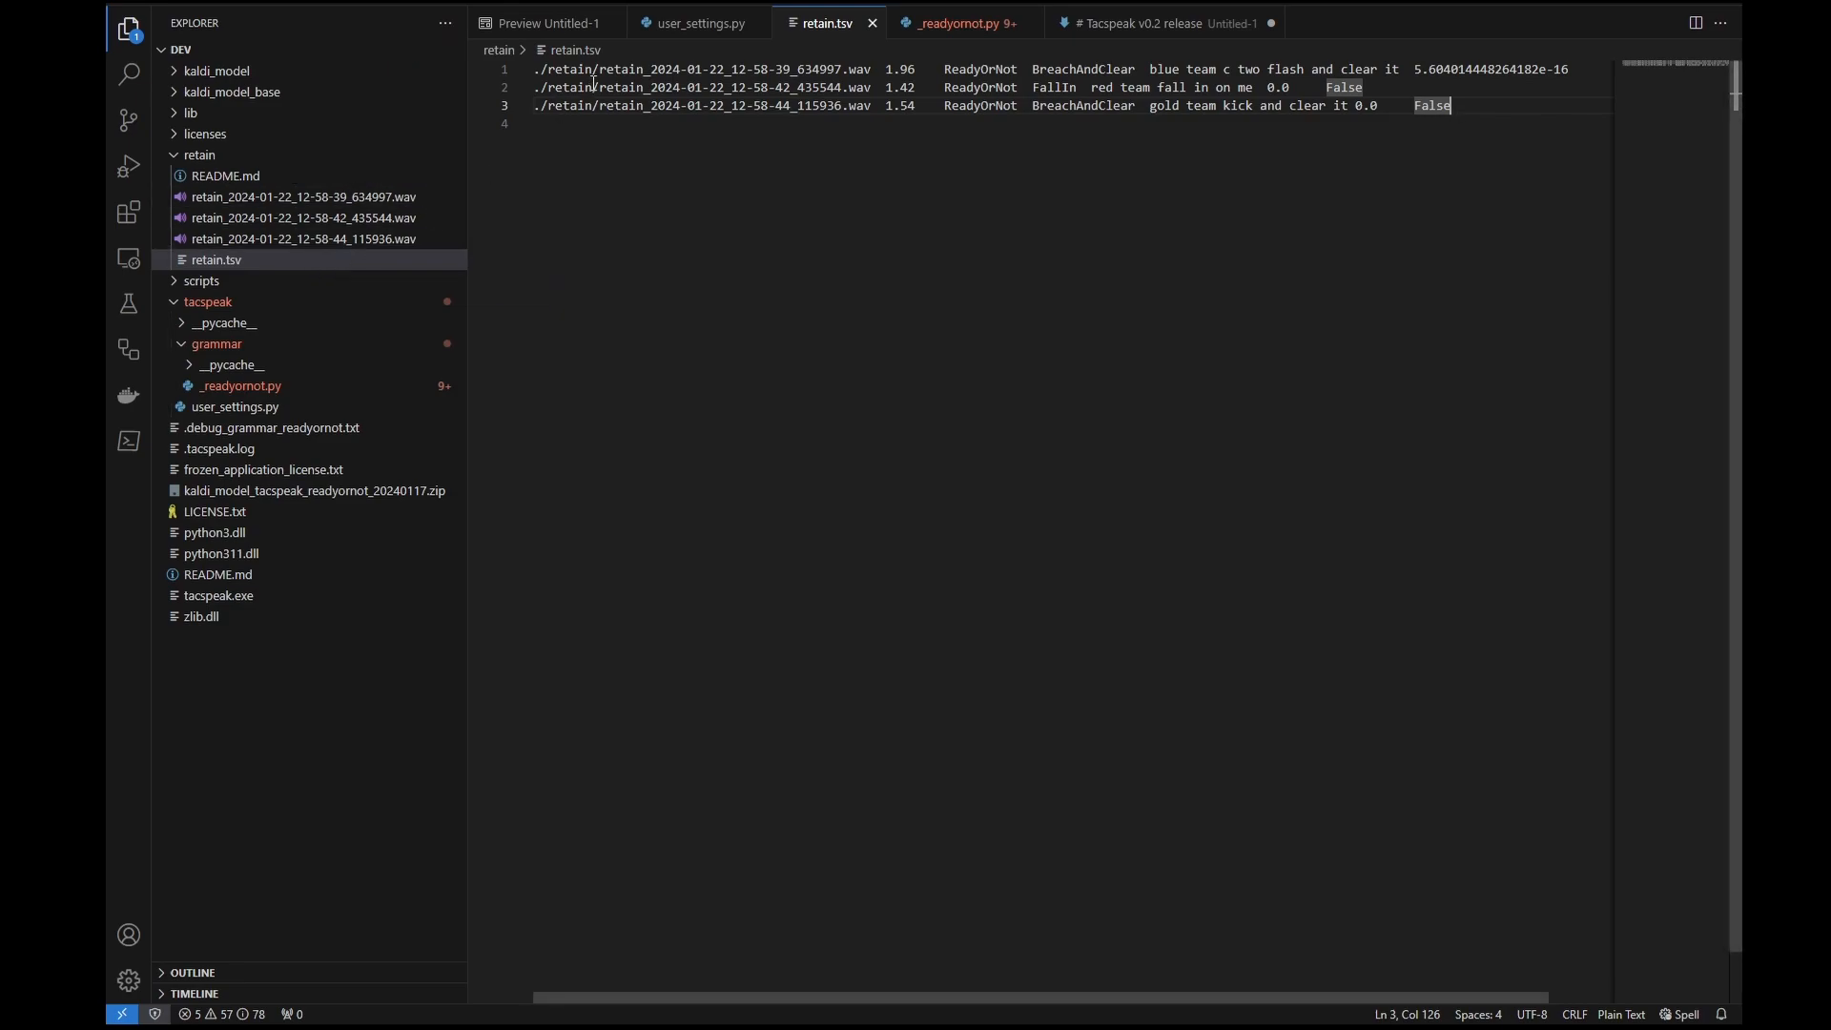
mouse_move(698, 23)
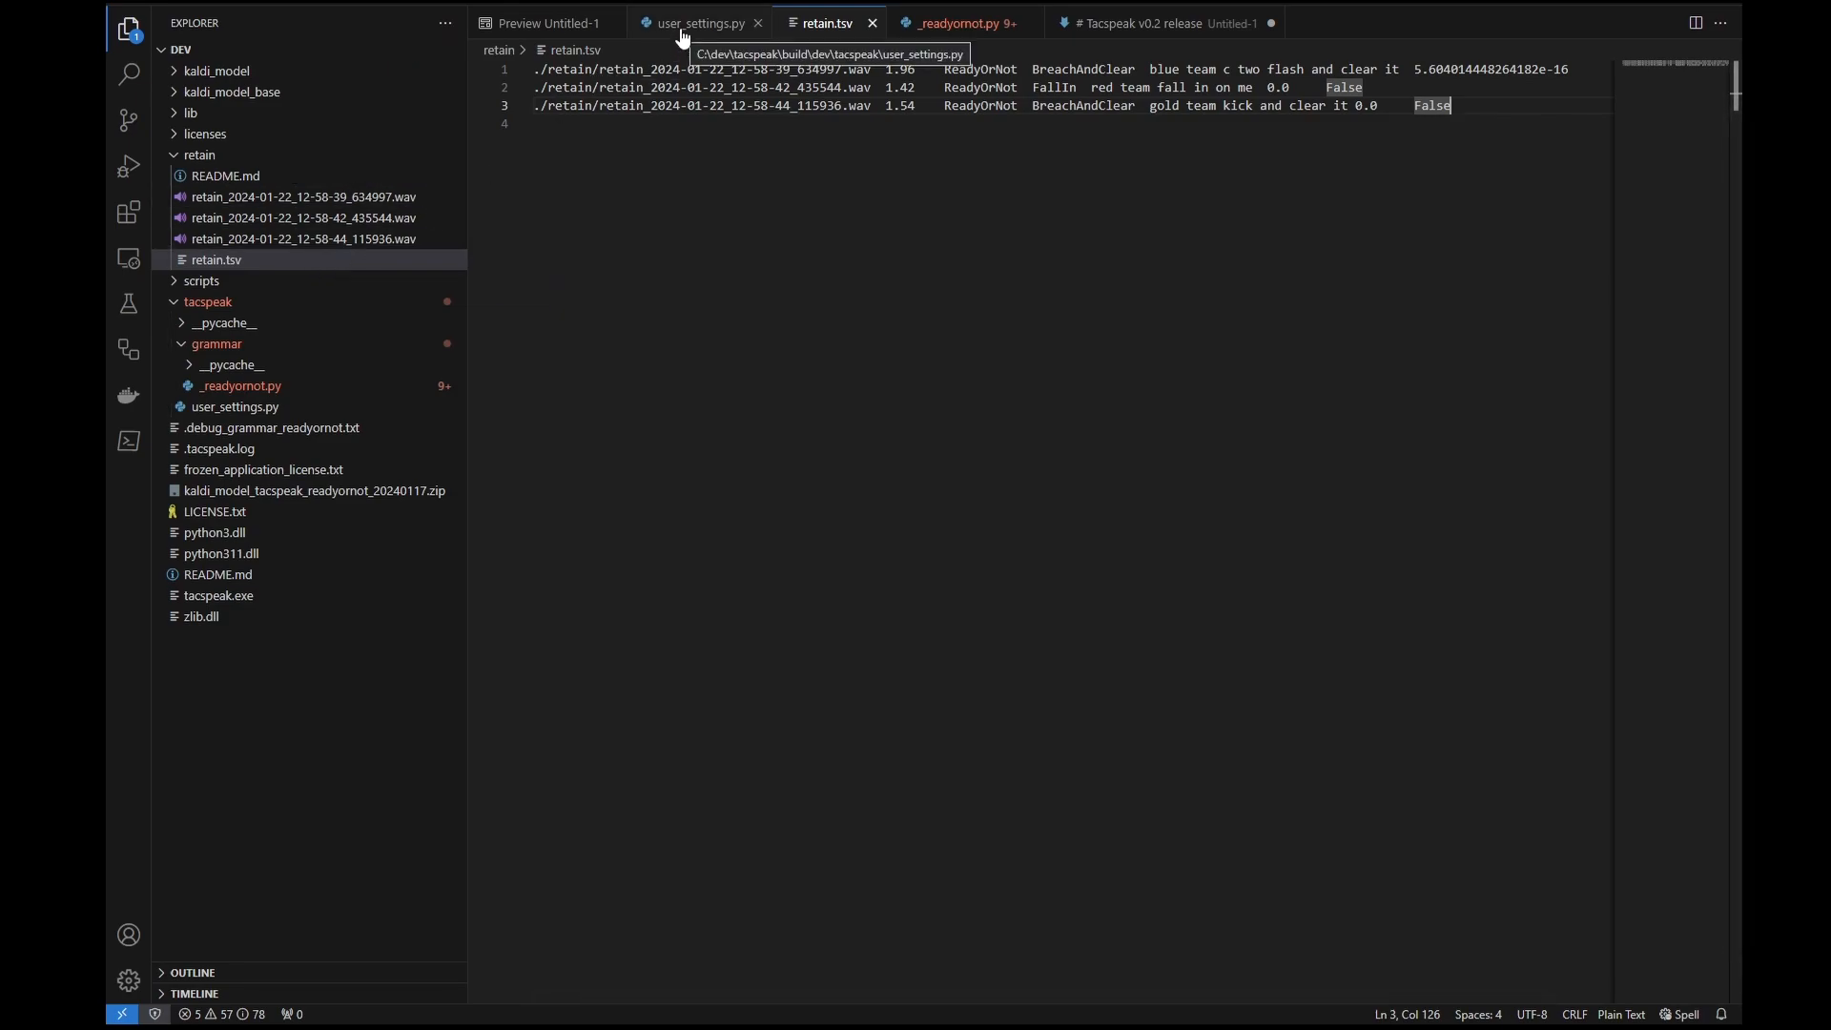
left_click(694, 23)
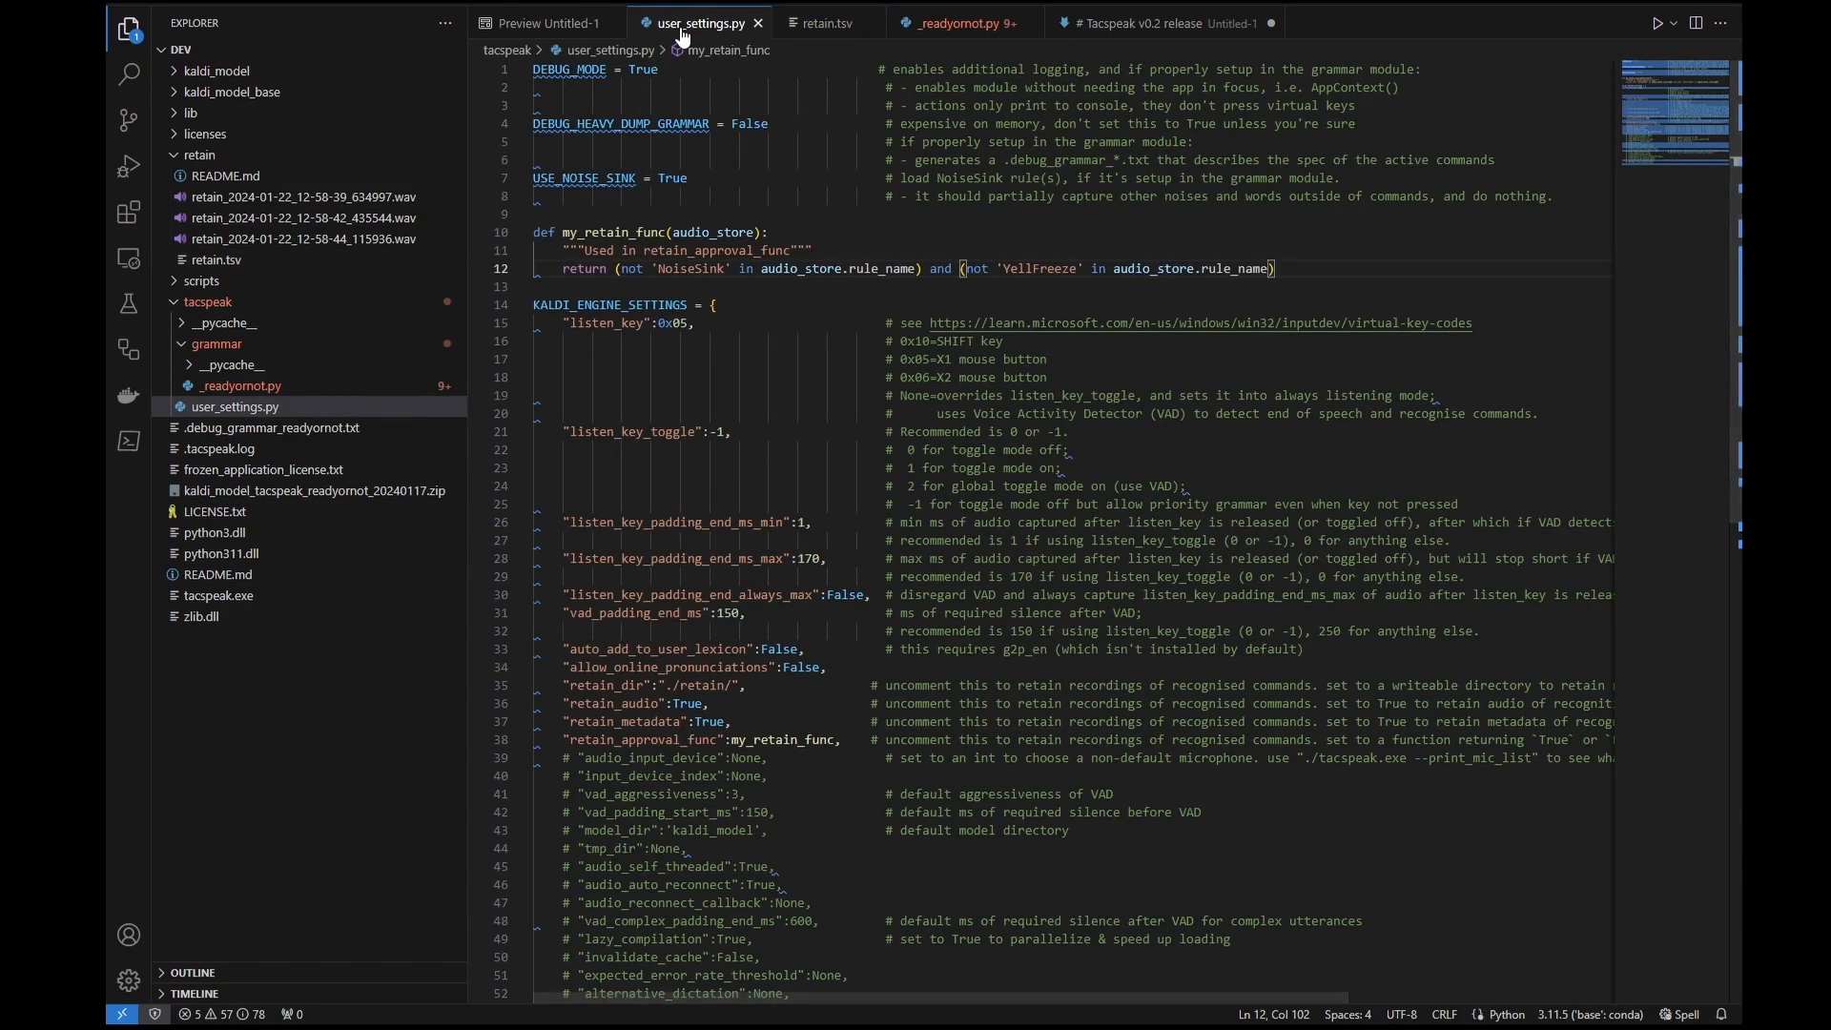
mouse_move(217, 76)
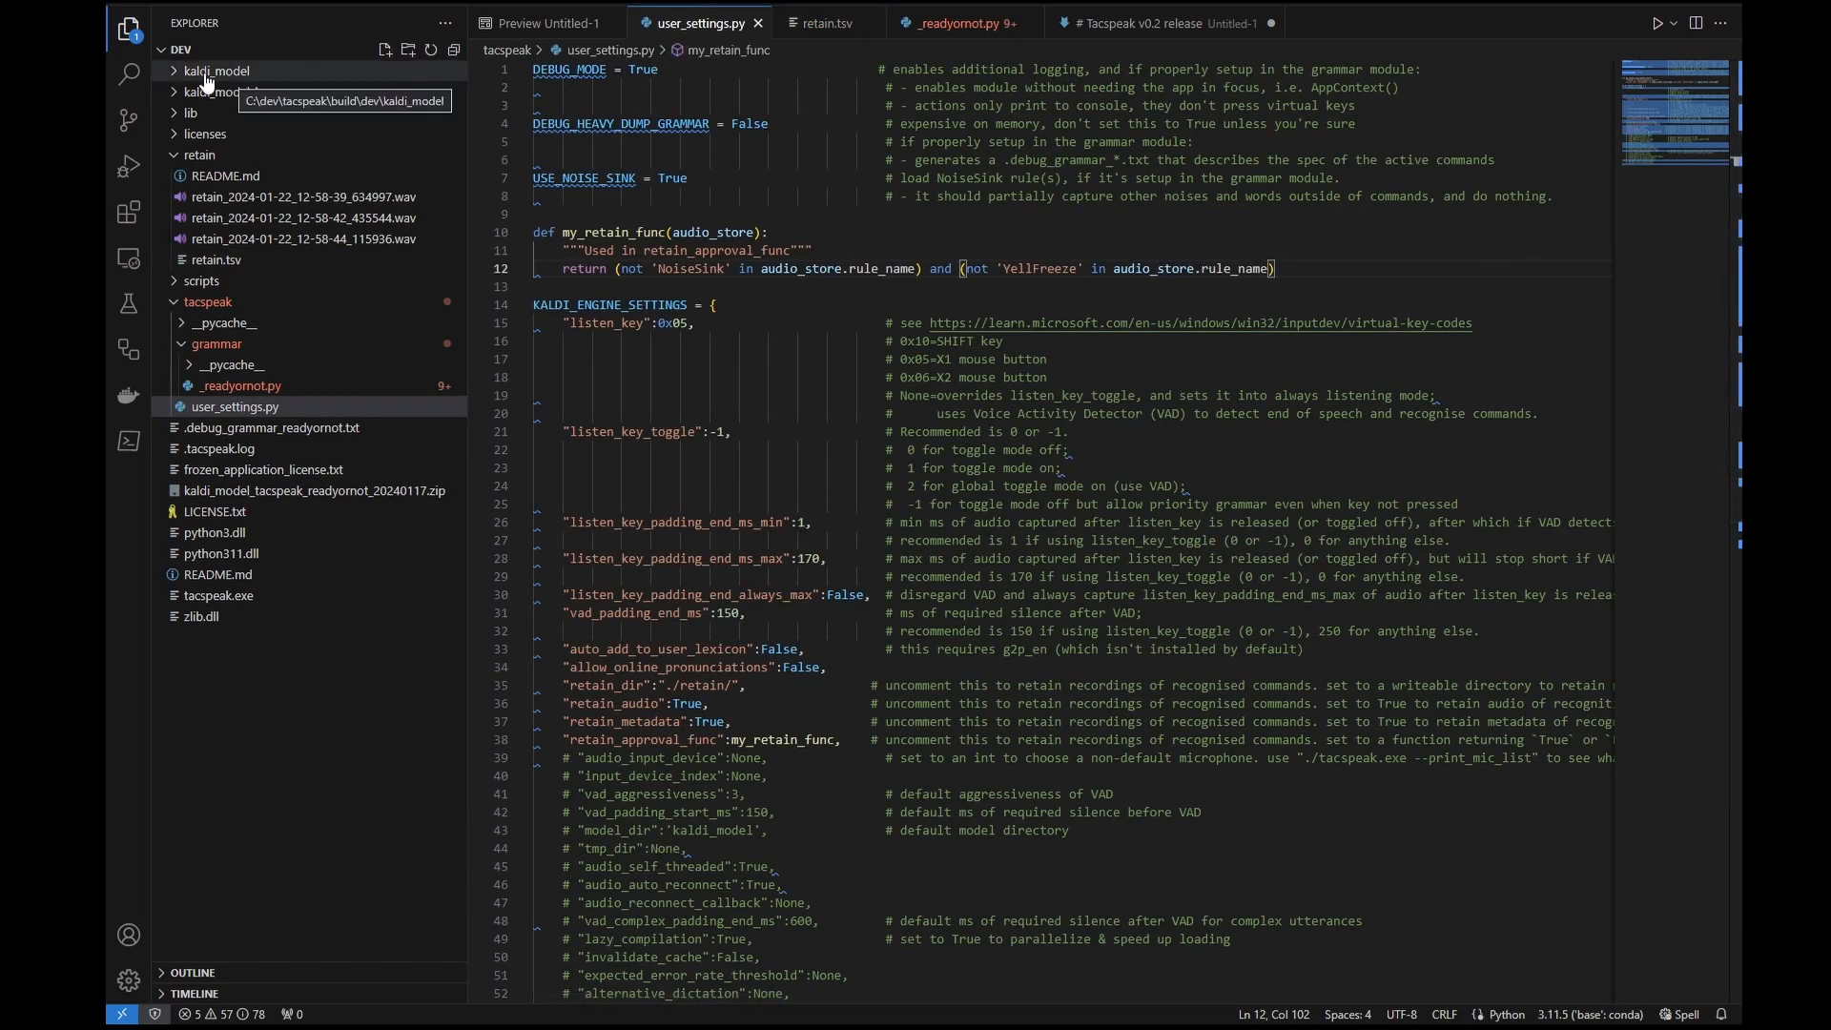
mouse_move(252, 78)
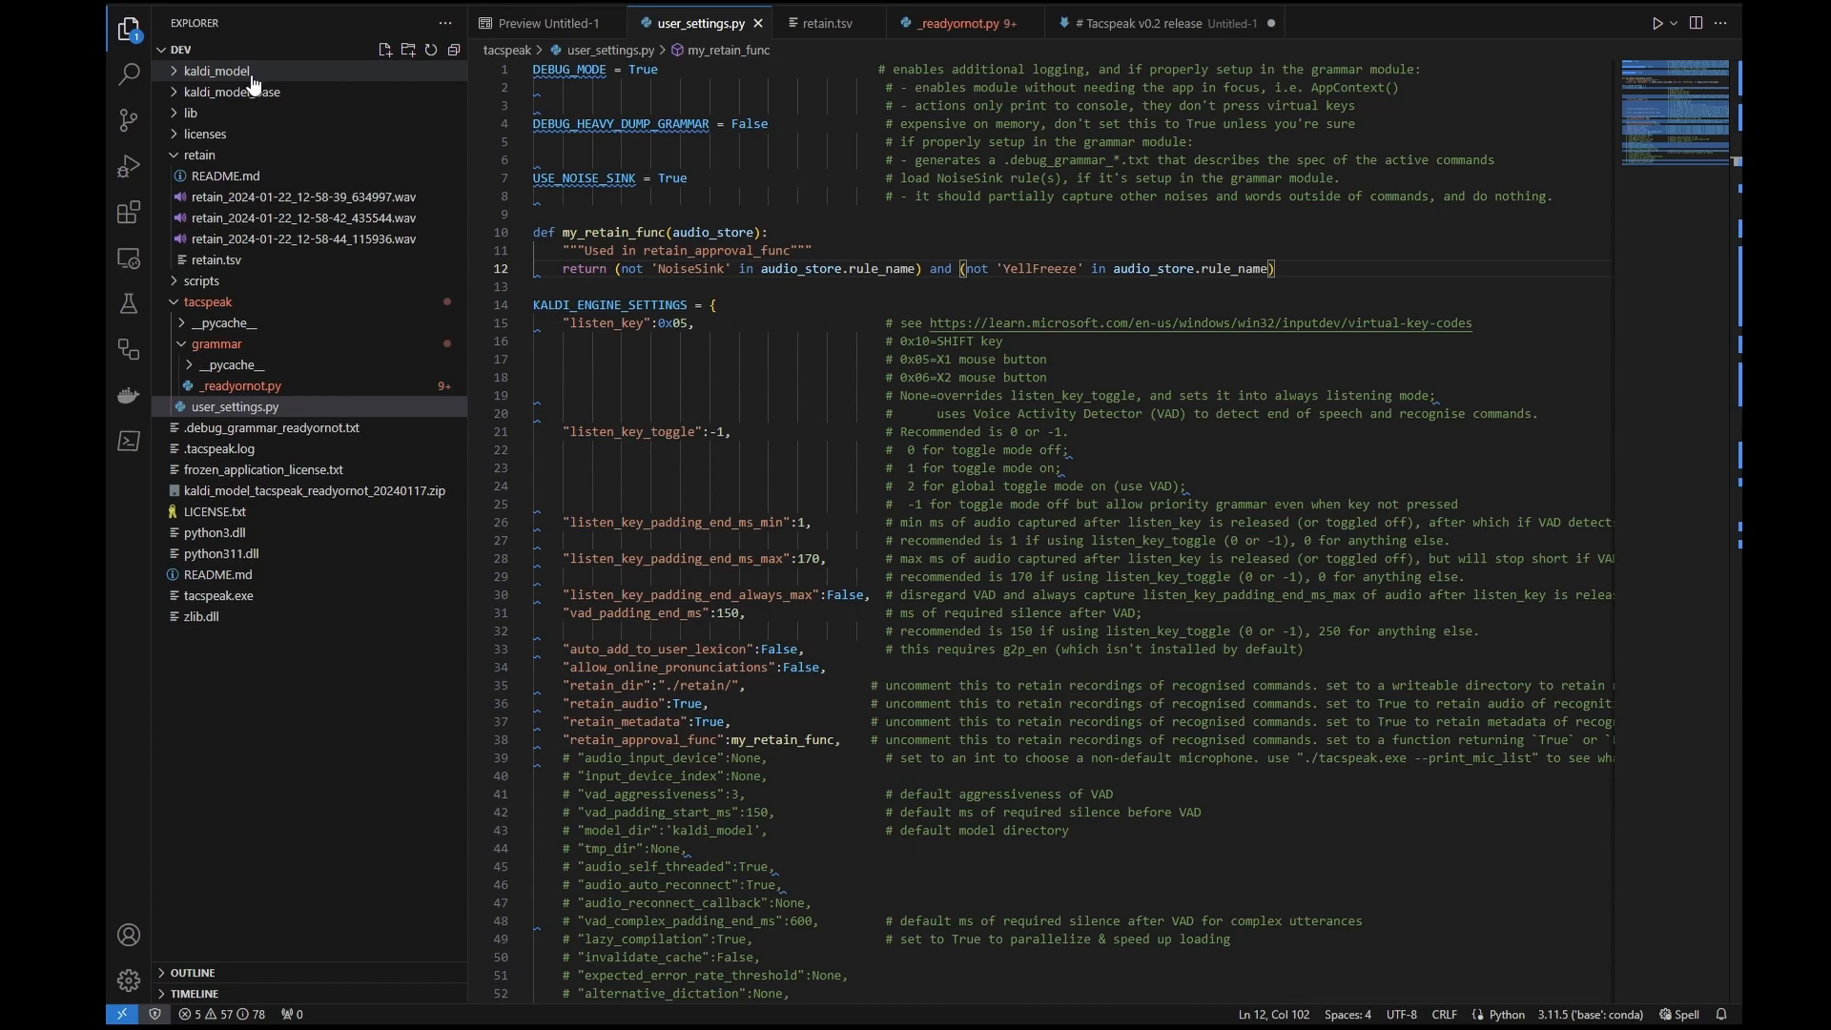
mouse_move(271, 99)
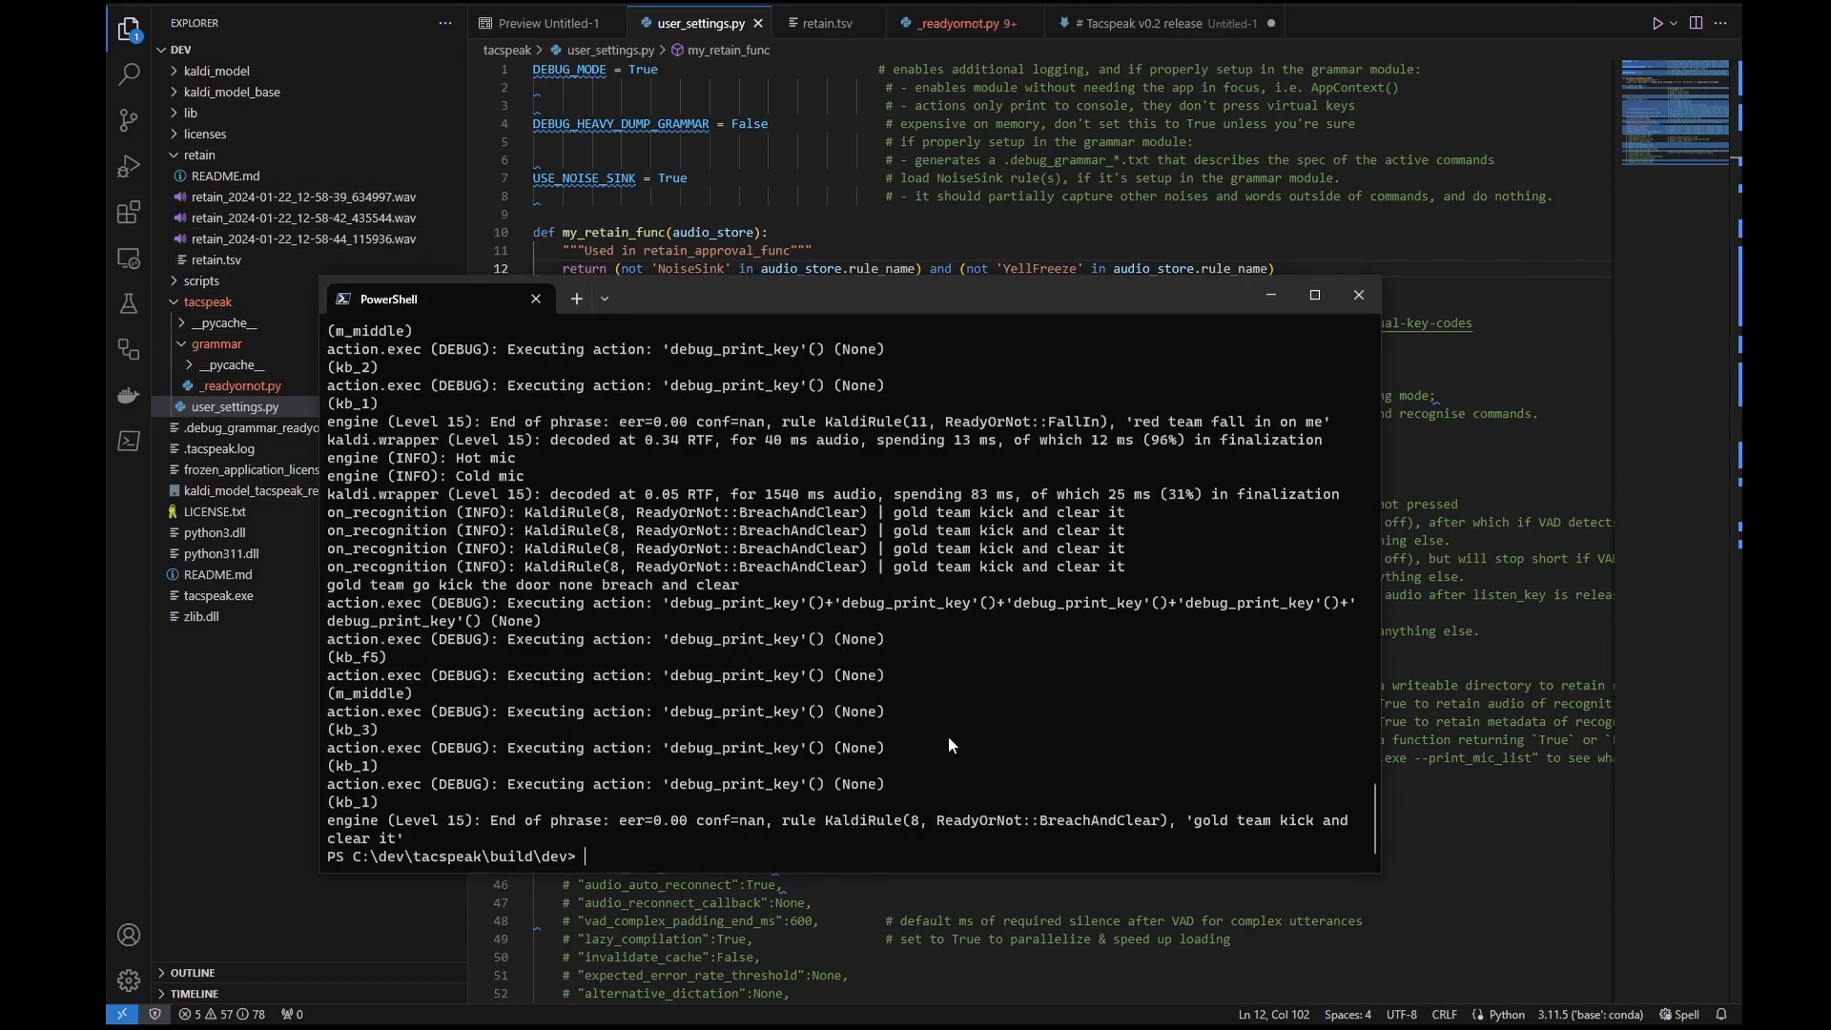
Clear the PowerShell output and run ./tacspeak.exe to print its help text.
type("clea")
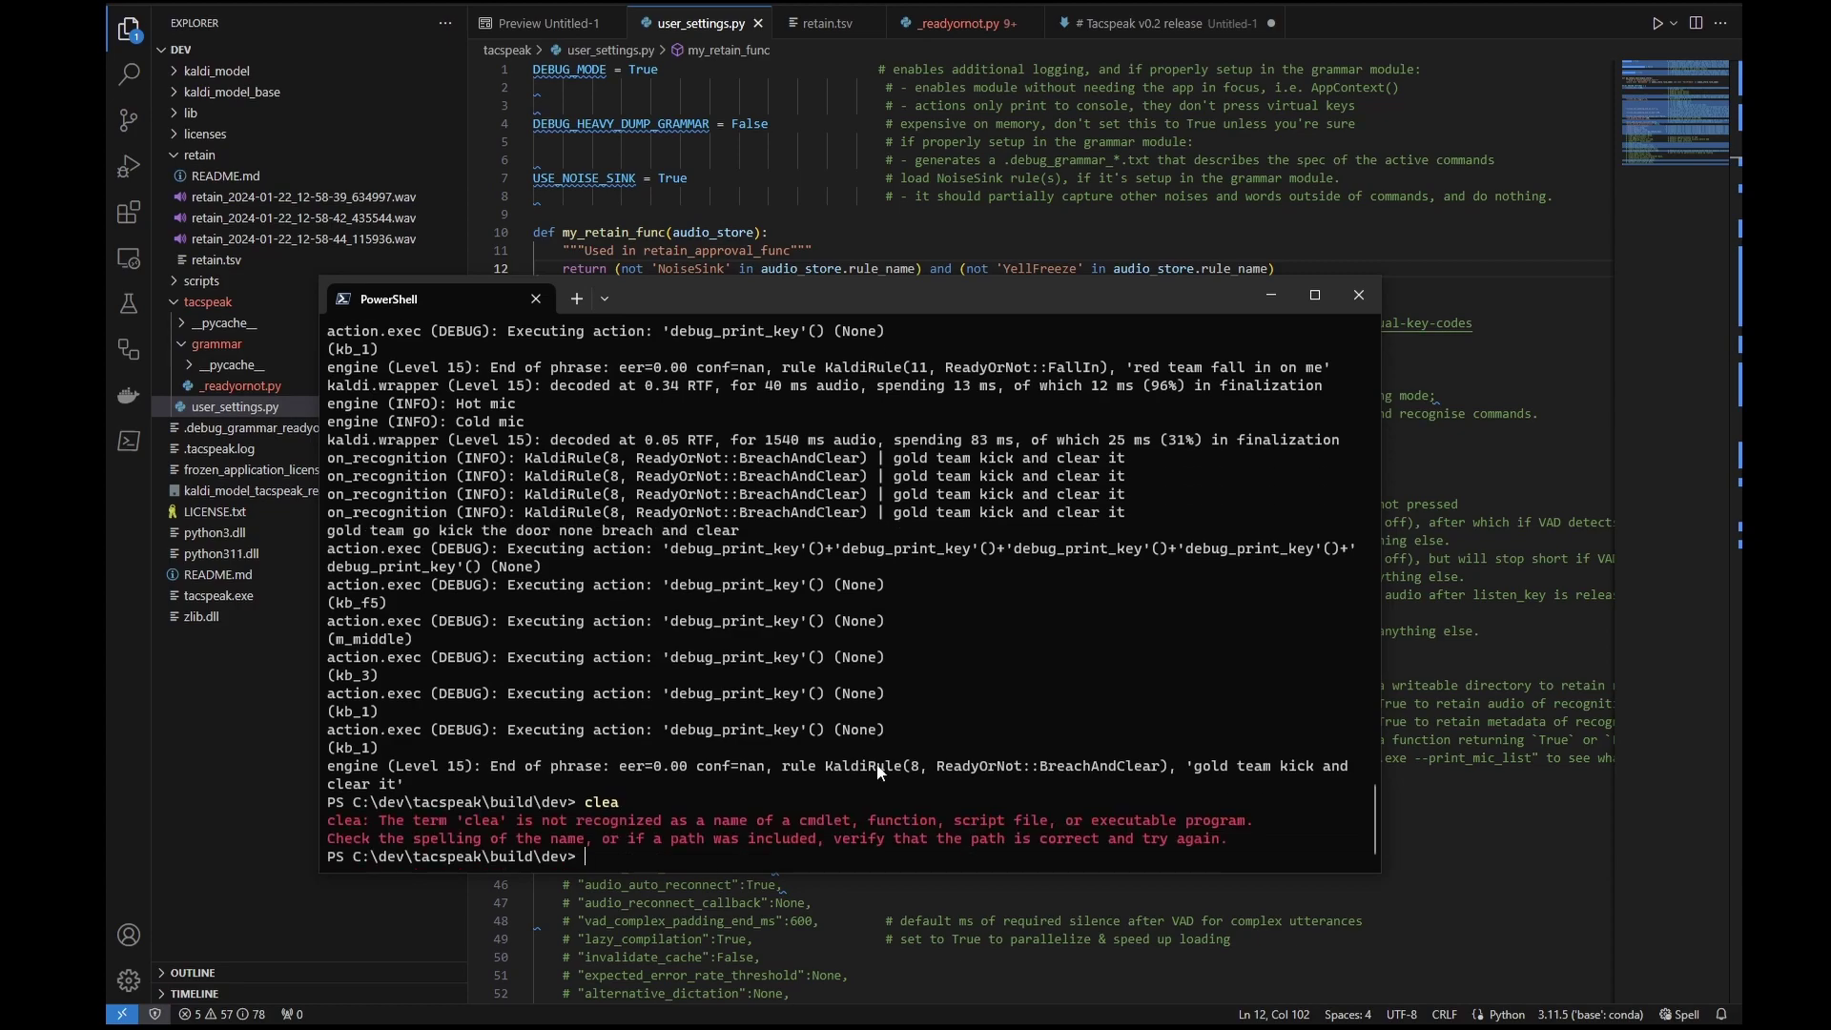
type("clear")
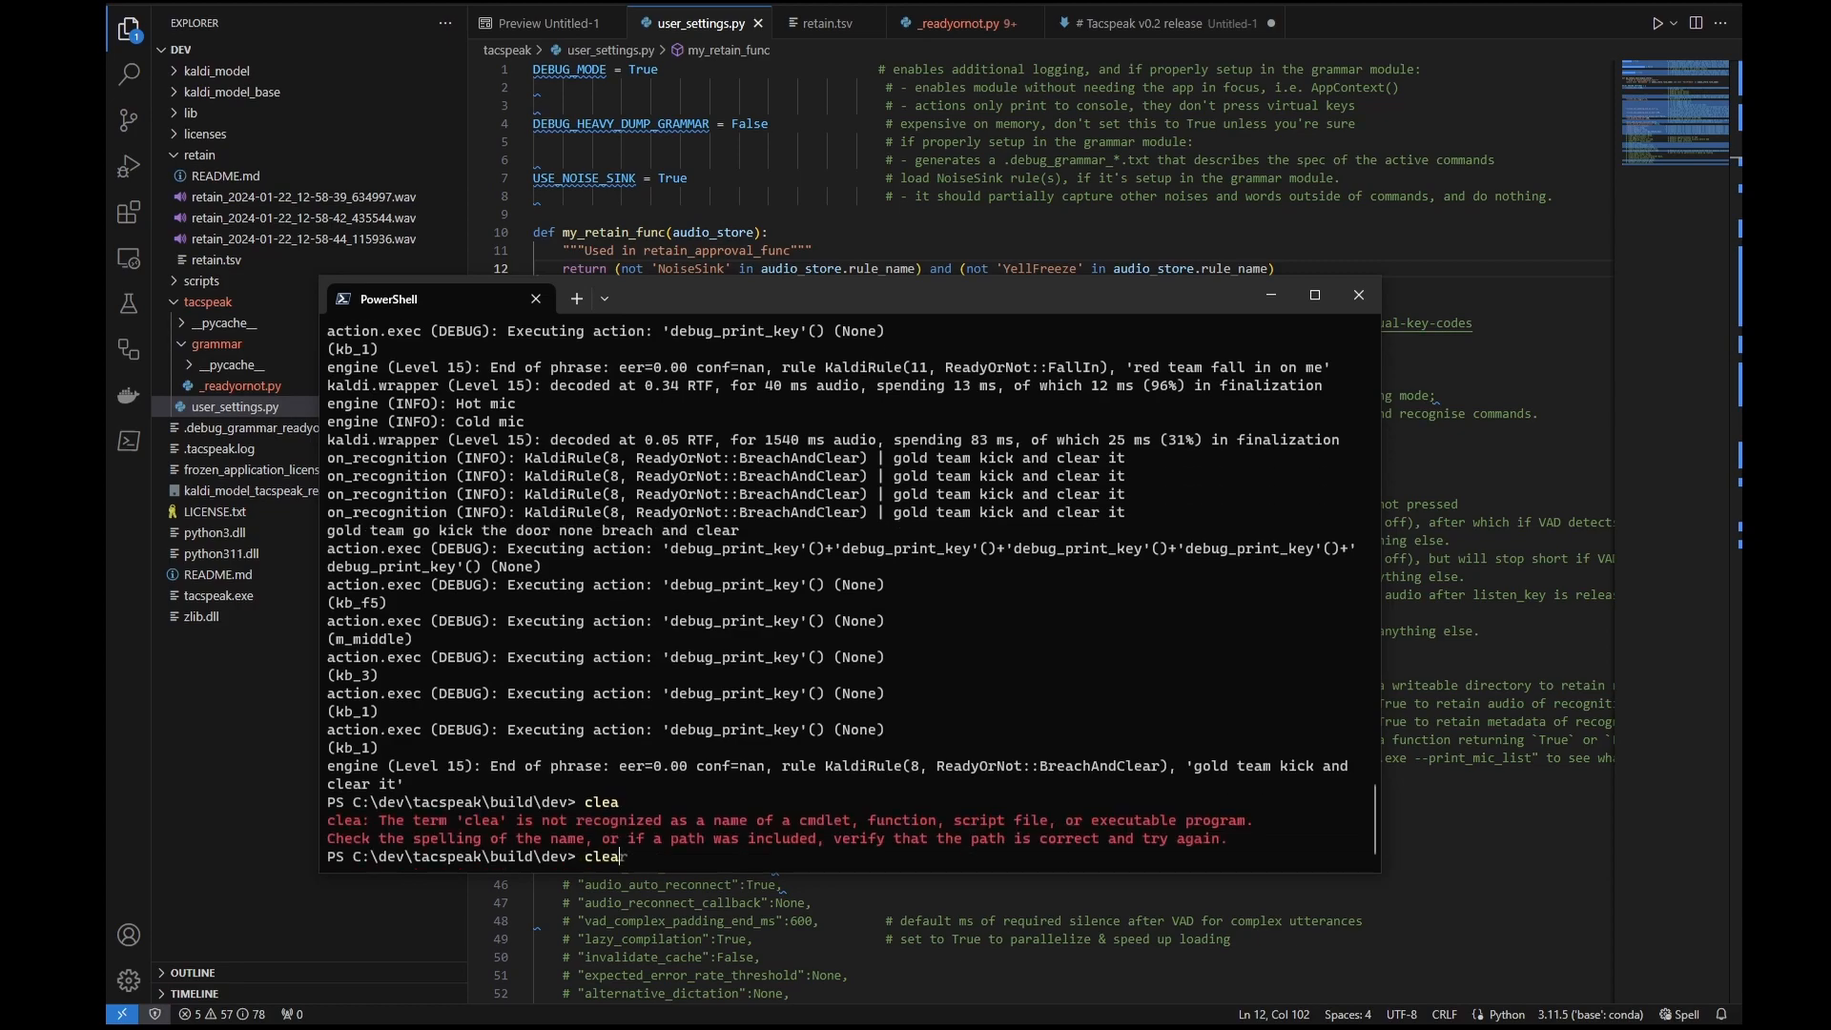
key("Enter")
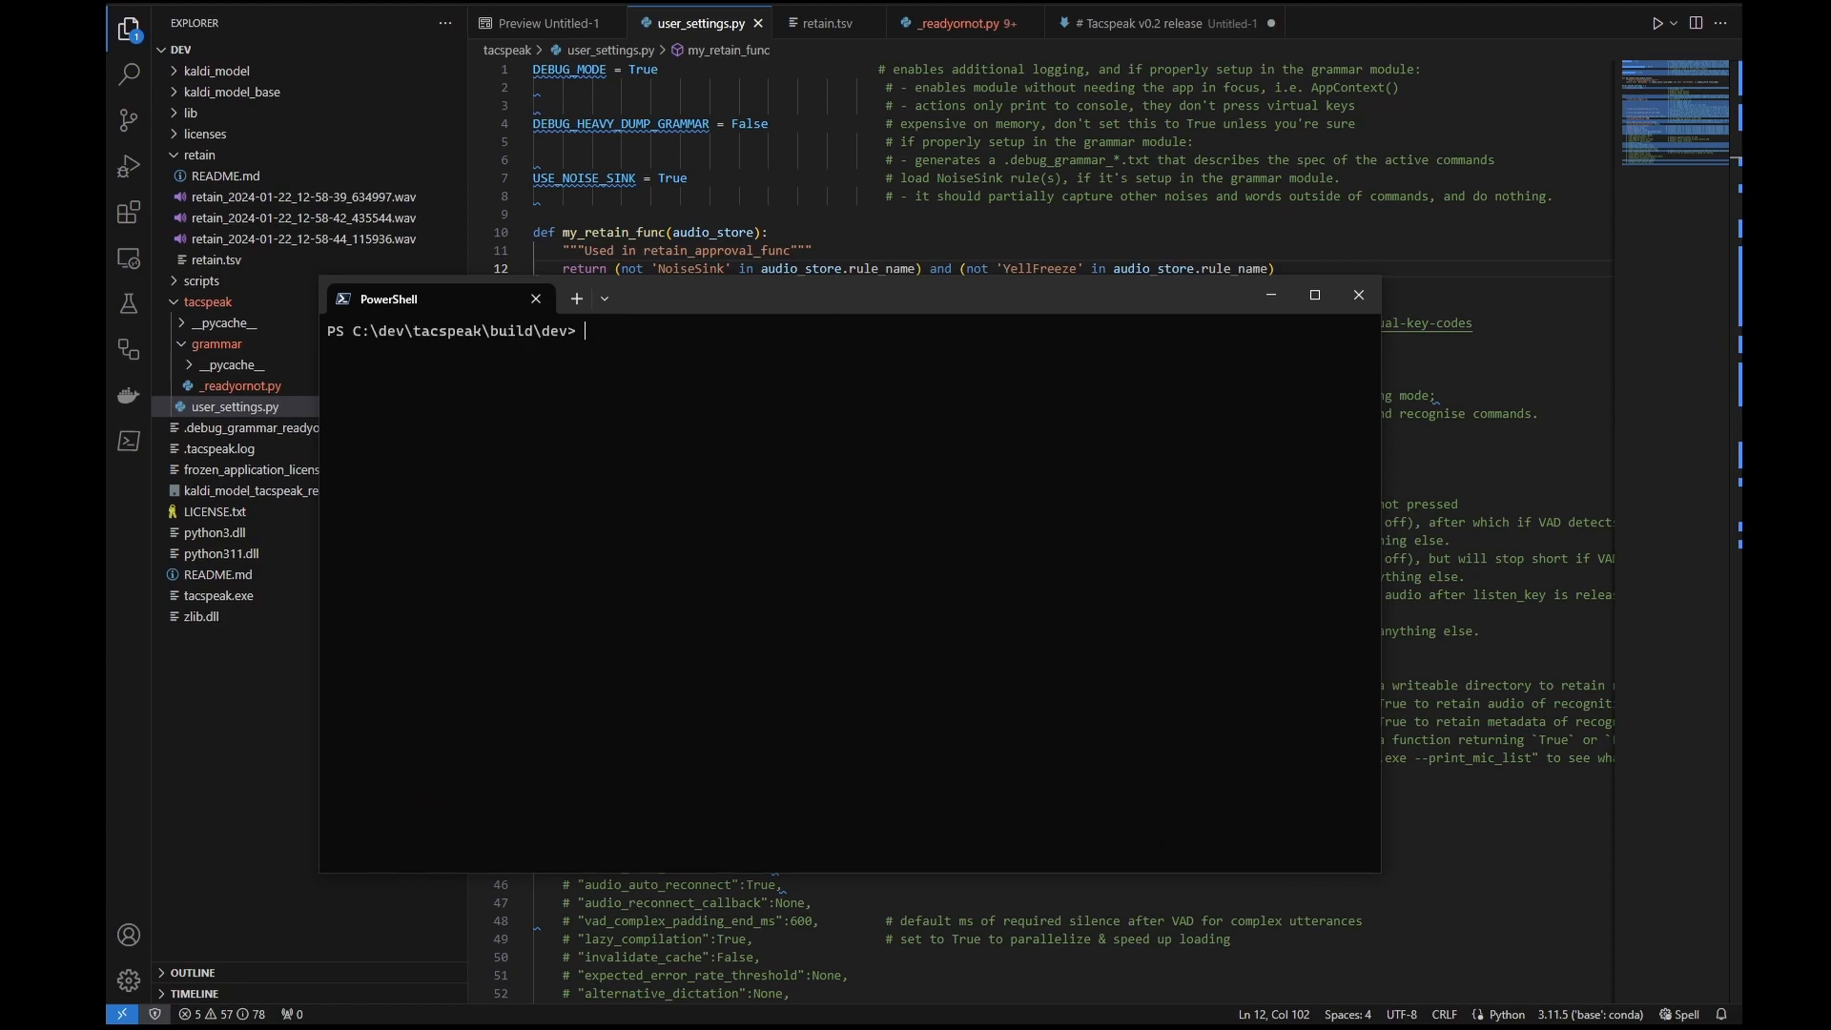
type("./tacspeak.exe --help")
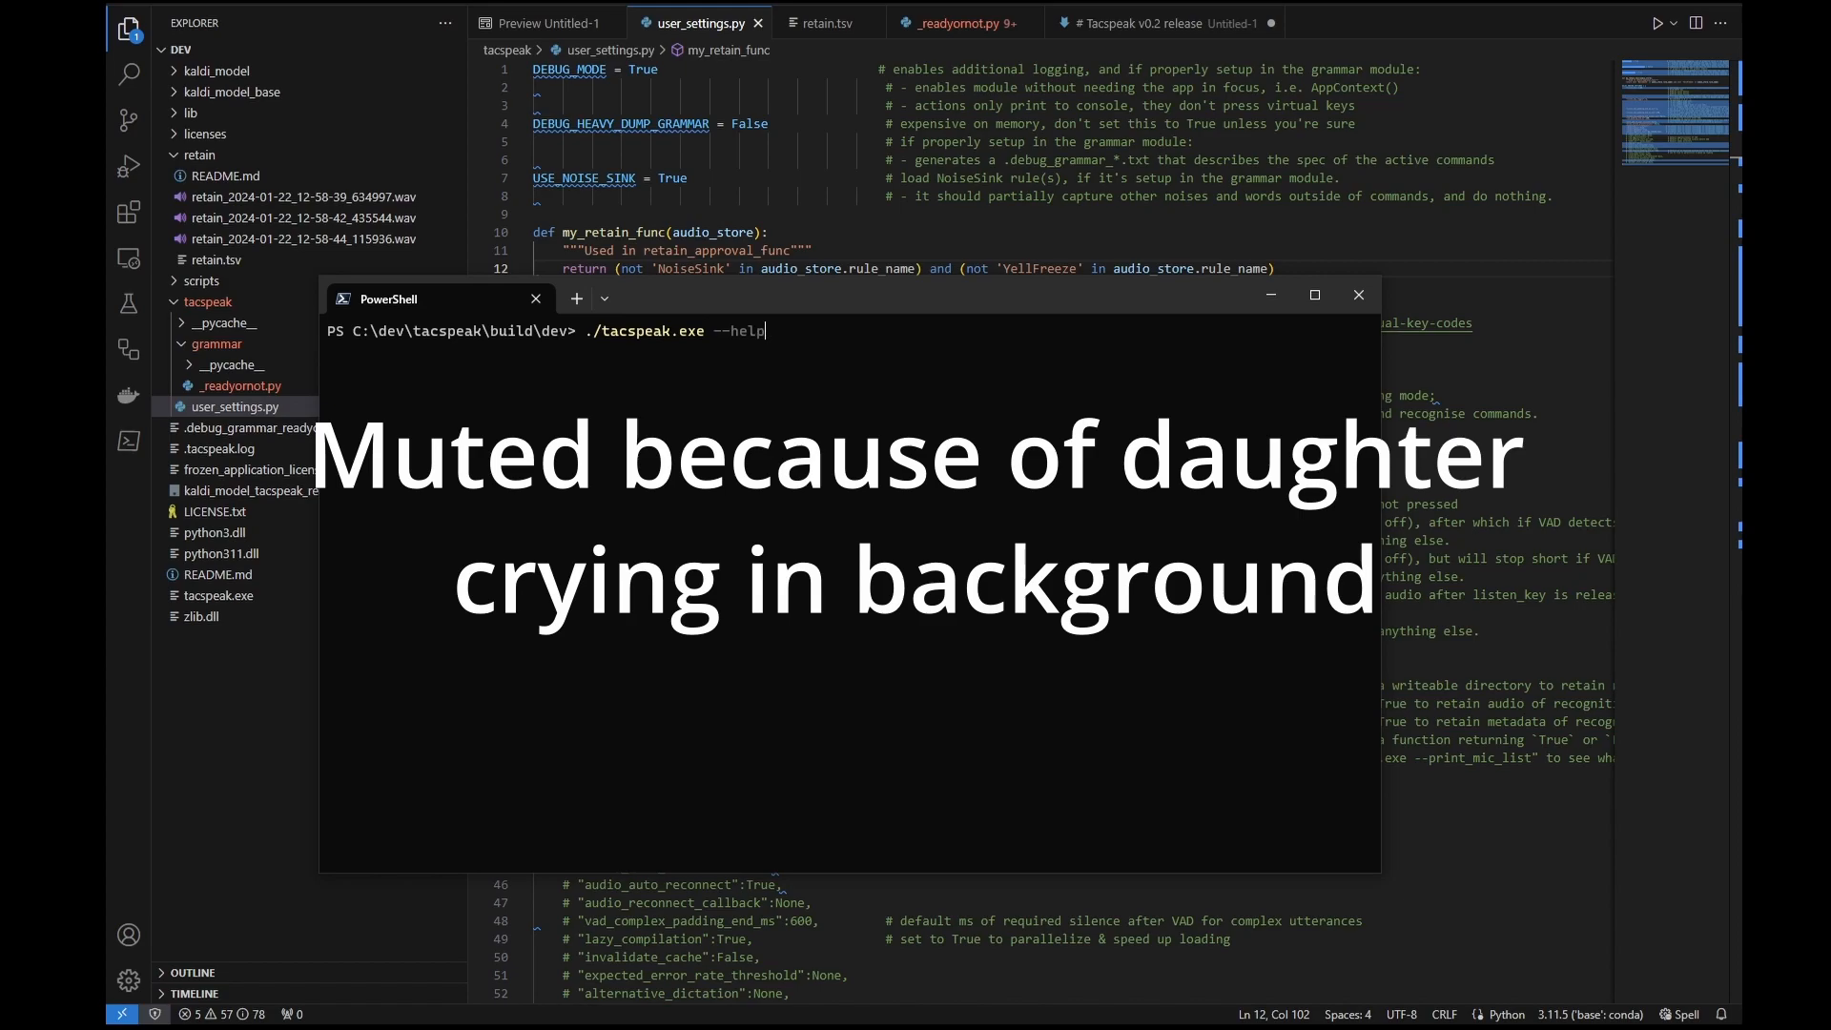
key("Enter")
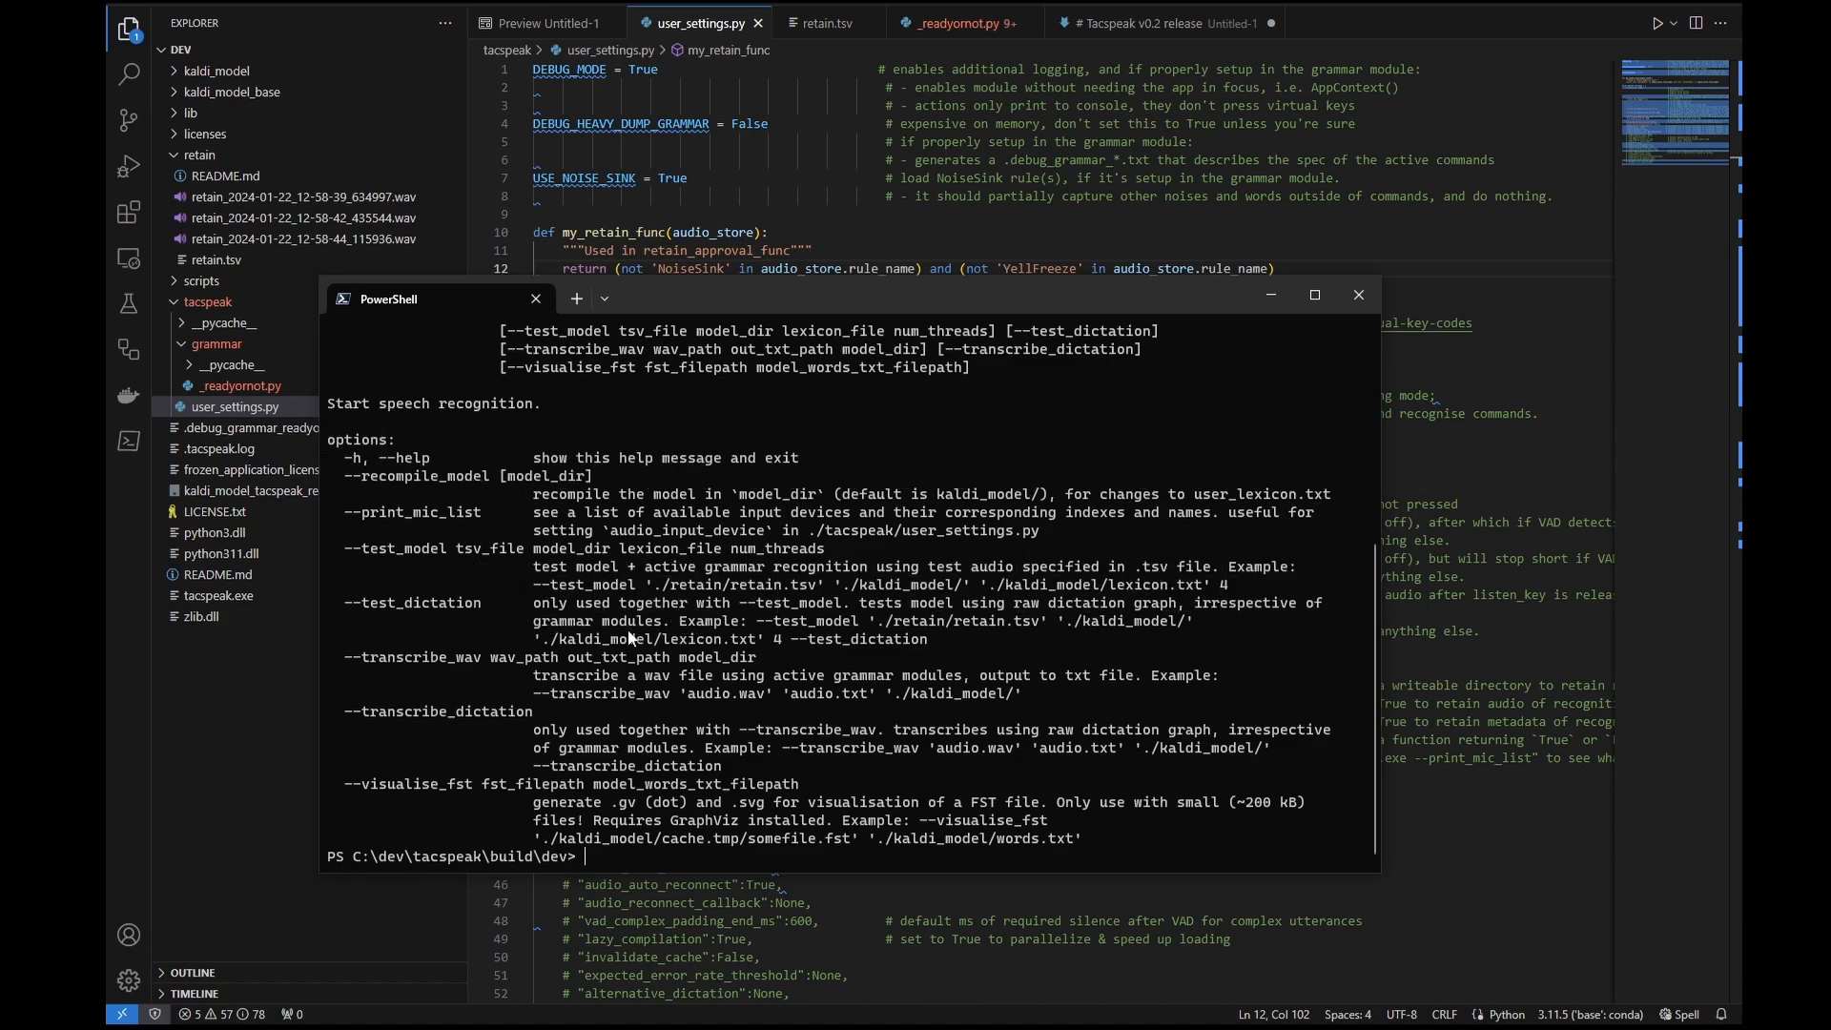
mouse_move(591, 814)
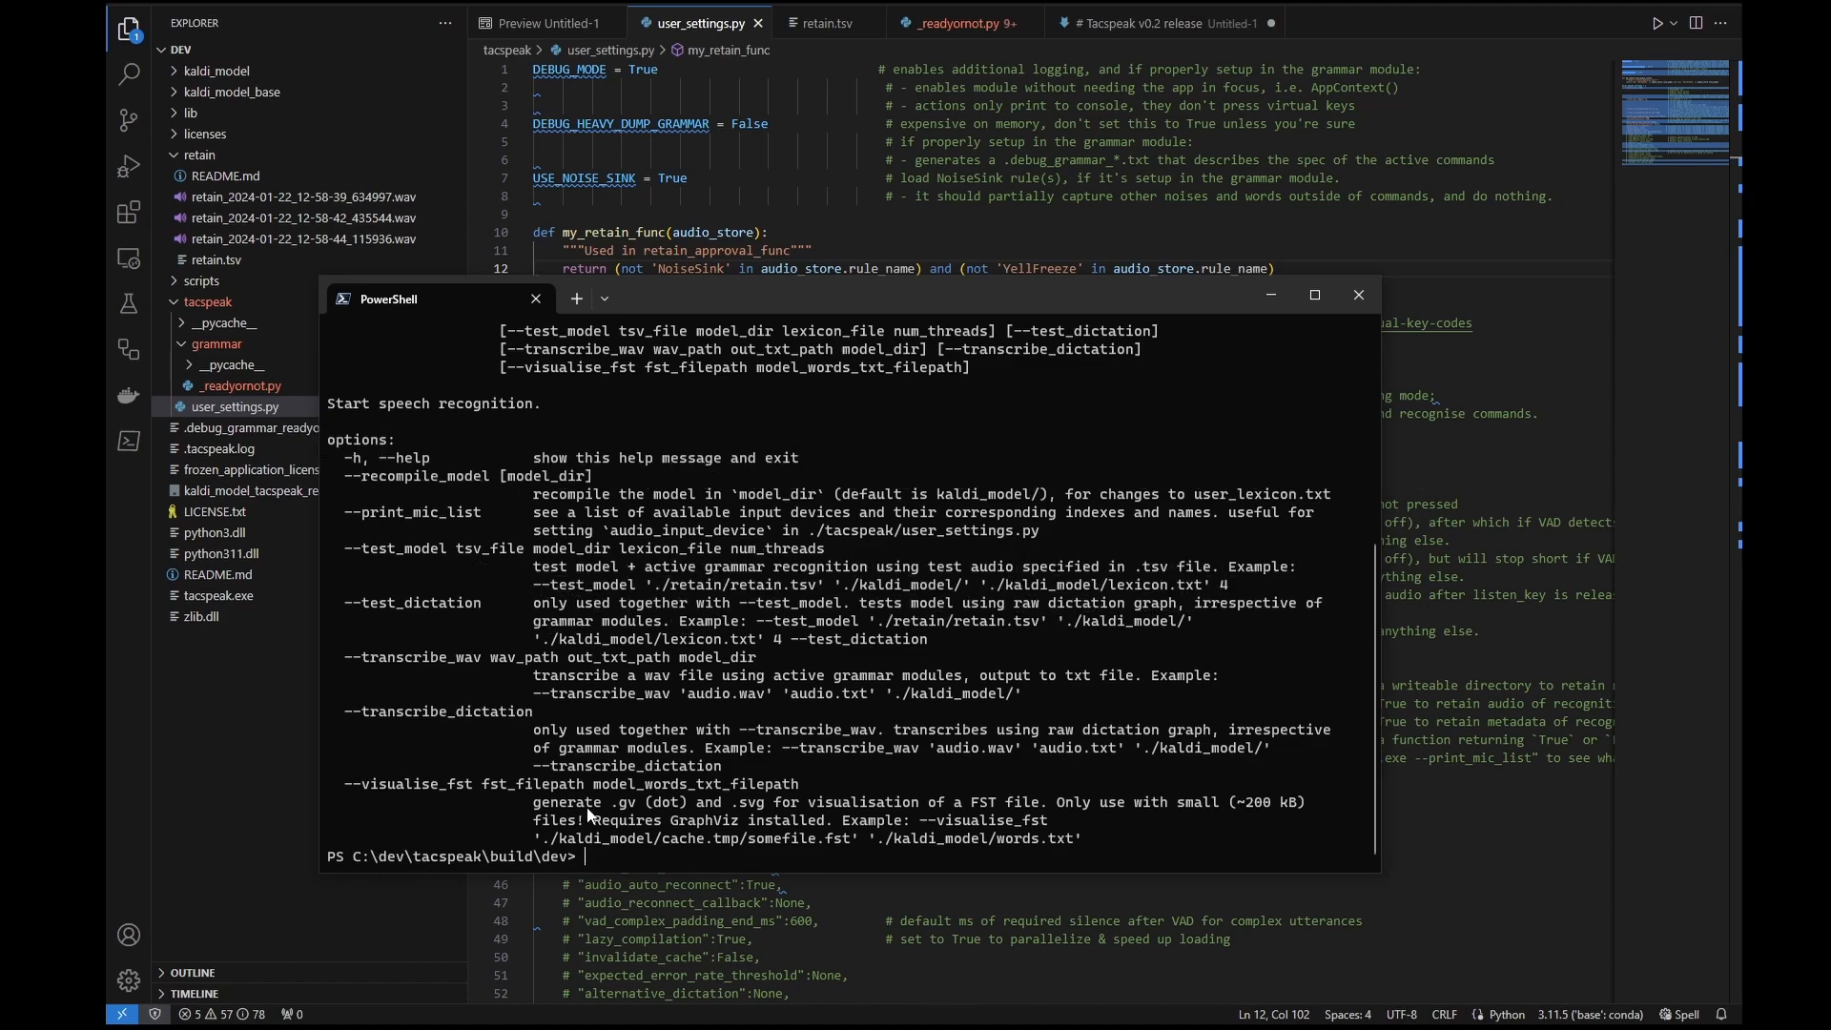
Enter the ./tacspeak.exe --test_model command with retain.tsv, kaldi_model and lexicon.txt arguments.
type("tar -xvzf .\\librispeech_train-clean-360.tar.gz")
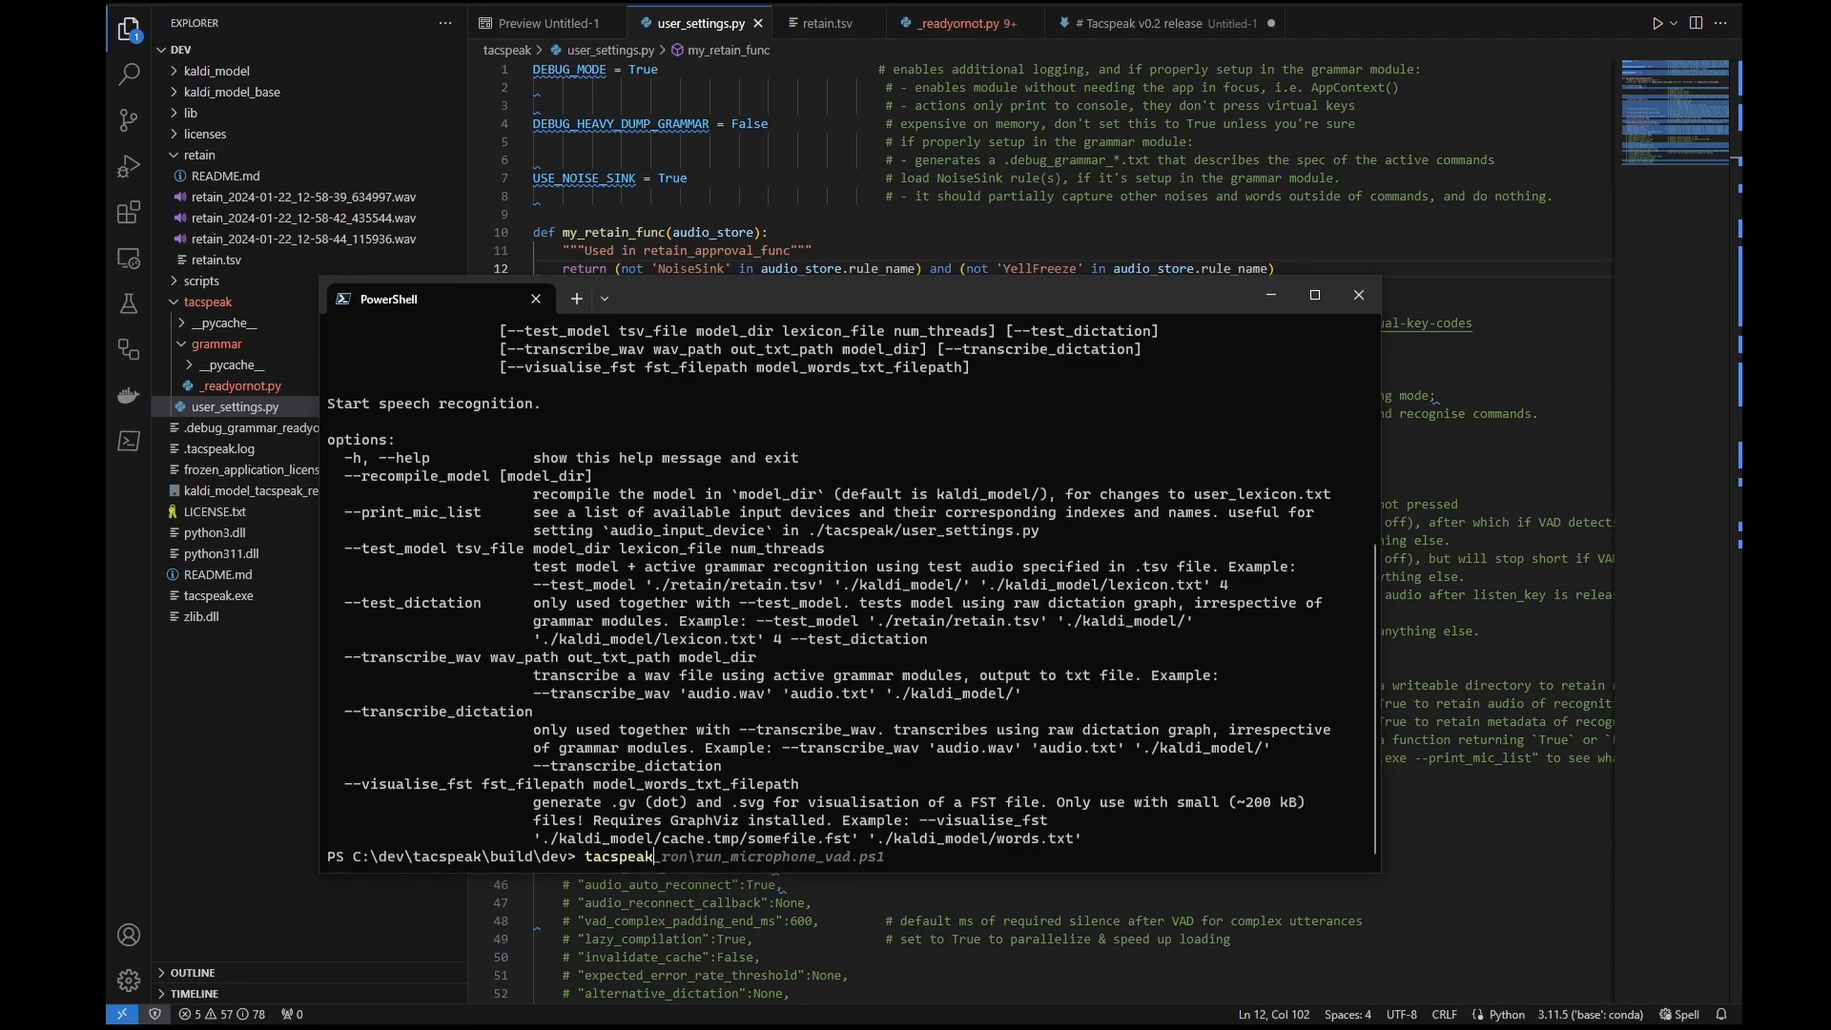
type(".\\tacspeak.exe")
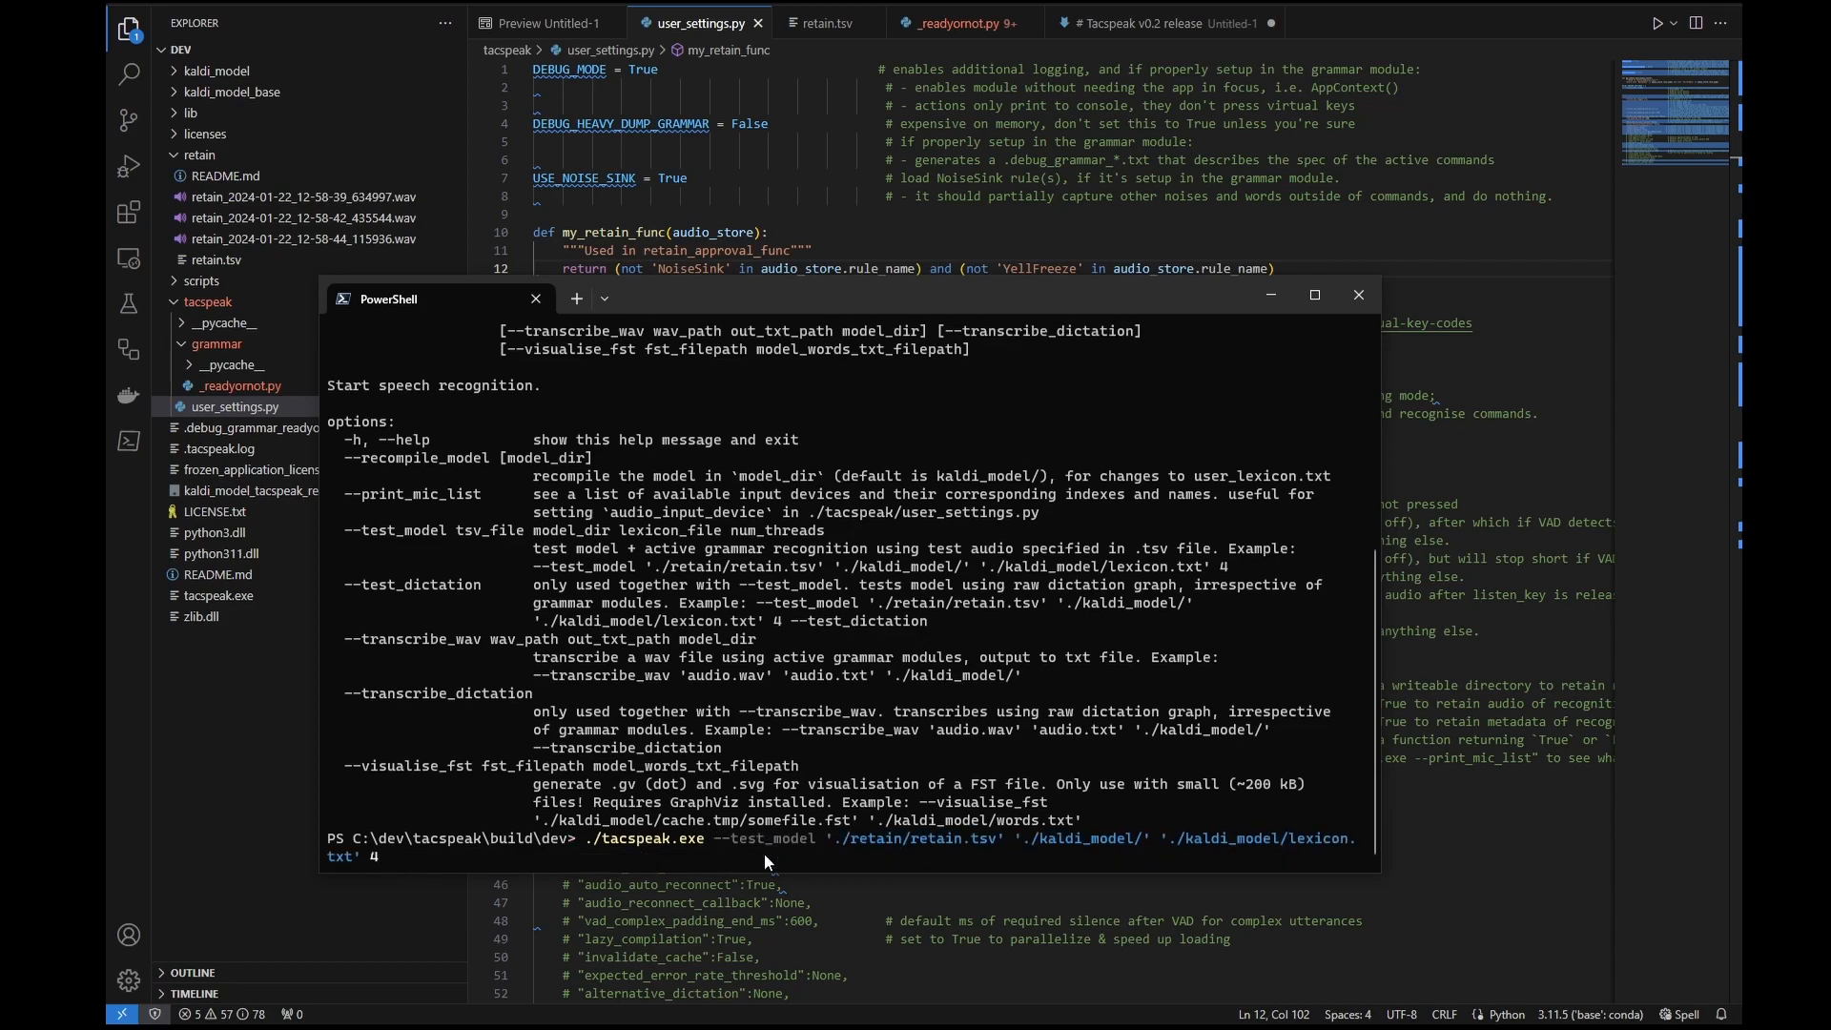
mouse_move(1129, 852)
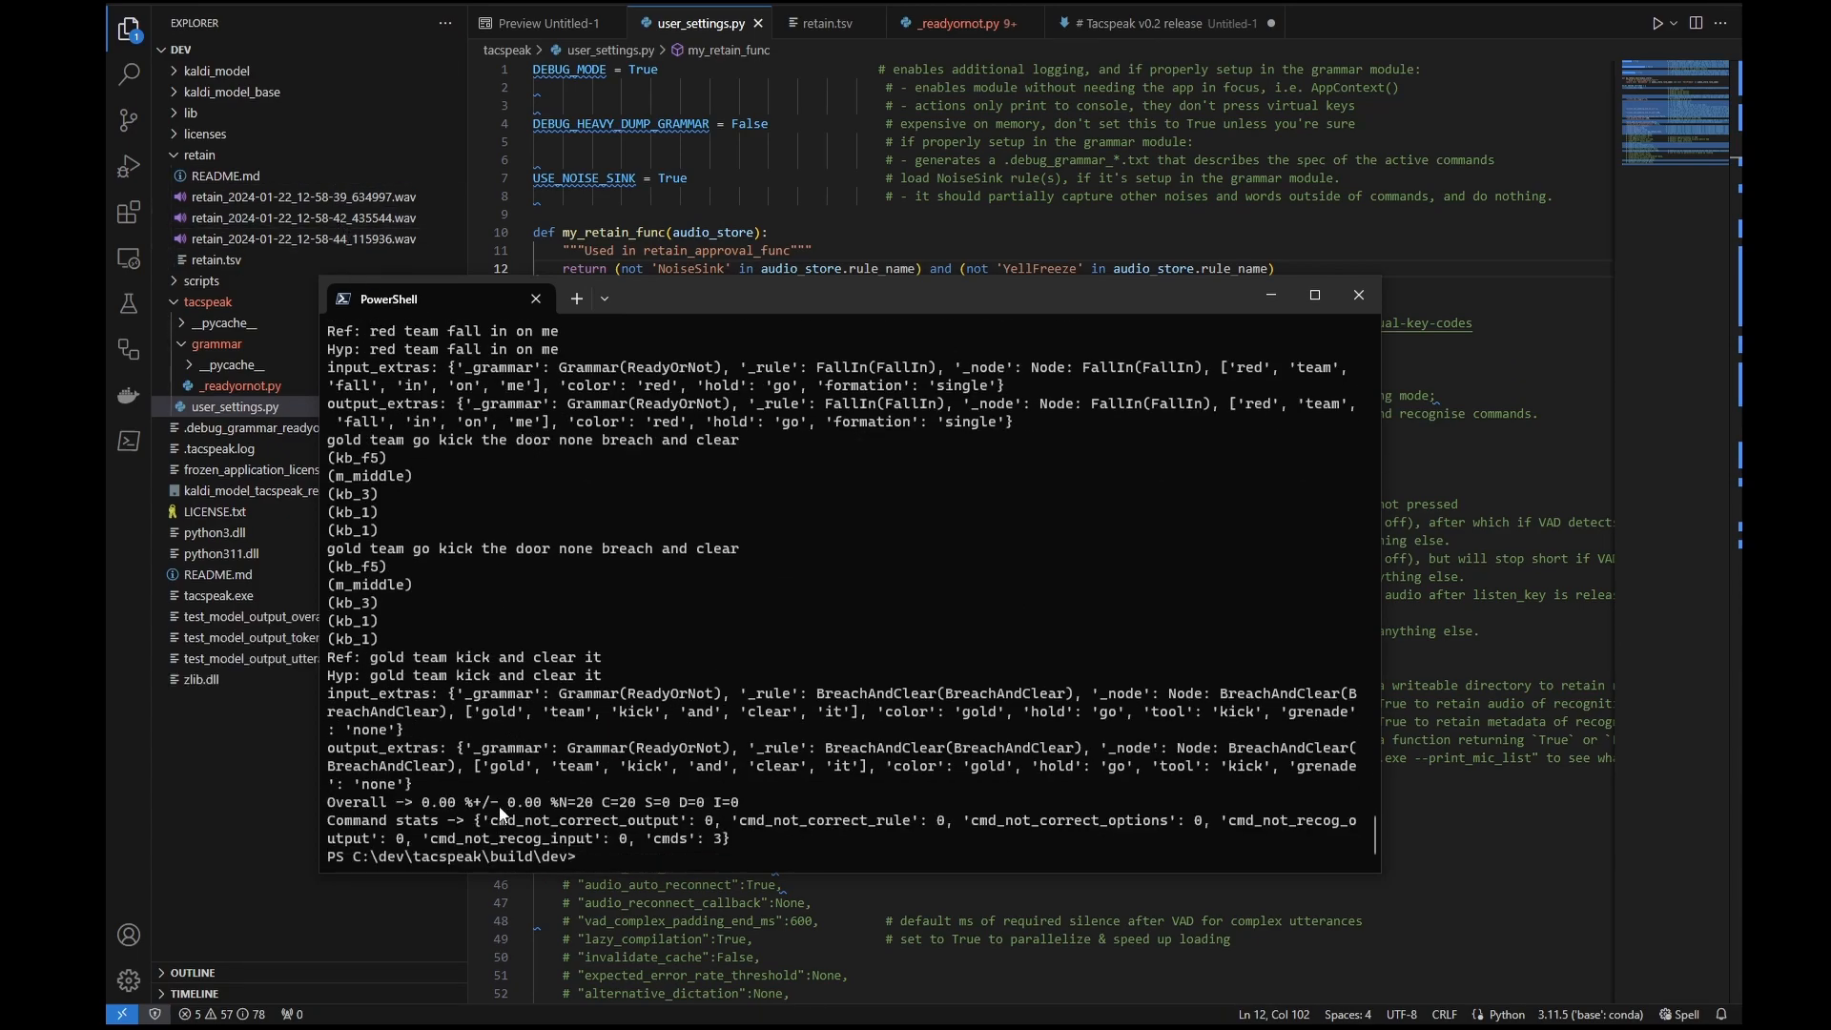
mouse_move(416, 820)
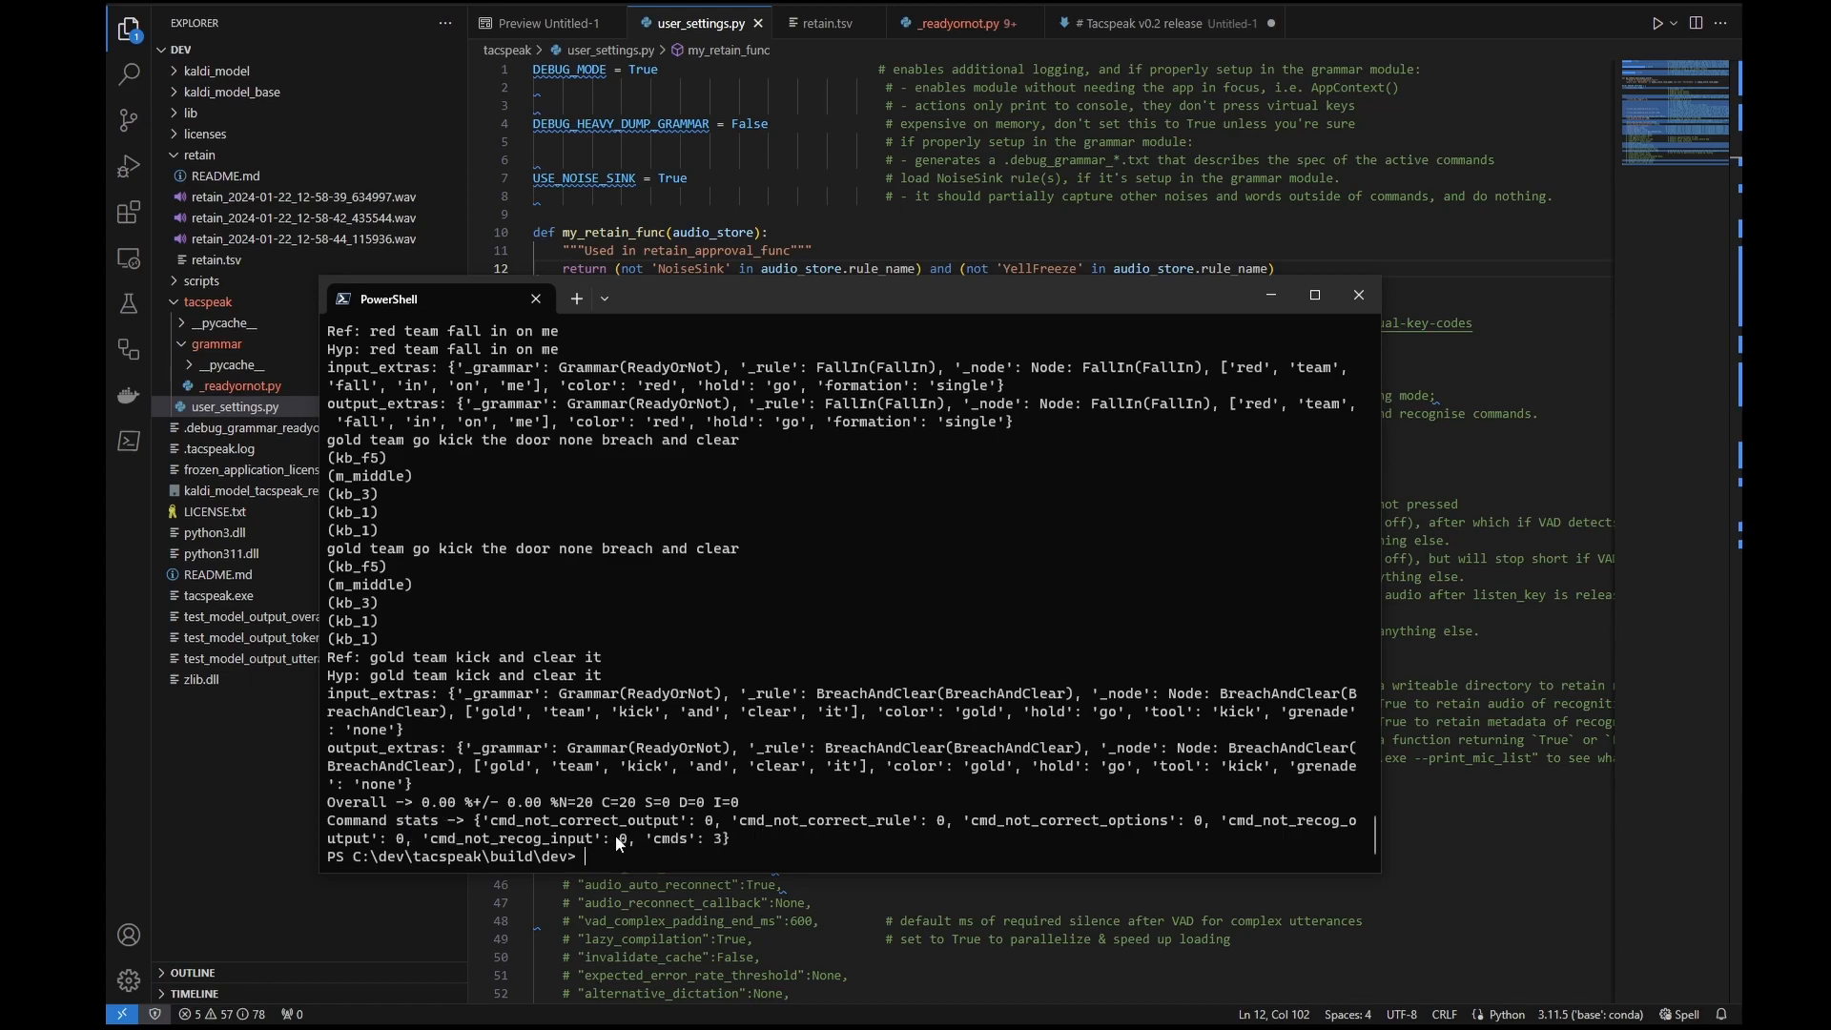
mouse_move(453, 820)
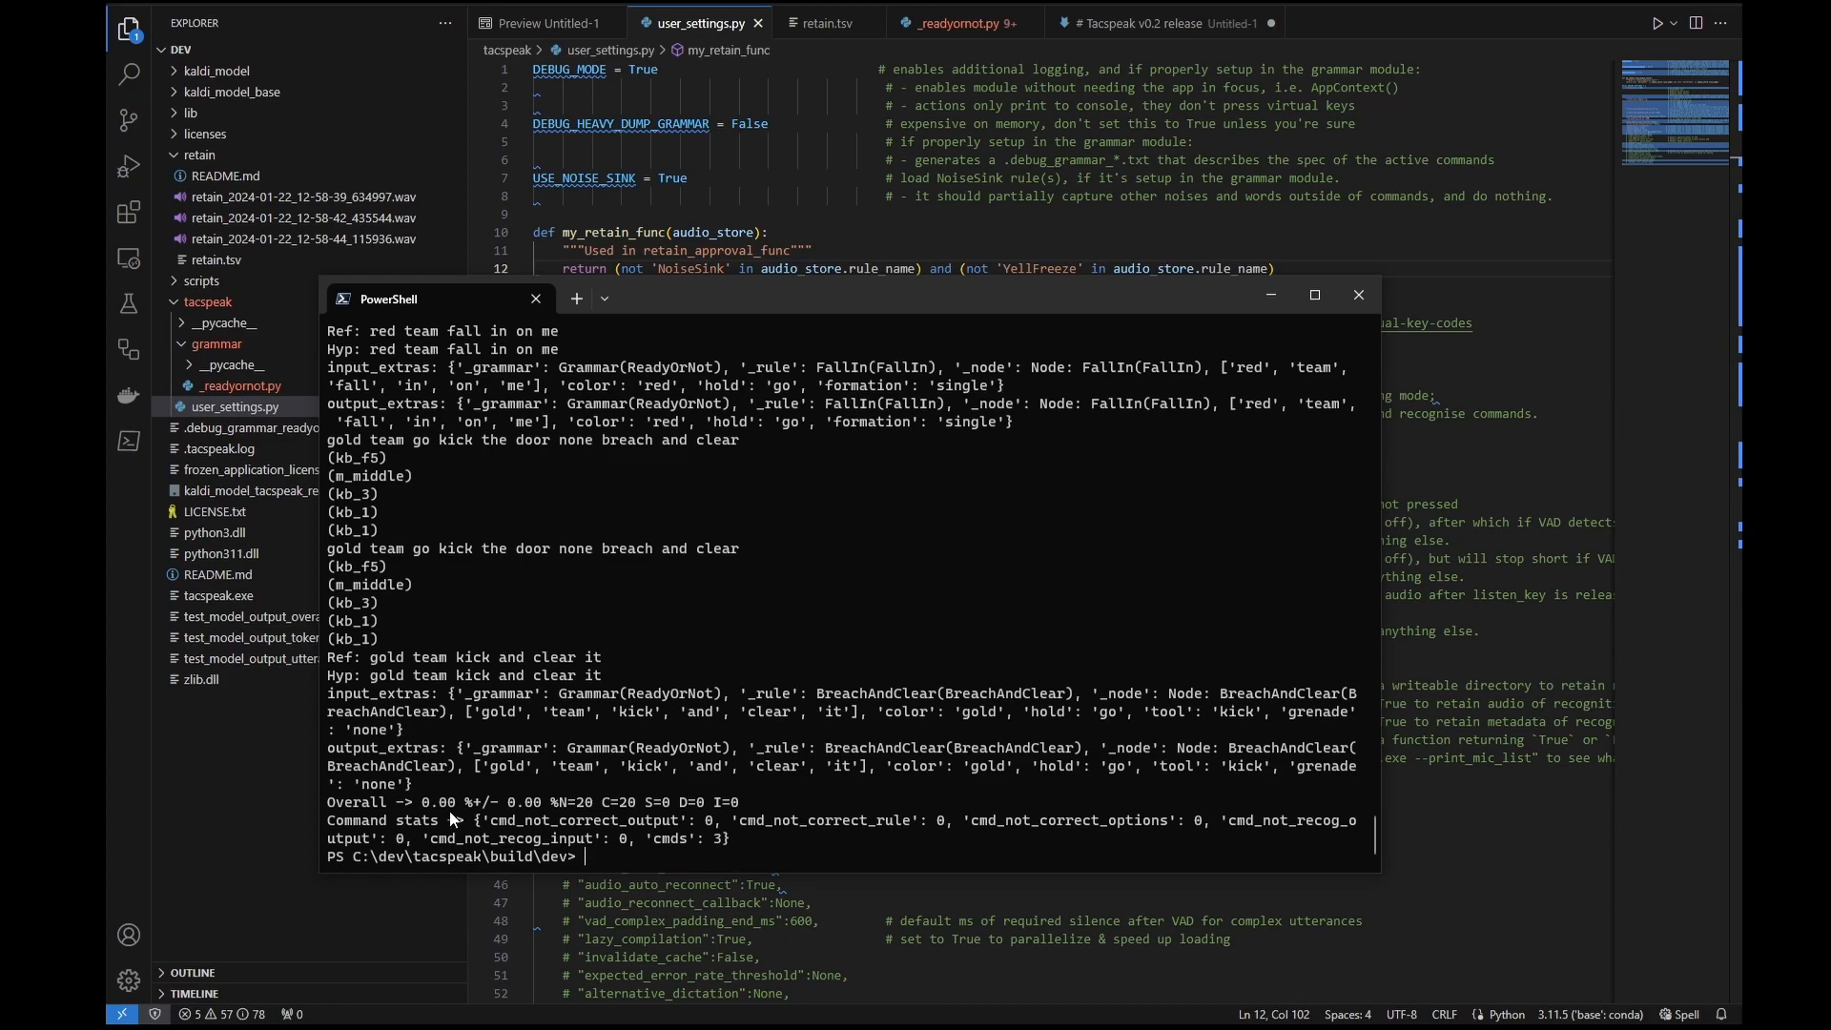
mouse_move(597, 826)
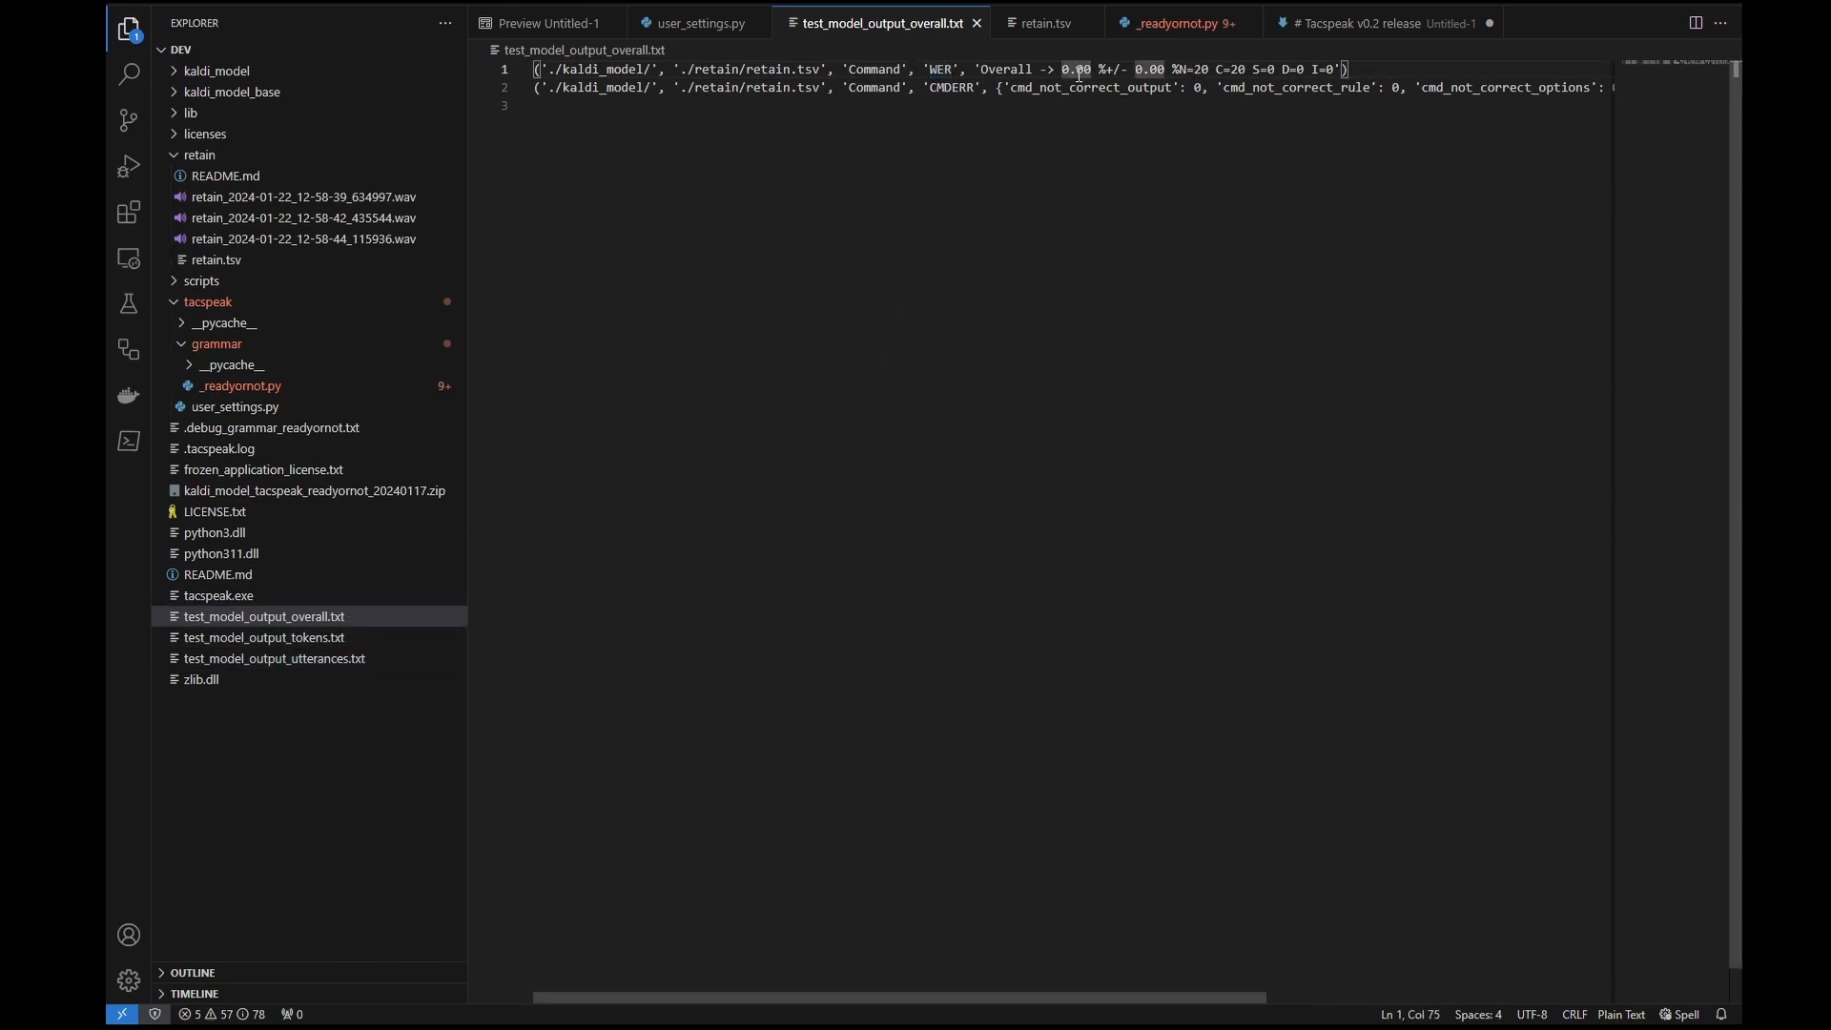
Compare kaldi_model's 0.00% WER with kaldi_model_base's 5.00% WER and its CMDERR count.
double_click(952, 88)
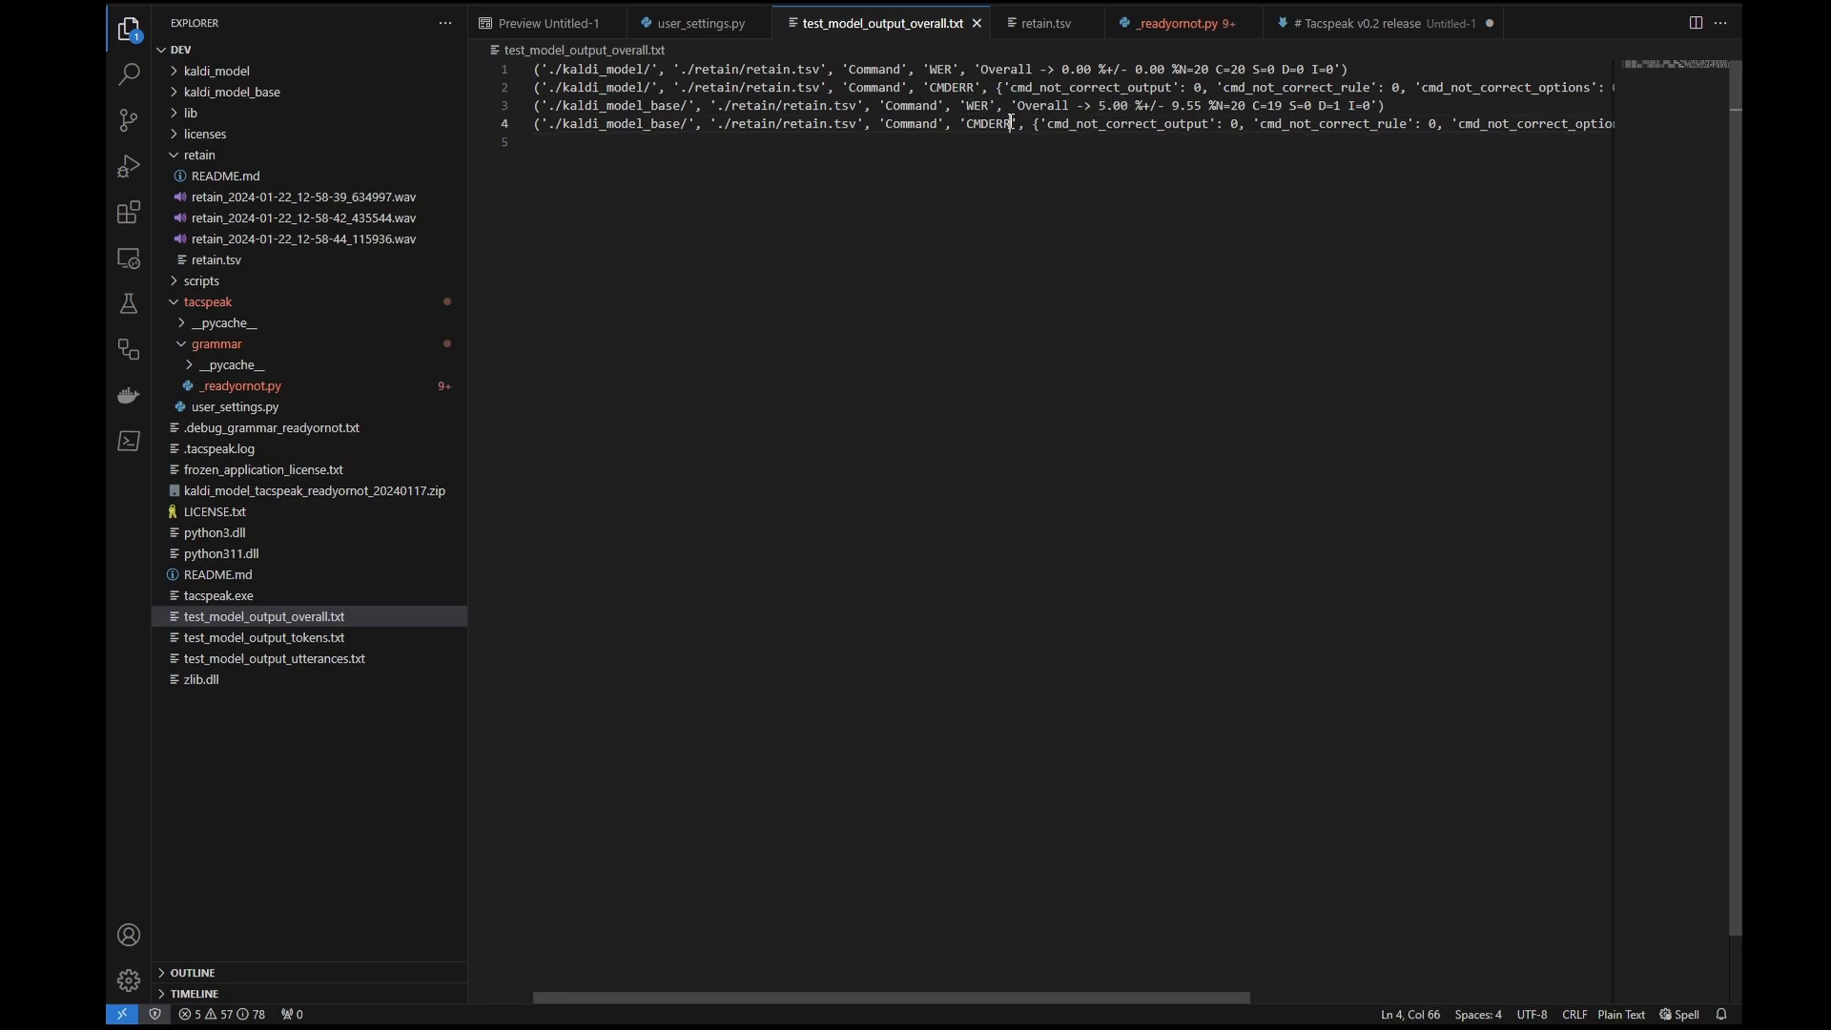
double_click(987, 124)
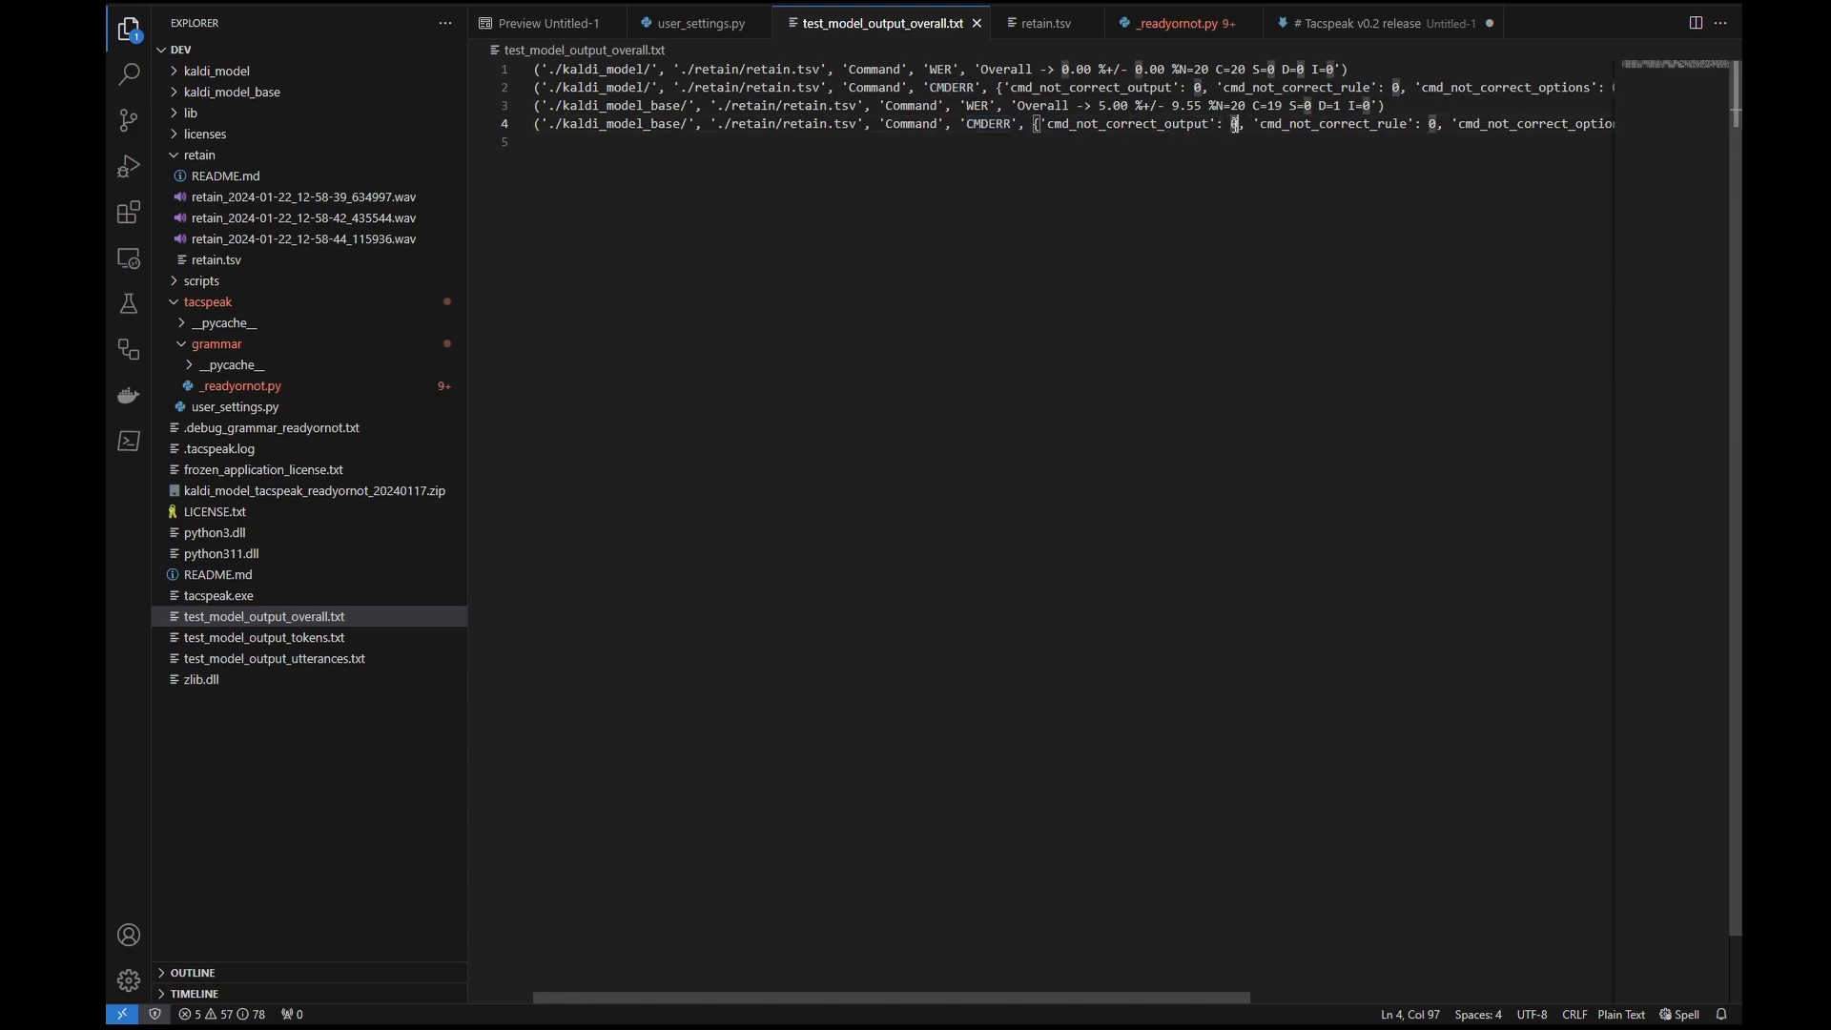
double_click(1106, 124)
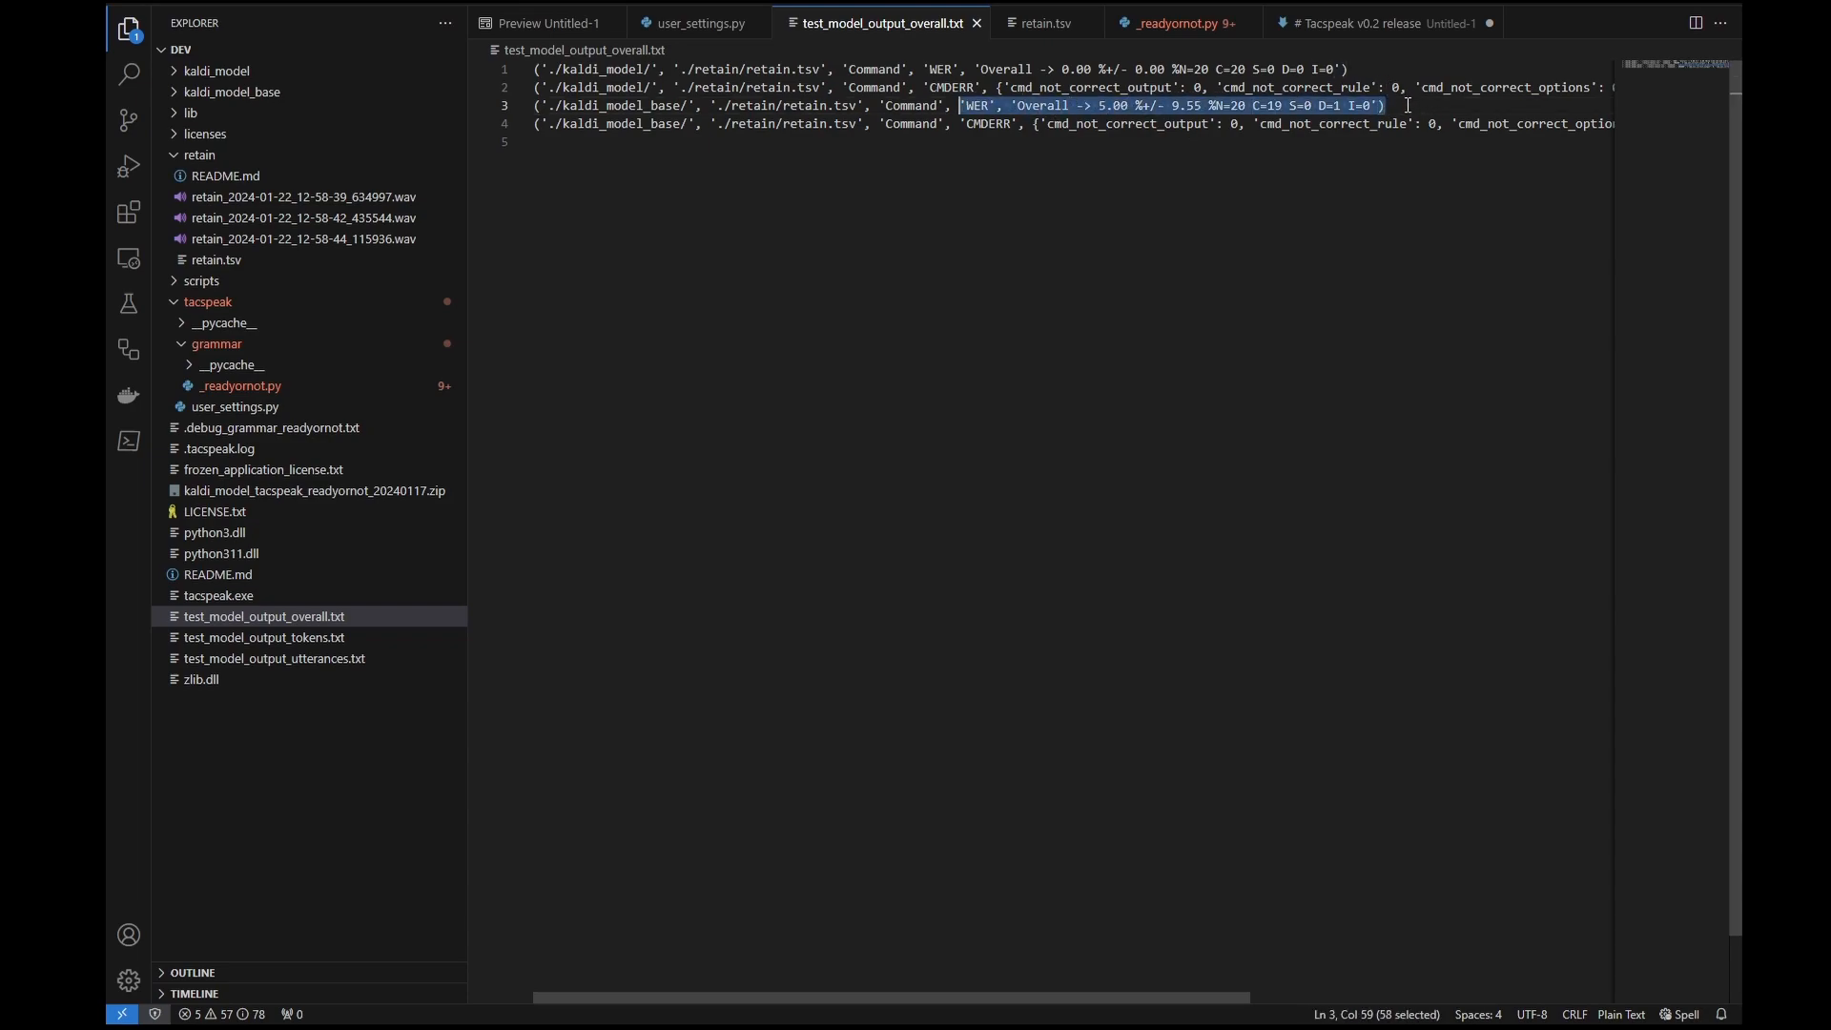
left_click(1407, 105)
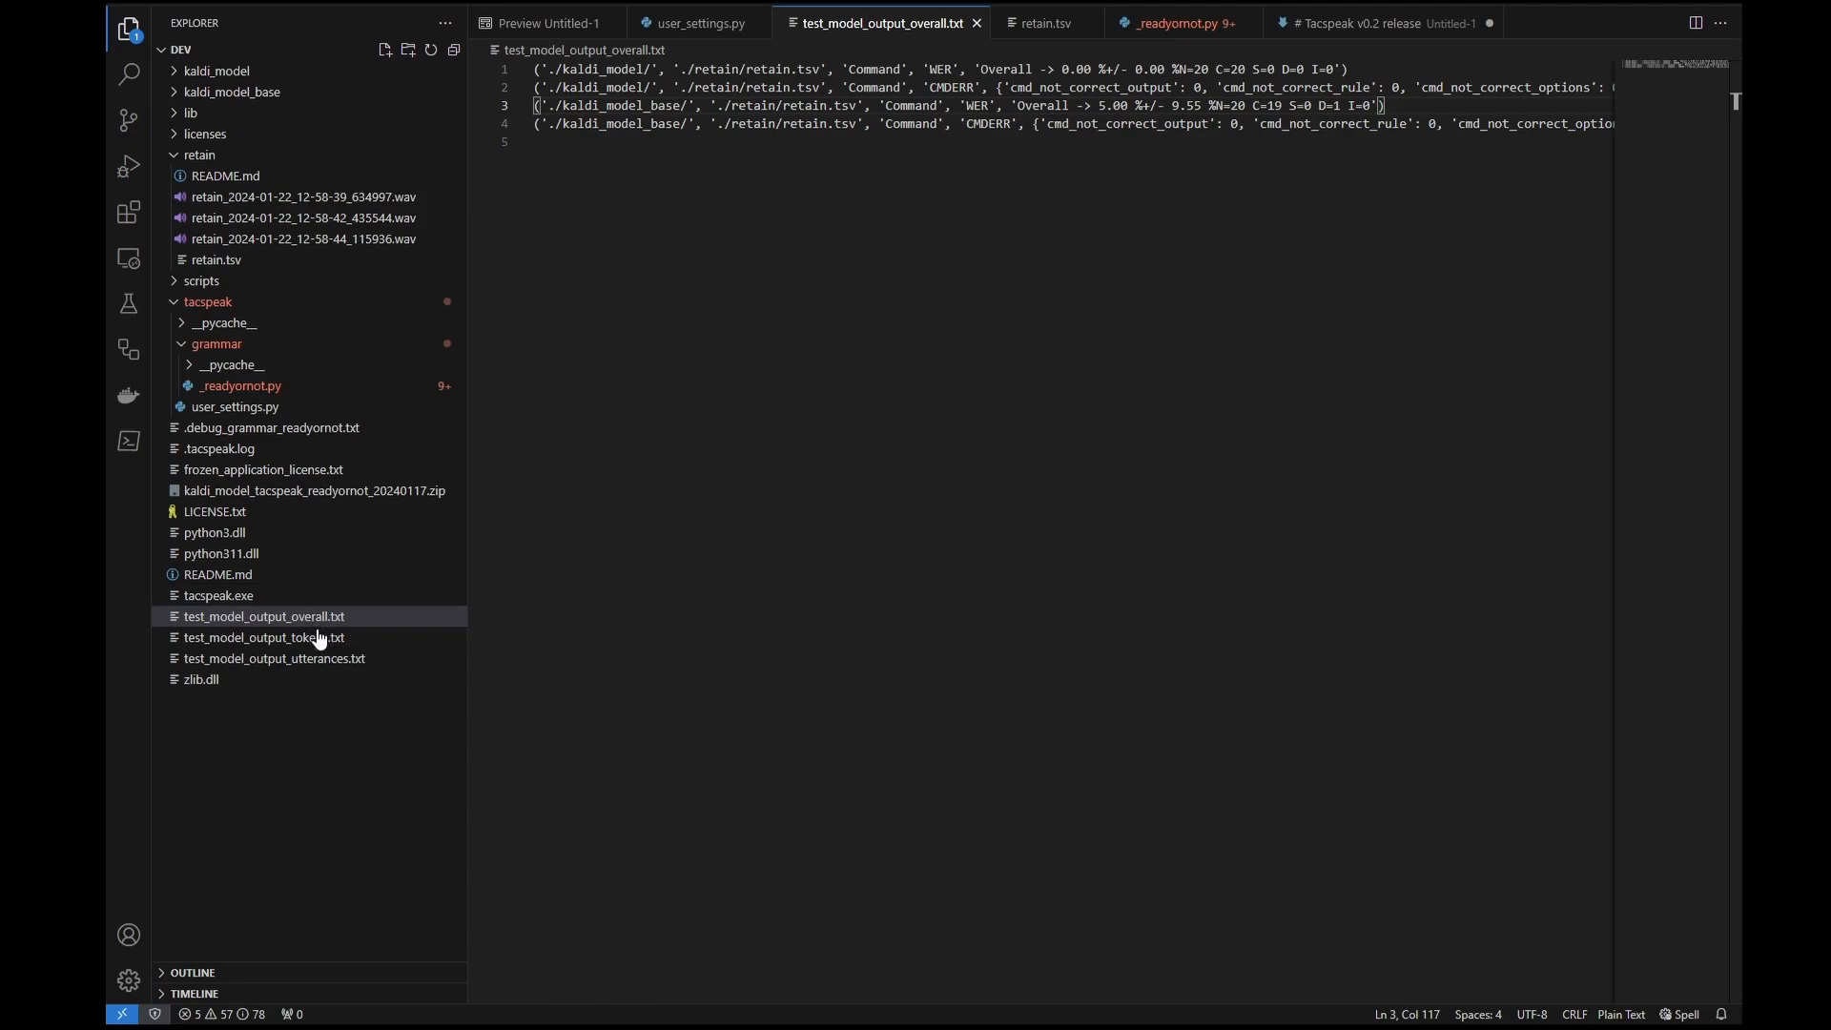
Inspect the per-utterance ref/hyp pairs where 'gold team kick and clear it' dropped 'it'.
left_click(275, 658)
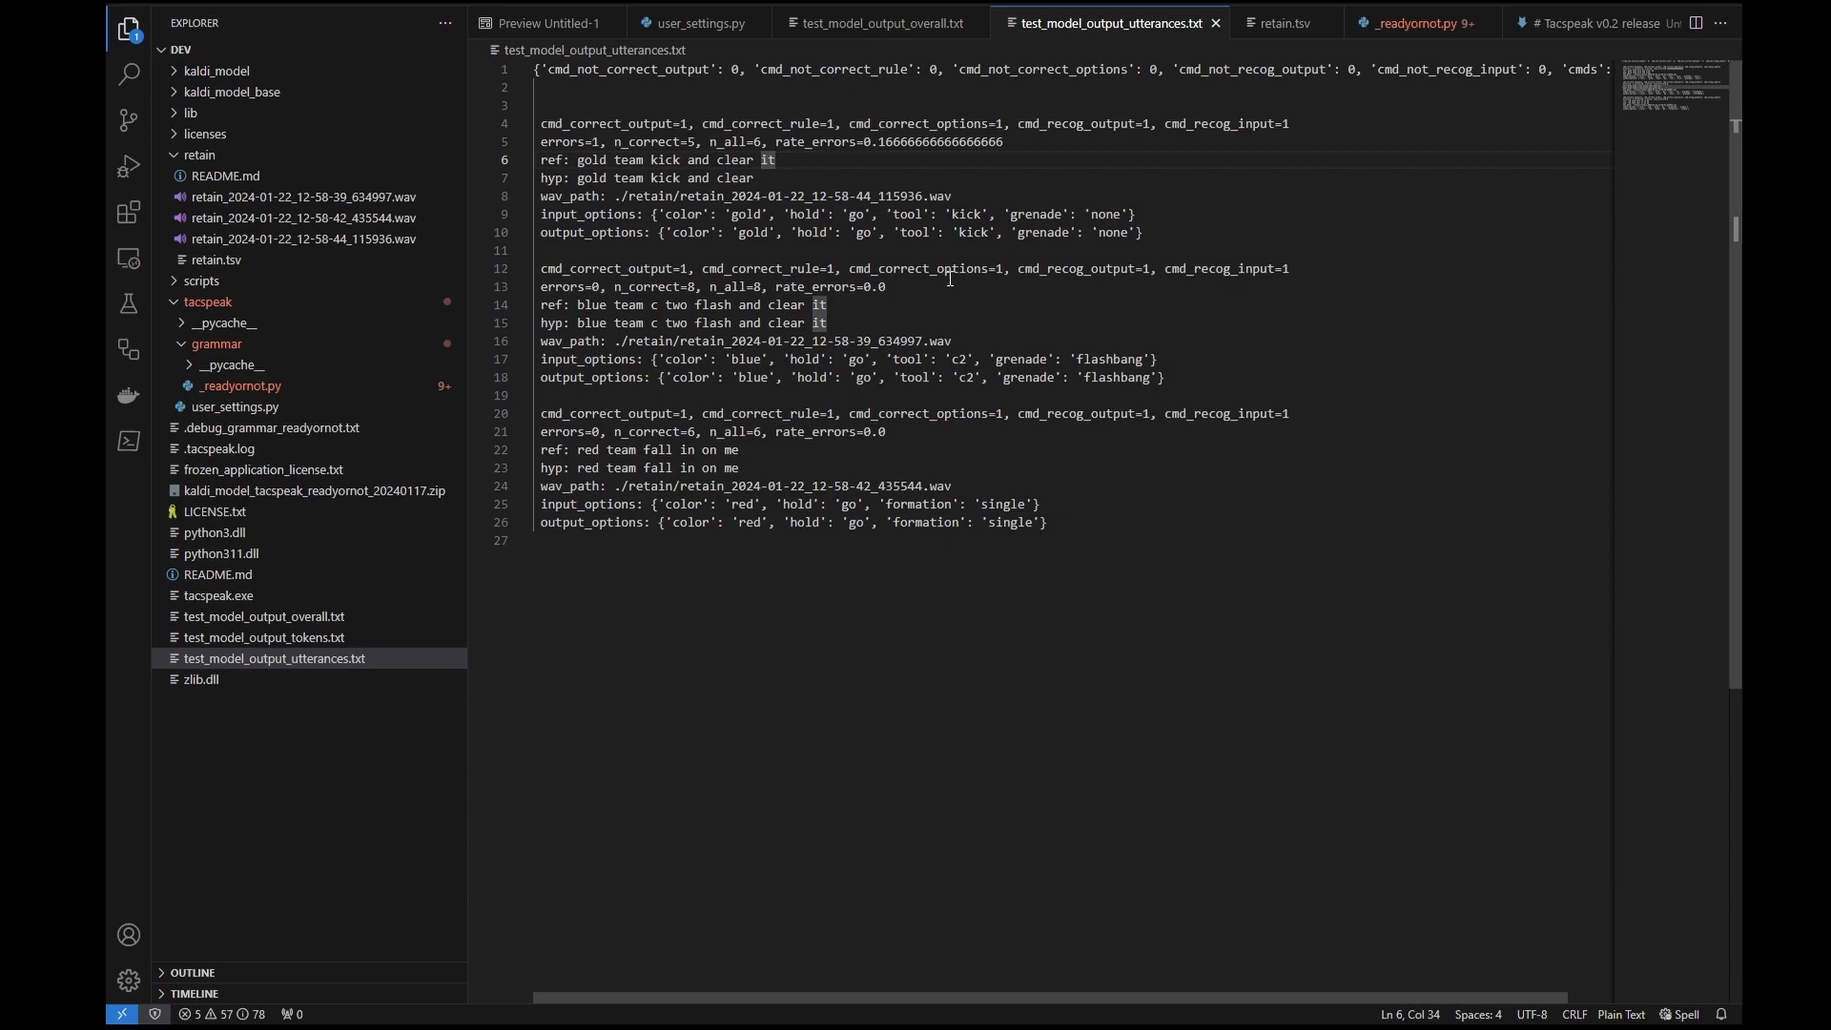
mouse_move(774, 614)
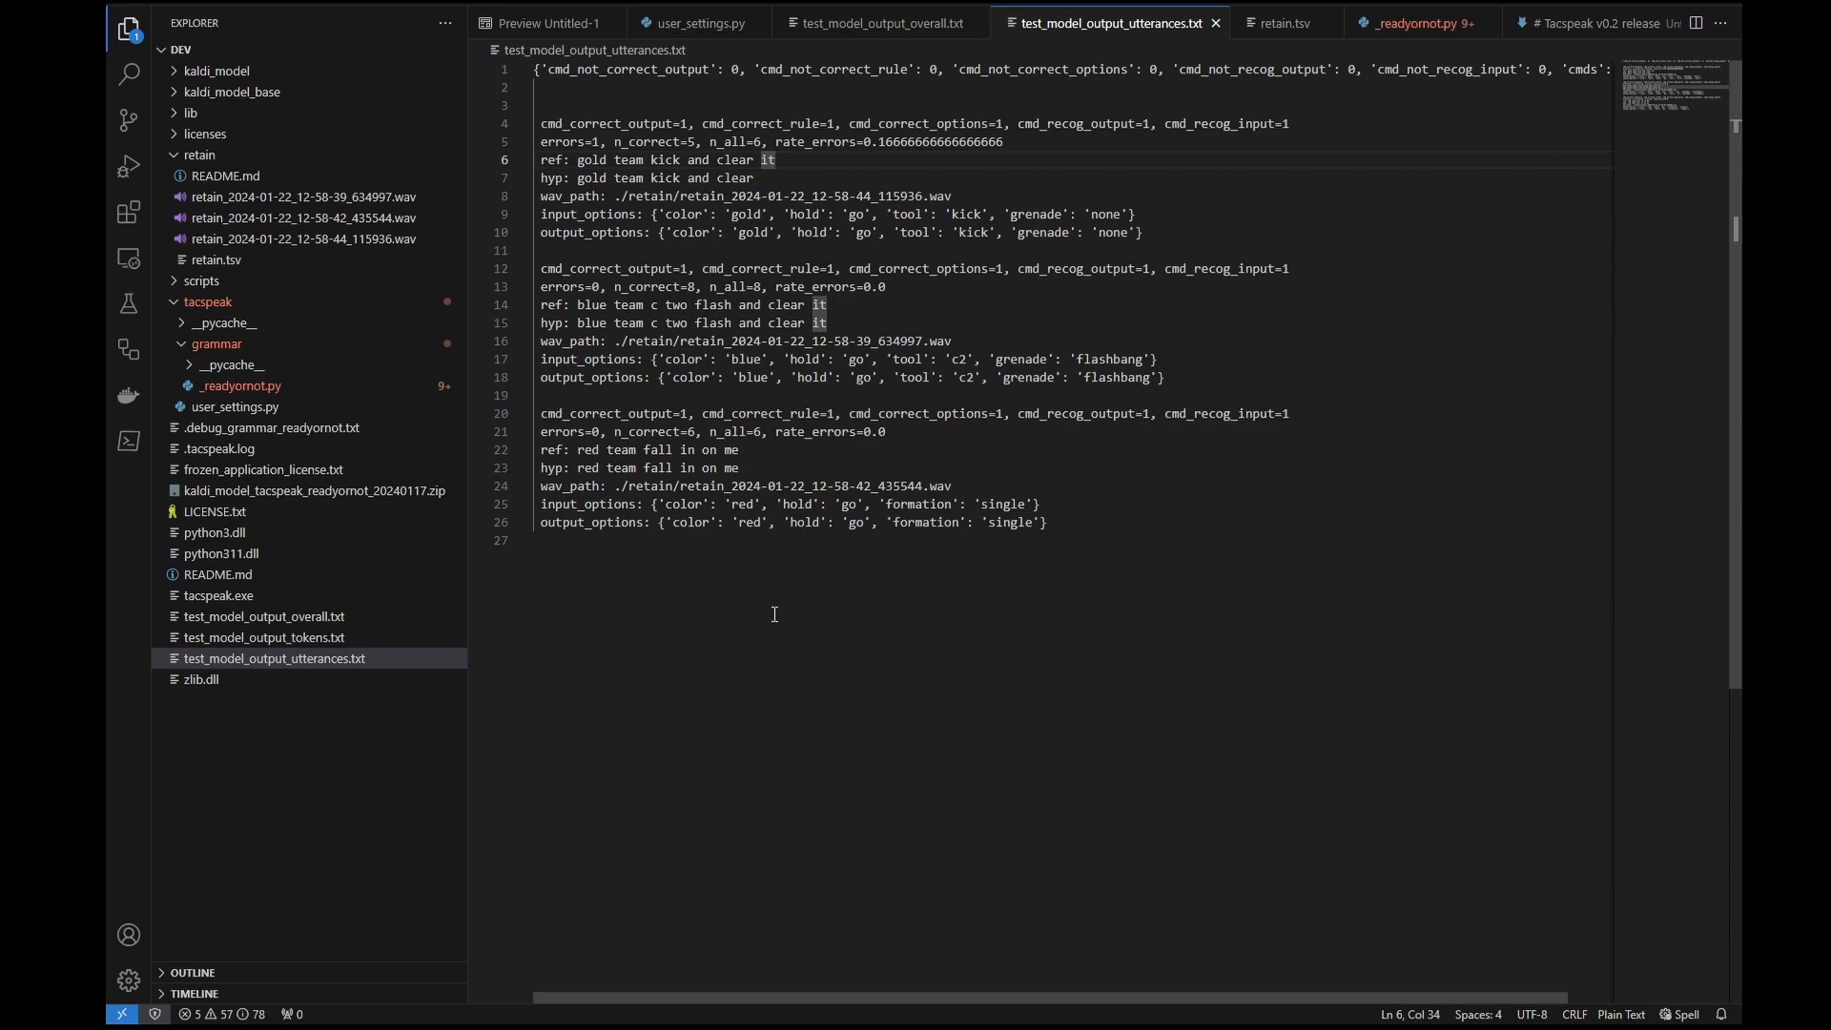
mouse_move(793, 160)
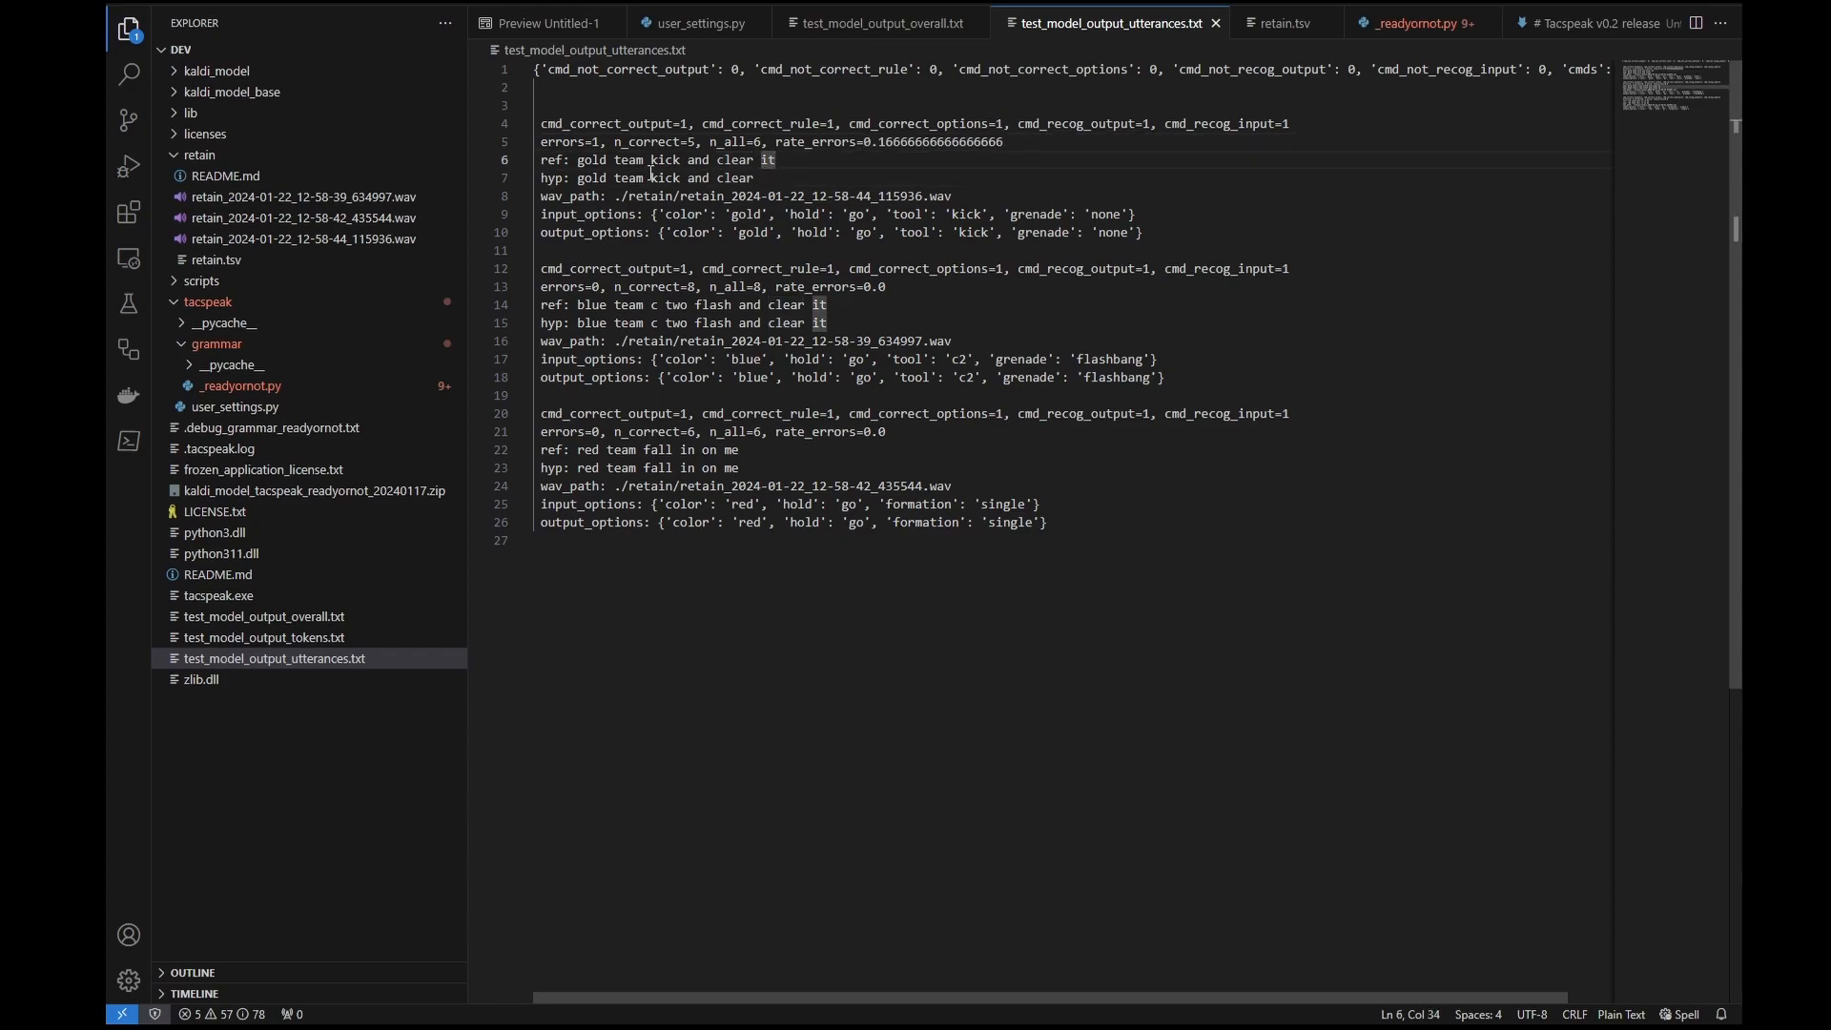
double_click(553, 161)
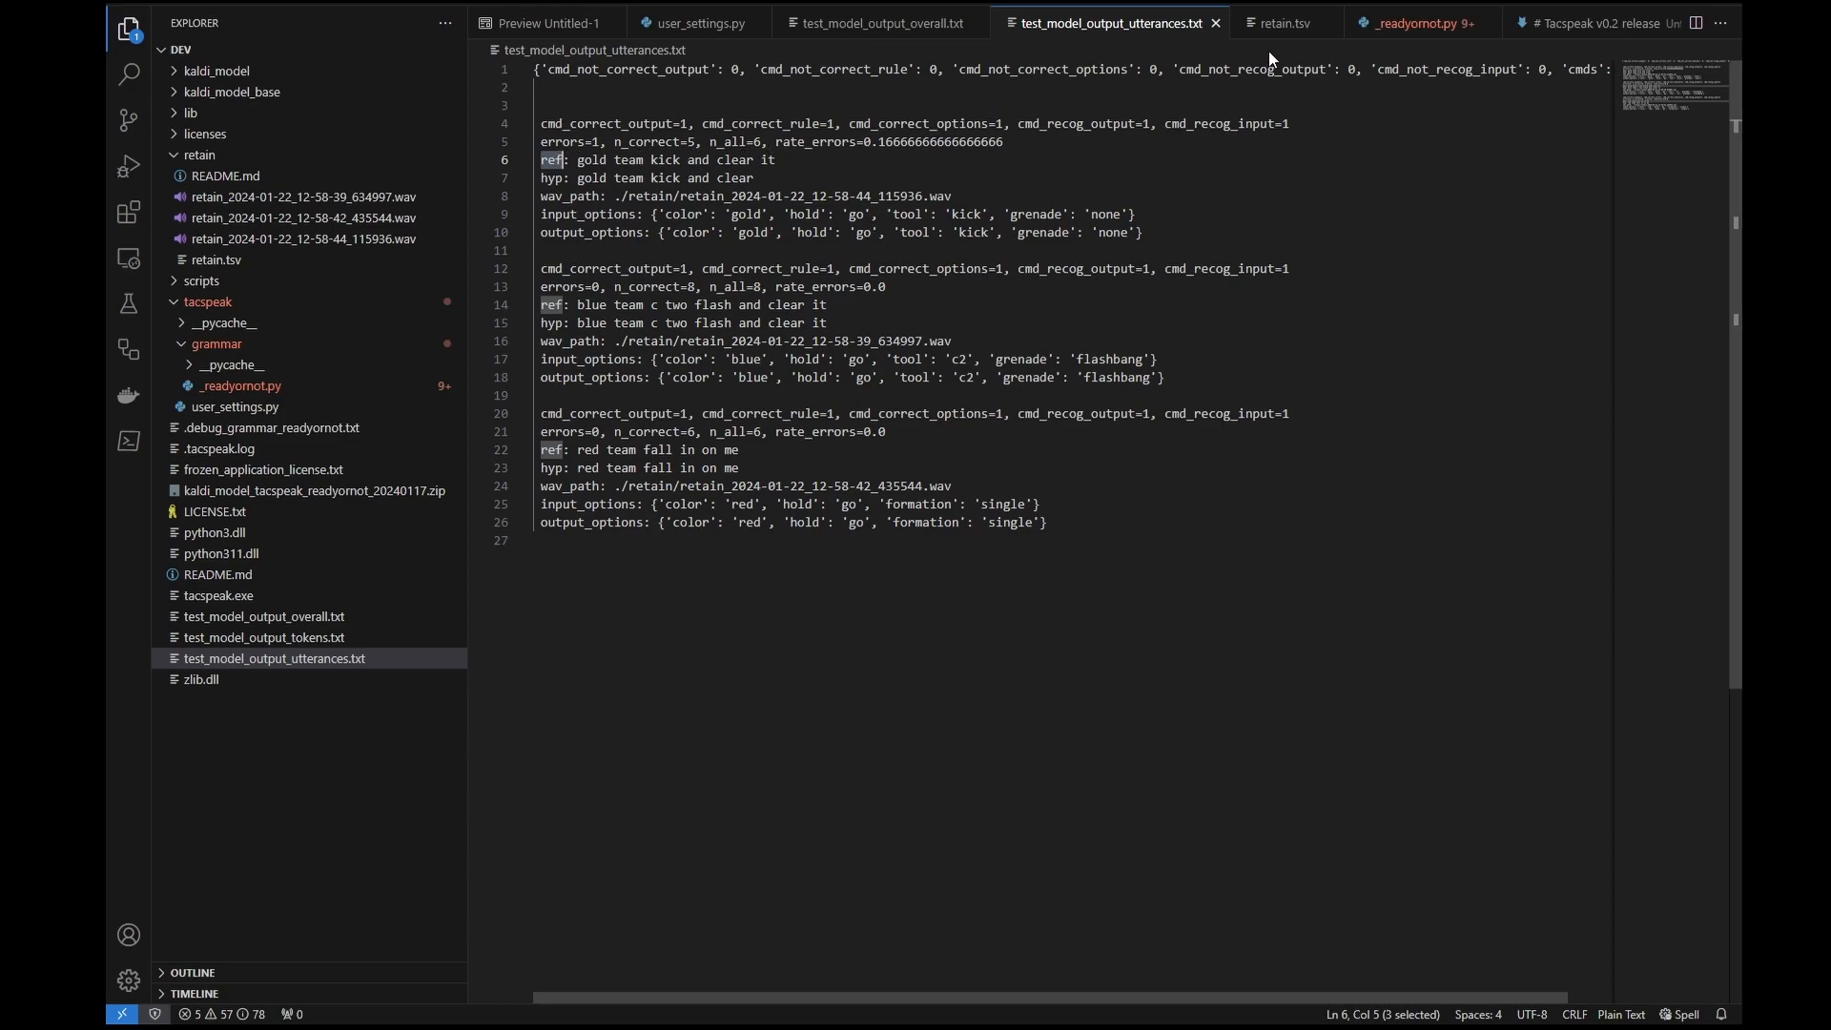
left_click_drag(658, 176, 755, 175)
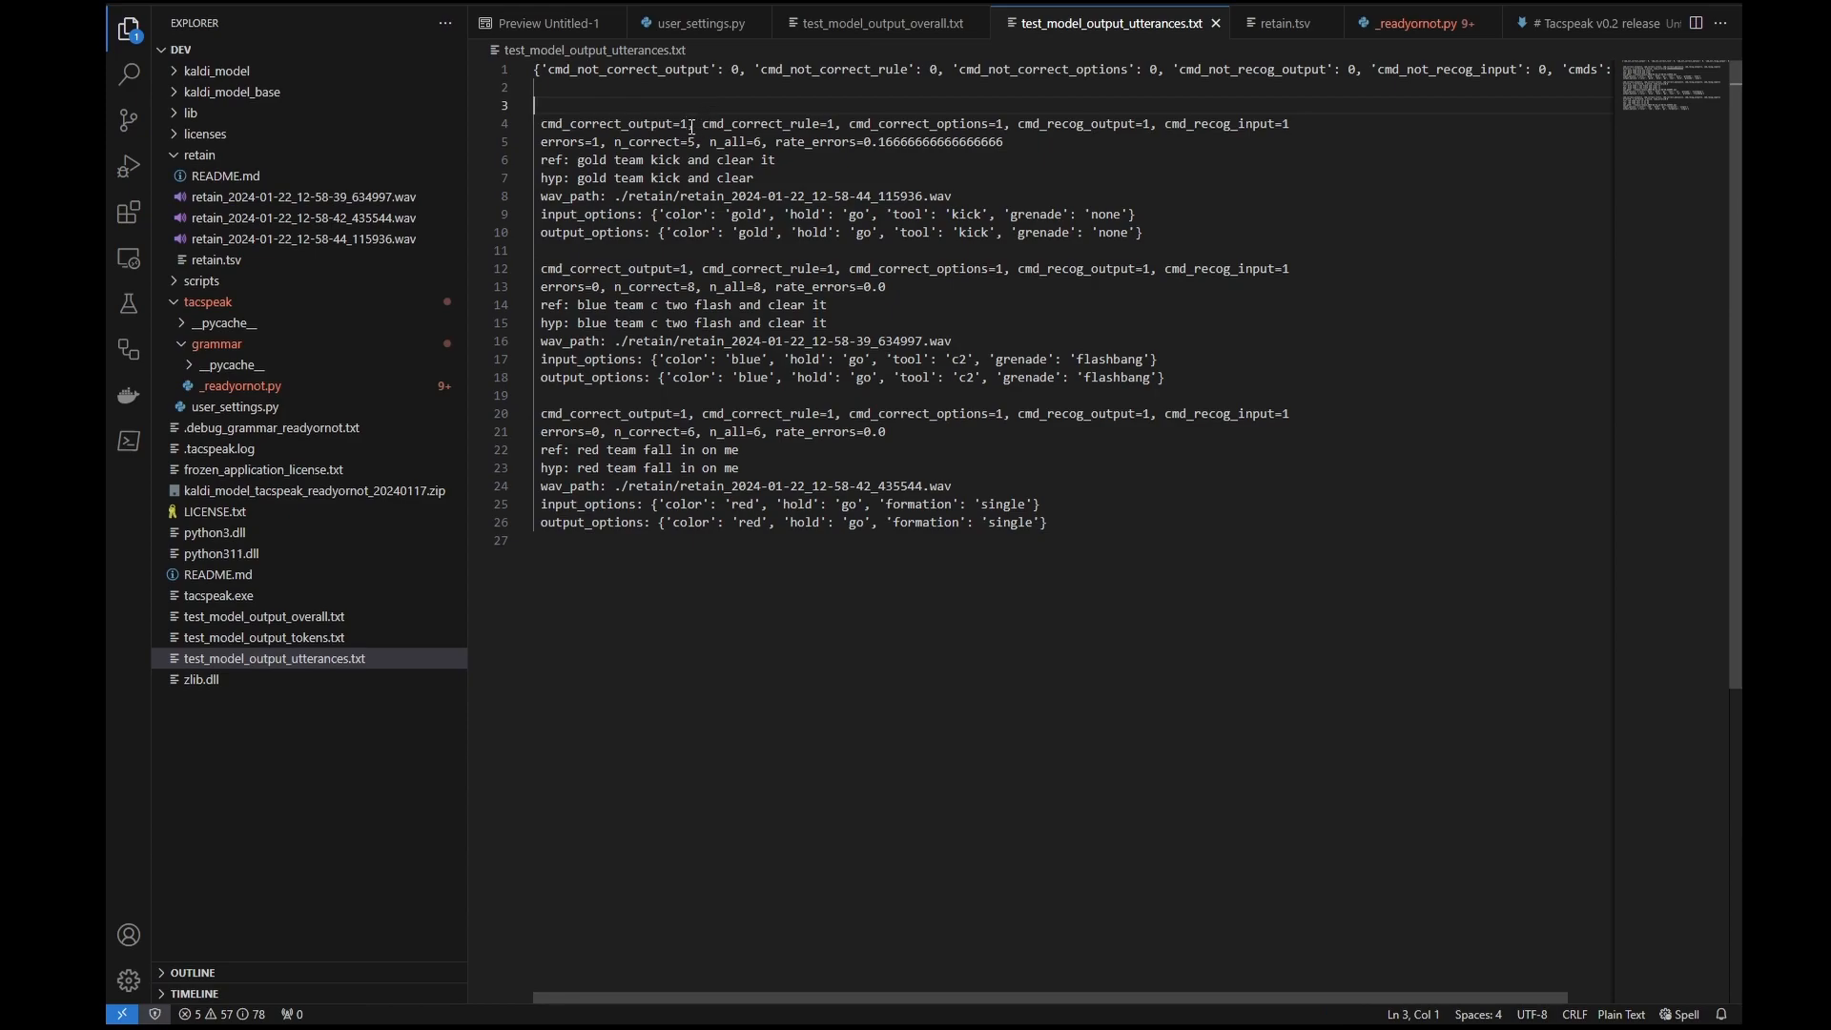
double_click(766, 160)
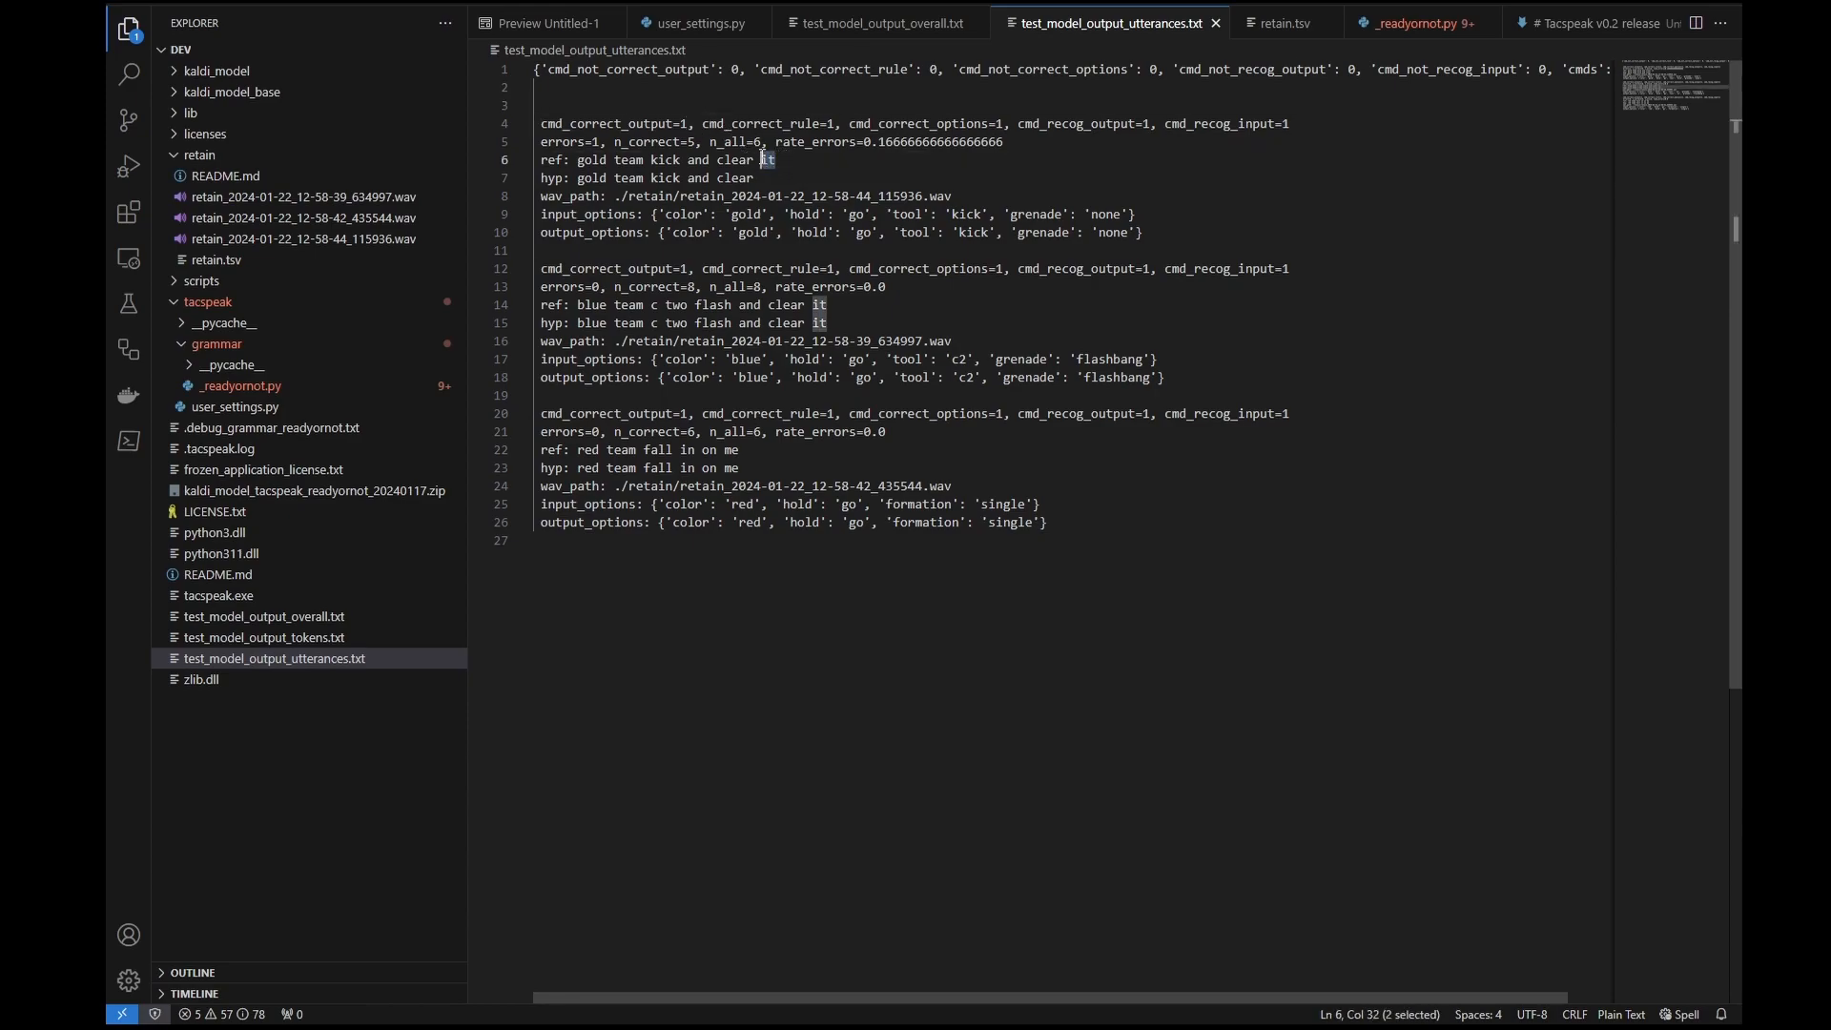
mouse_move(784, 160)
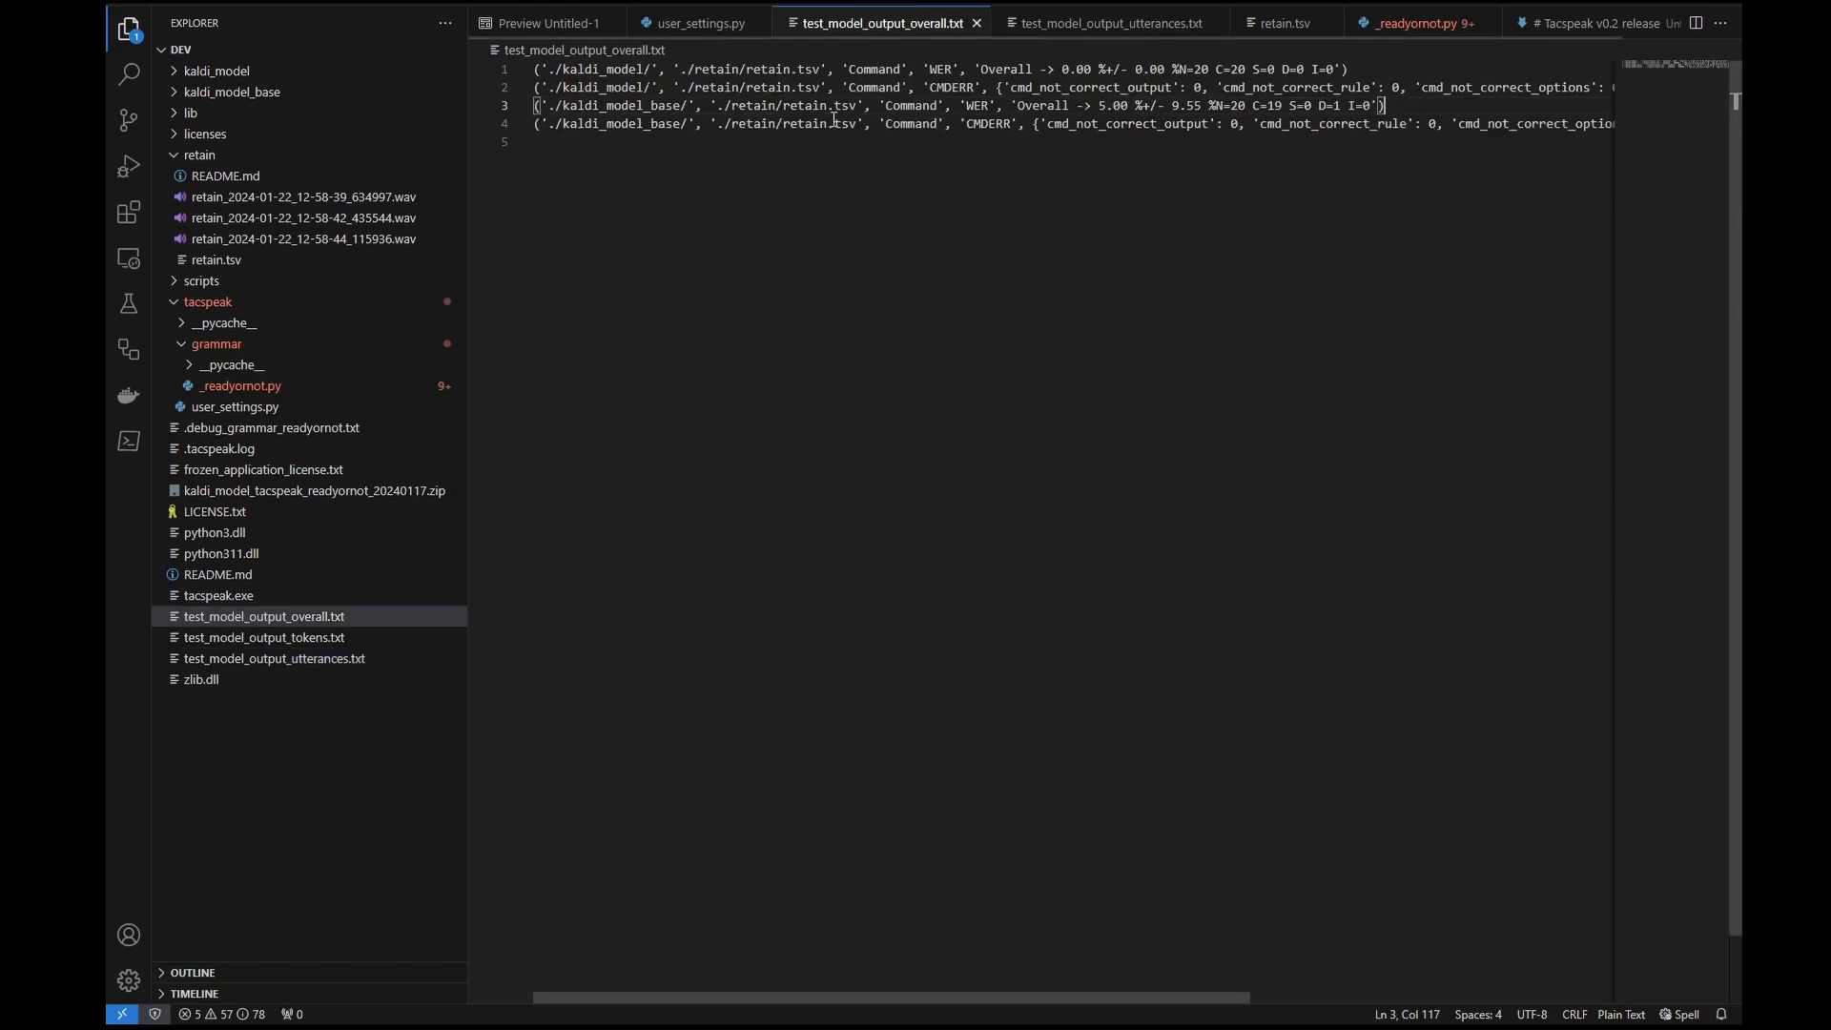
mouse_move(740, 184)
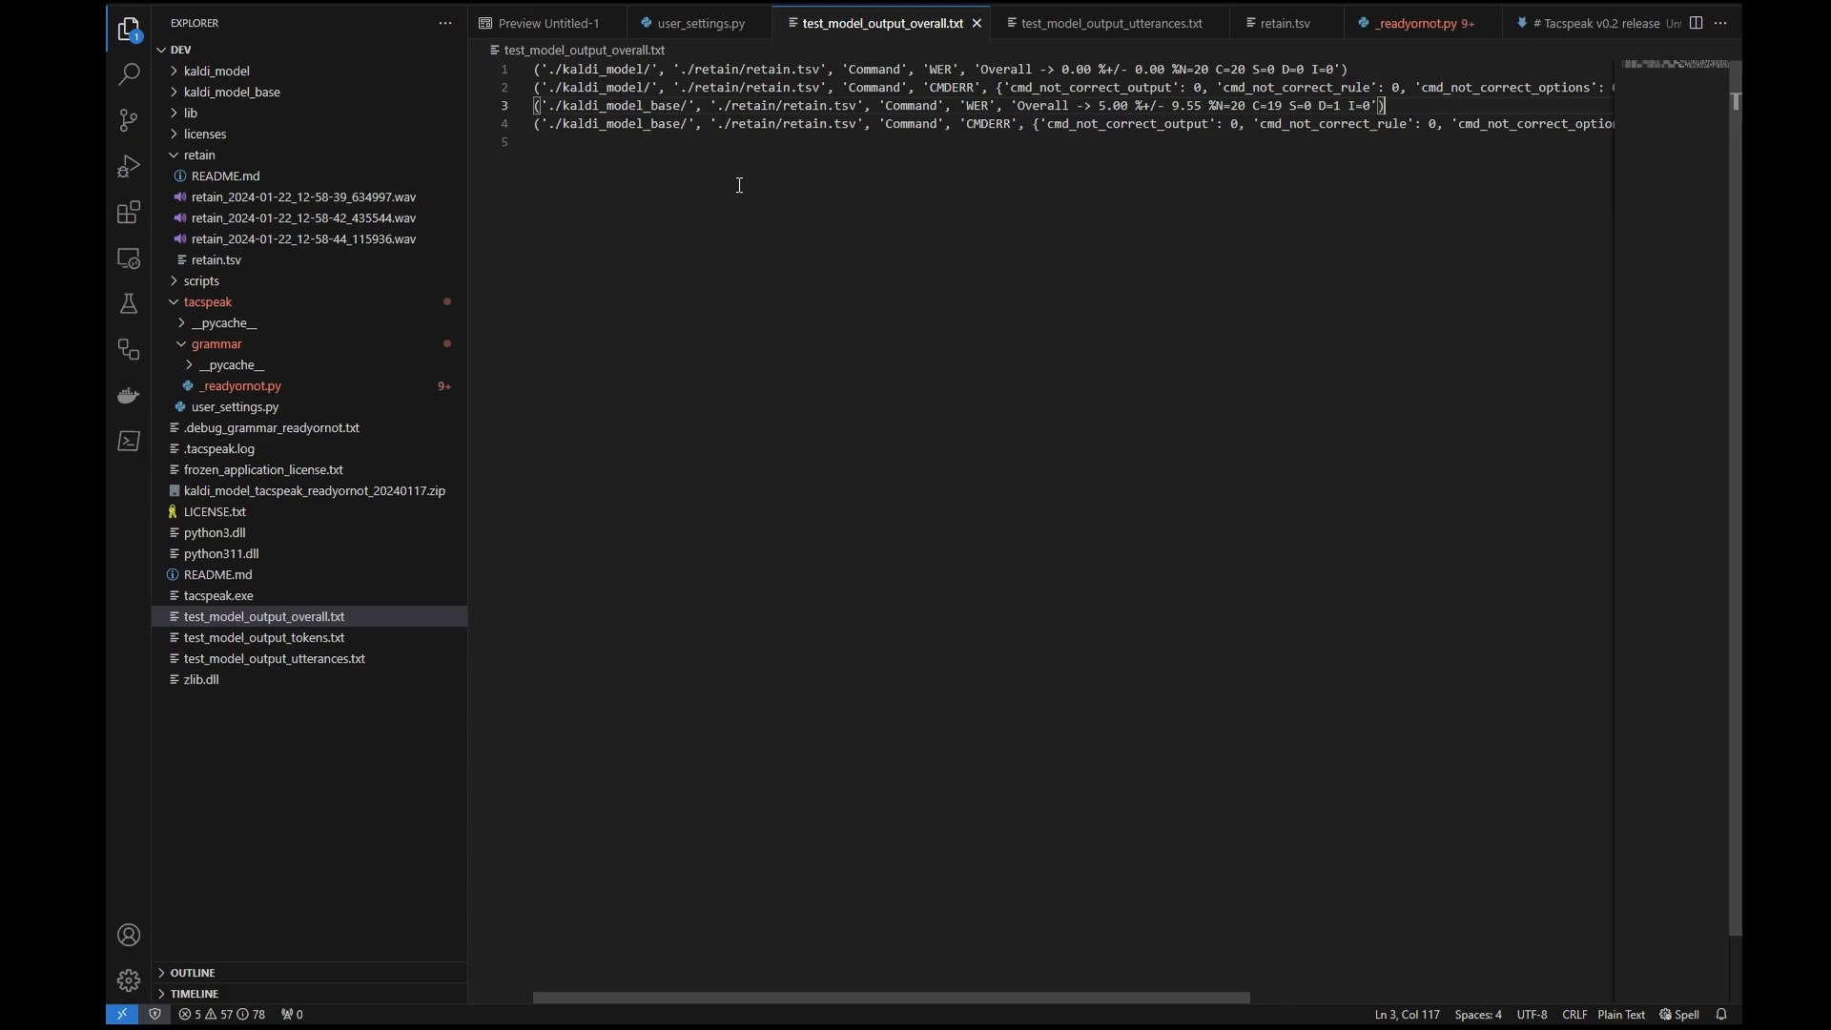
Scroll _readyornot.py to the NoiseSink and FreezeRecob classes.
left_click(1408, 23)
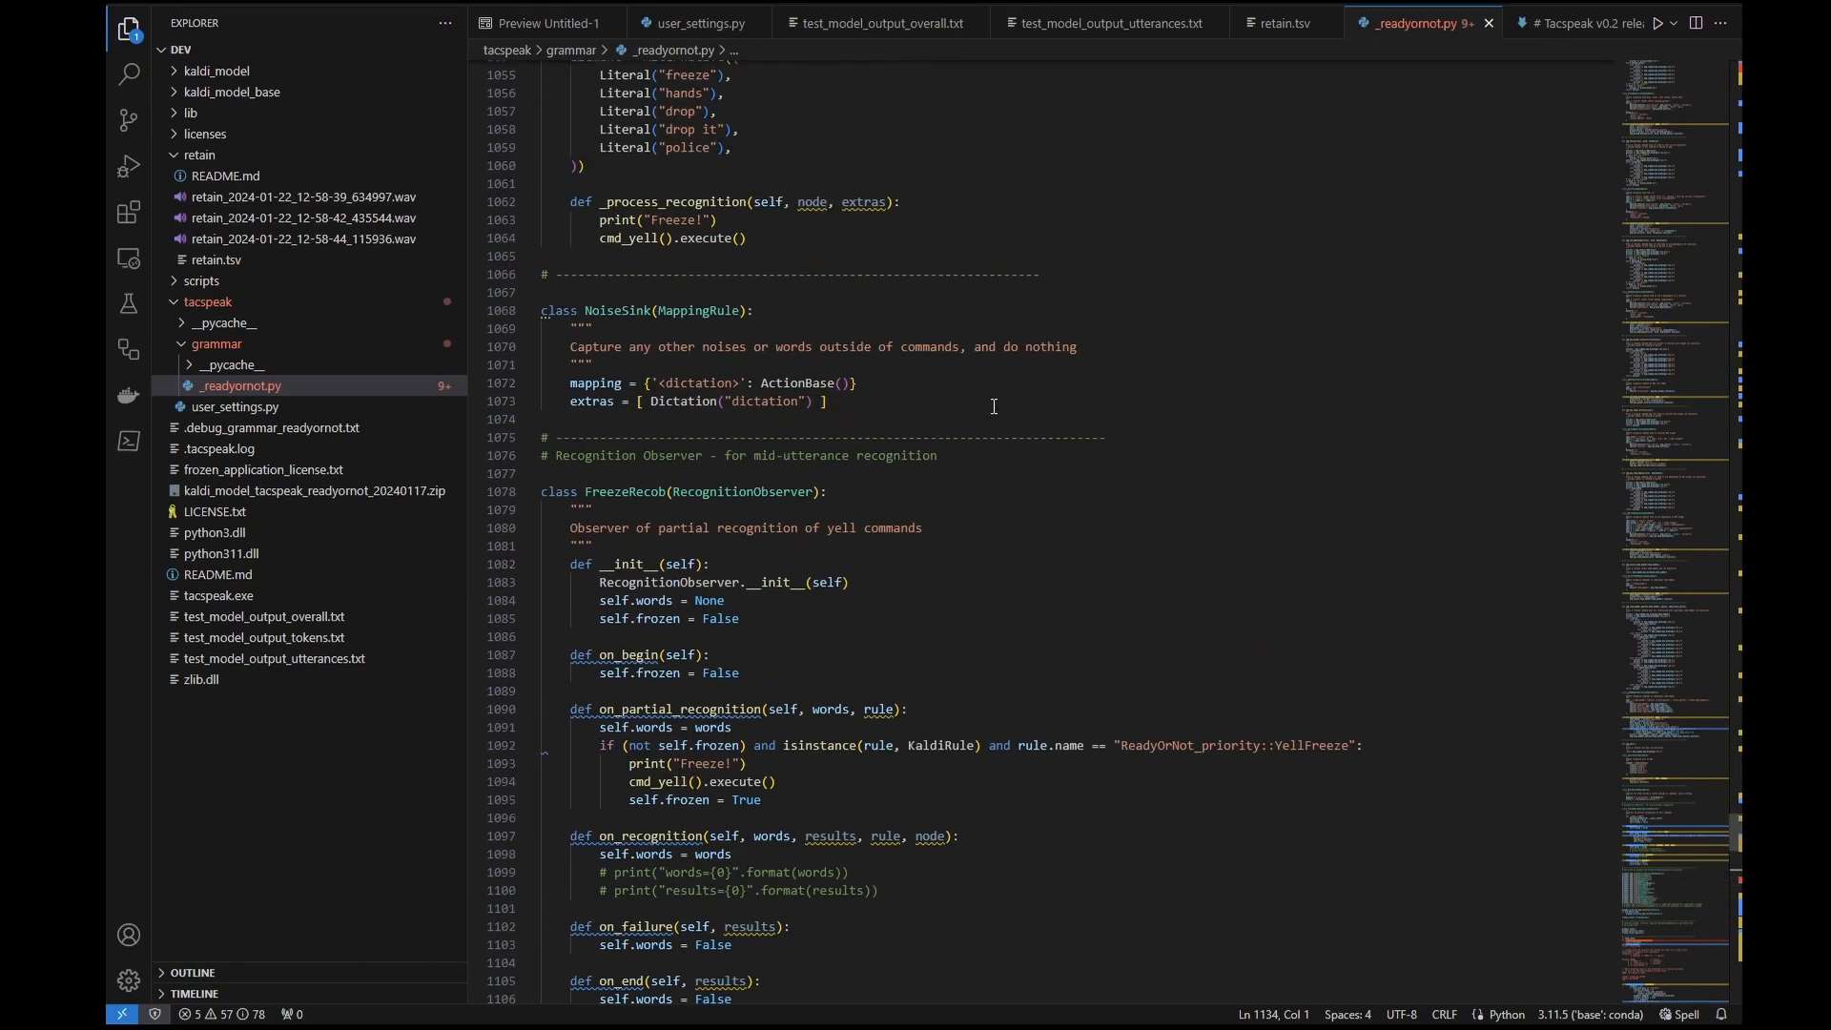
scroll("down", 3)
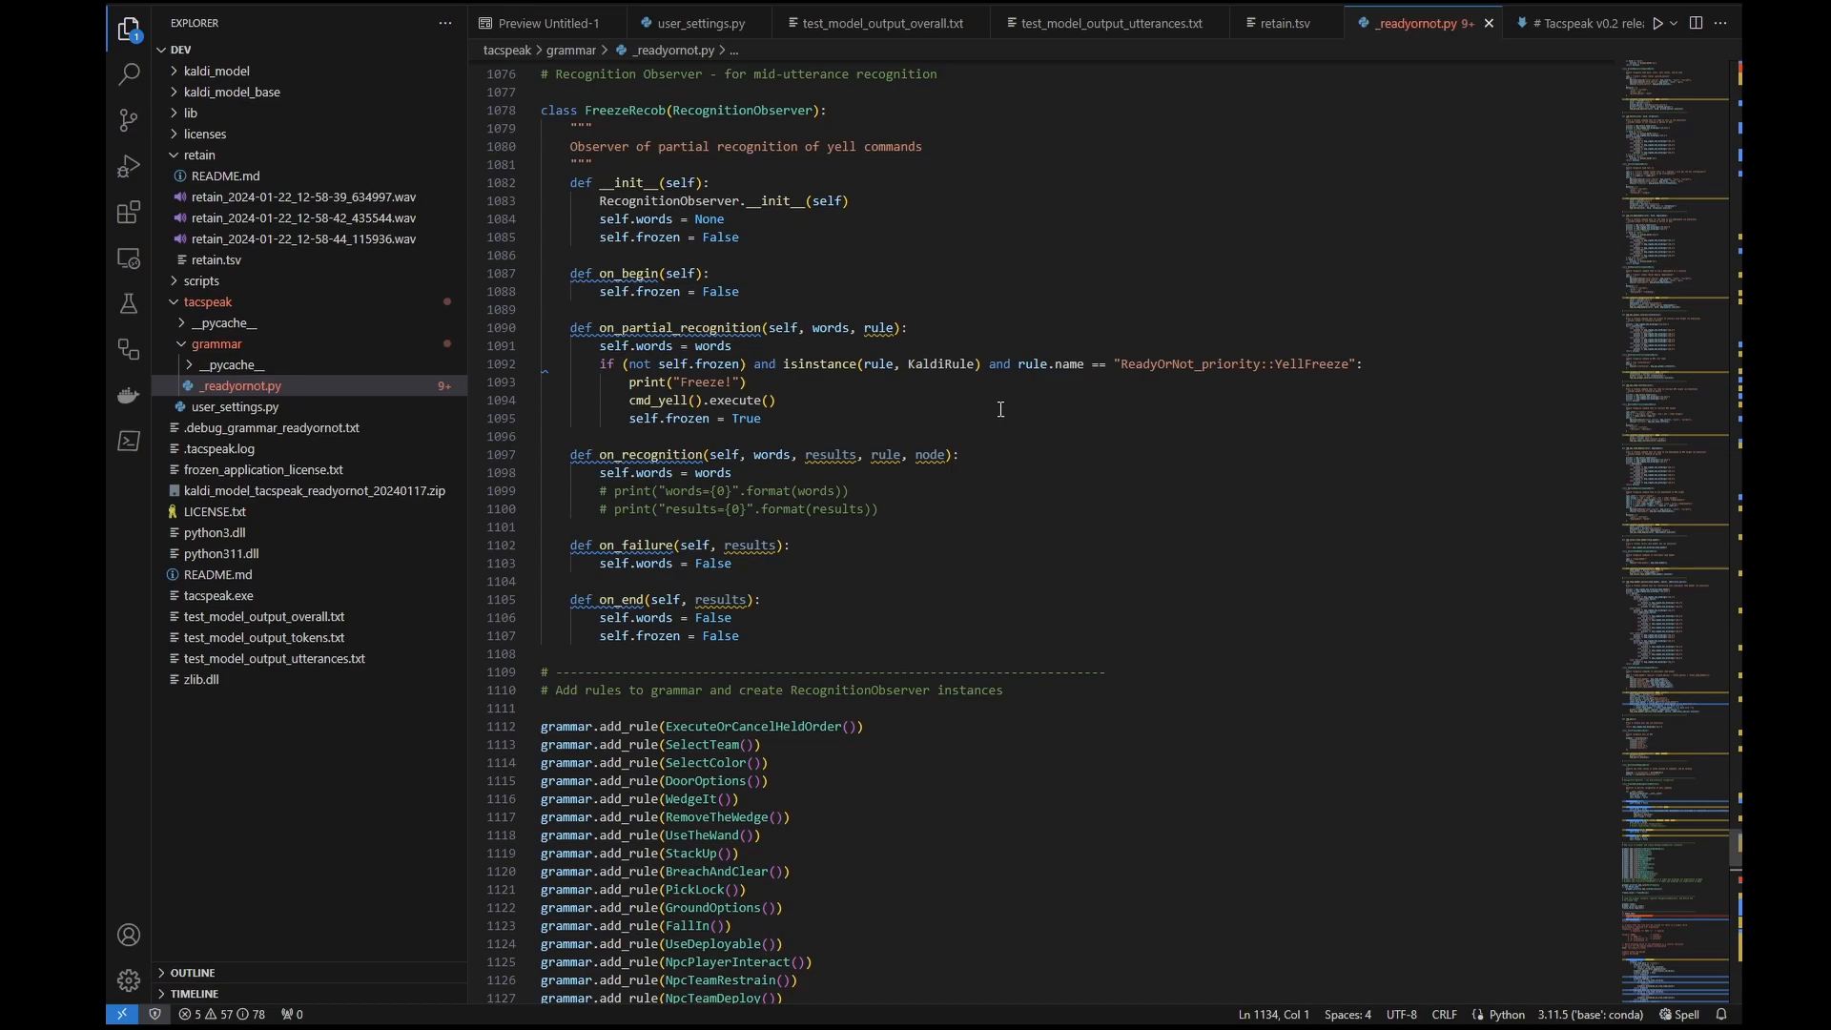
scroll("down", 3)
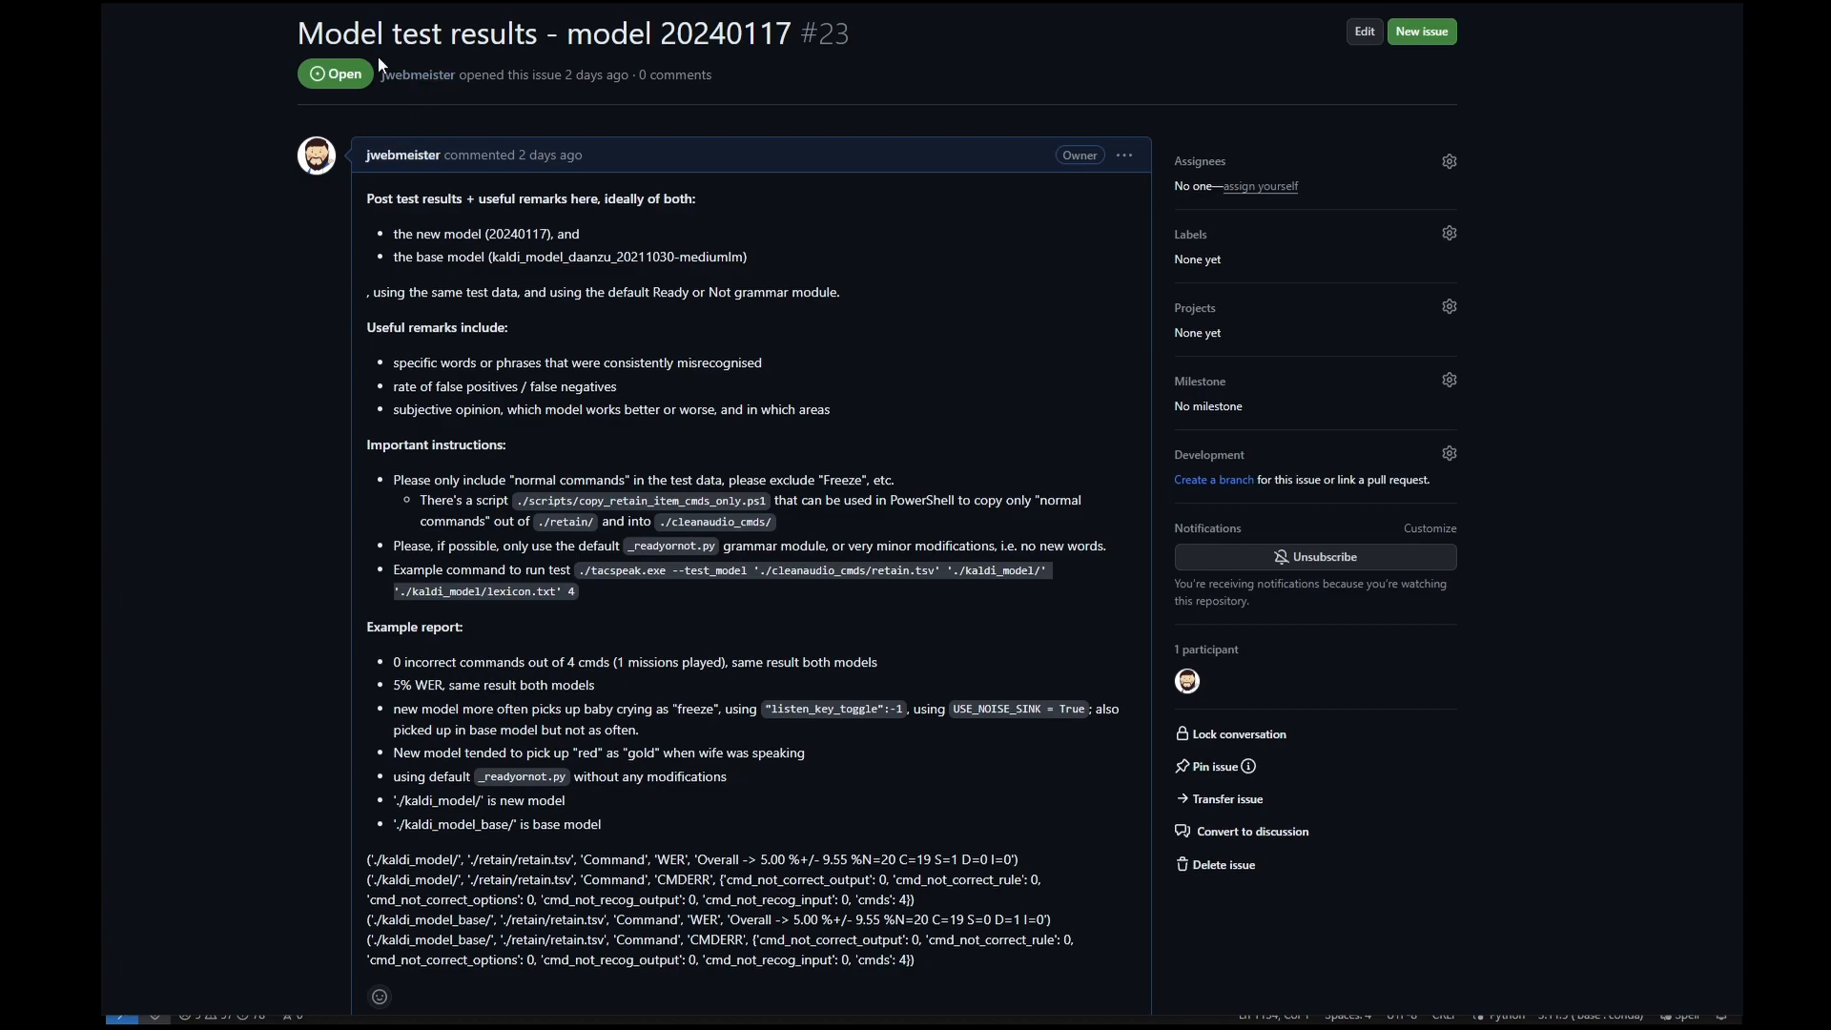
mouse_move(448, 36)
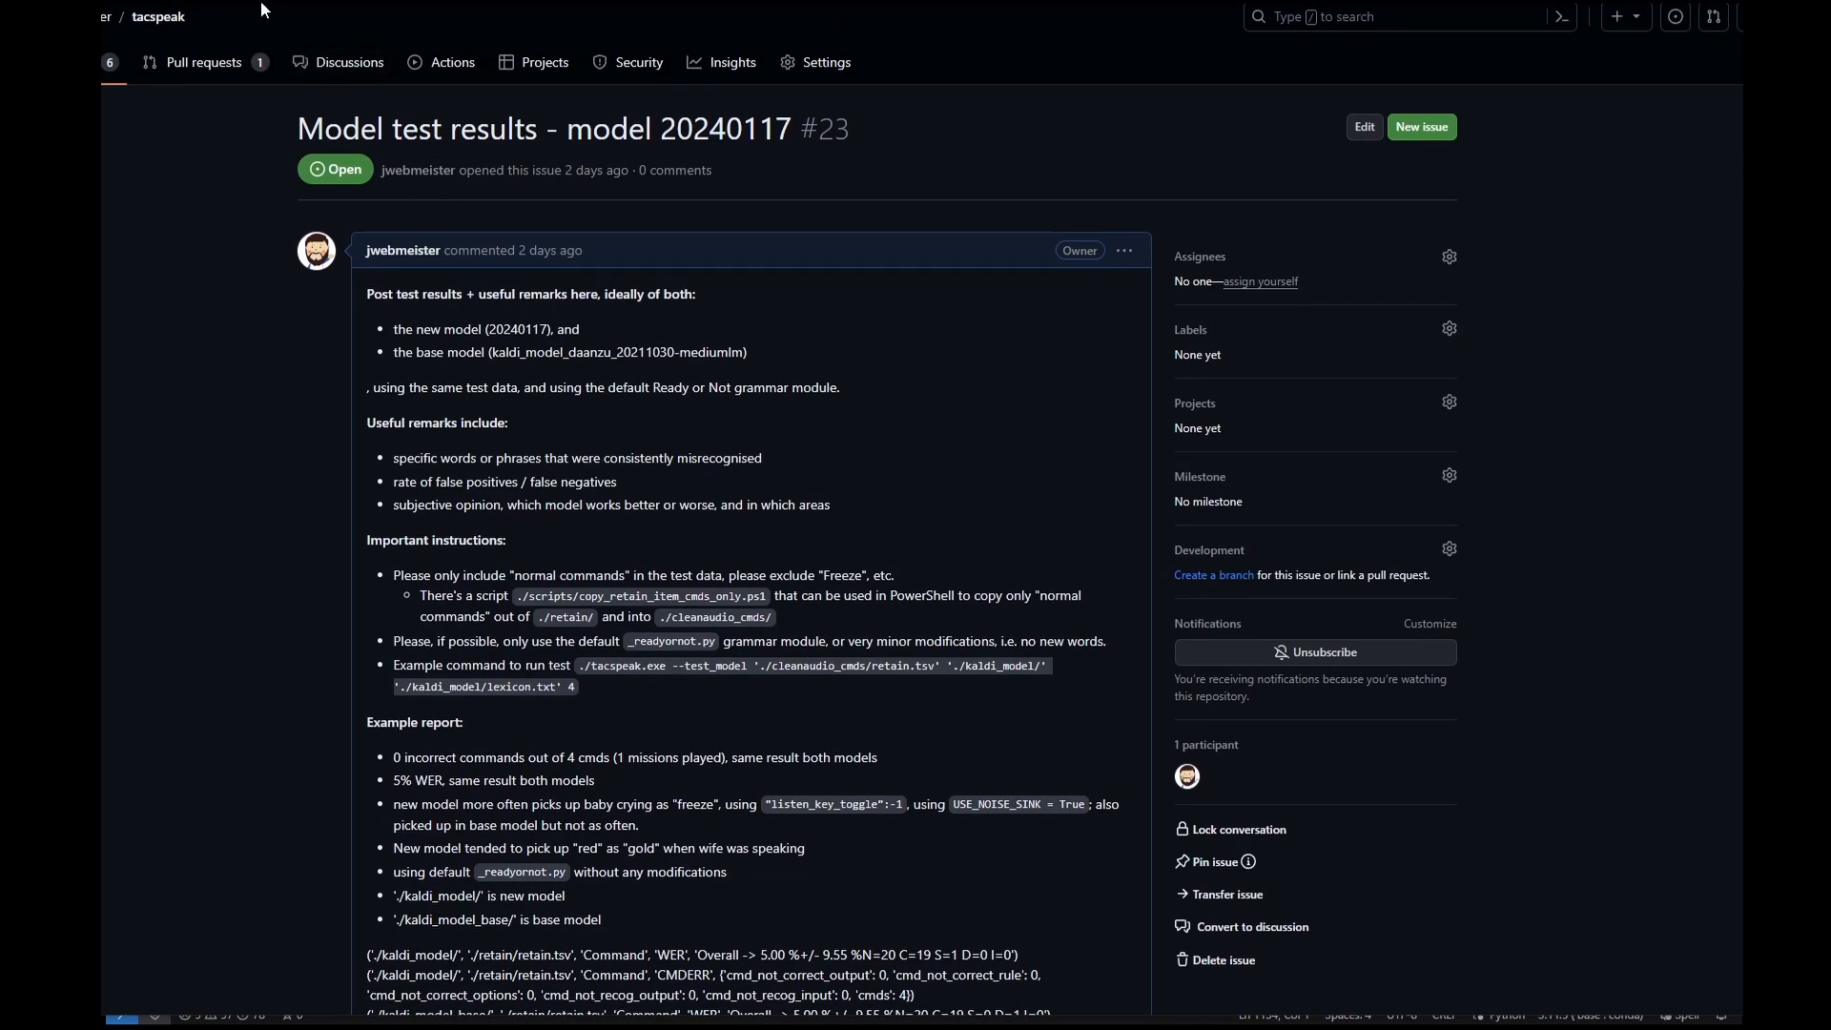
Scroll the issue #23 page down to the example result lines and the empty comment box.
scroll("down", 3)
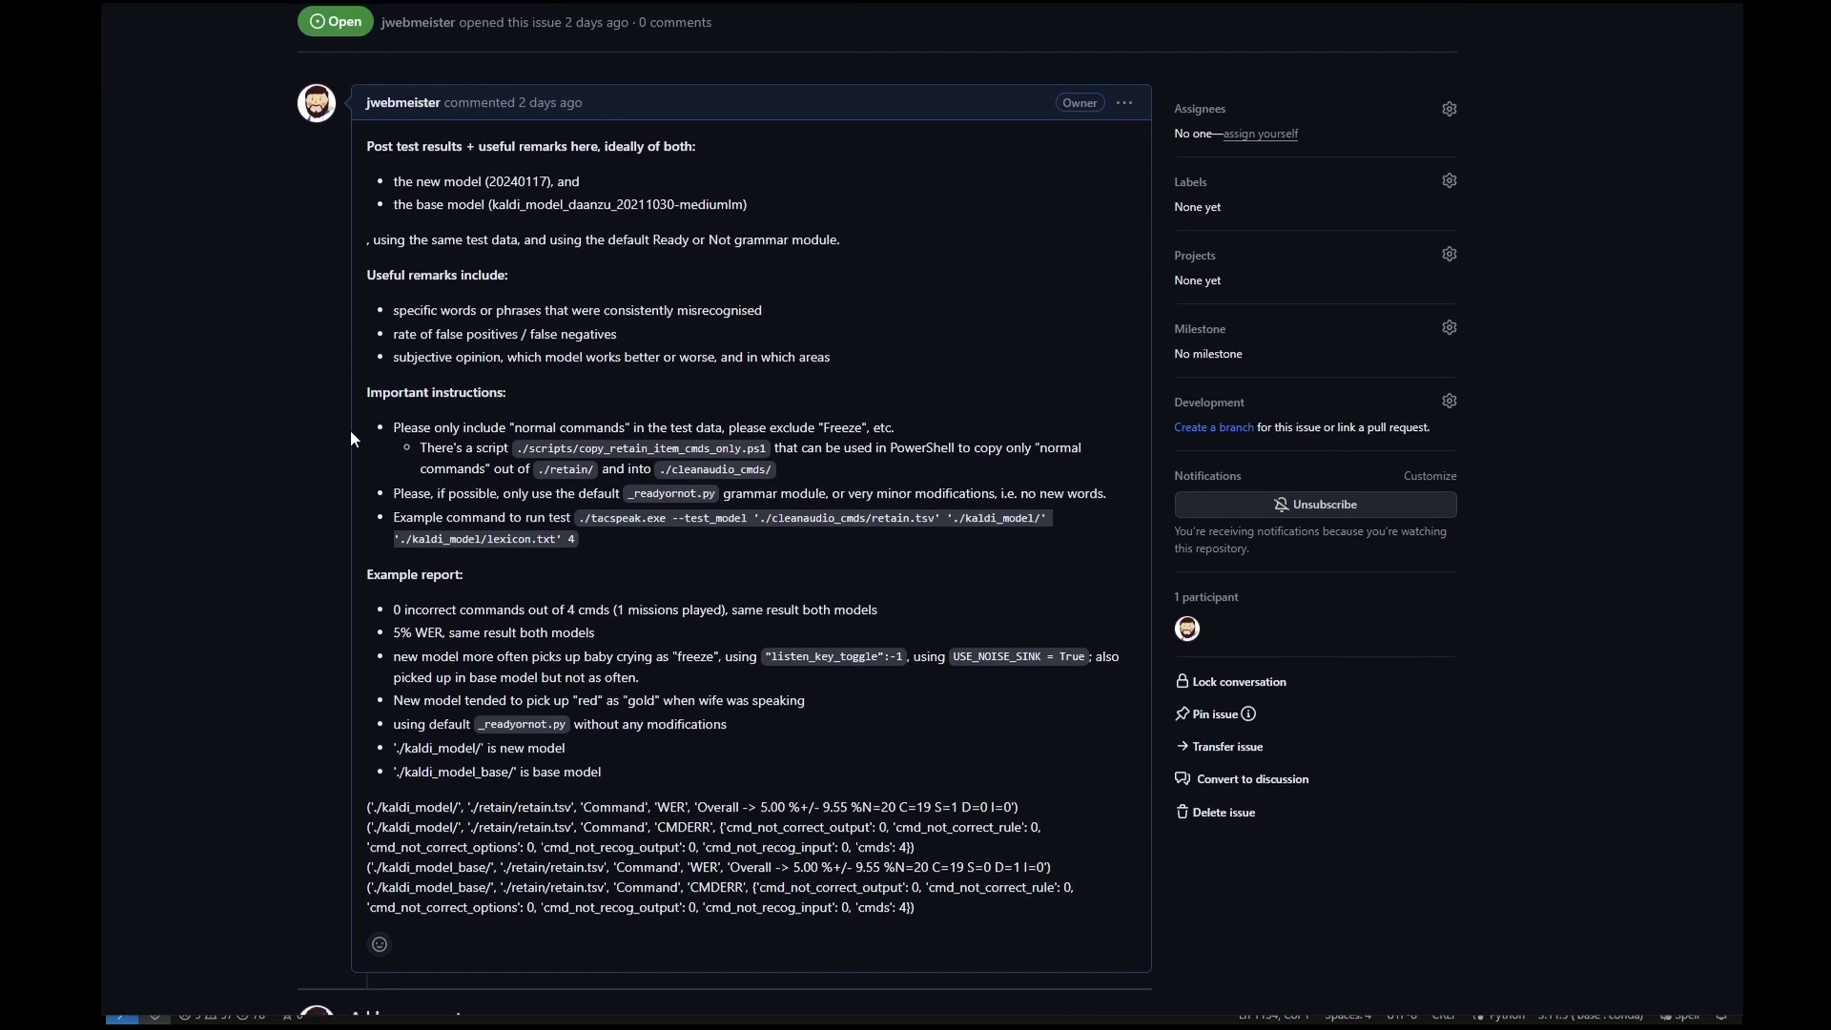
scroll("down", 3)
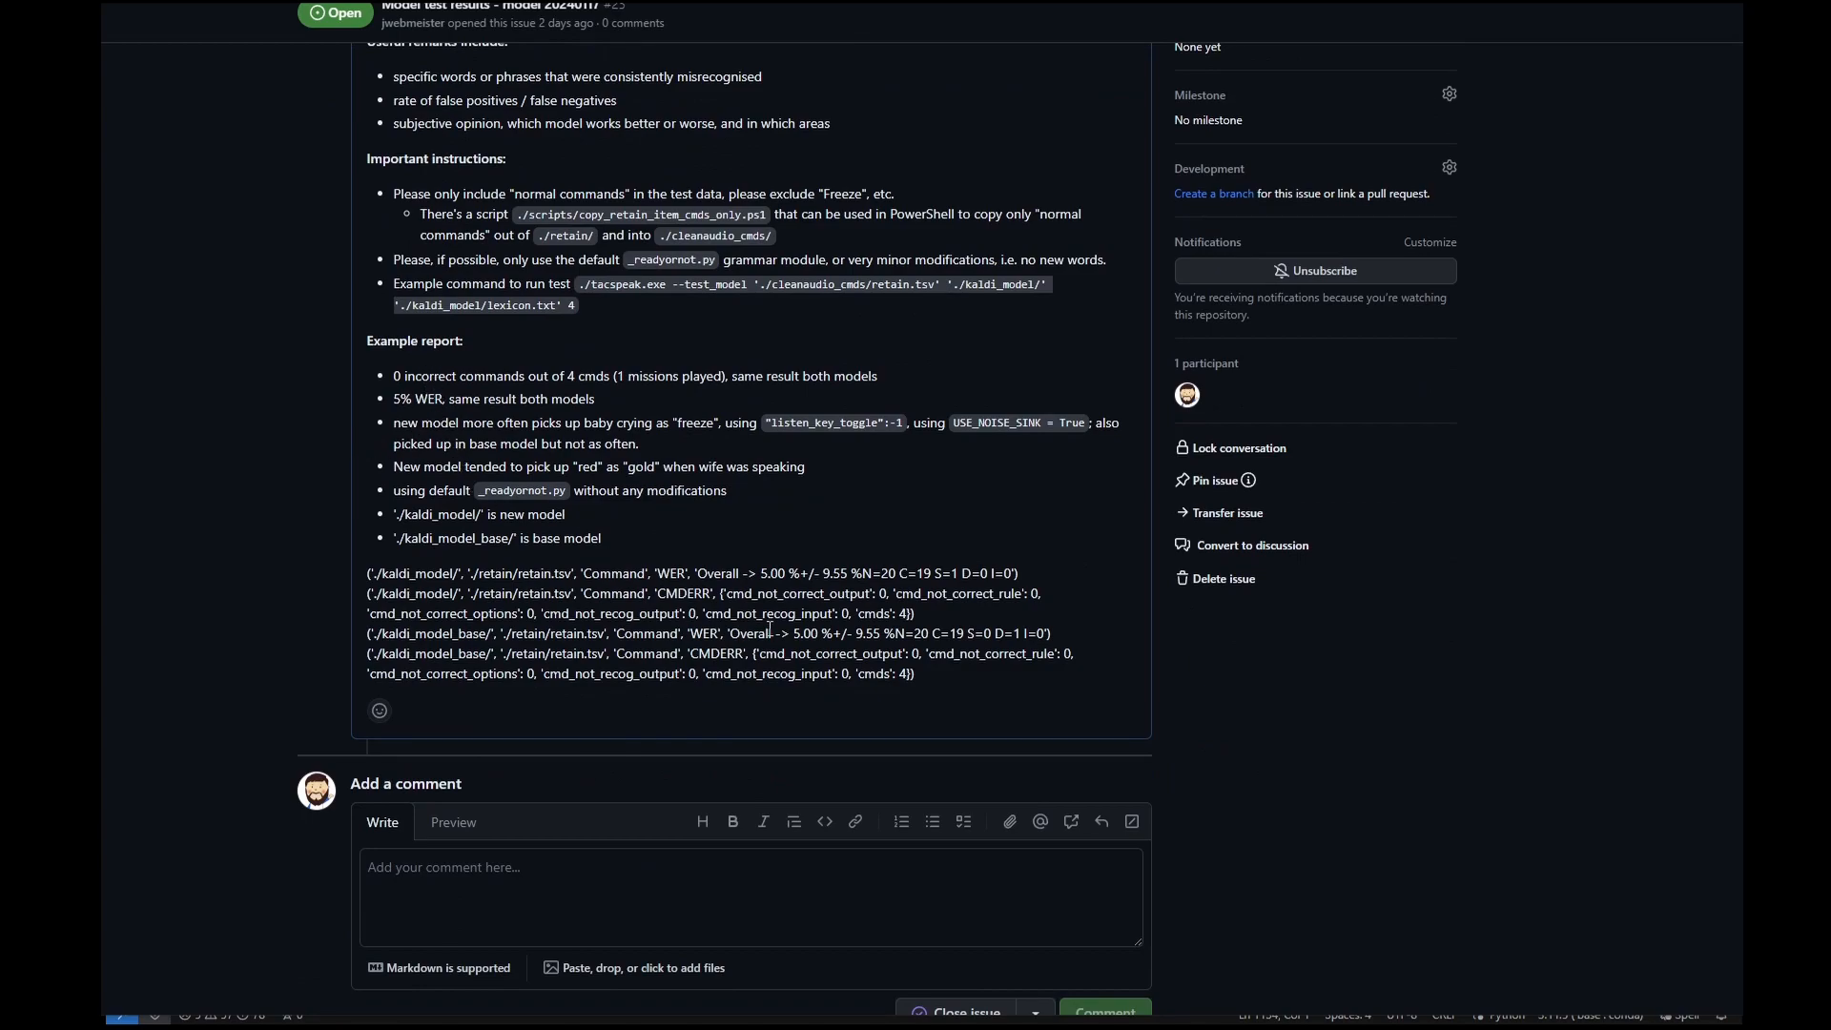
mouse_move(260, 528)
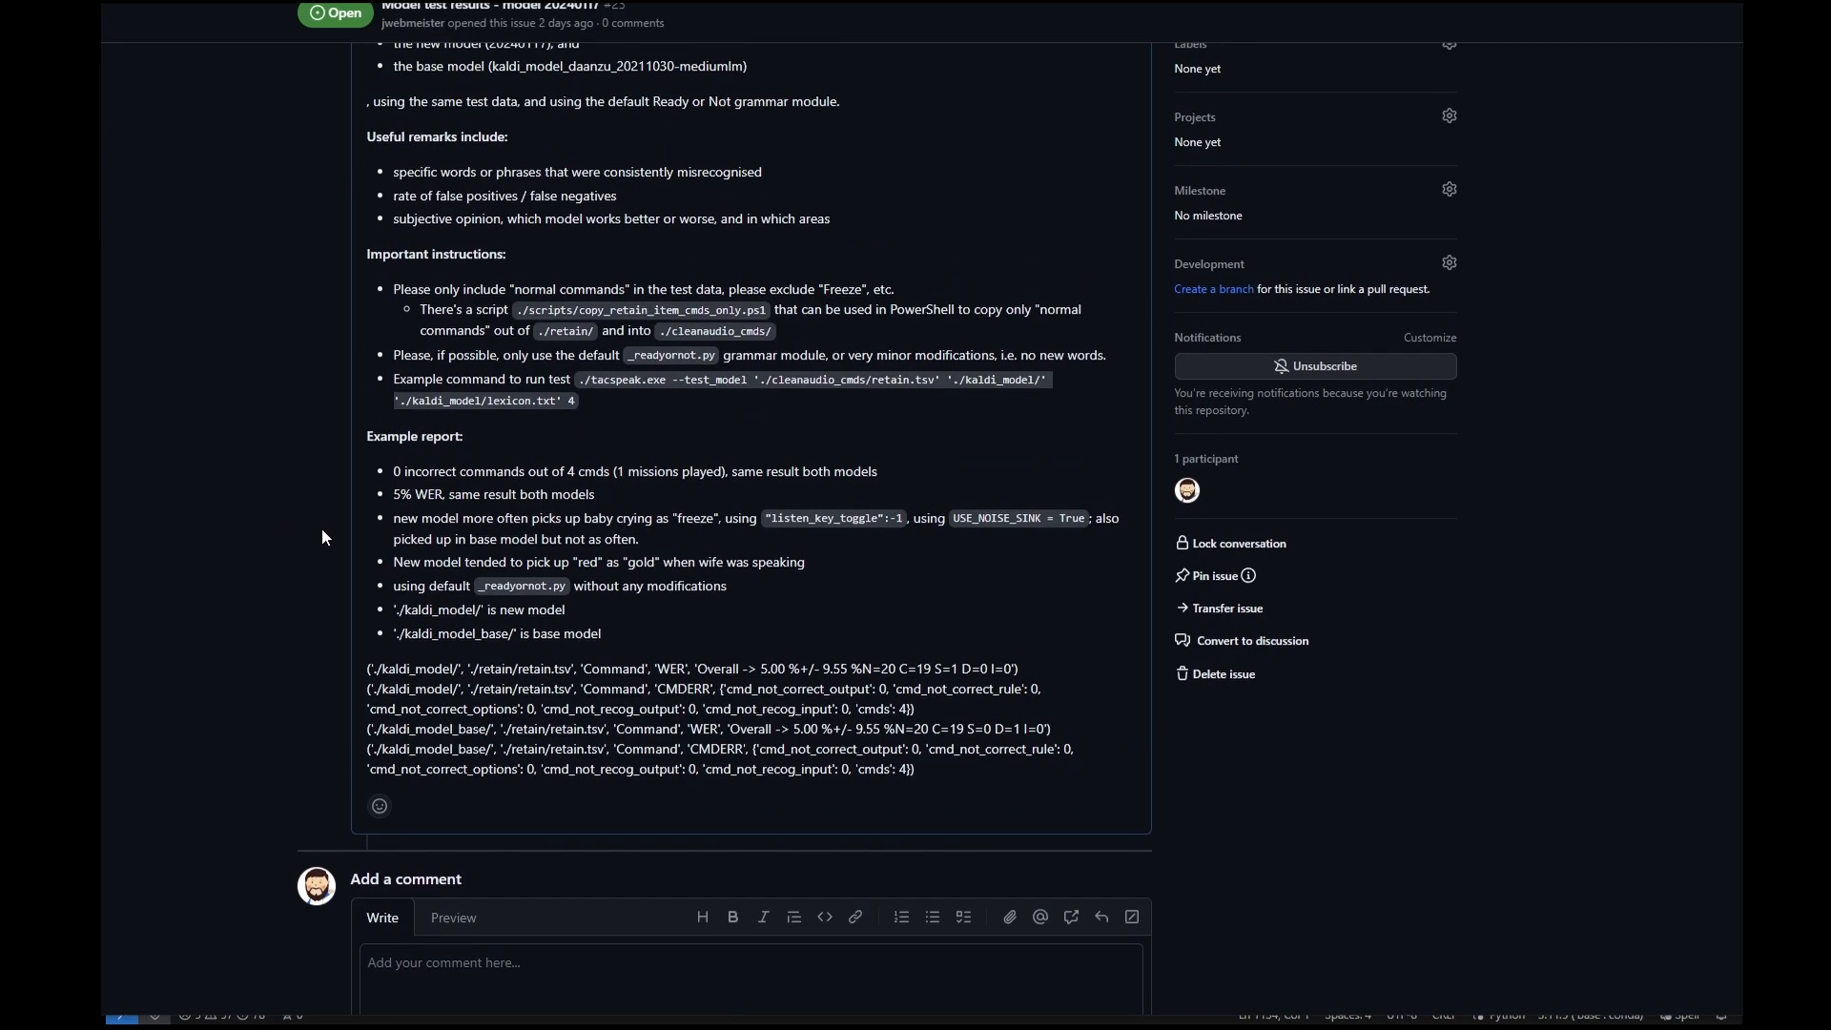
mouse_move(708, 514)
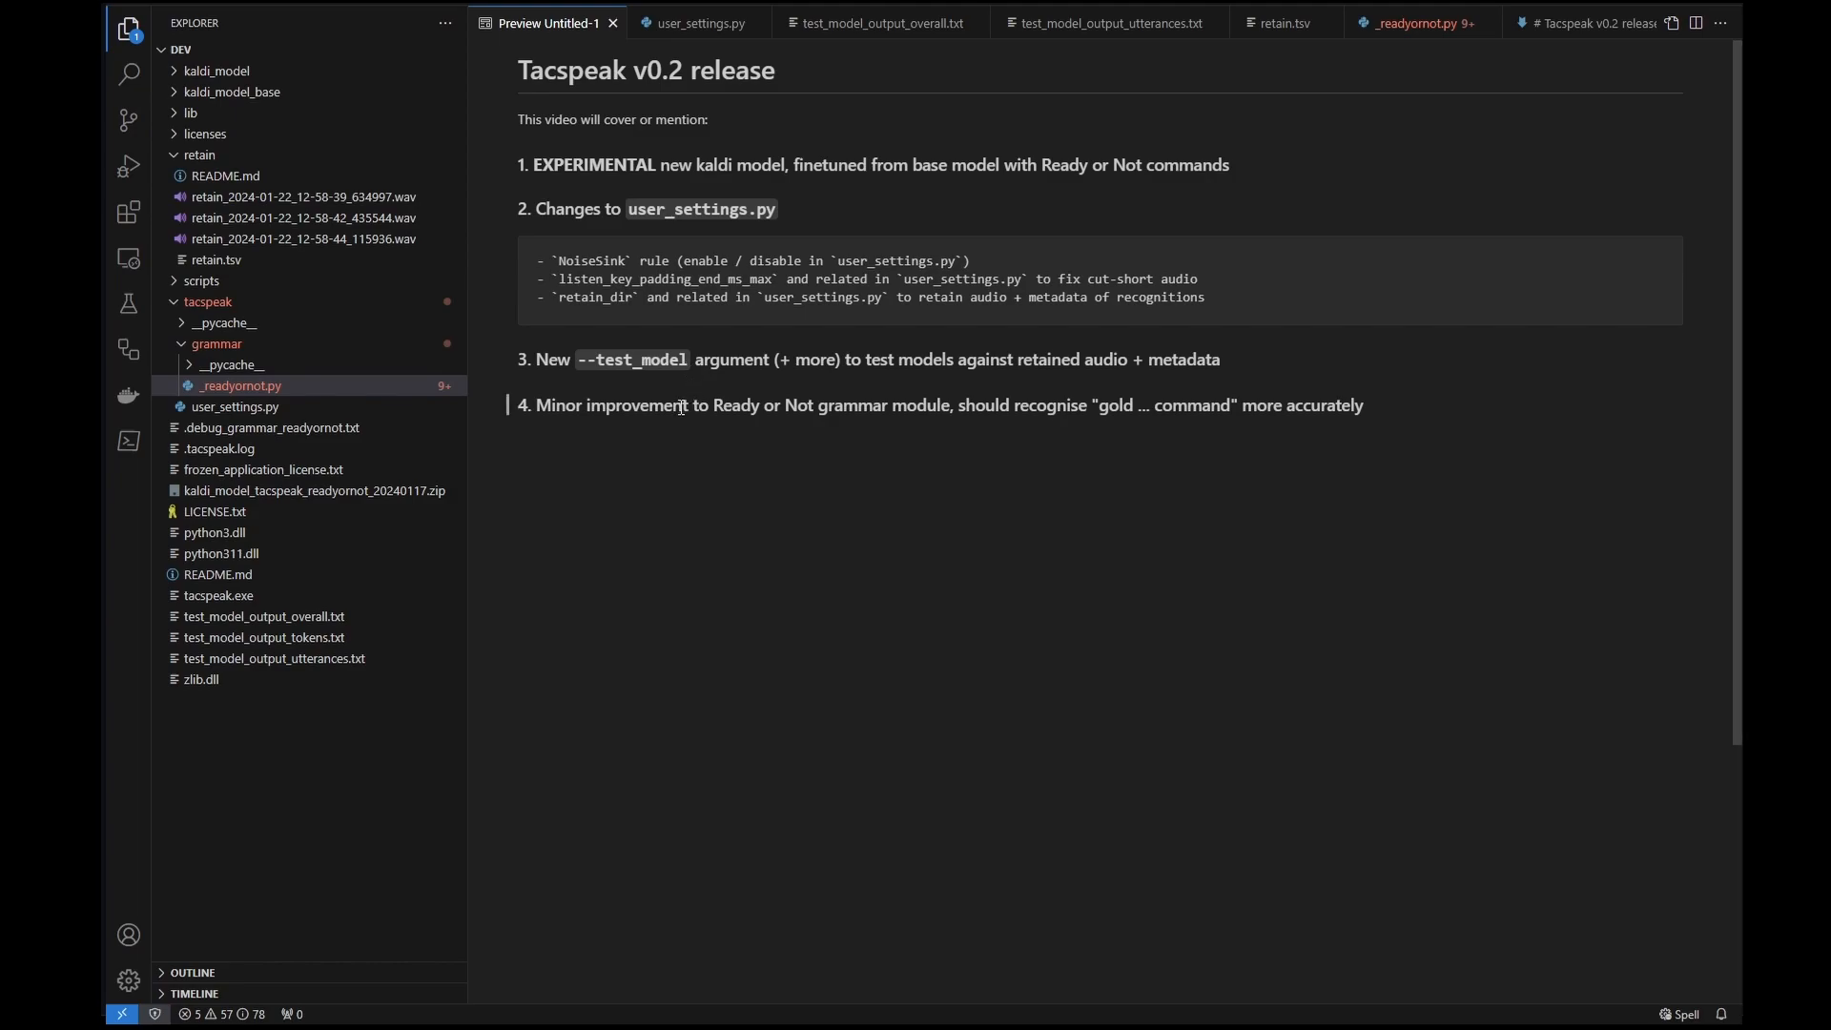
mouse_move(771, 395)
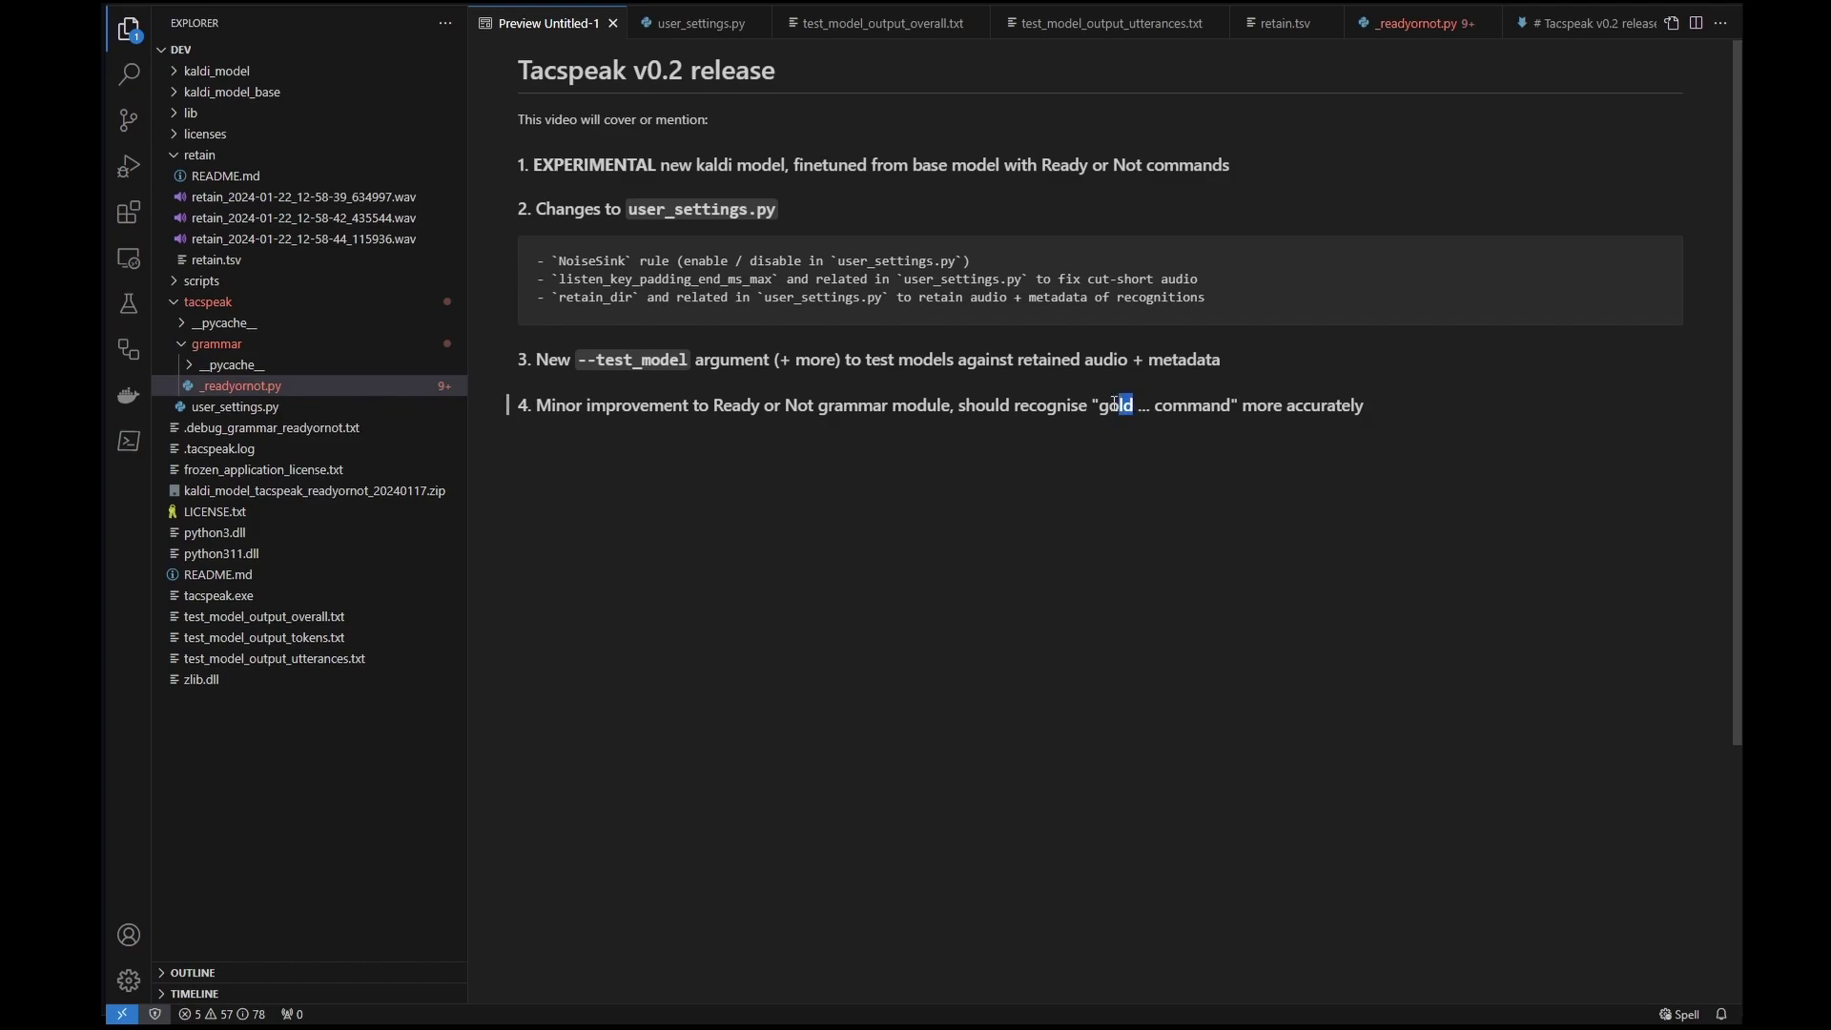
Select the word 'gold' in the fourth item of the v0.2 release outline.
double_click(1114, 405)
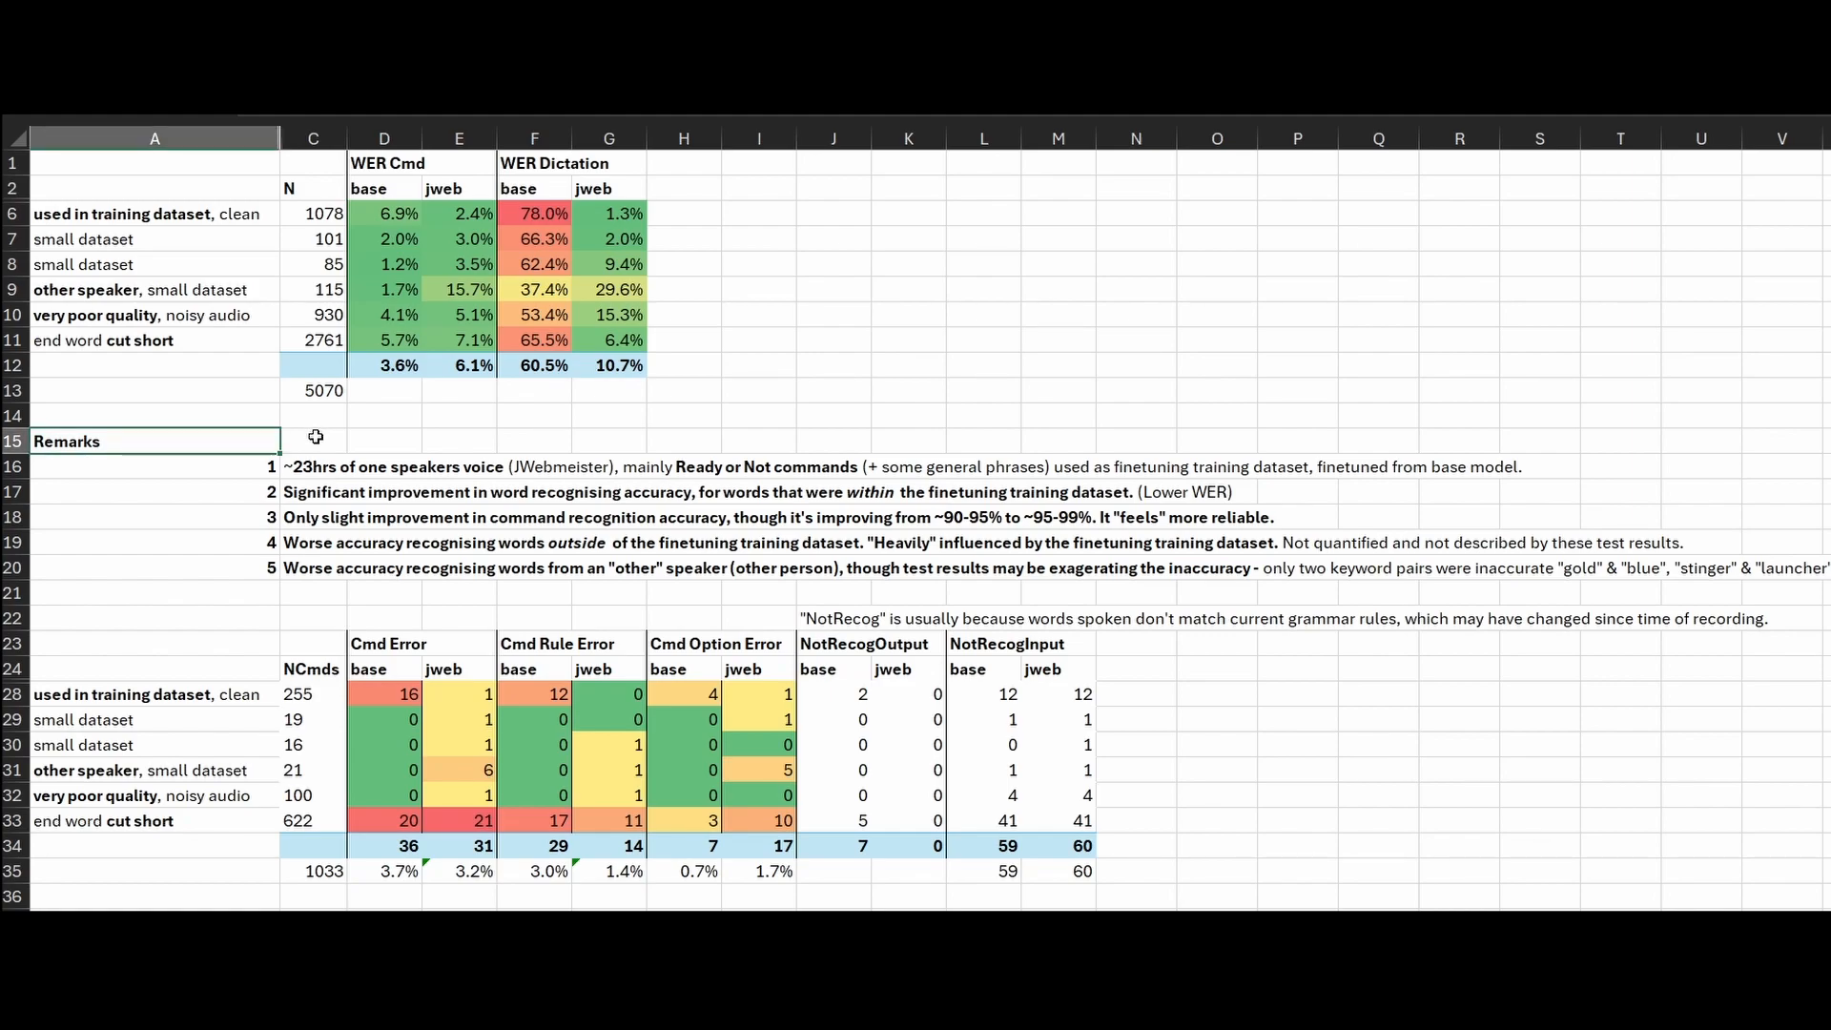
left_click(313, 441)
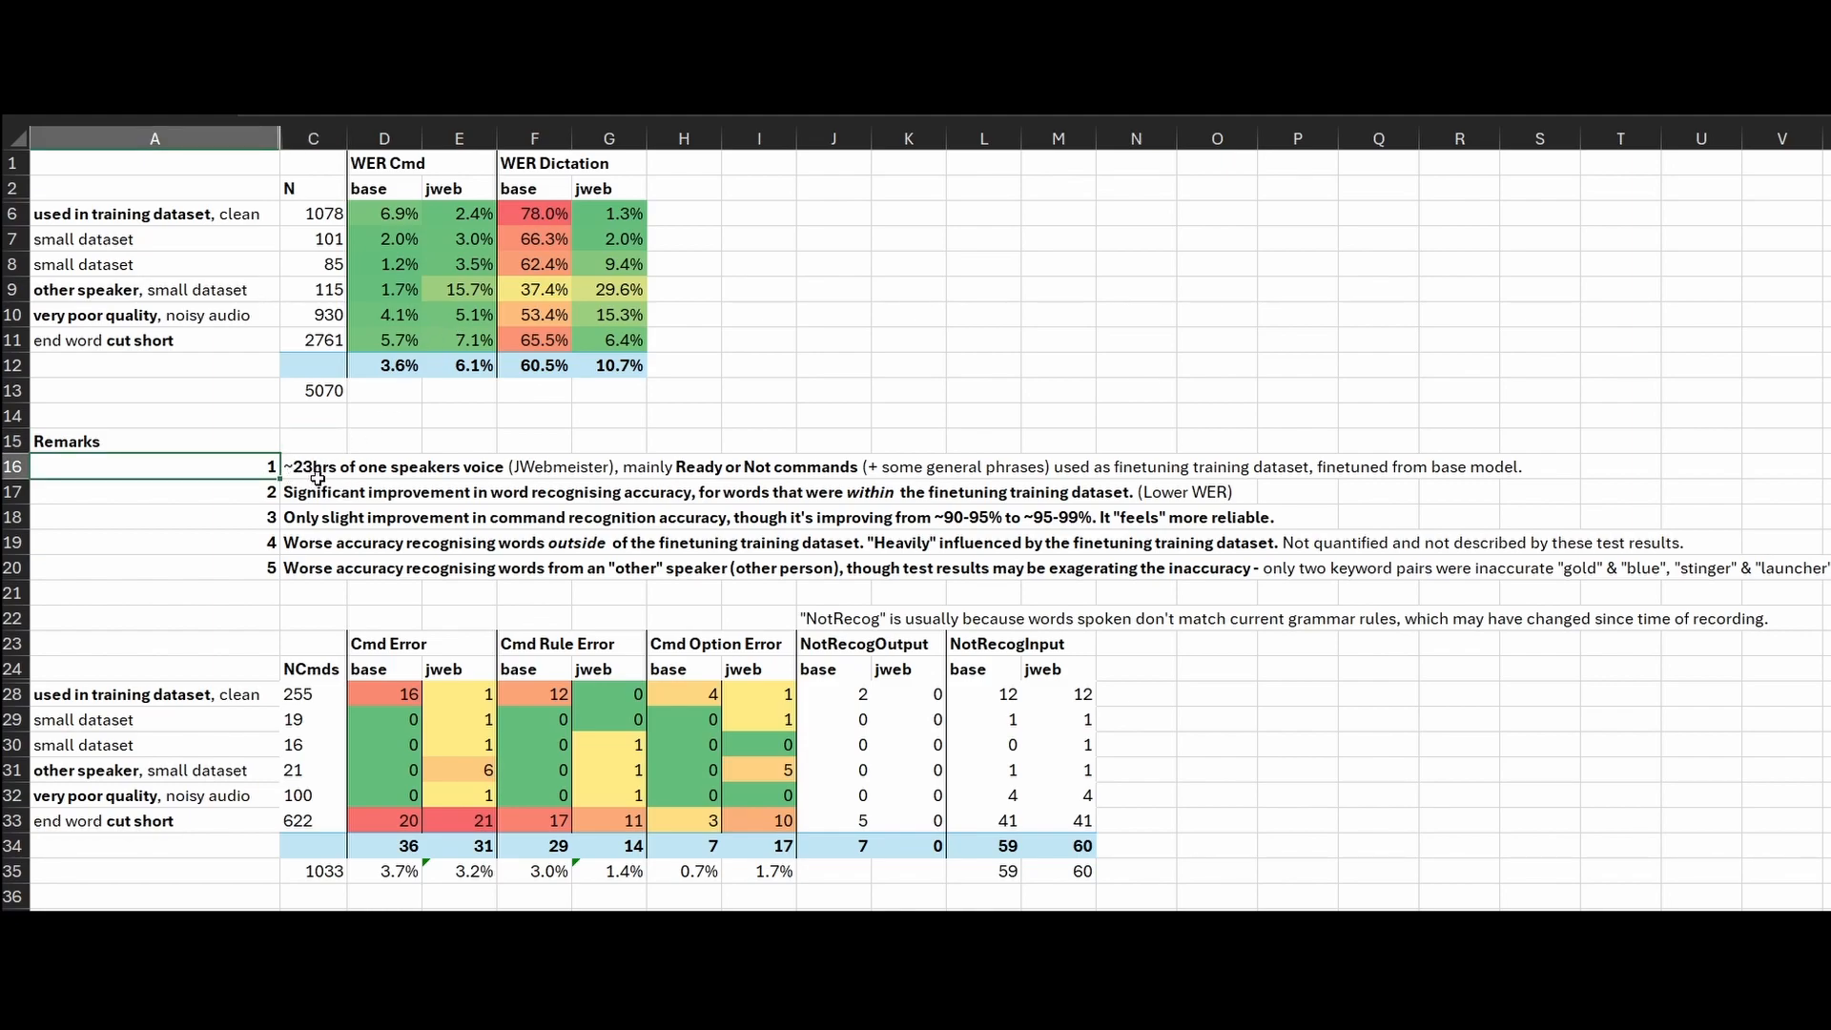
mouse_move(737, 466)
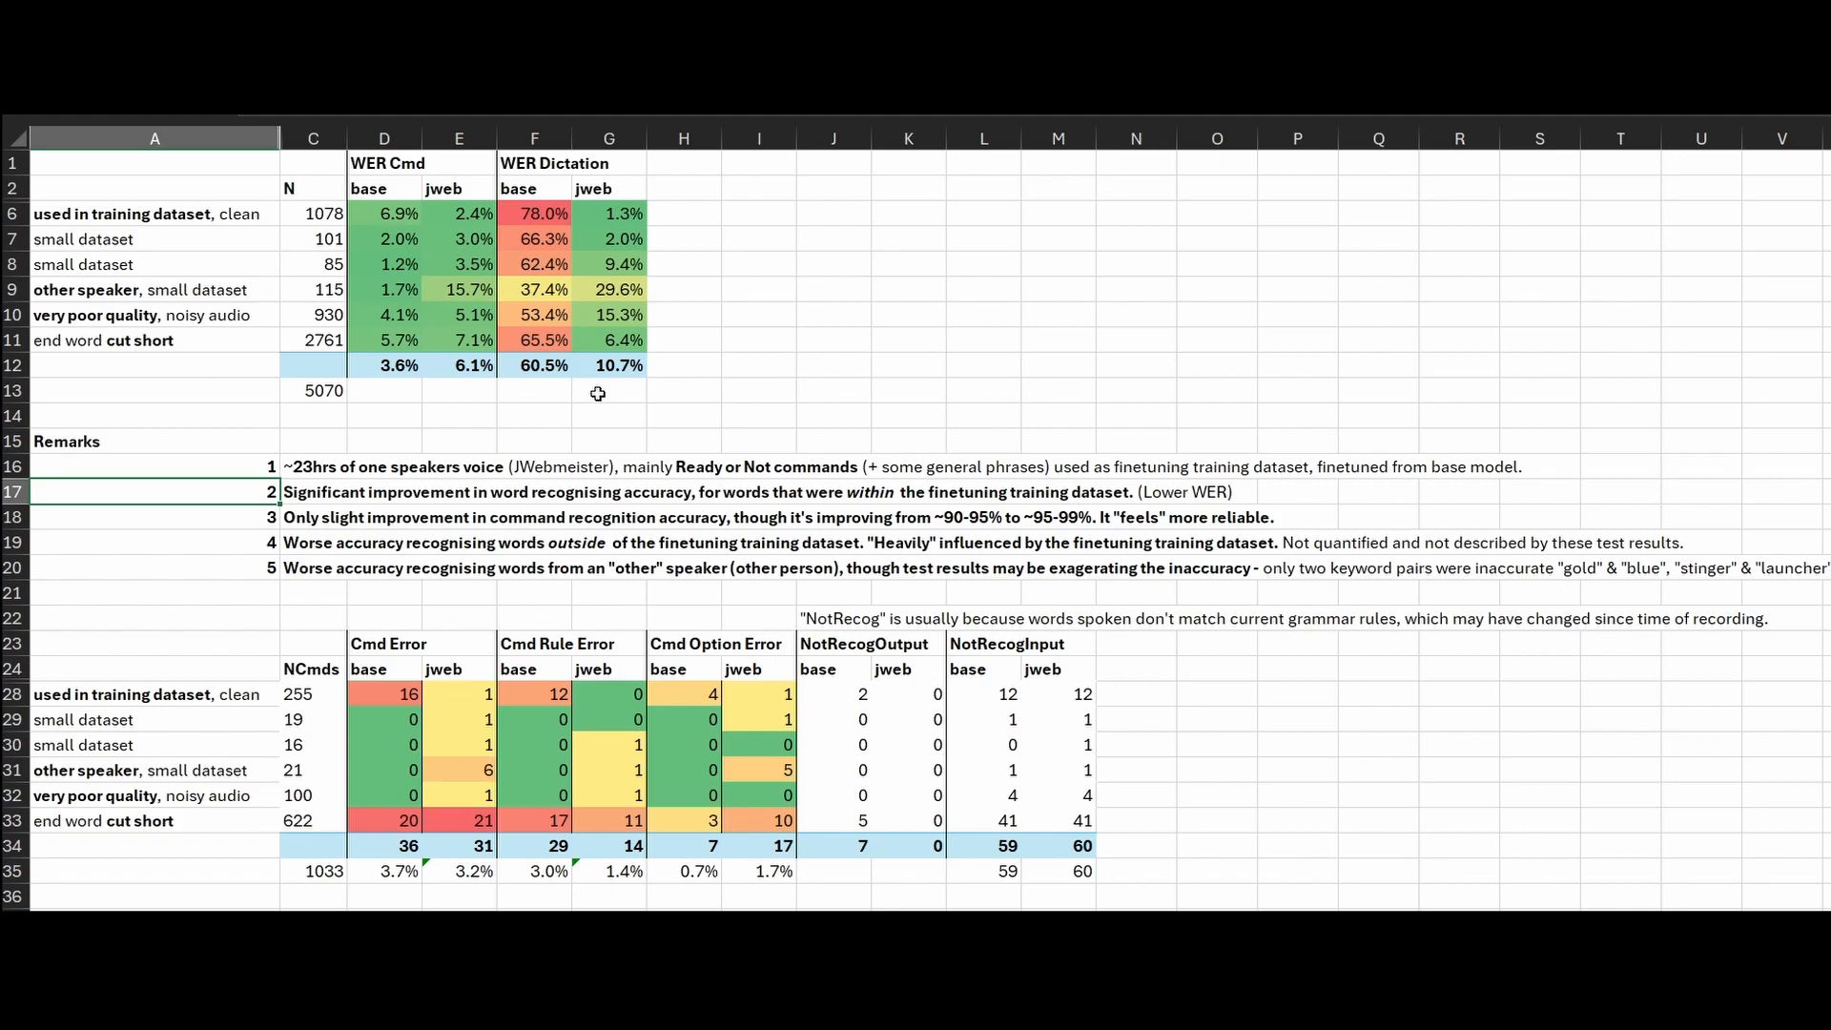
mouse_move(599, 393)
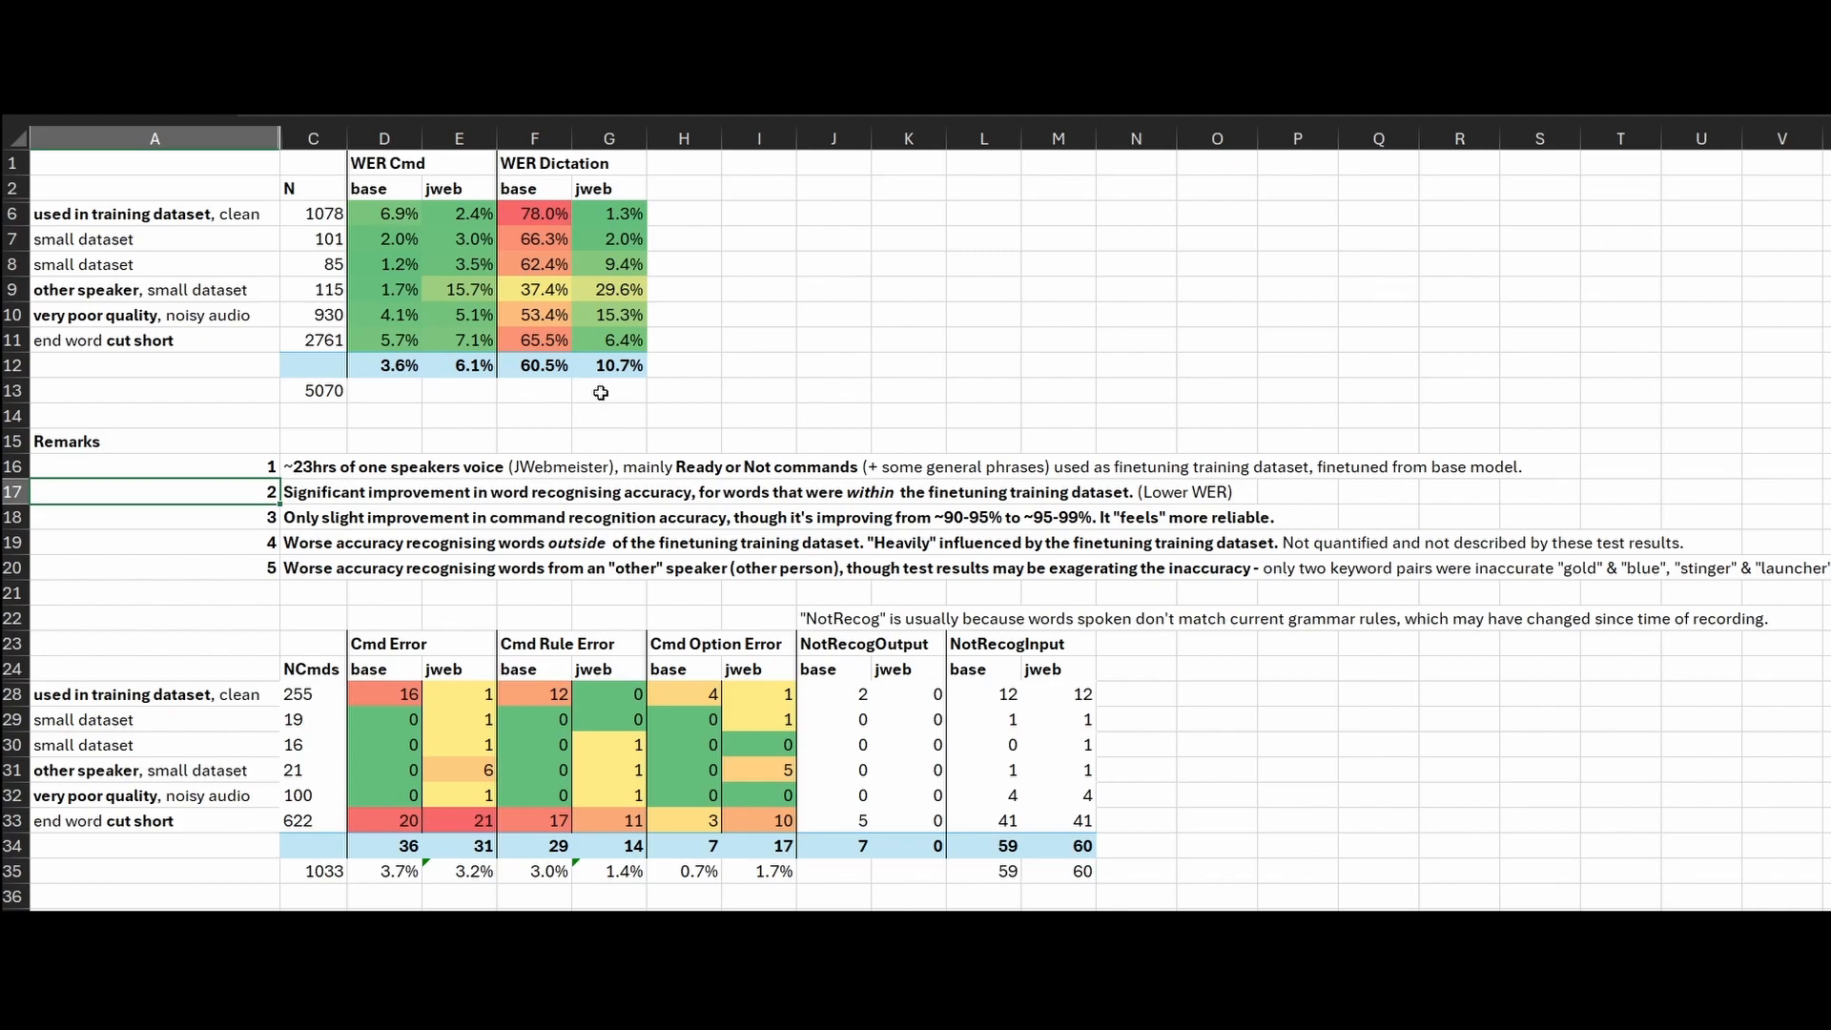
mouse_move(355, 519)
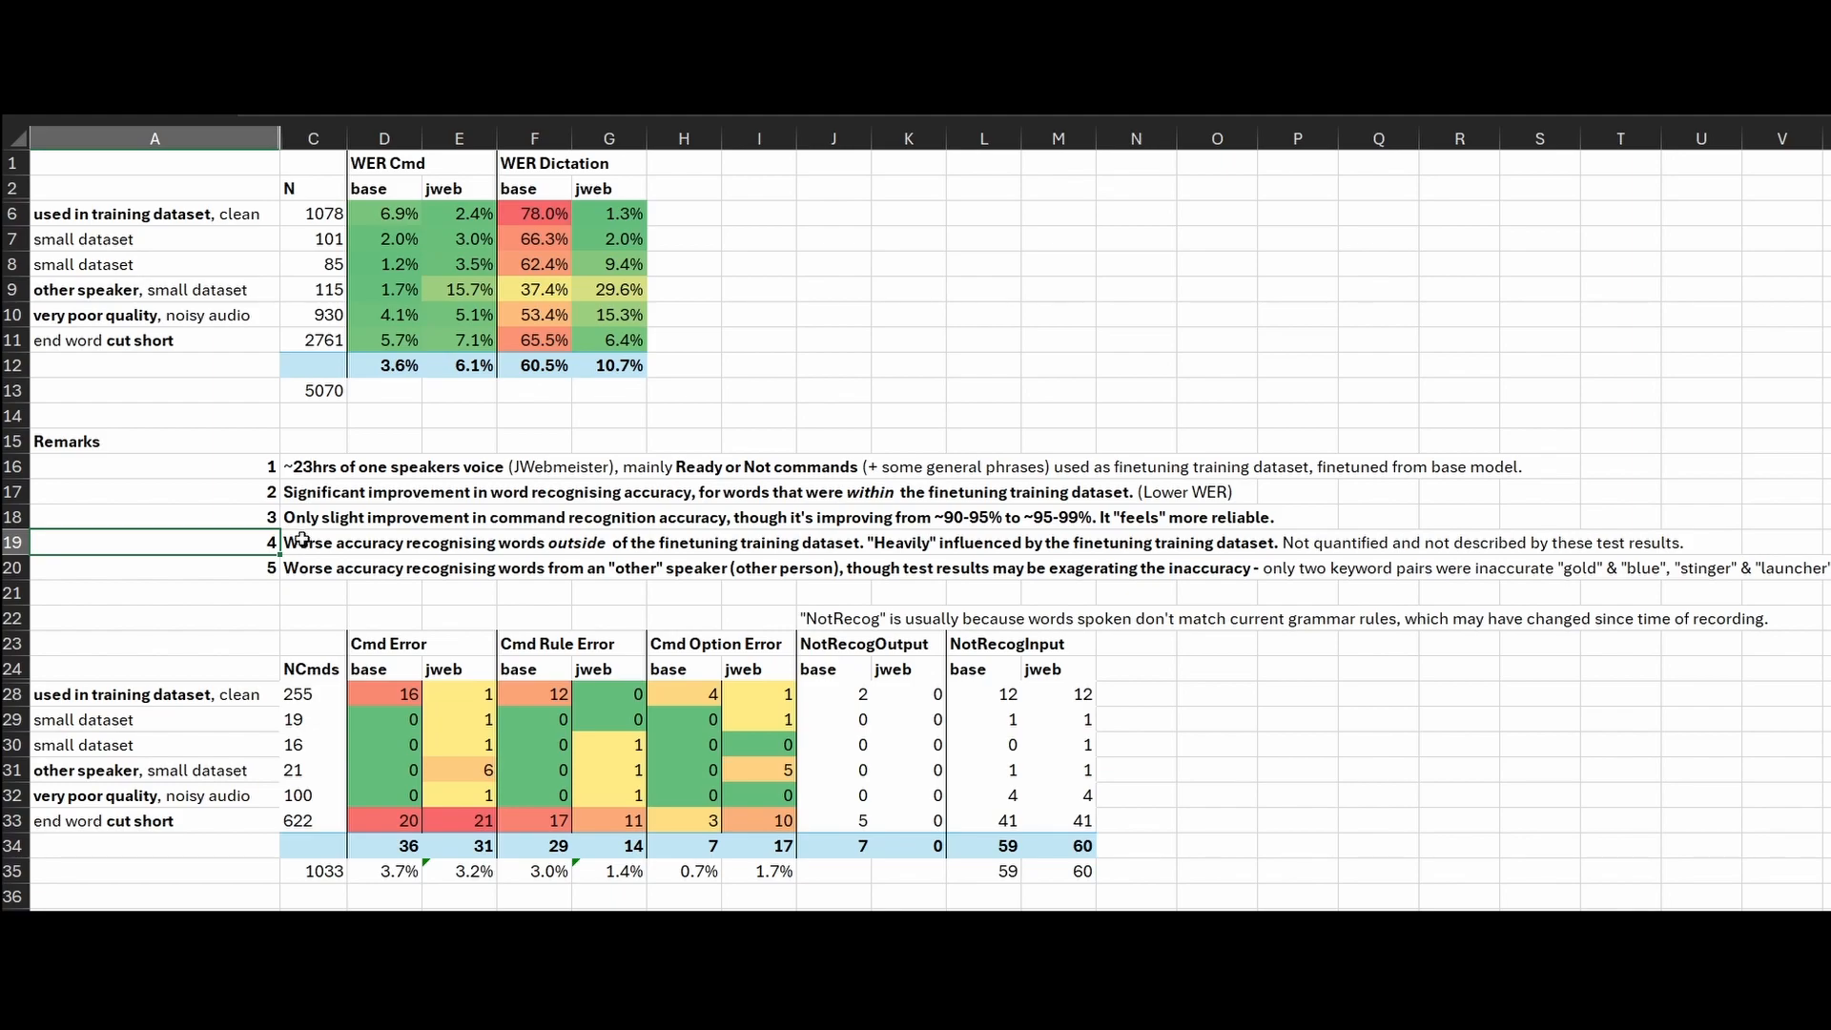
left_click(609, 187)
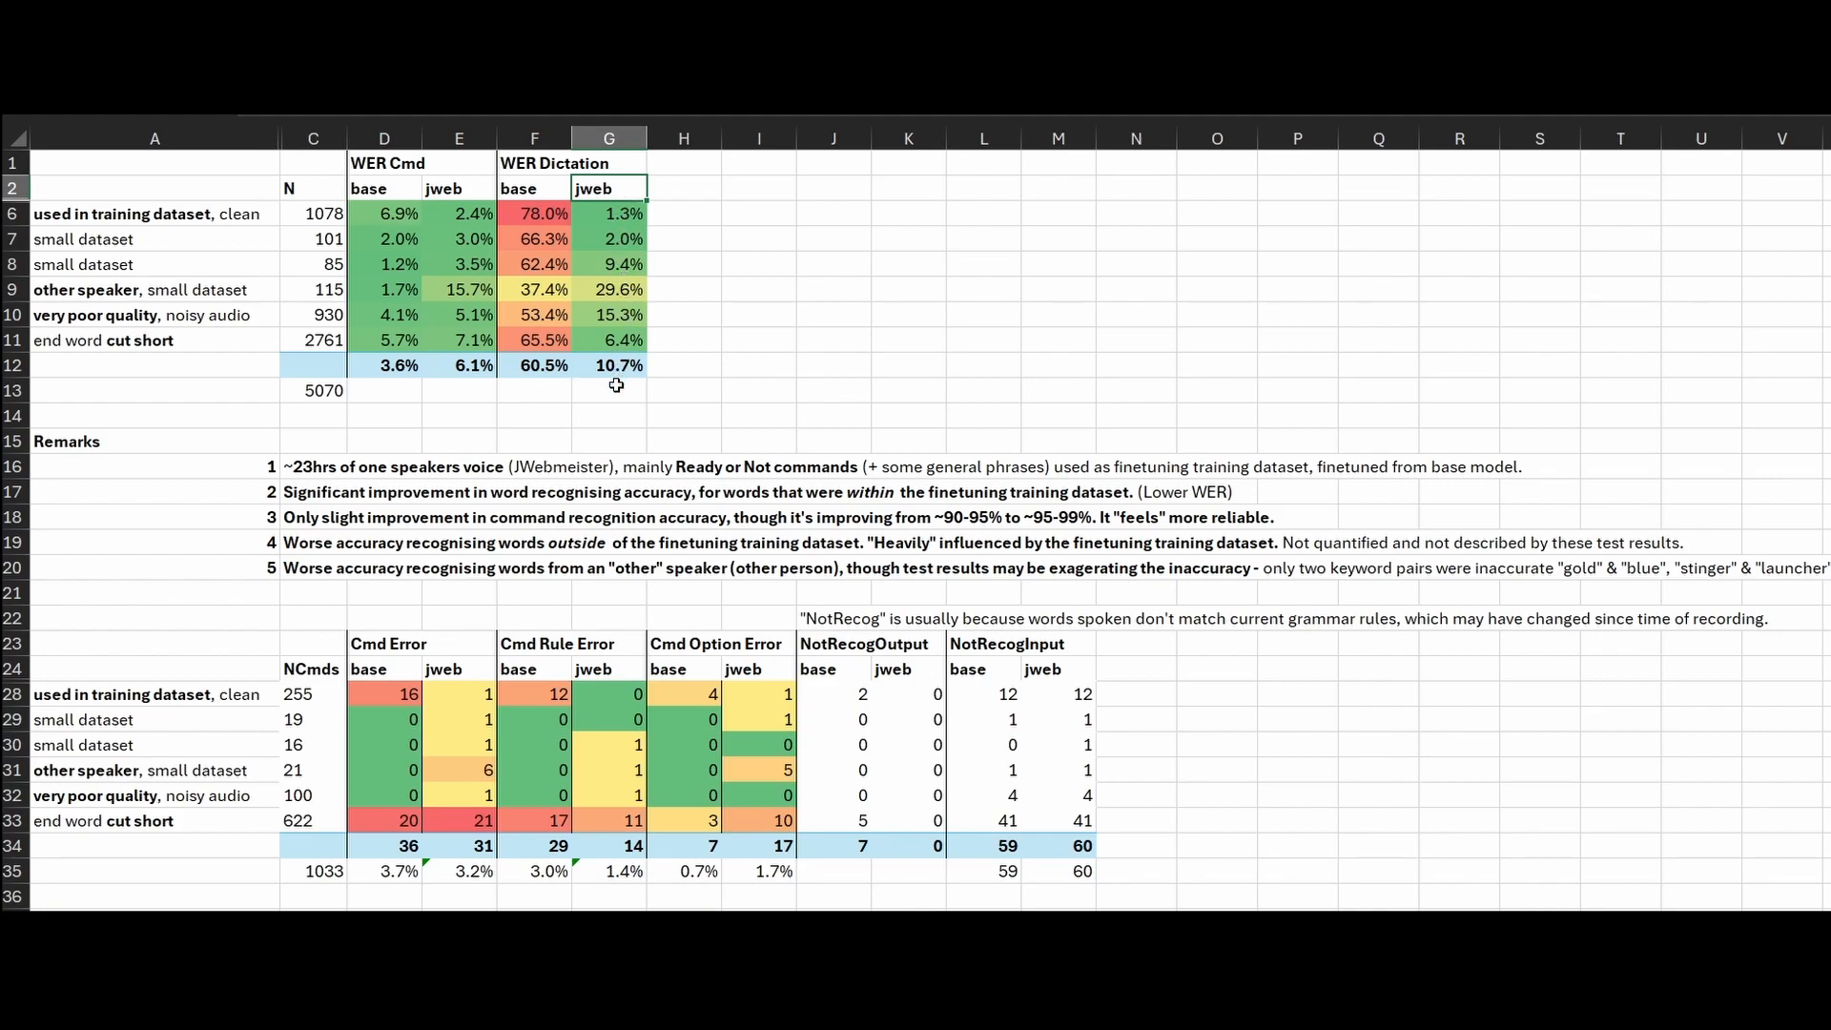
left_click(608, 389)
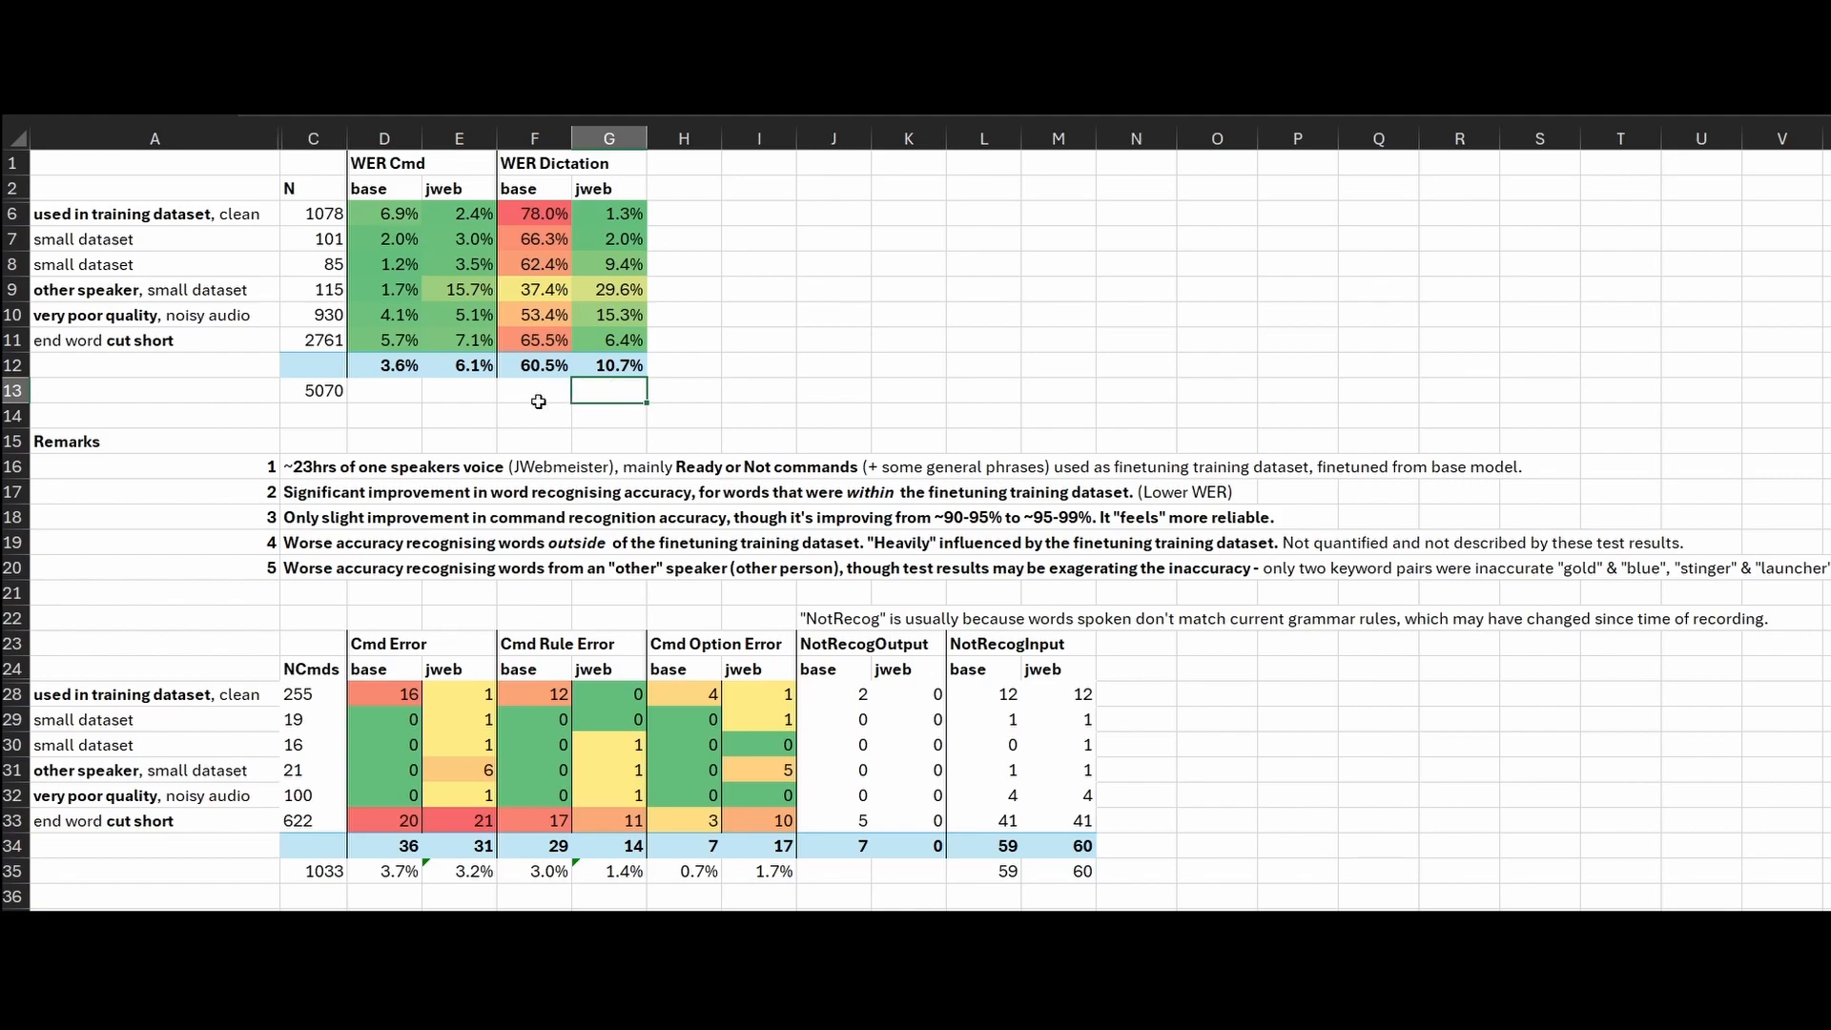
mouse_move(532, 389)
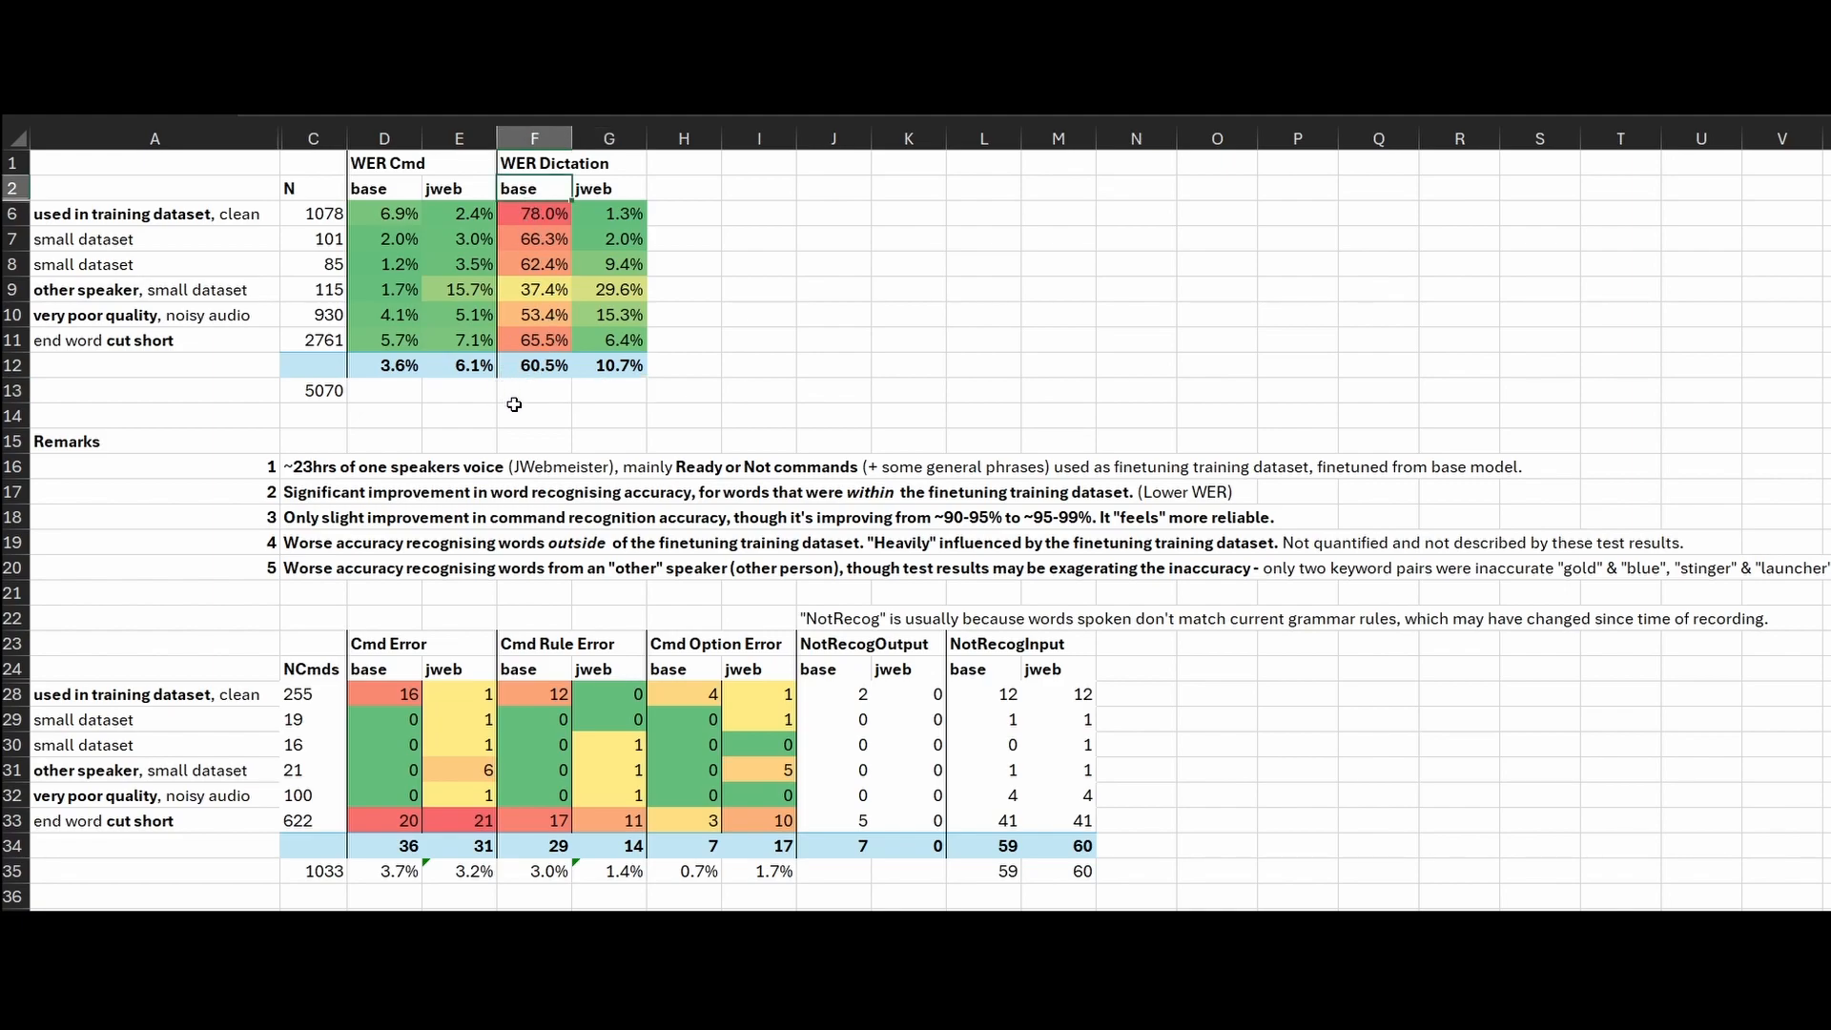
mouse_move(507, 412)
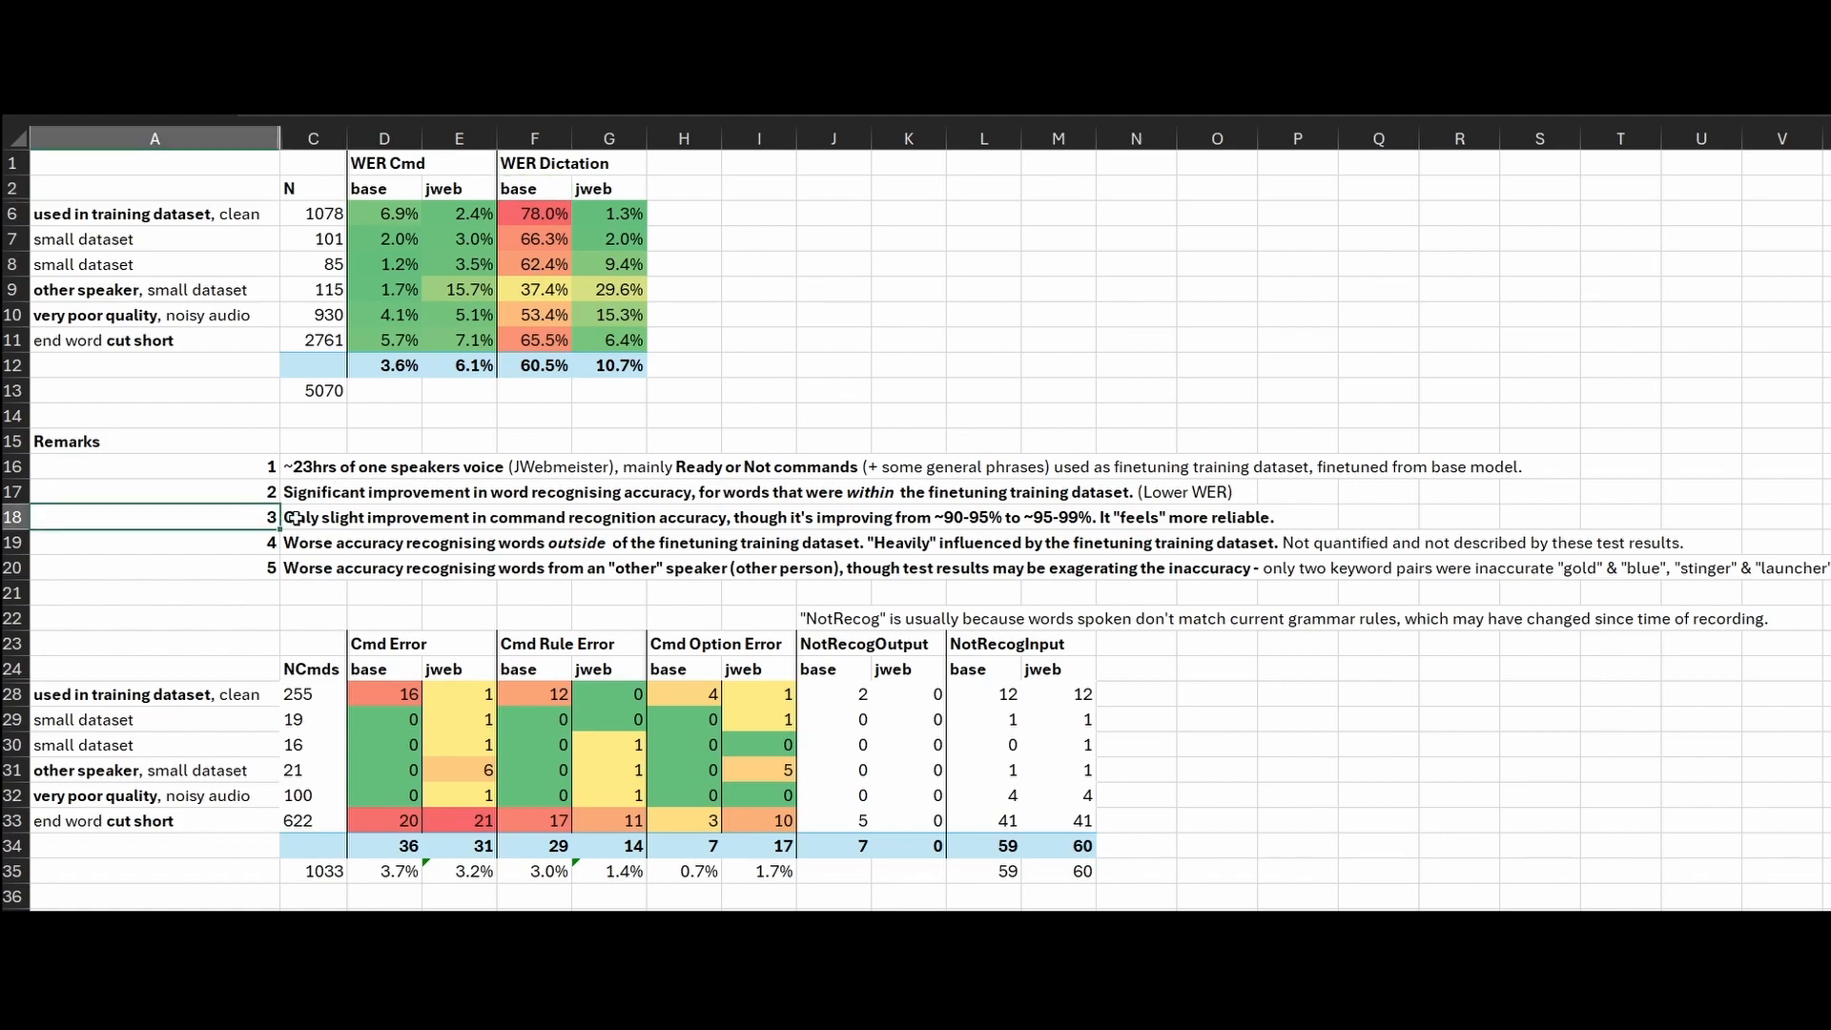
mouse_move(217, 532)
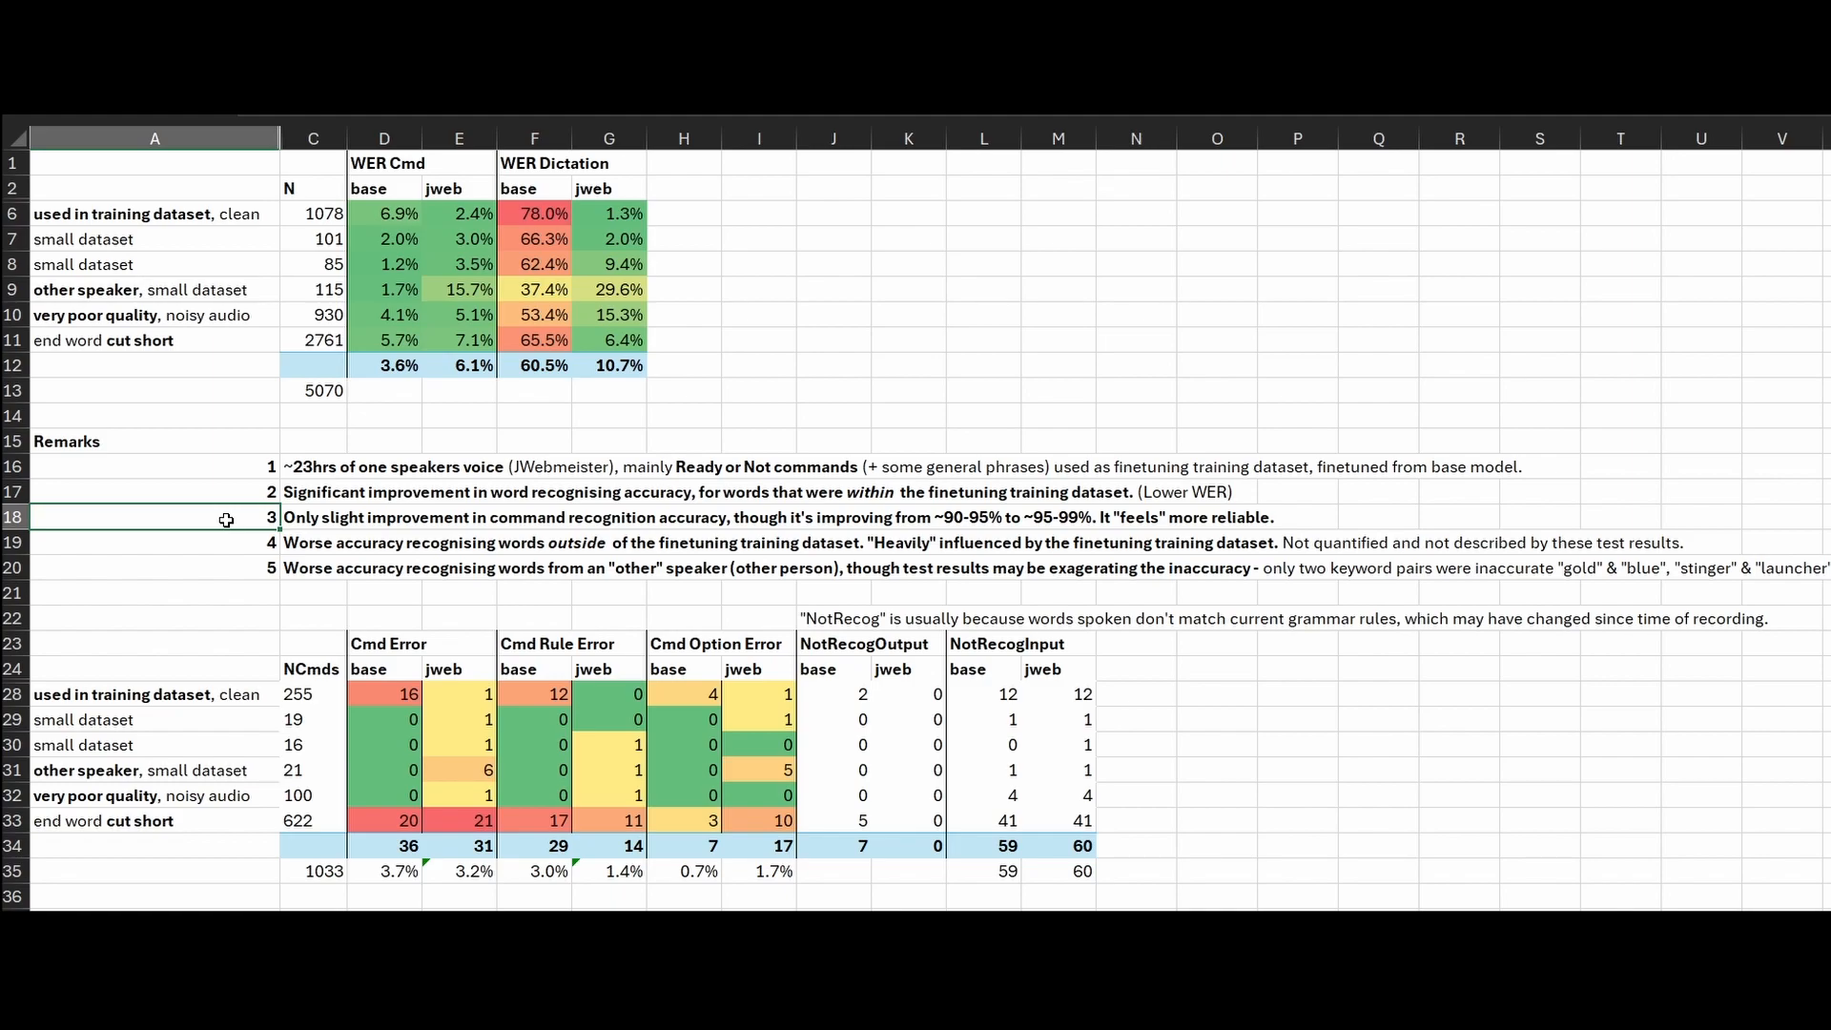
mouse_move(238, 534)
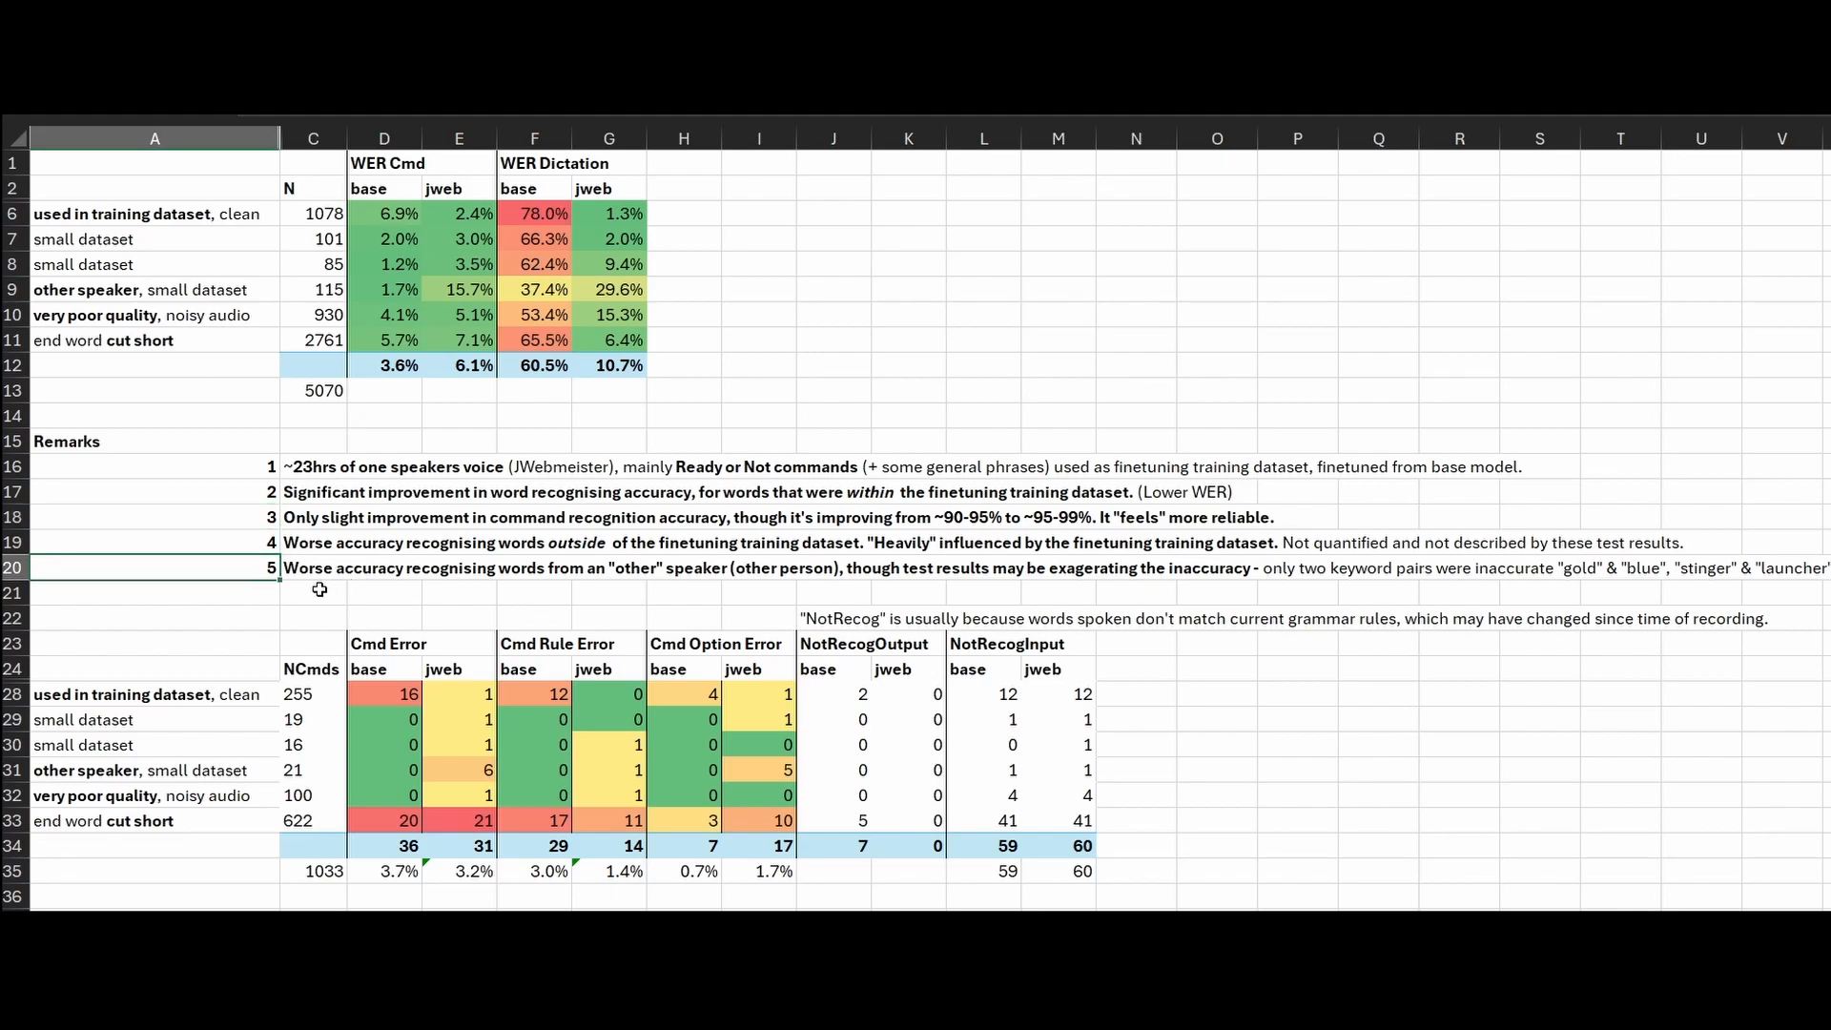
left_click(313, 592)
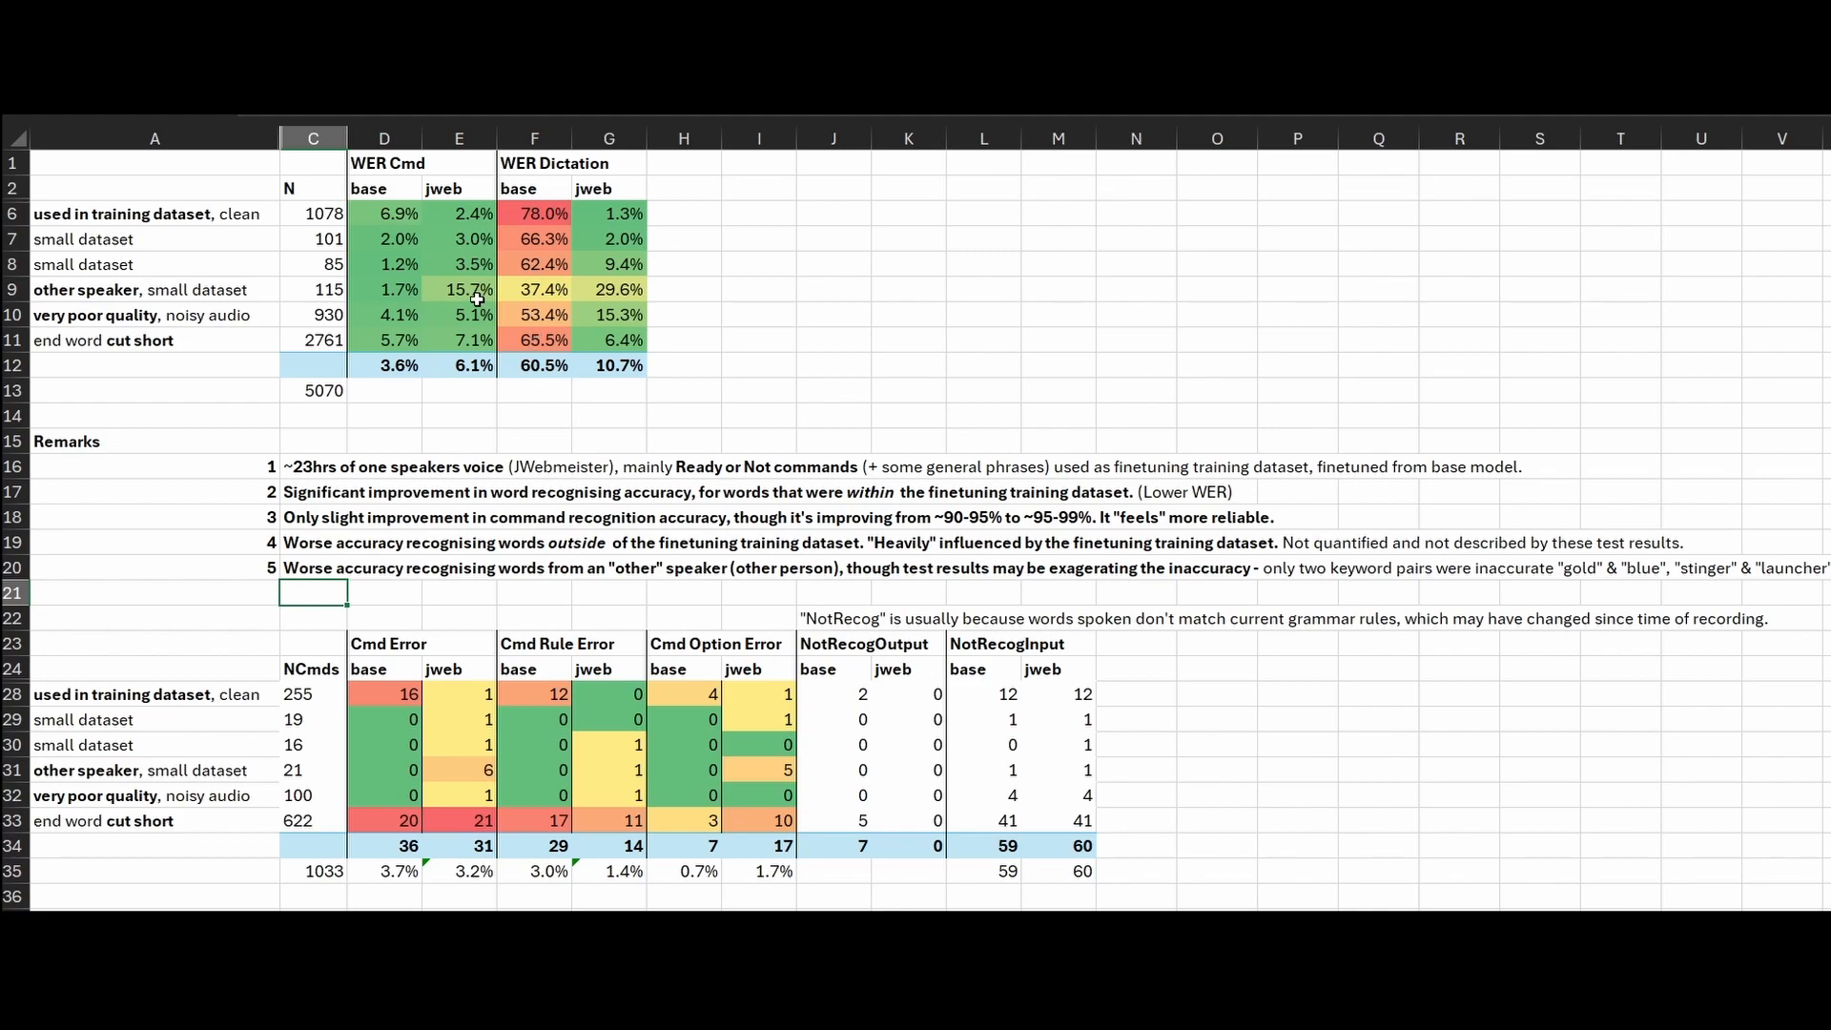
left_click(458, 290)
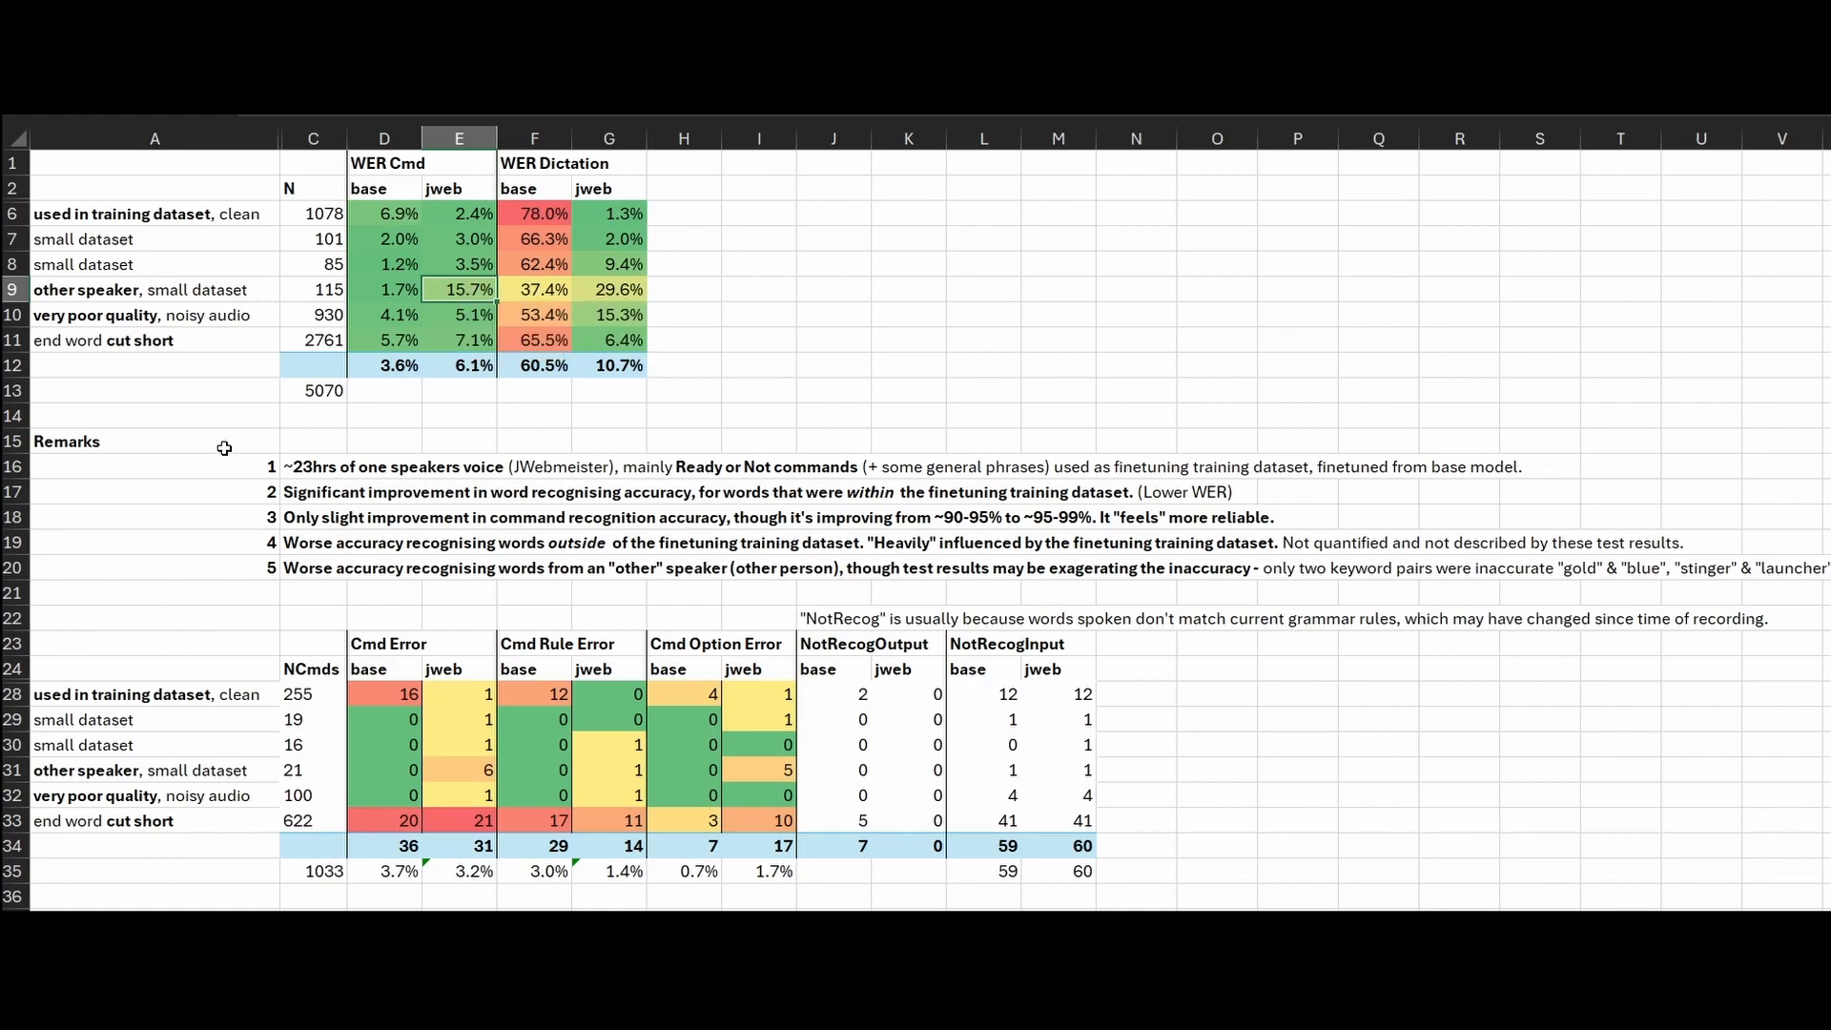
mouse_move(214, 427)
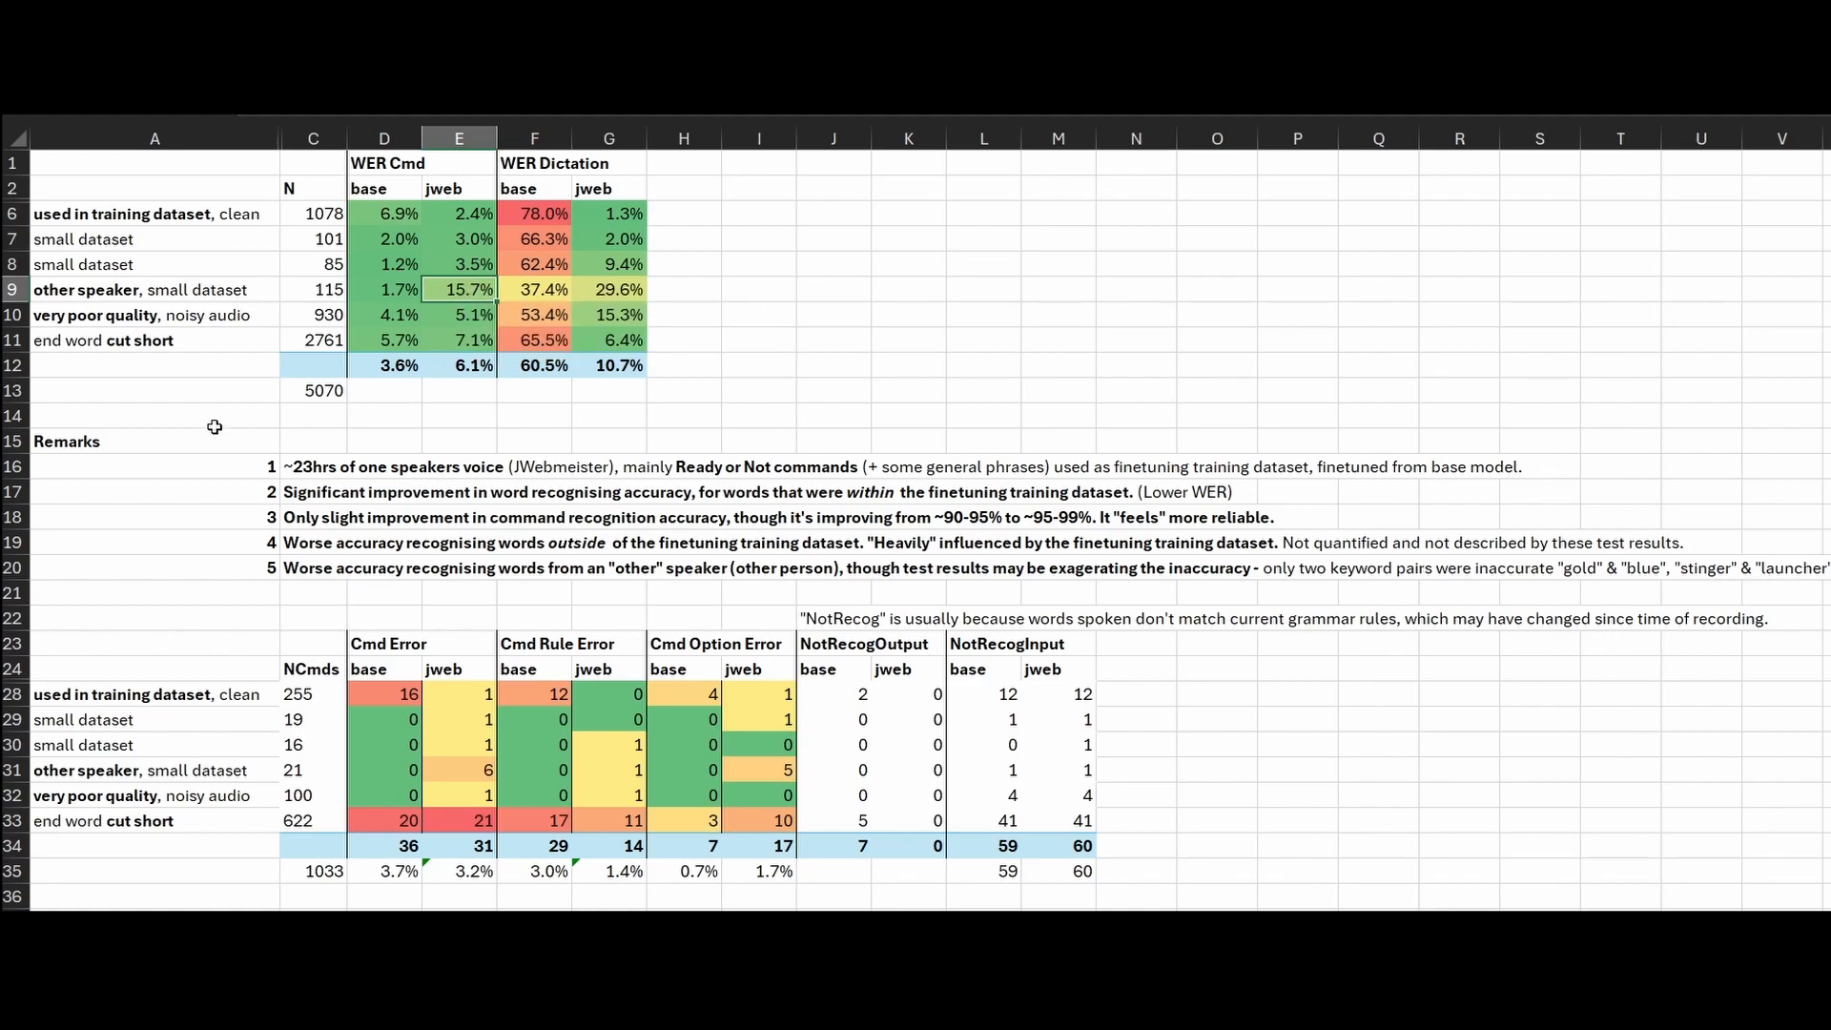
mouse_move(222, 419)
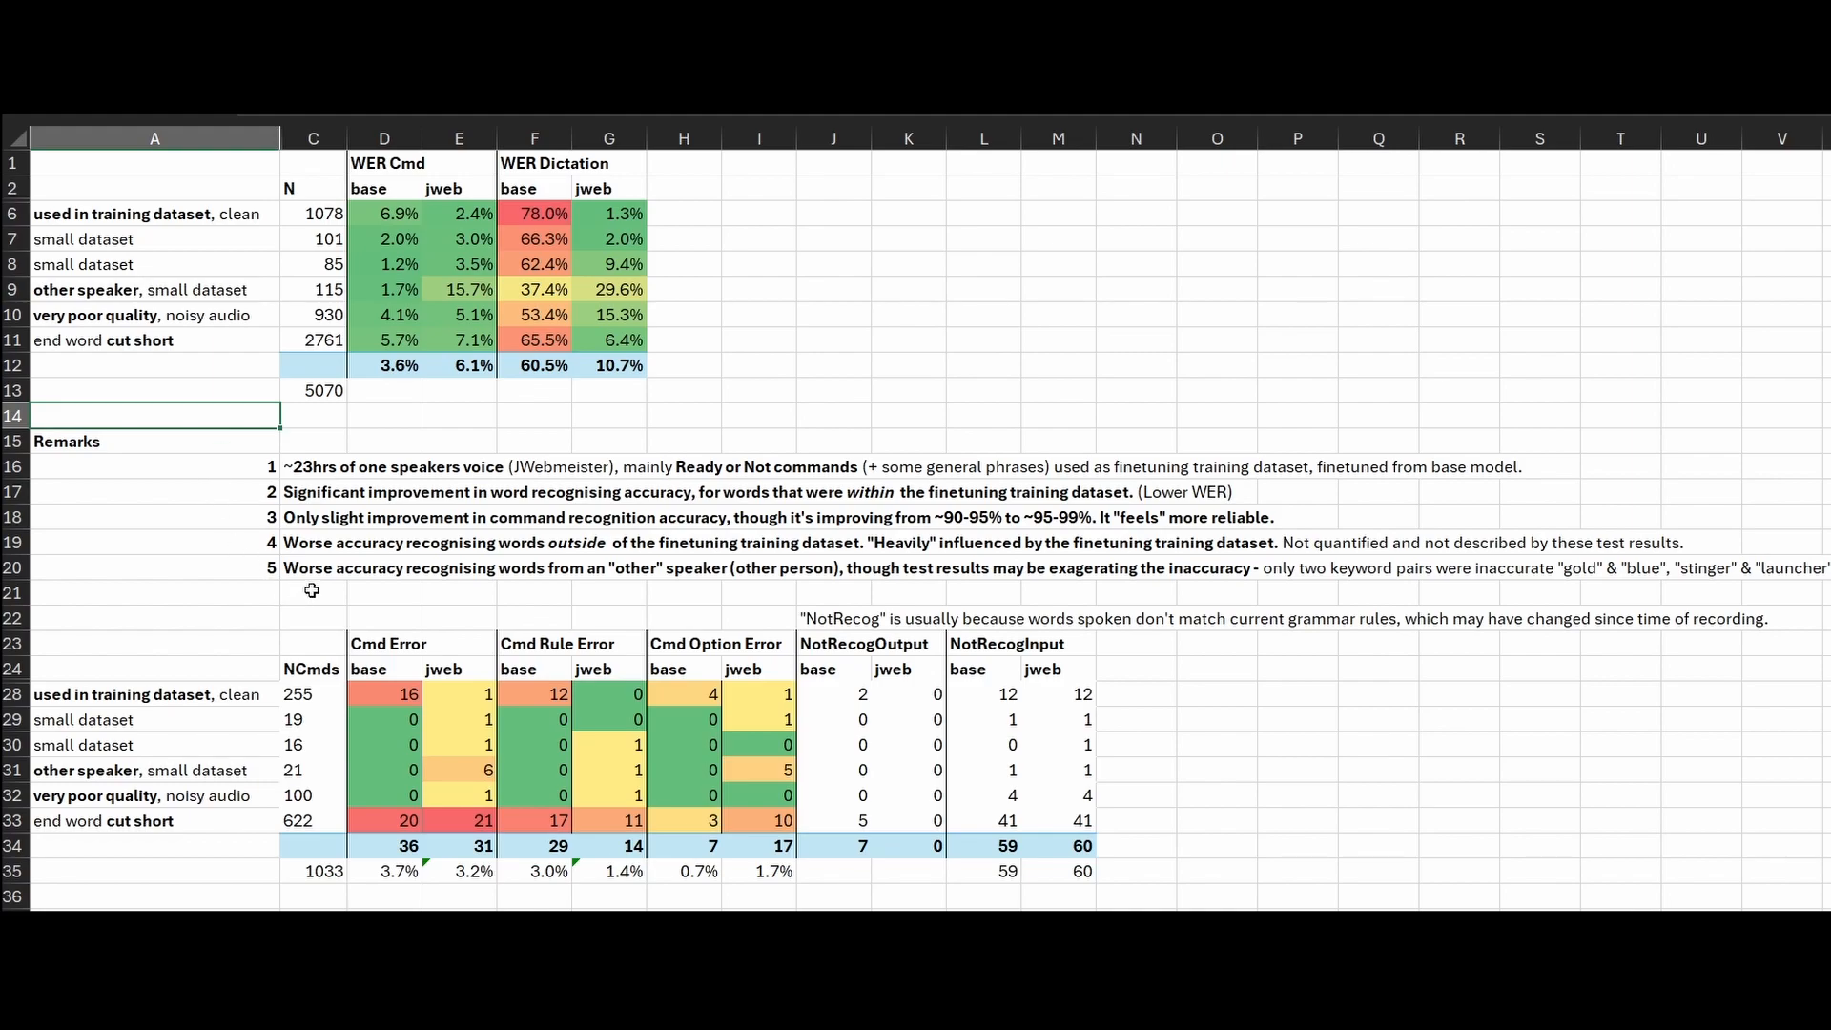
left_click(313, 591)
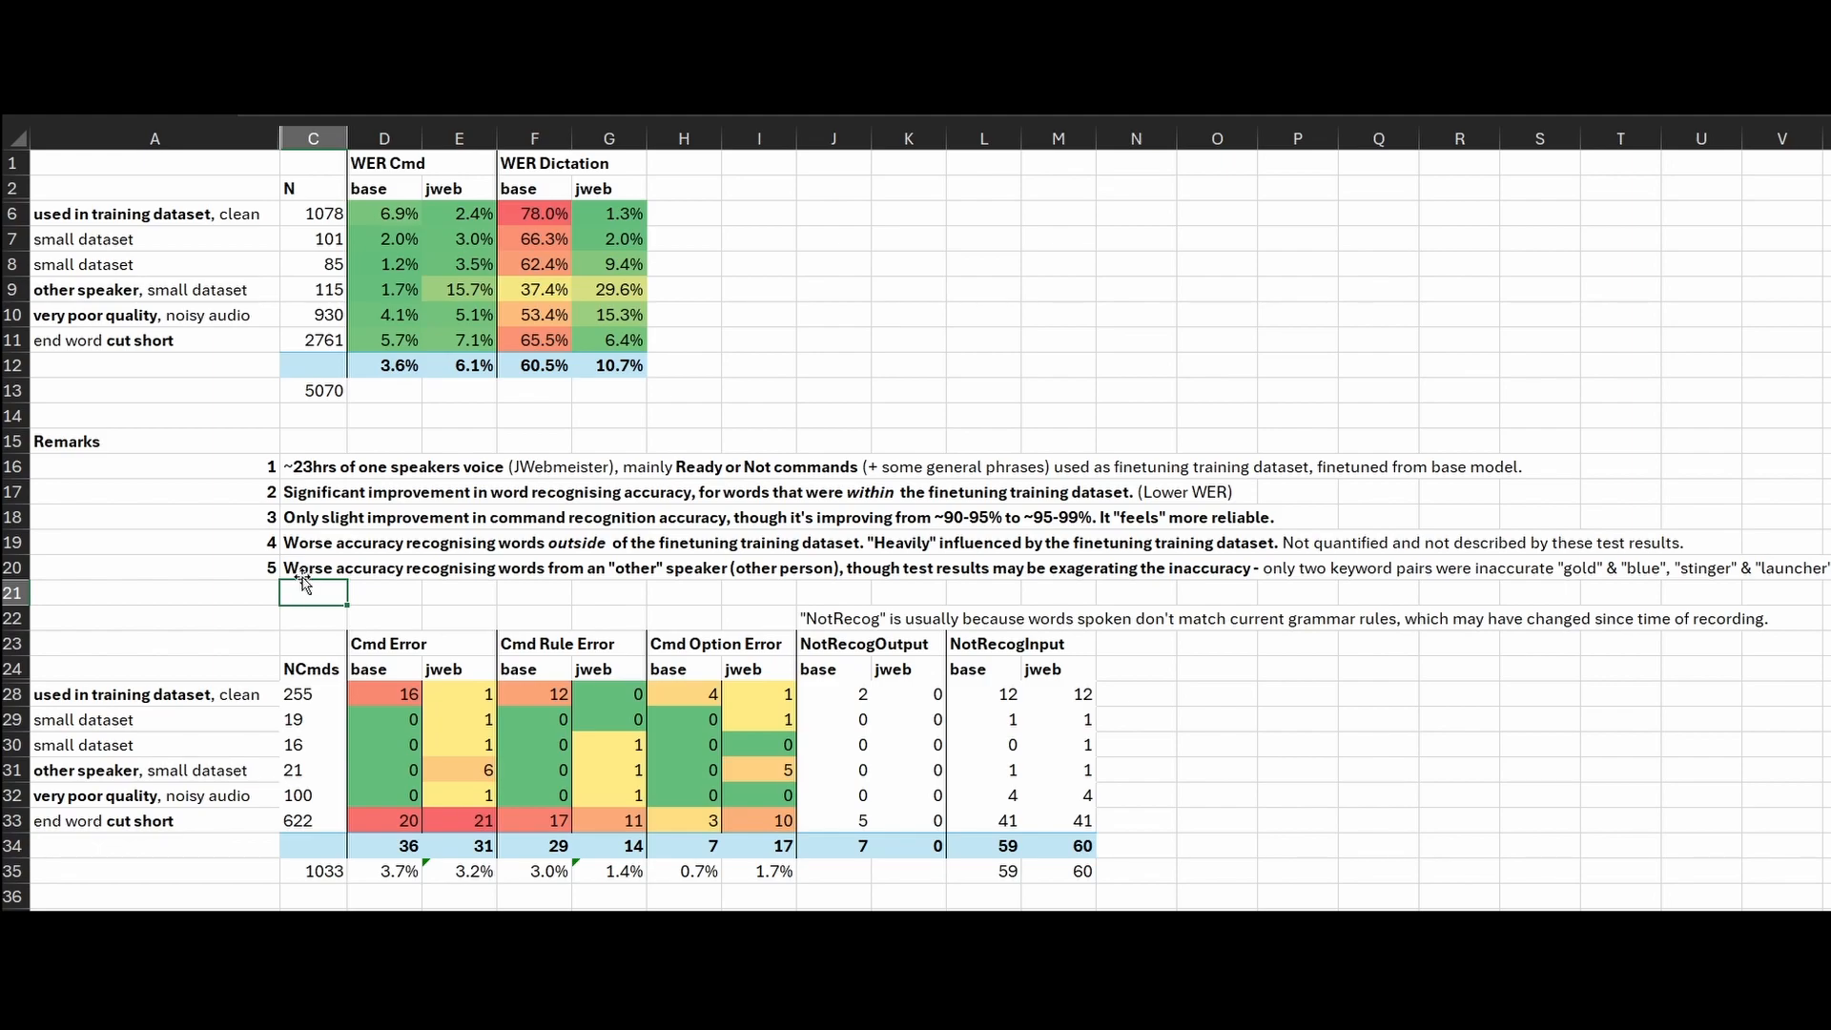
left_click(152, 591)
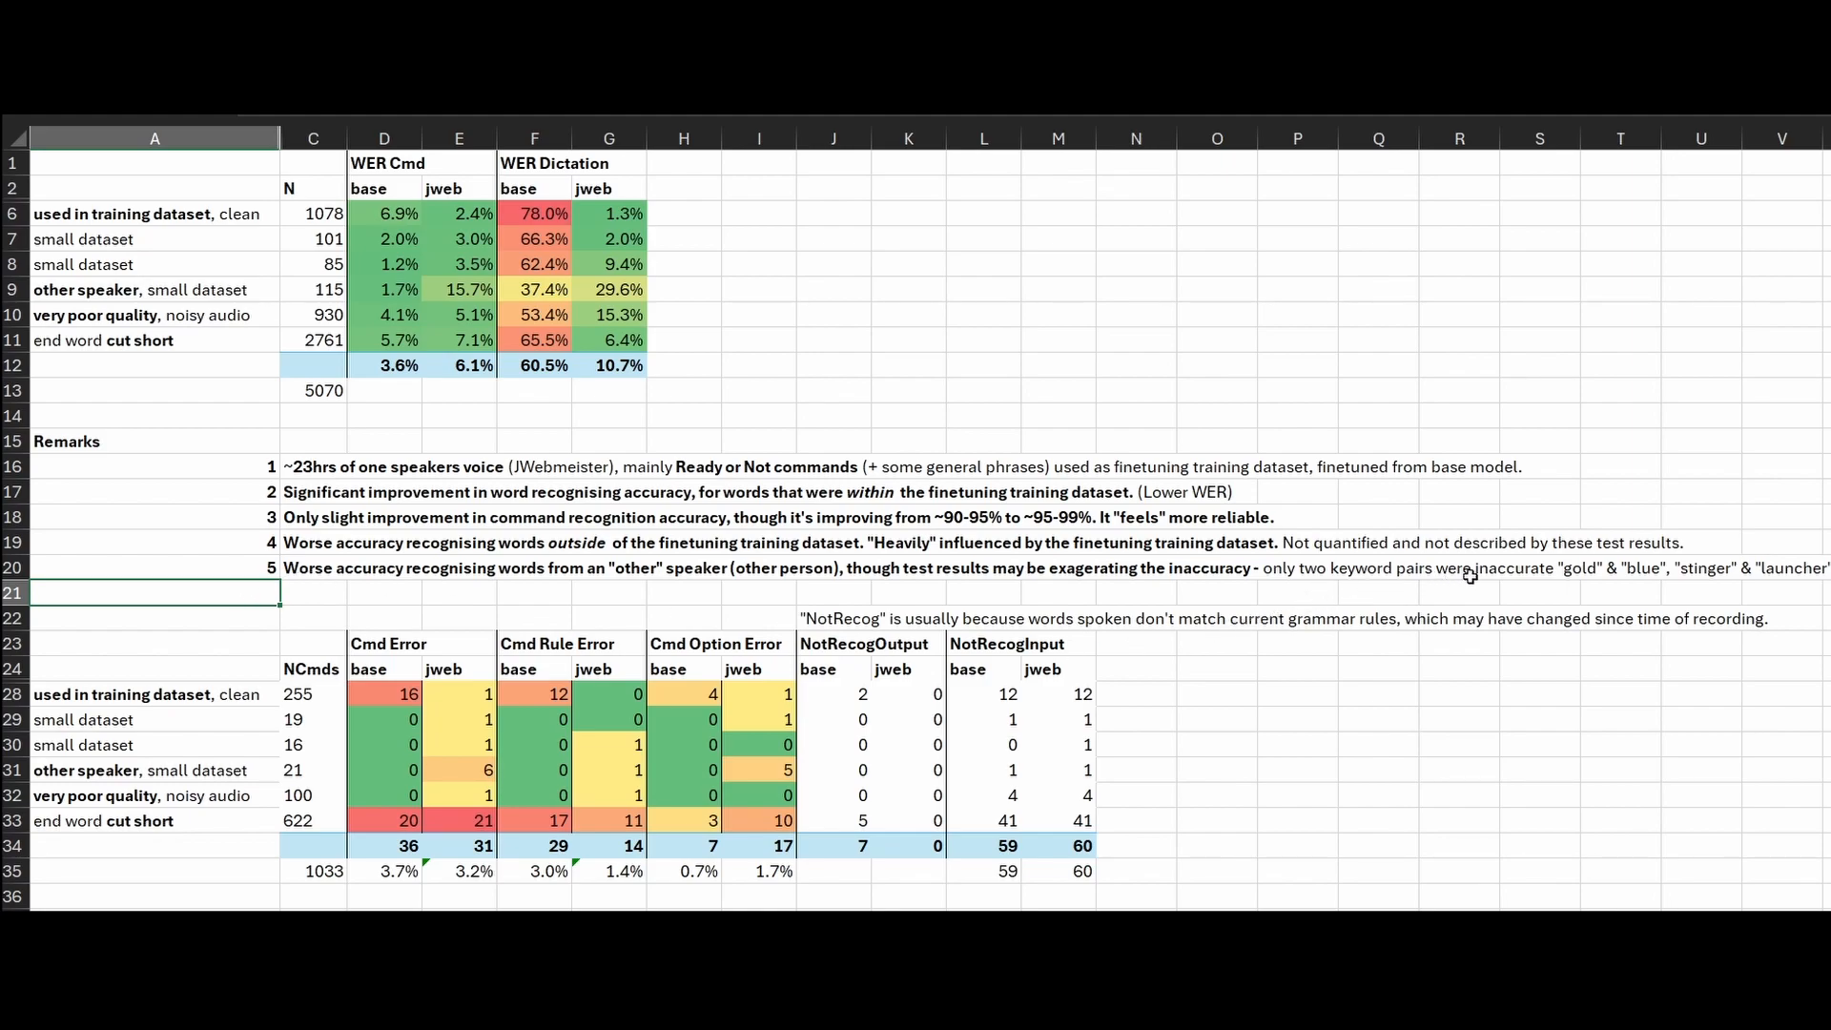
mouse_move(1568, 576)
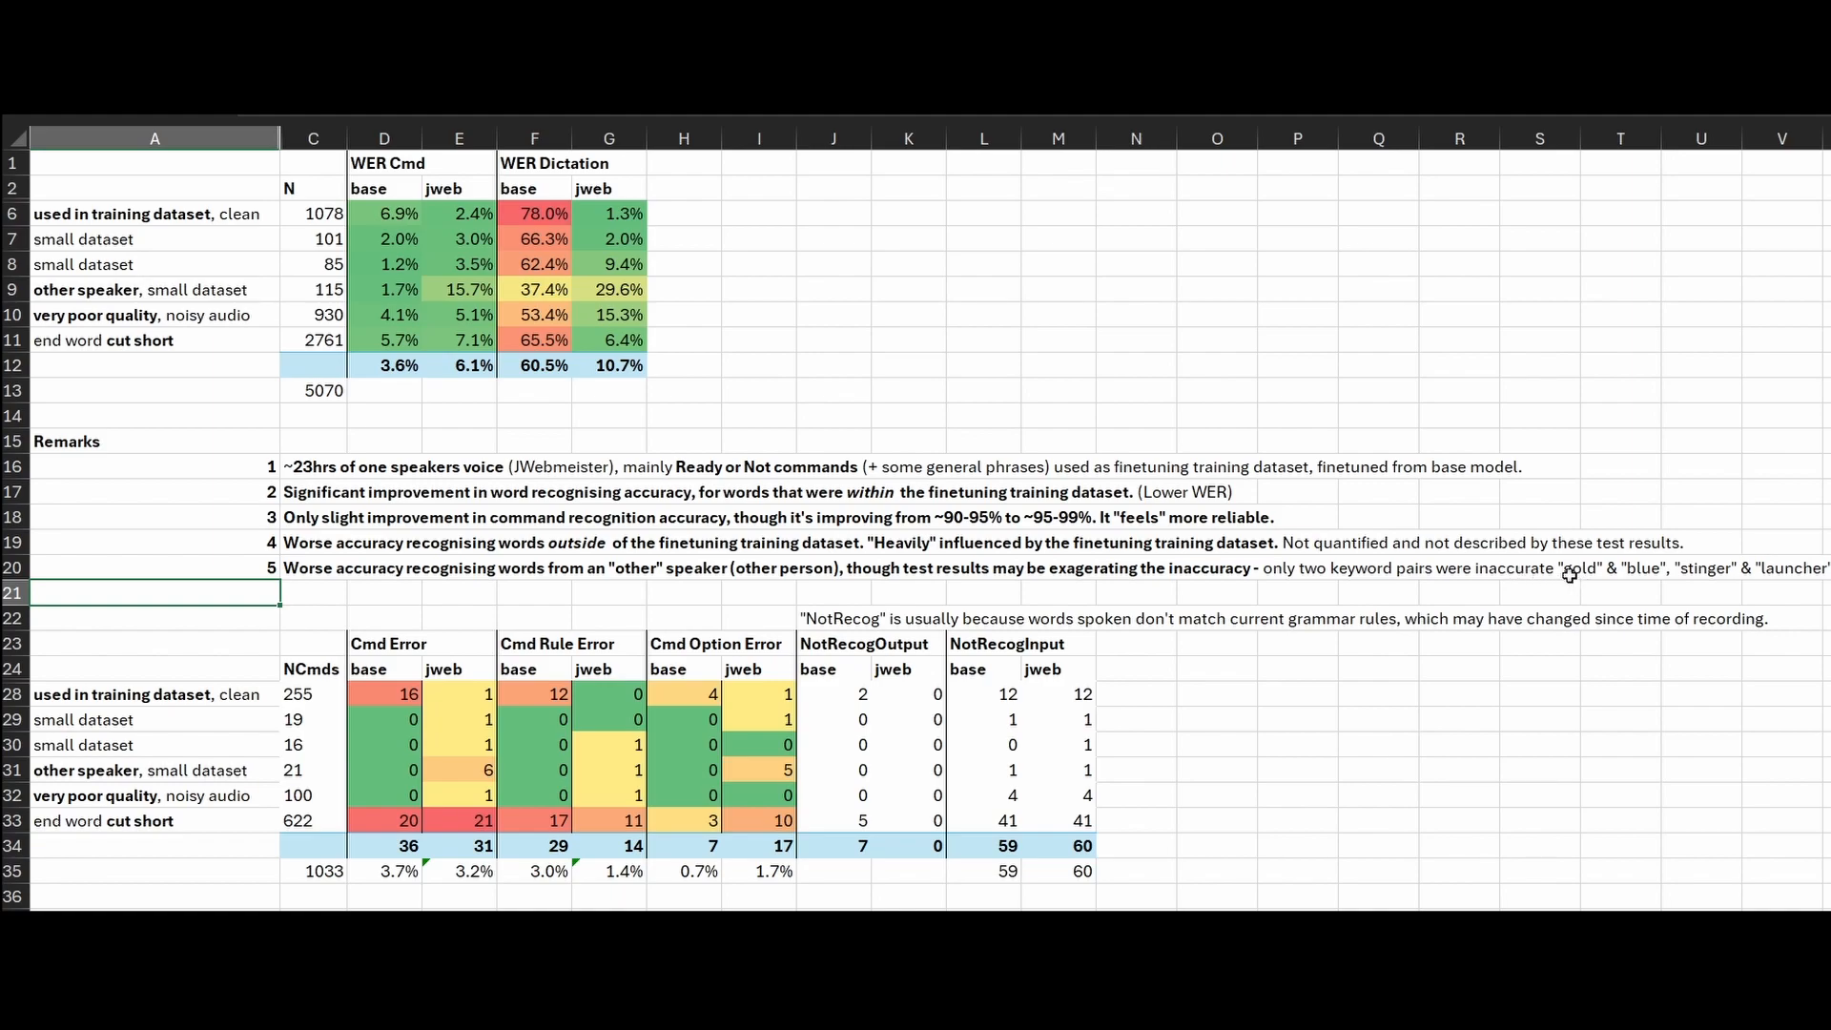